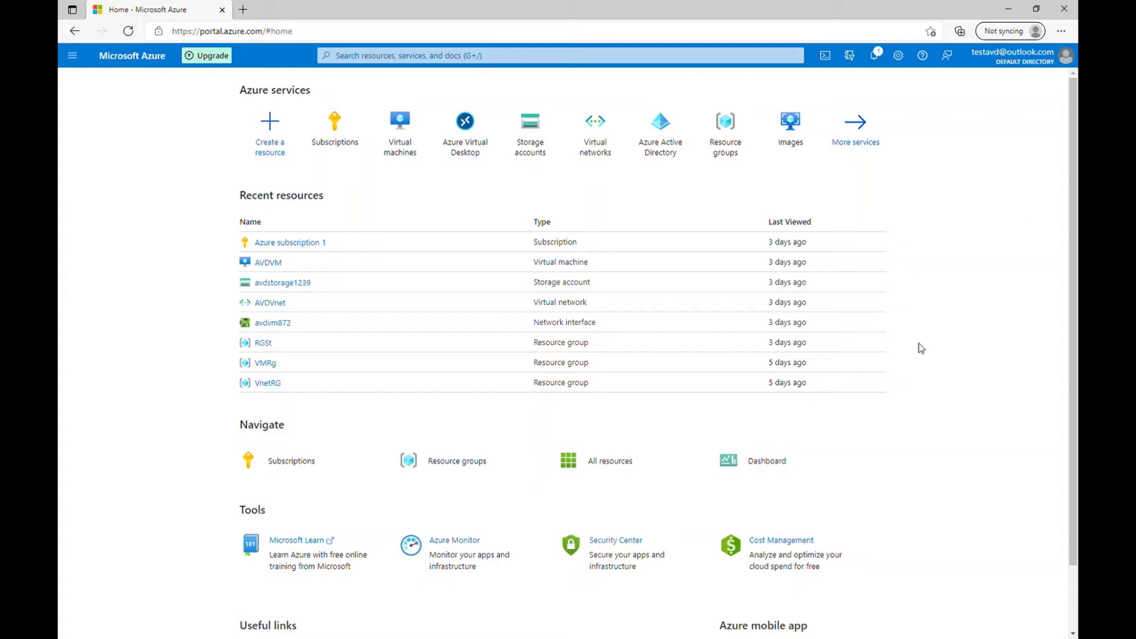
mouse_move(59, 205)
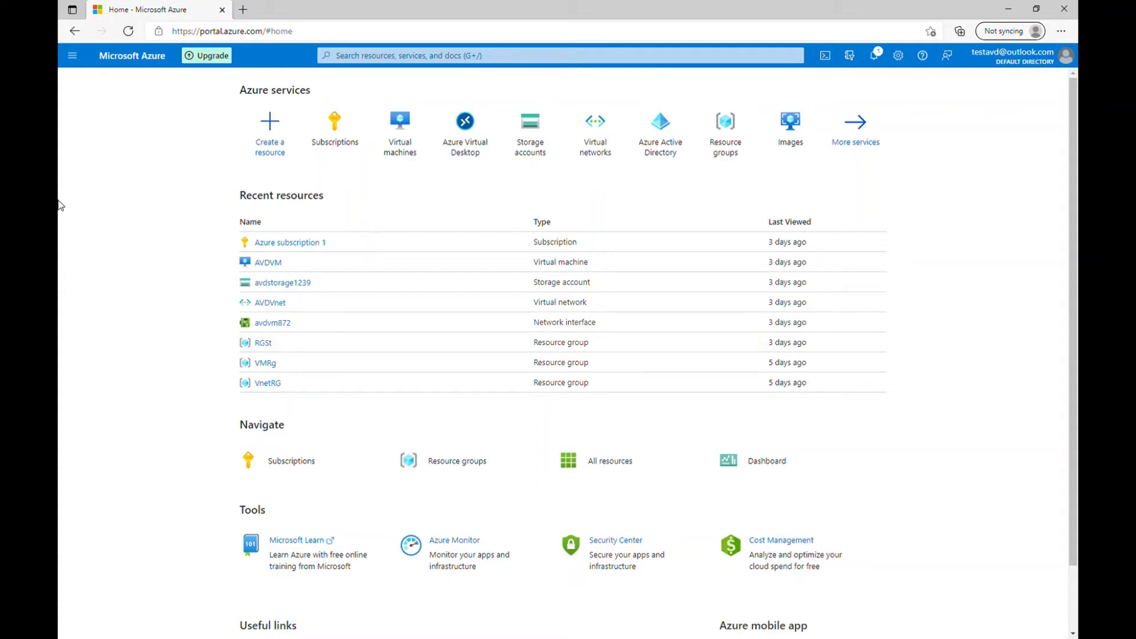
Go from the Azure home page to Virtual machines and start a new VM
left_click(269, 130)
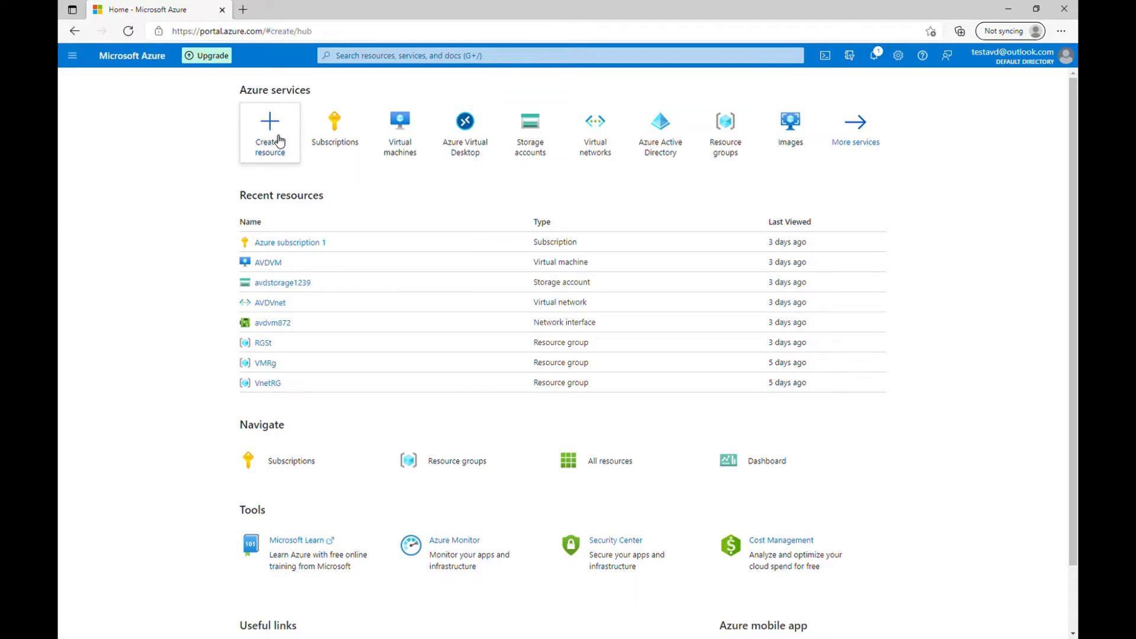
left_click(270, 130)
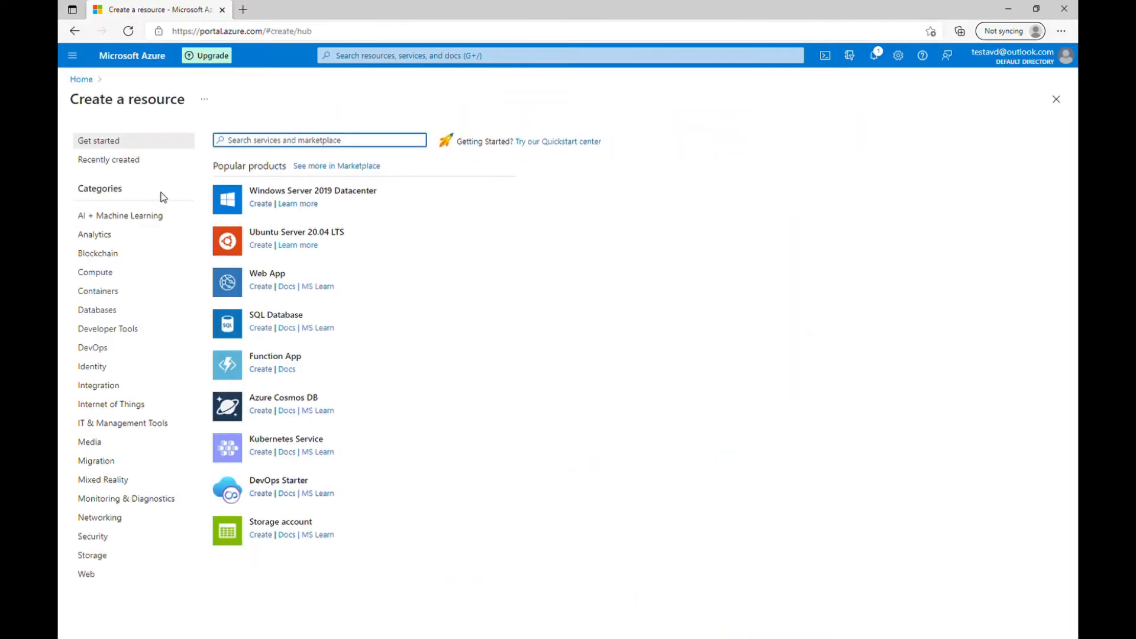
left_click(399, 119)
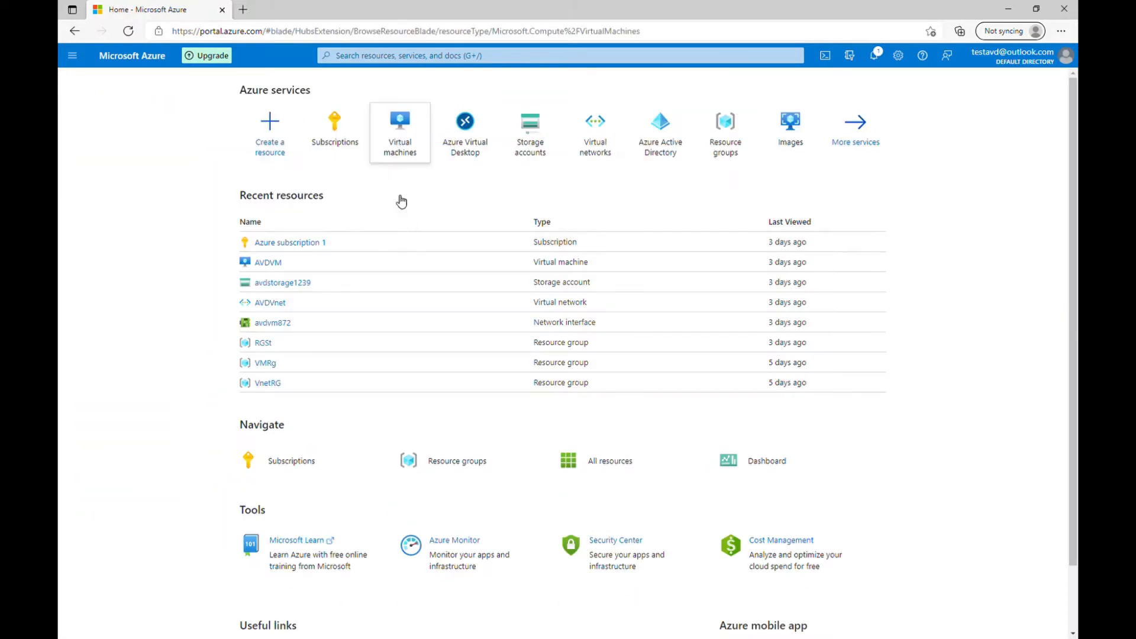
left_click(399, 130)
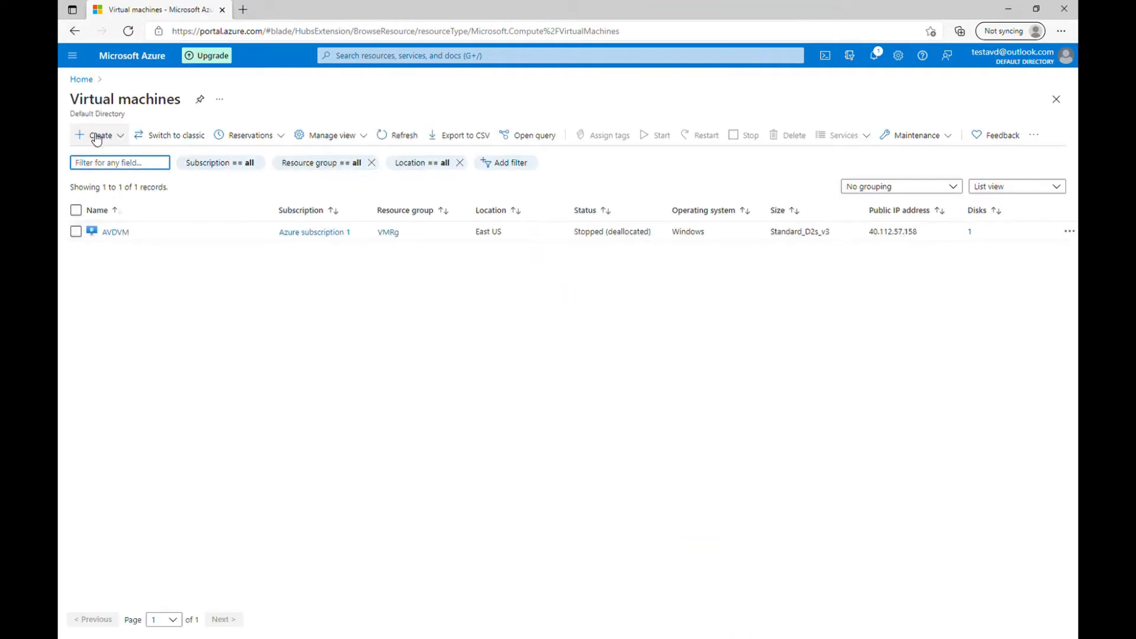
mouse_move(305, 317)
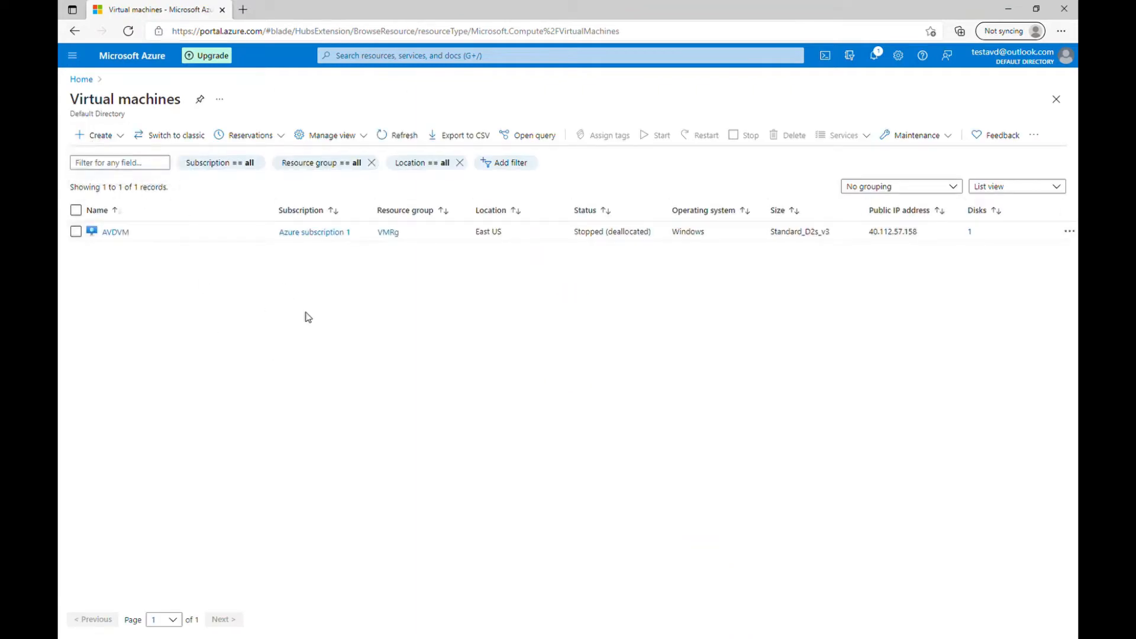
left_click(96, 135)
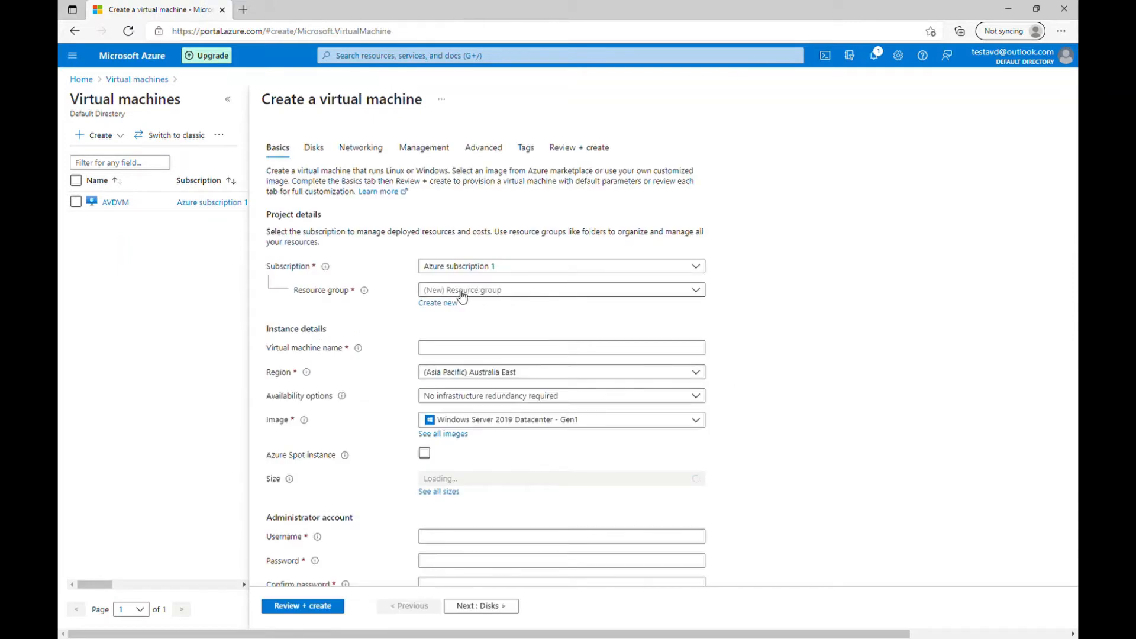
Put the VM in resource group VMRg, name it VMImage, and show image choices
left_click(561, 290)
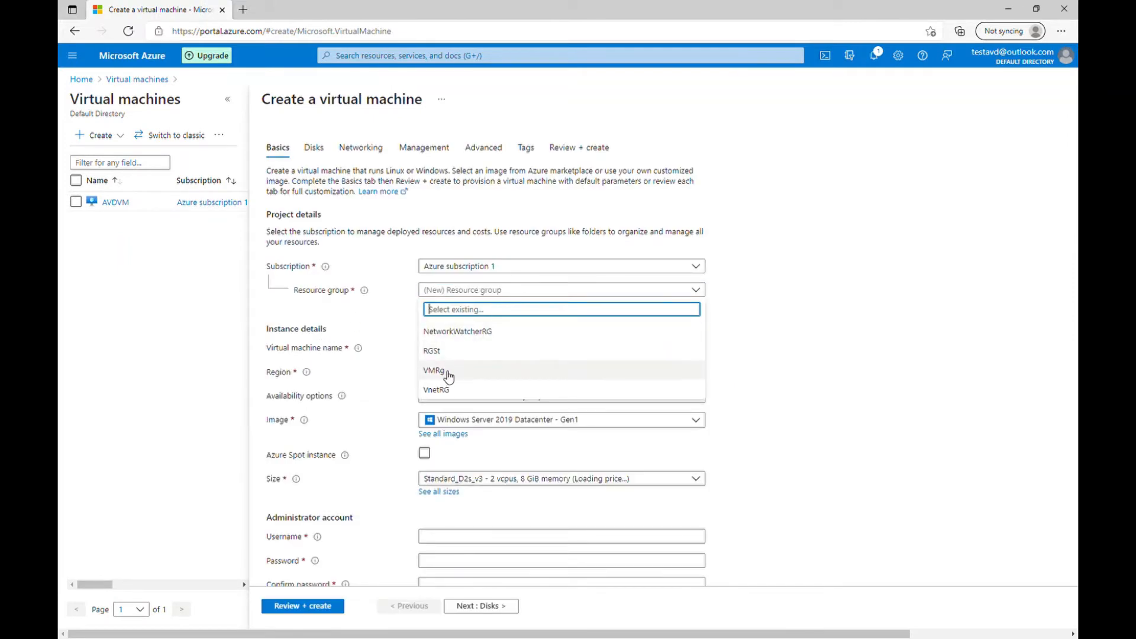
left_click(433, 371)
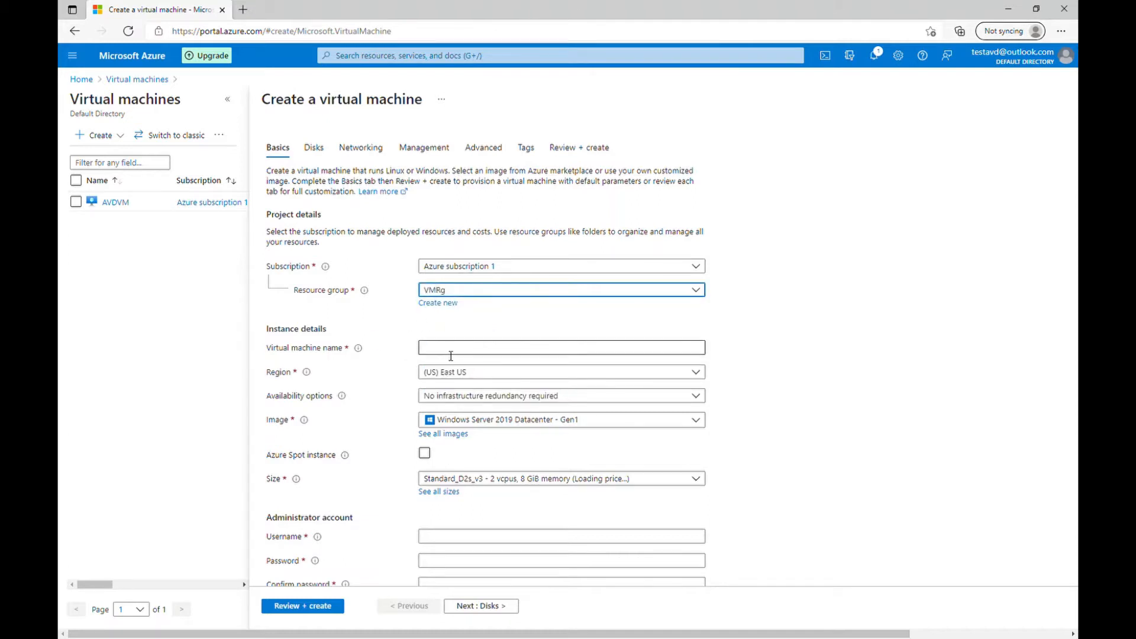
left_click(560, 347)
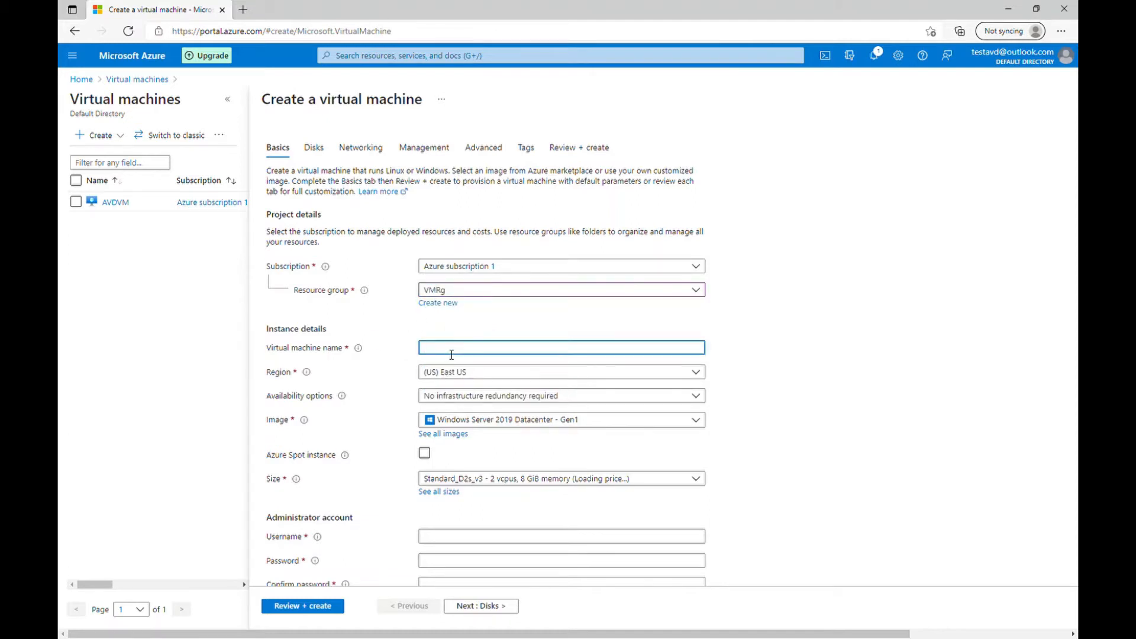
type("VMImaGE")
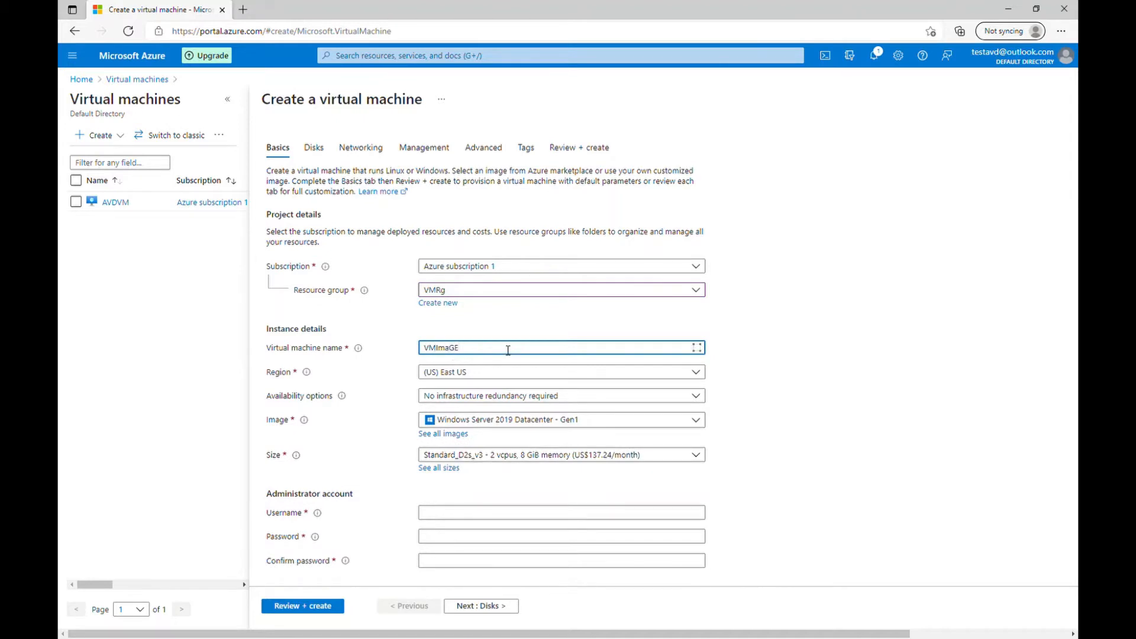
type("VMImage")
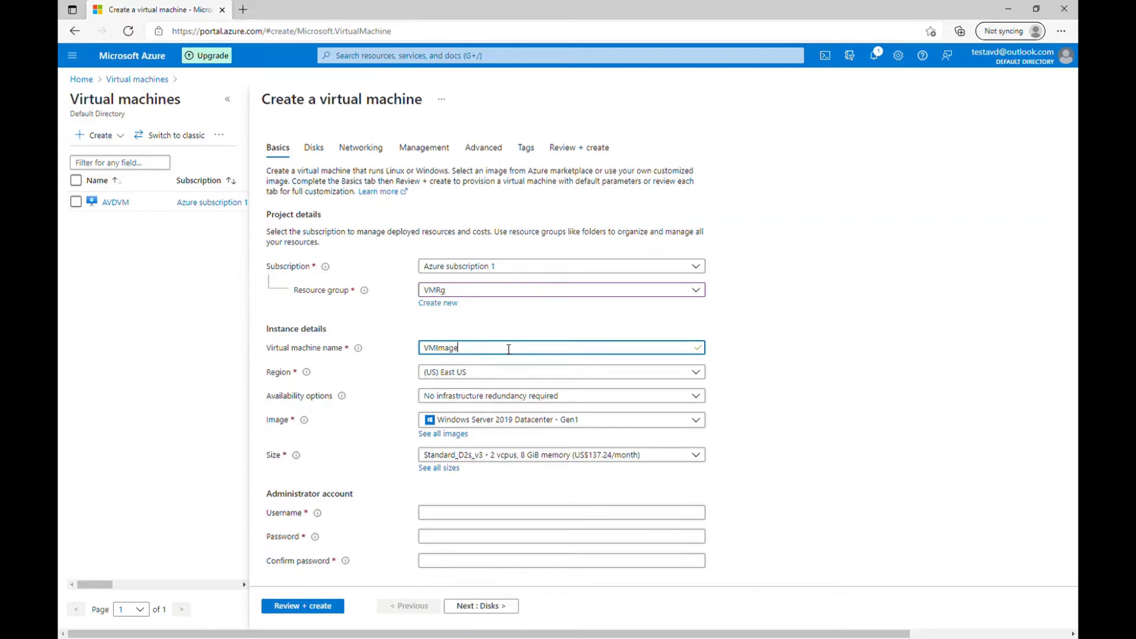
mouse_move(782, 411)
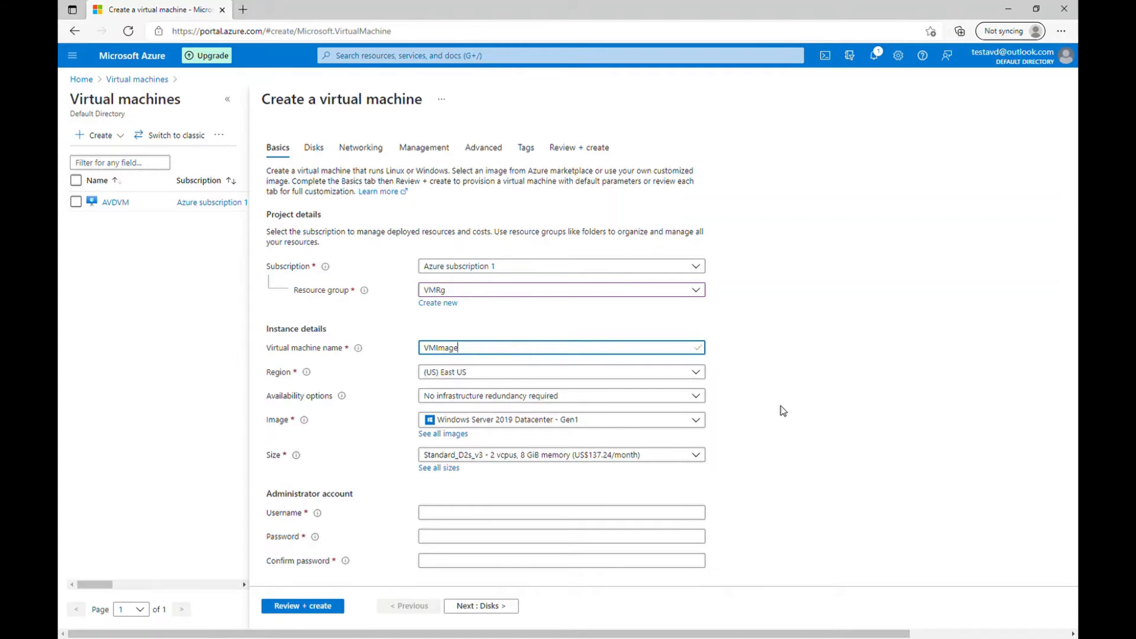
scroll("down", 3)
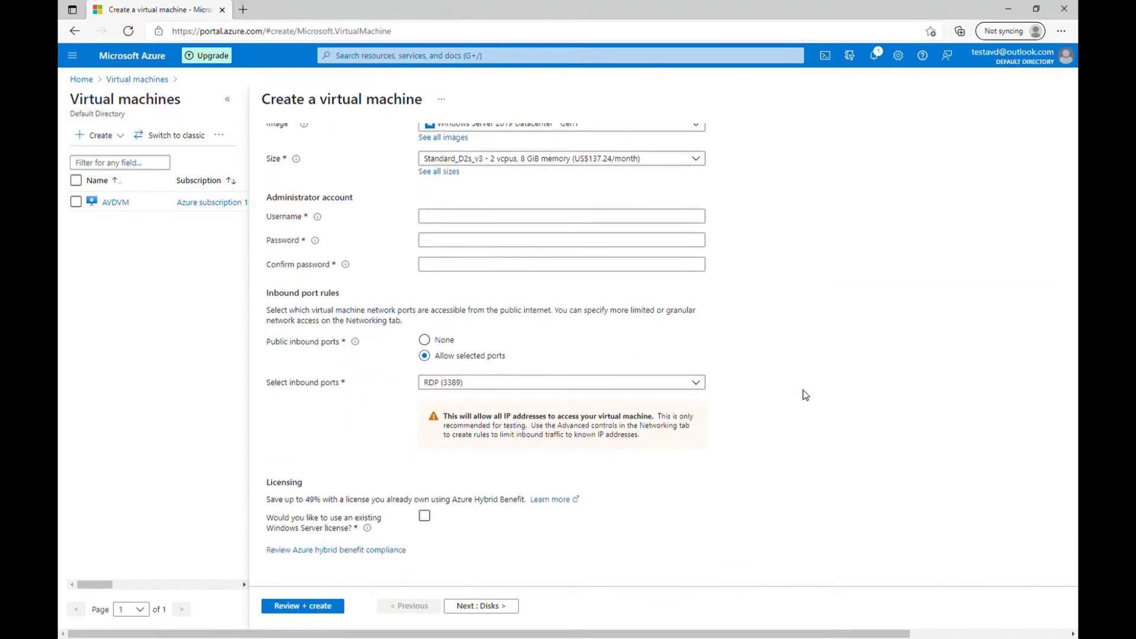
scroll("up", 3)
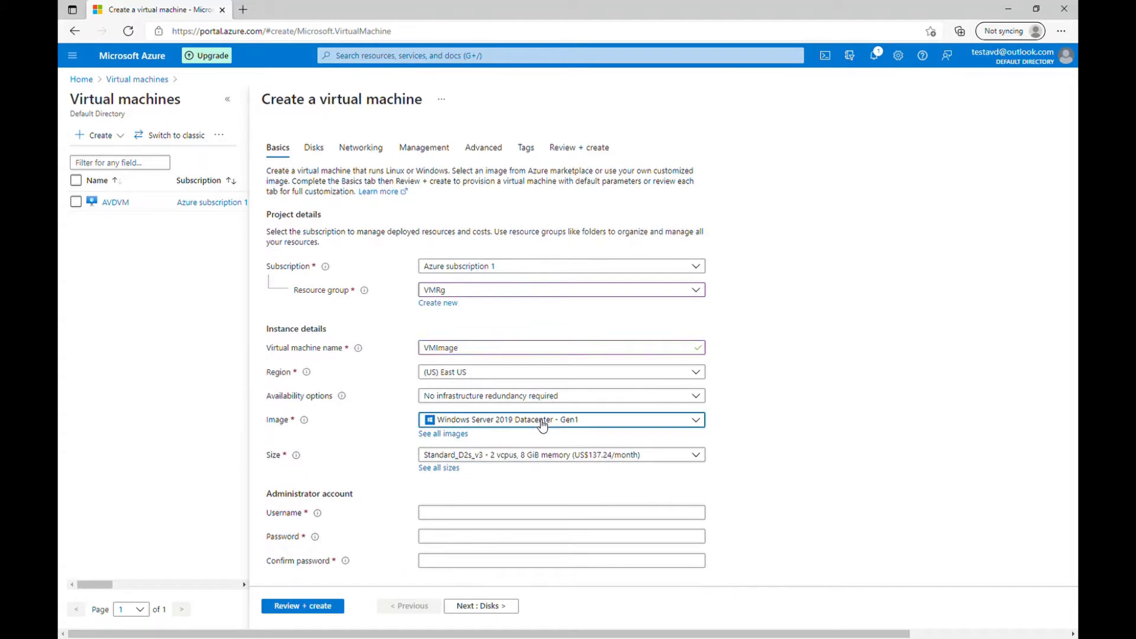
left_click(560, 419)
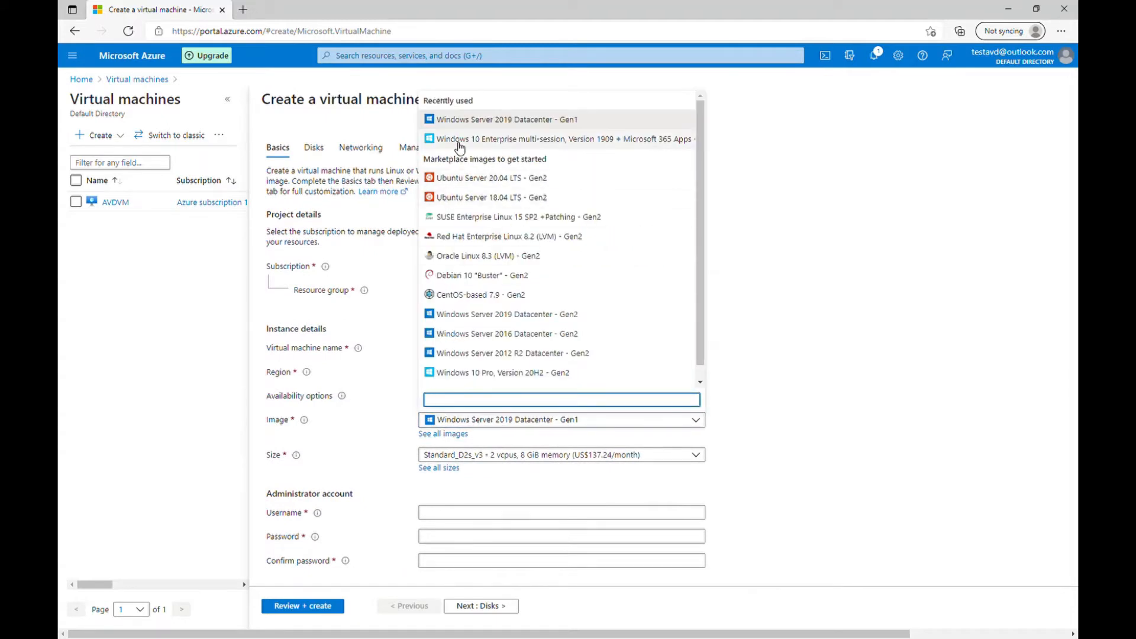
mouse_move(585, 143)
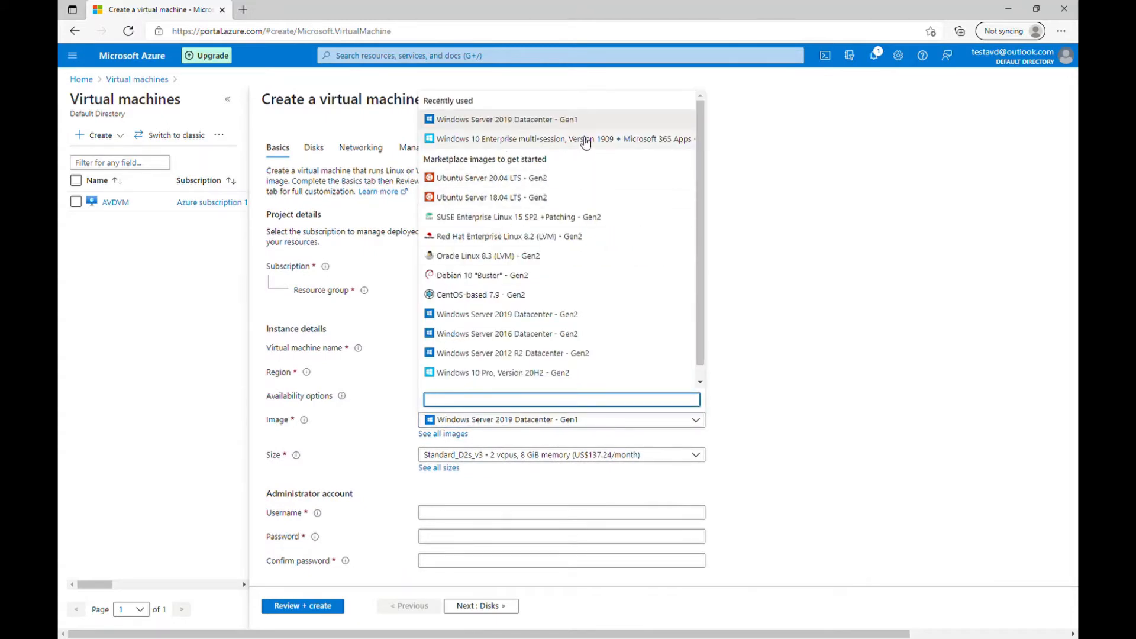
mouse_move(449, 438)
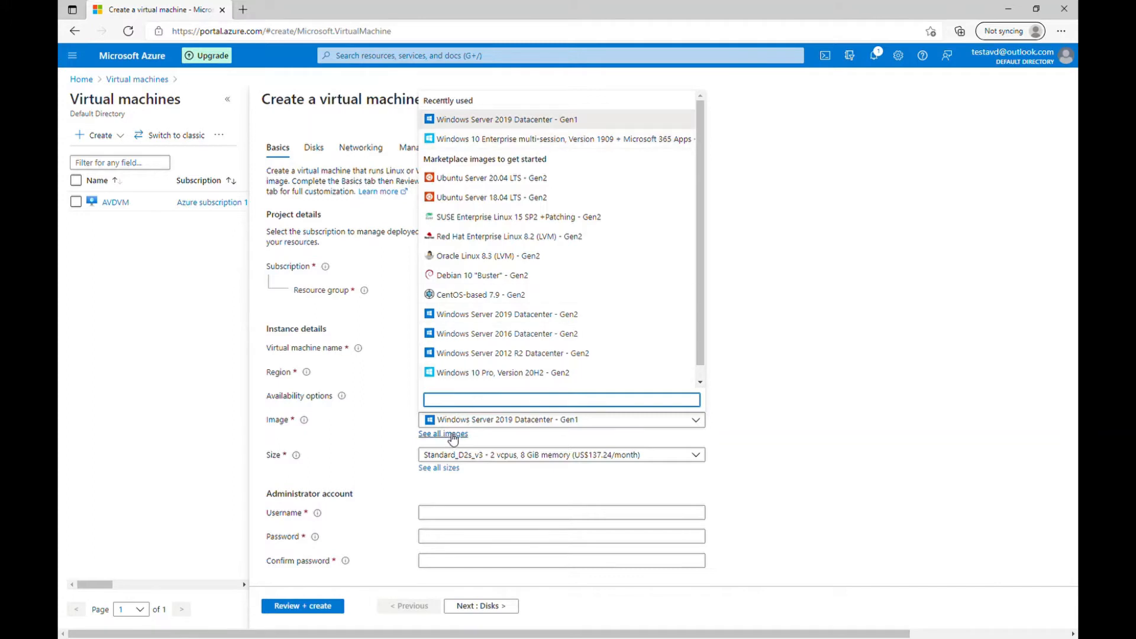
Search all images for 'windows 10' and list Windows 10 multi-session + Microsoft 365 Apps versions
left_click(442, 433)
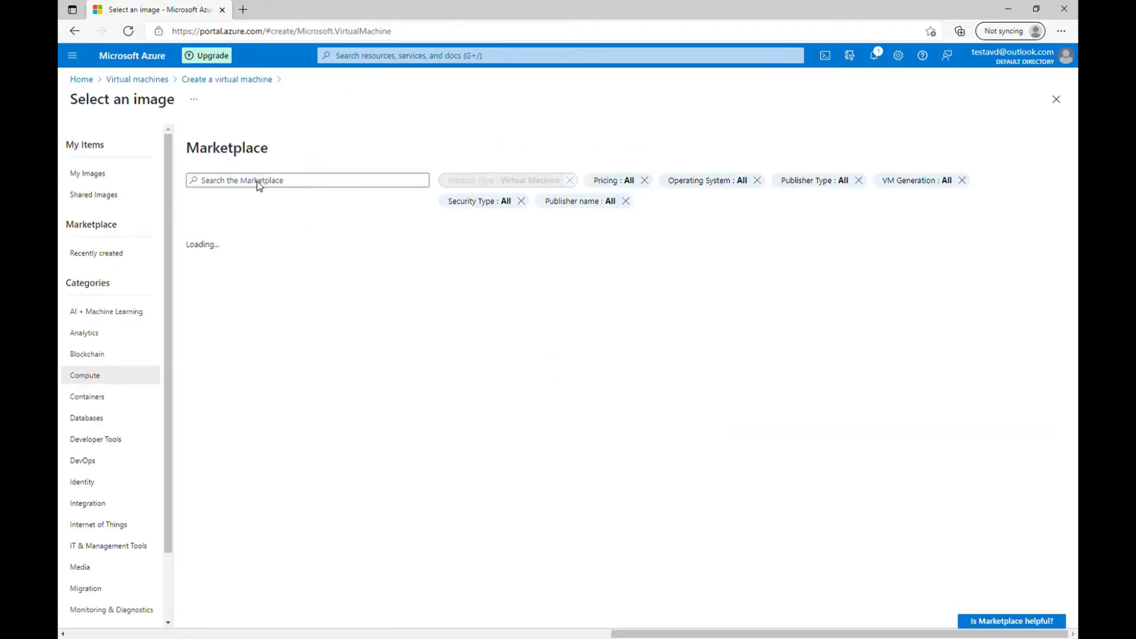
type("w")
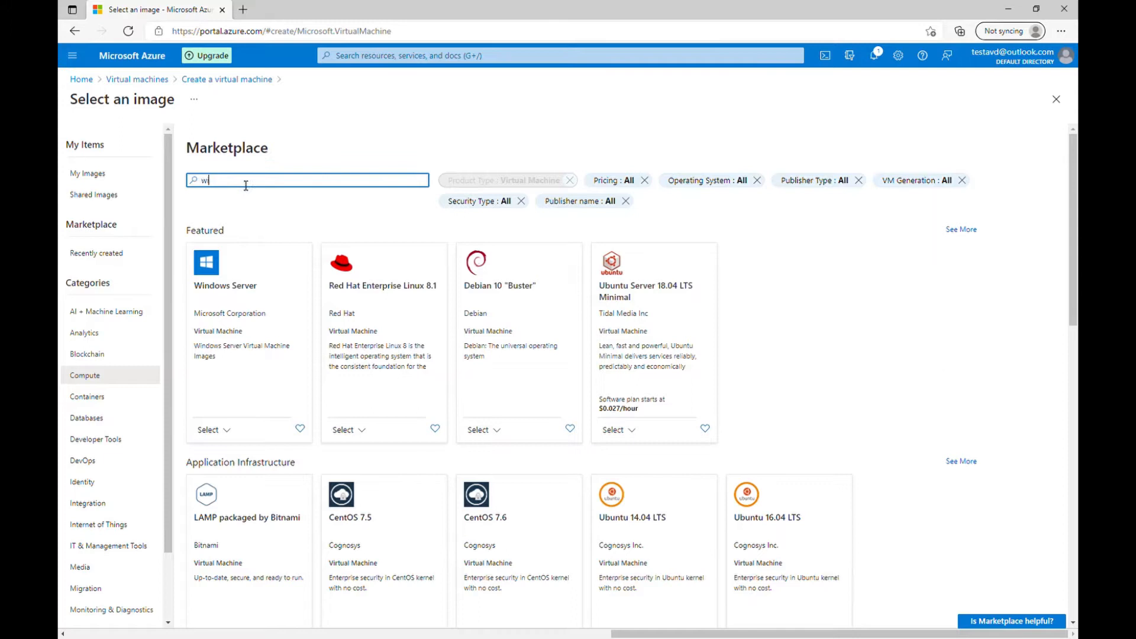
type("indows 10")
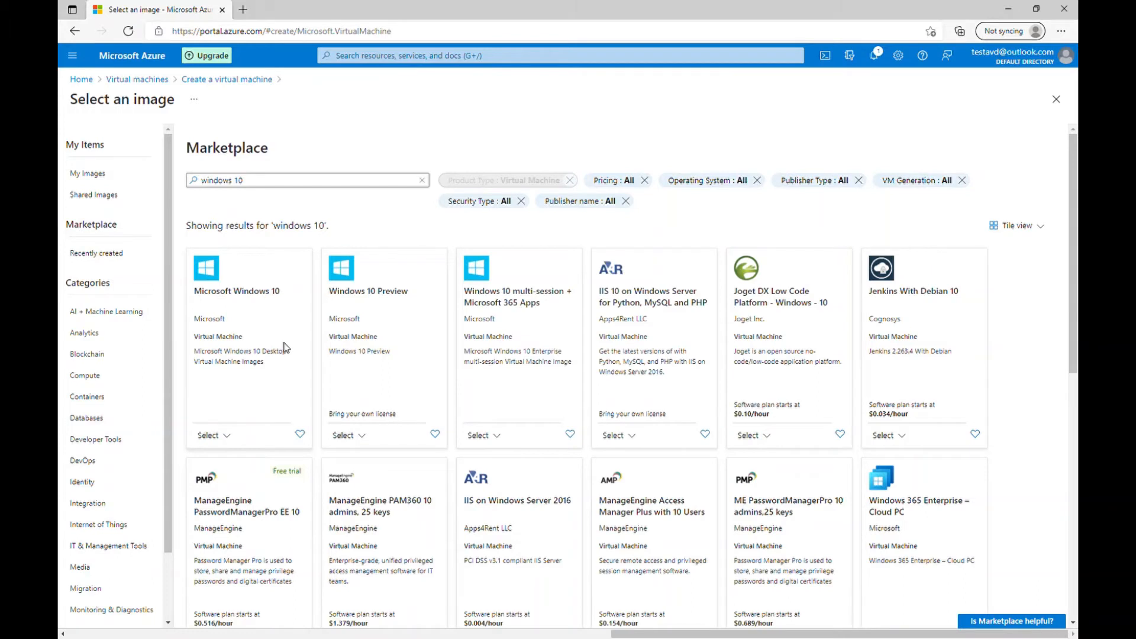
mouse_move(510, 322)
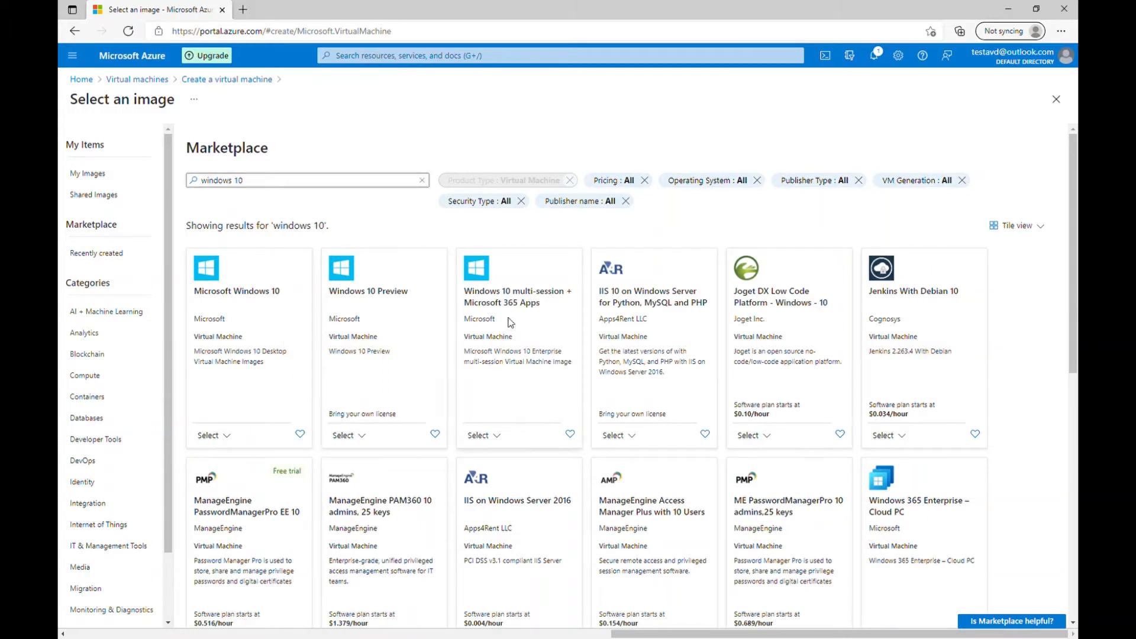
mouse_move(520, 310)
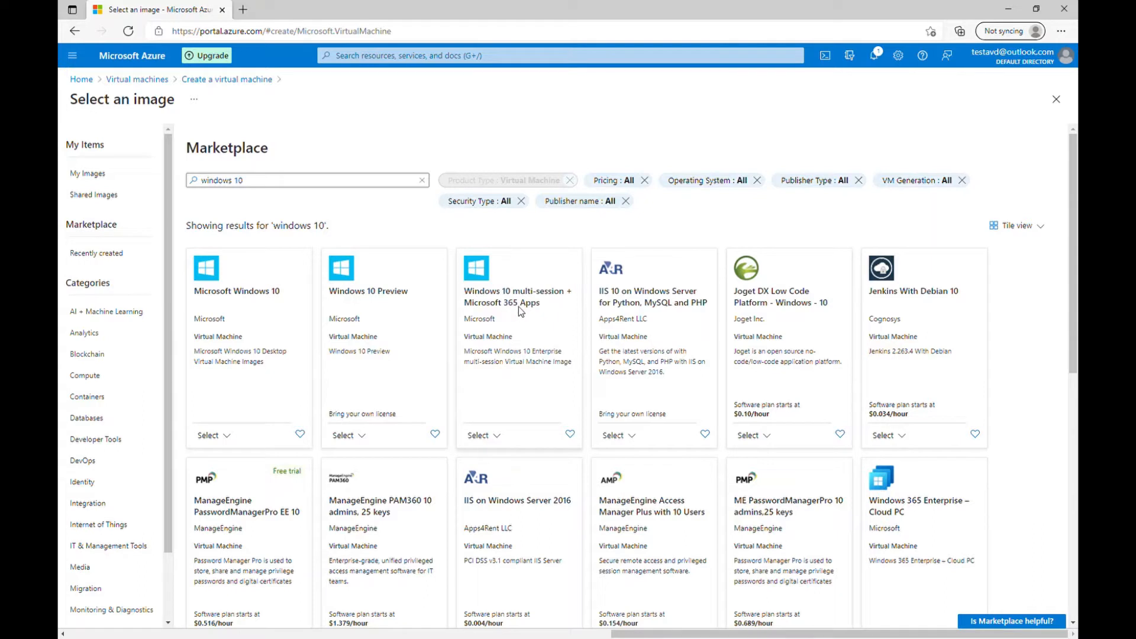
left_click(482, 435)
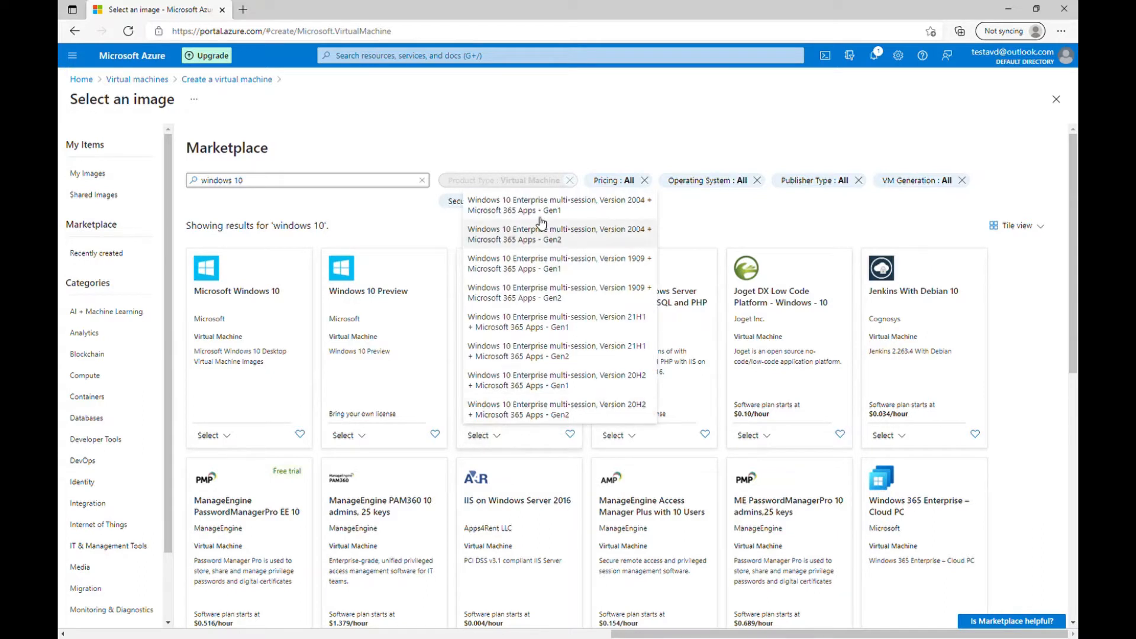
mouse_move(584, 233)
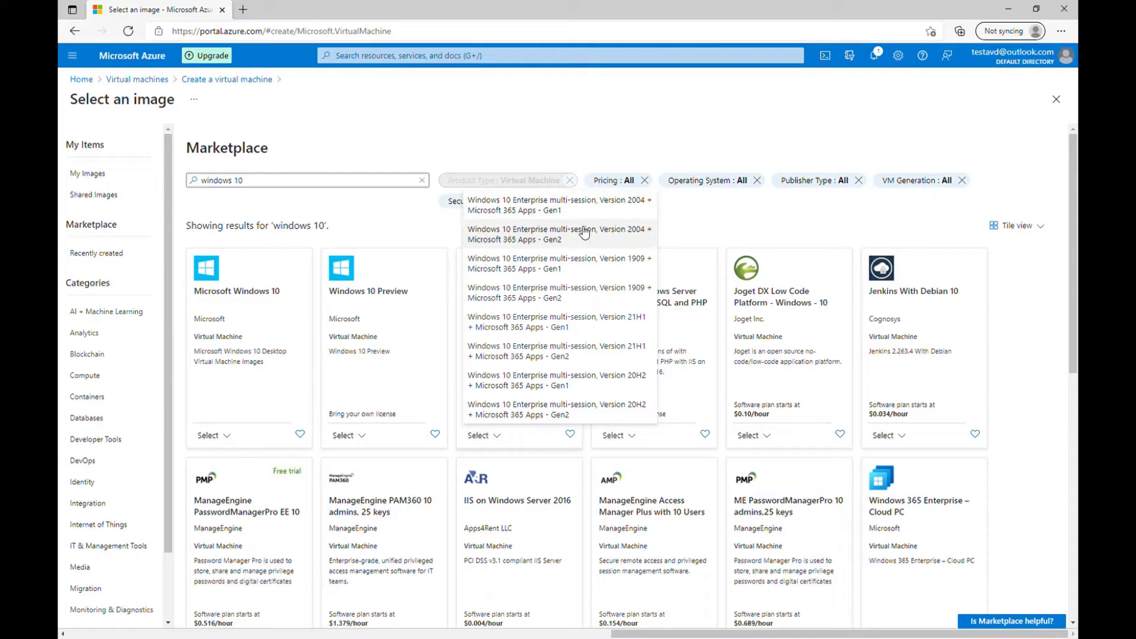
mouse_move(635, 205)
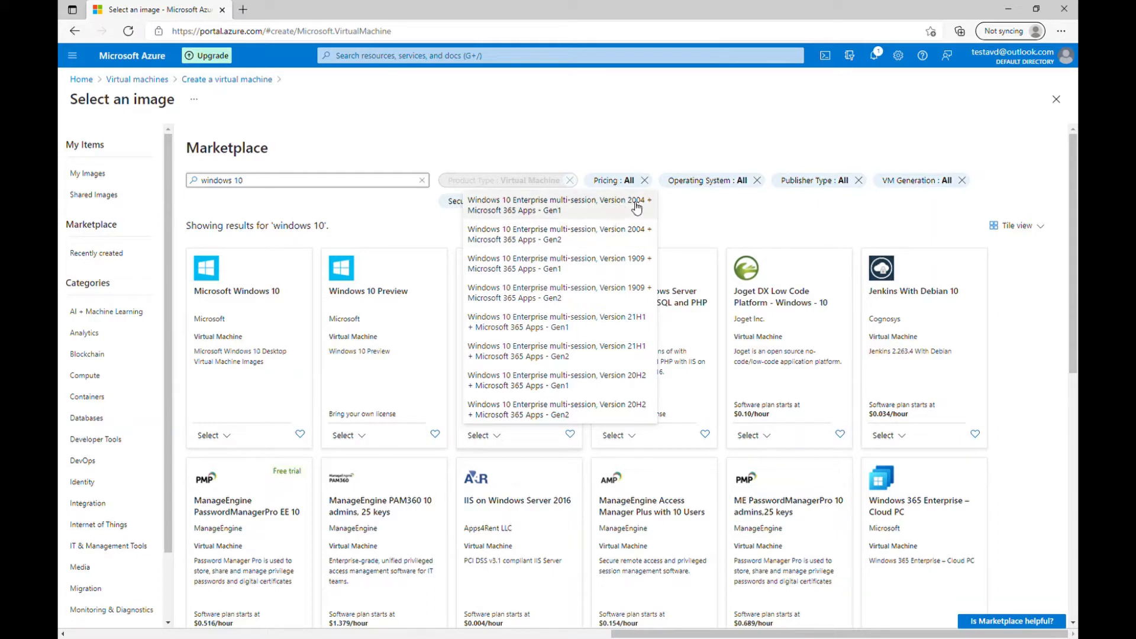
mouse_move(565, 230)
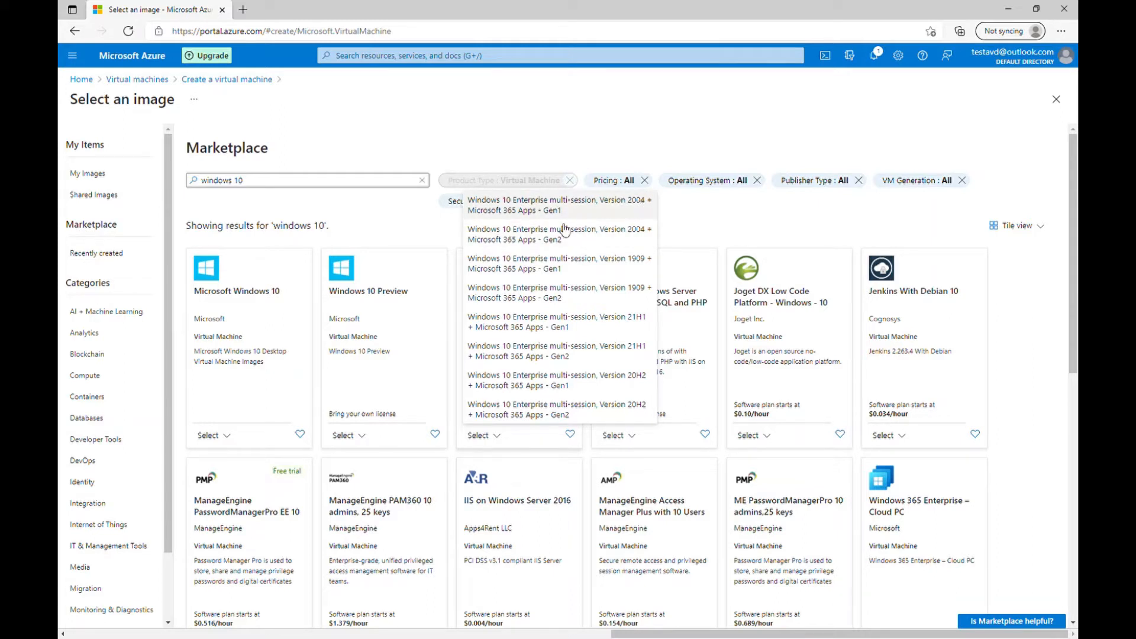
mouse_move(593, 259)
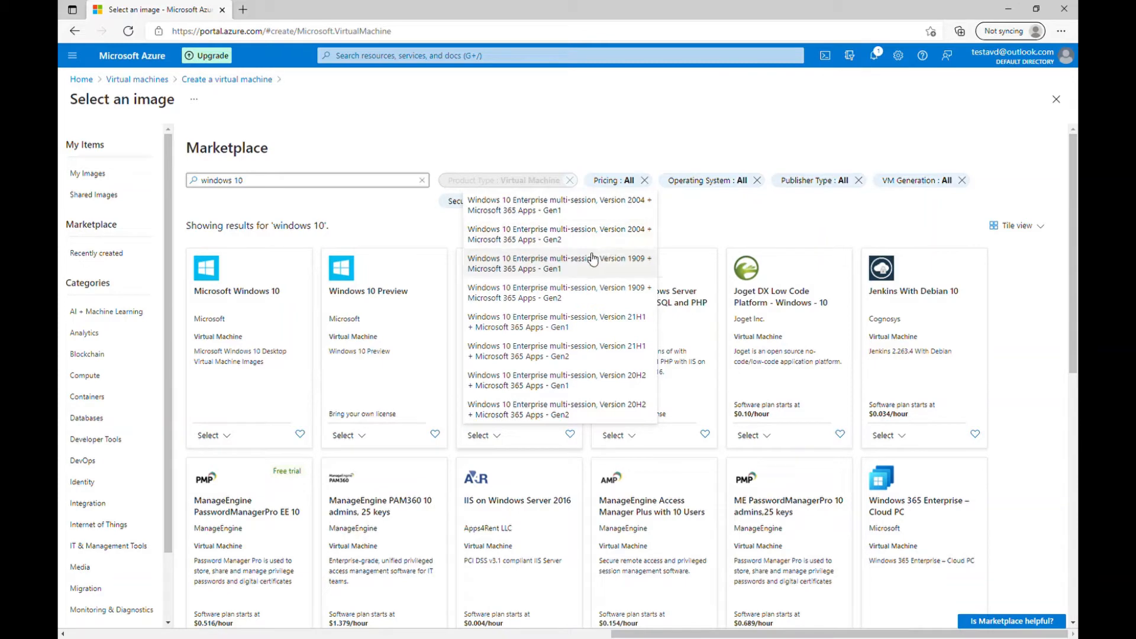
mouse_move(574, 269)
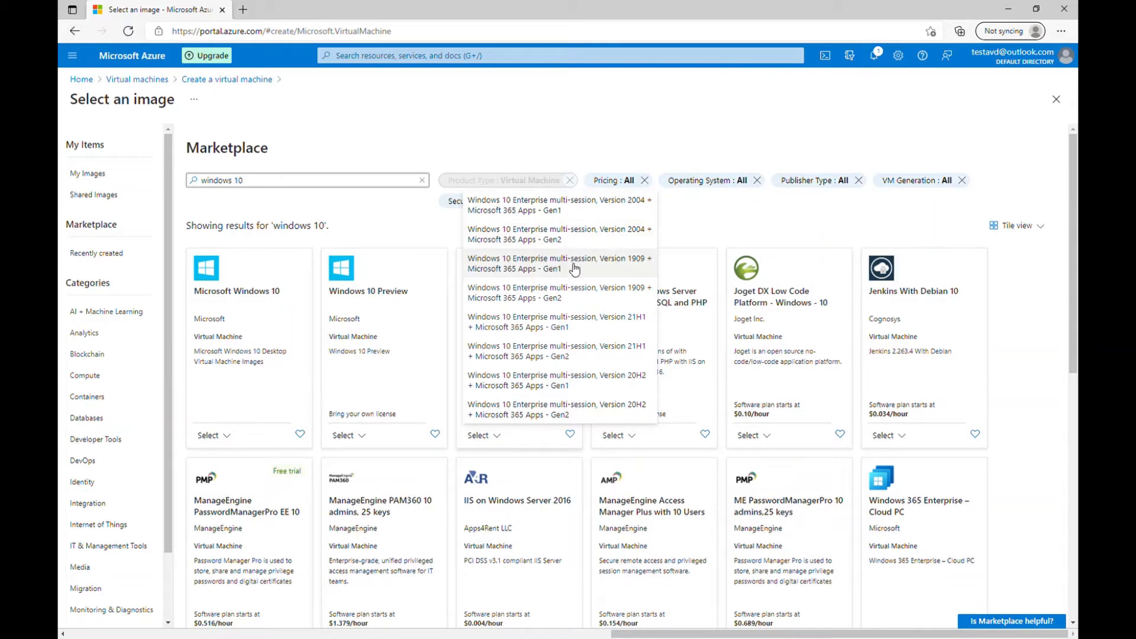
Choose the 1909 Gen1 multi-session image and set administrator azuser with a matching password
left_click(558, 263)
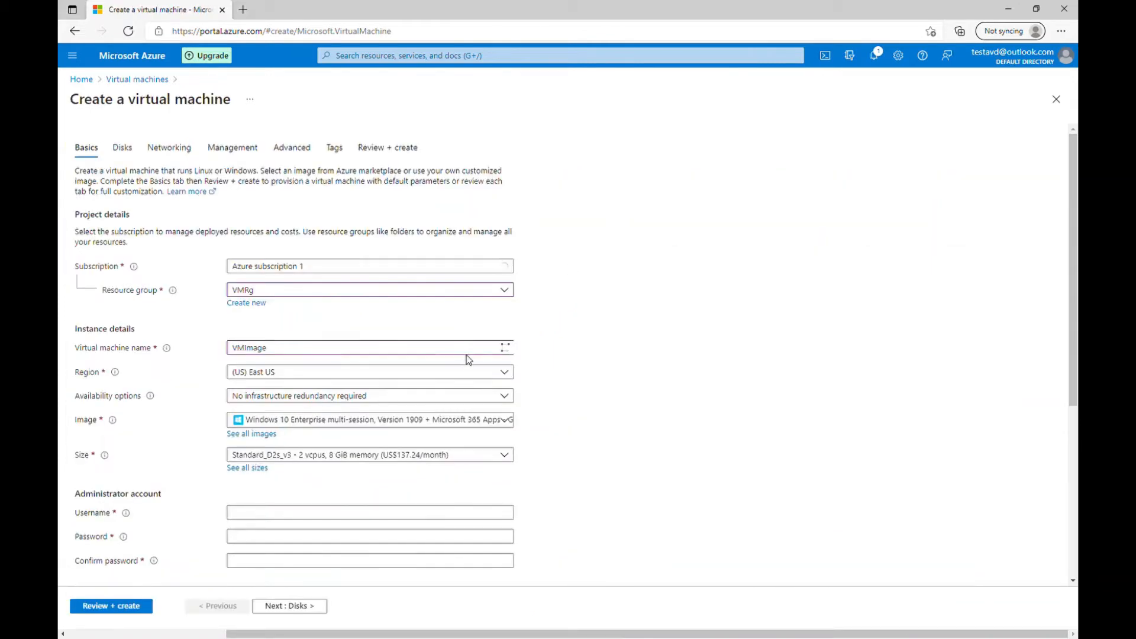
scroll("down", 3)
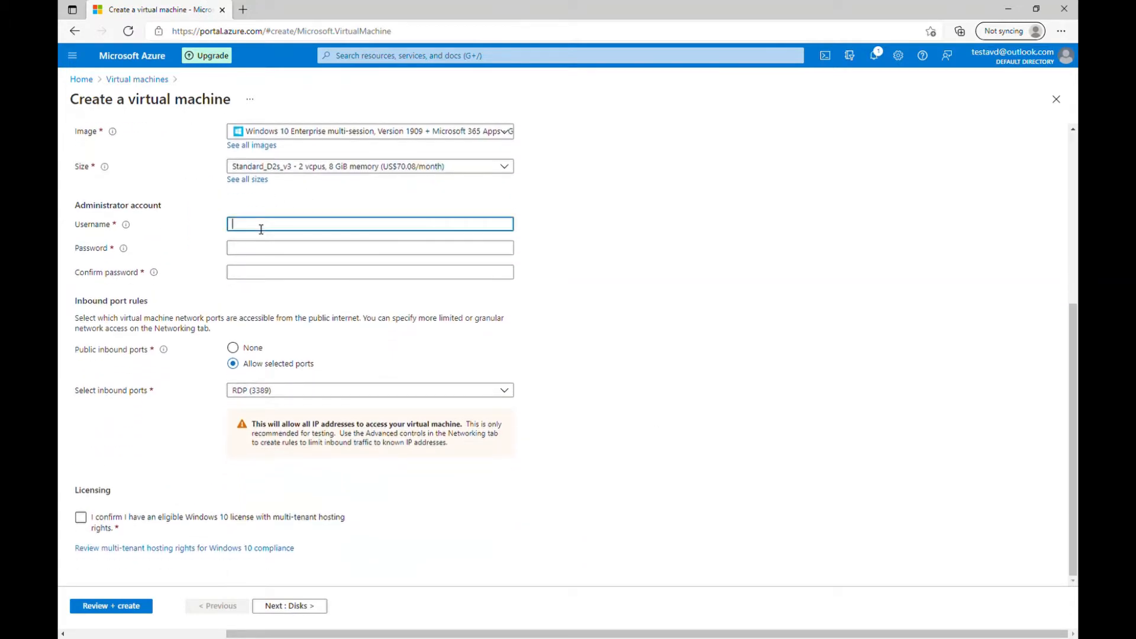
type("azuser")
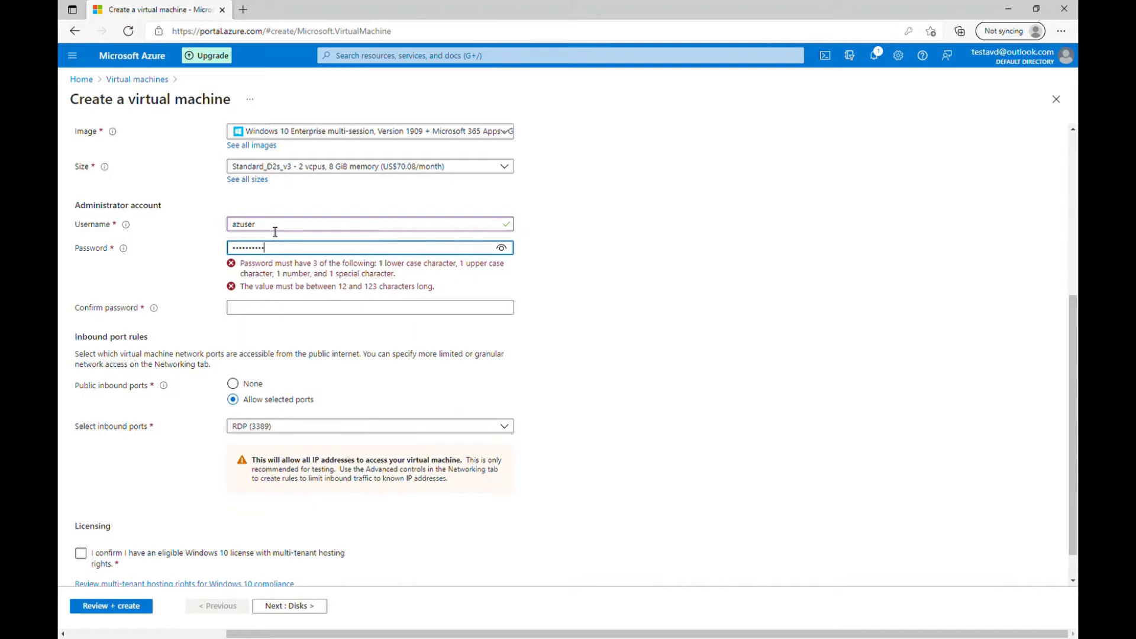
left_click(370, 271)
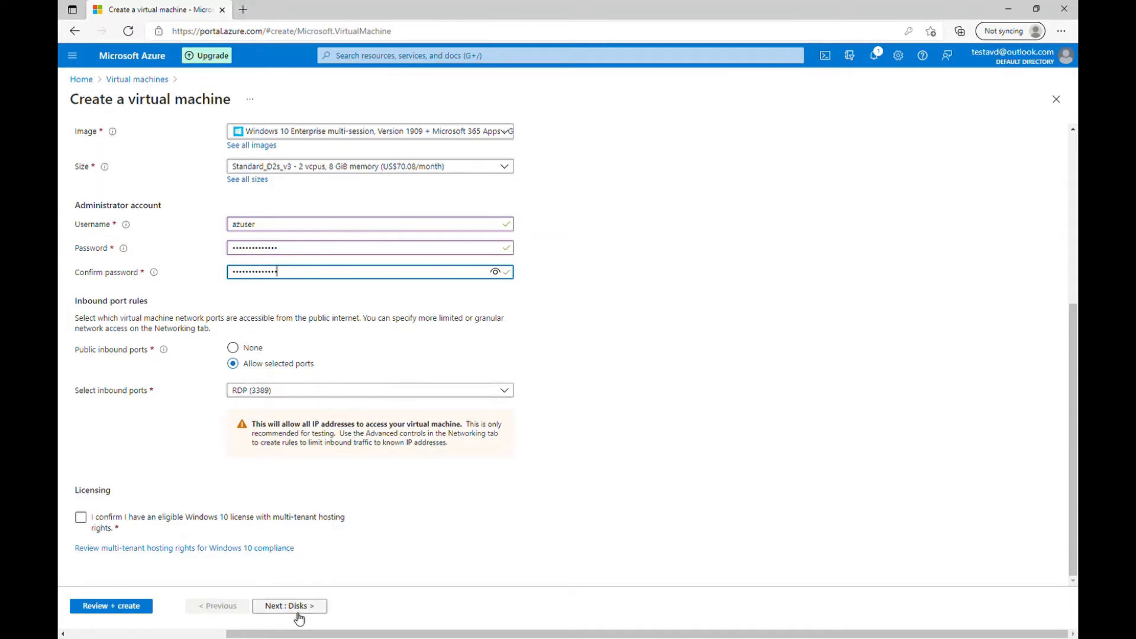
On the Networking tab, select the existing AVDVnet virtual network with its default subnet
left_click(288, 606)
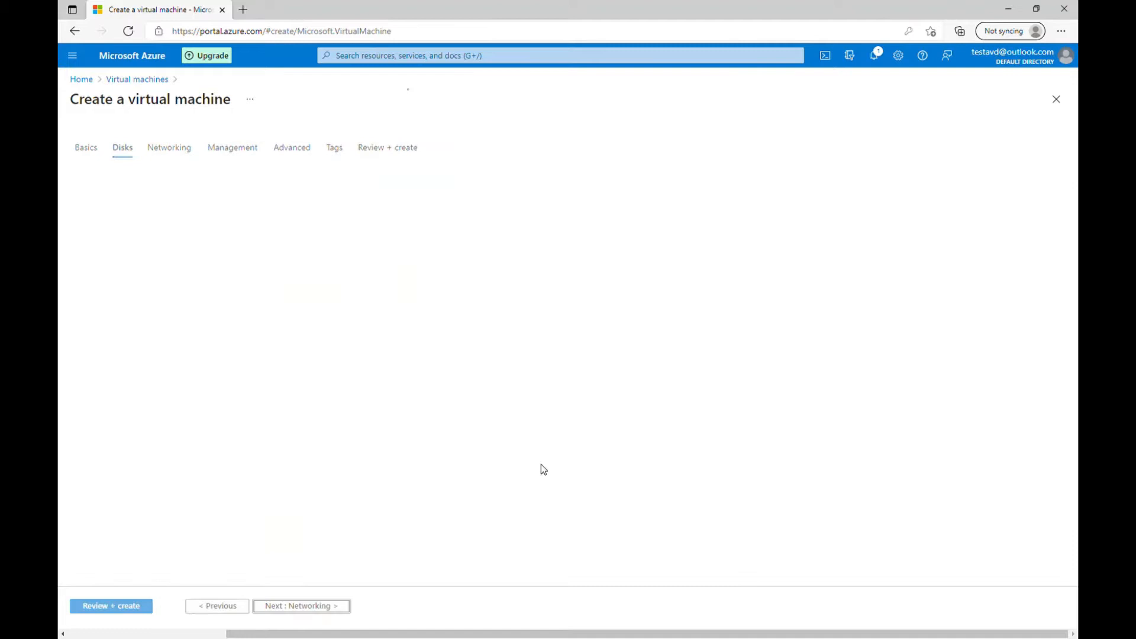
left_click(122, 147)
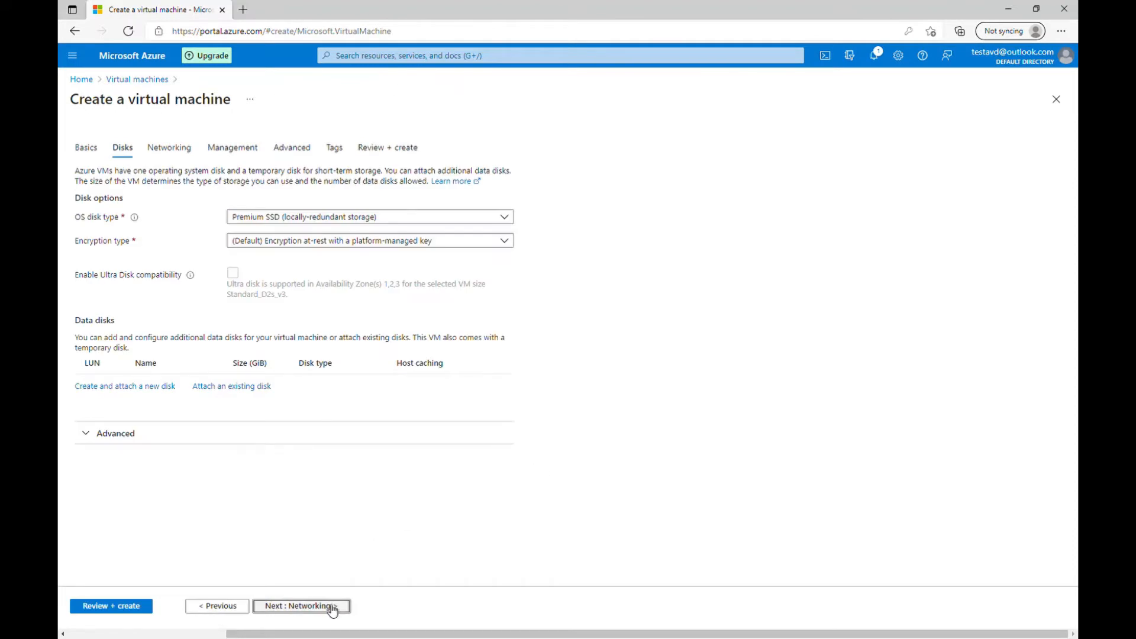
left_click(300, 606)
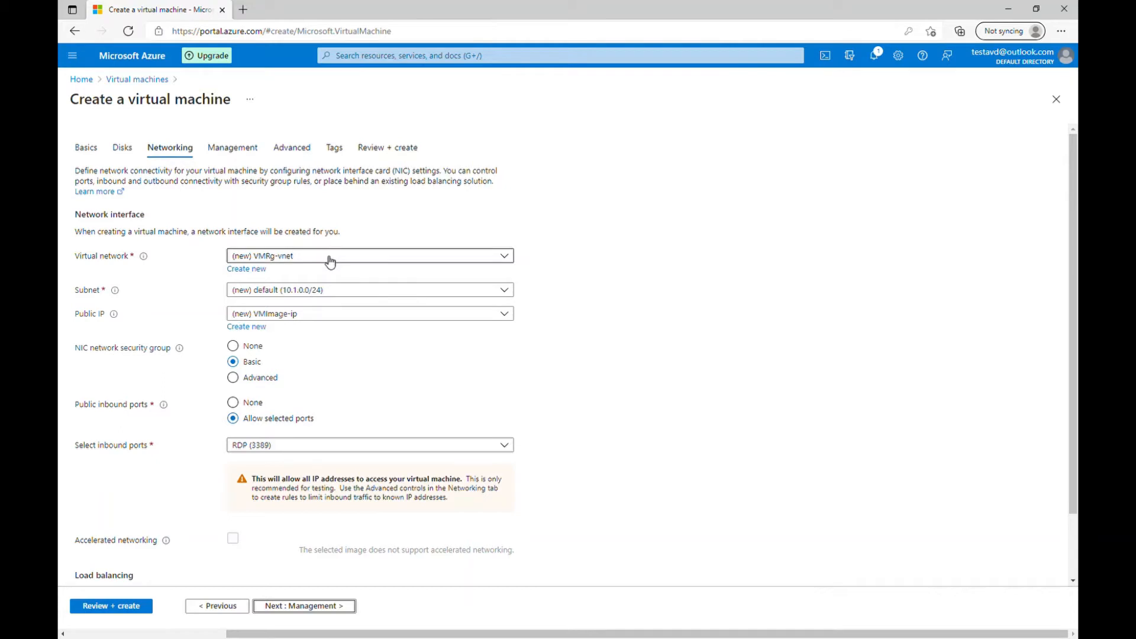
left_click(369, 255)
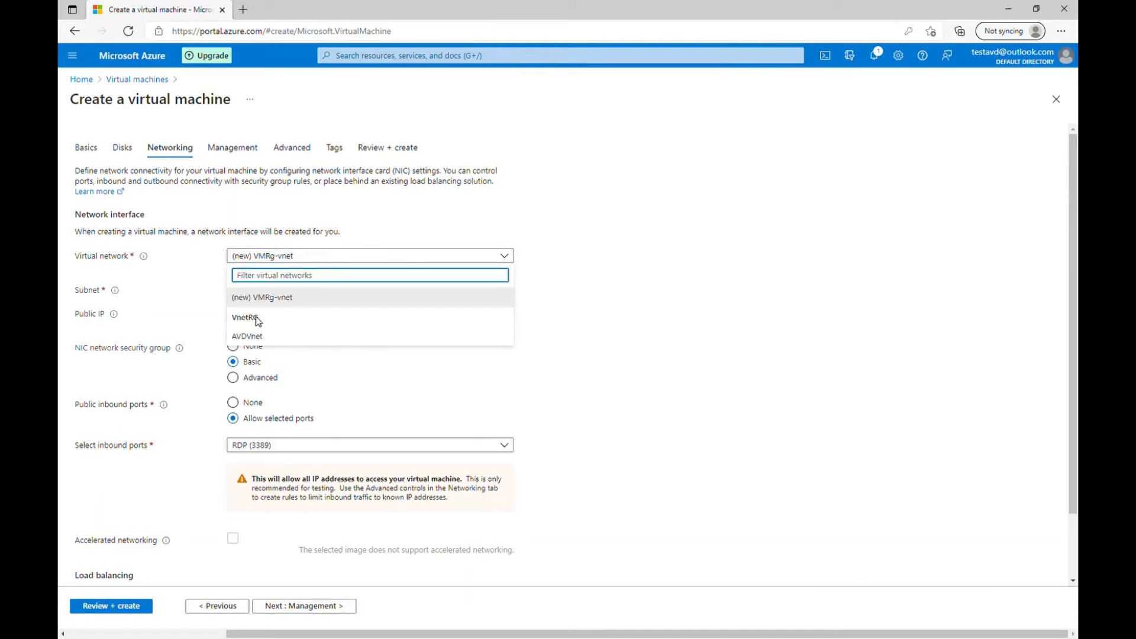
mouse_move(248, 321)
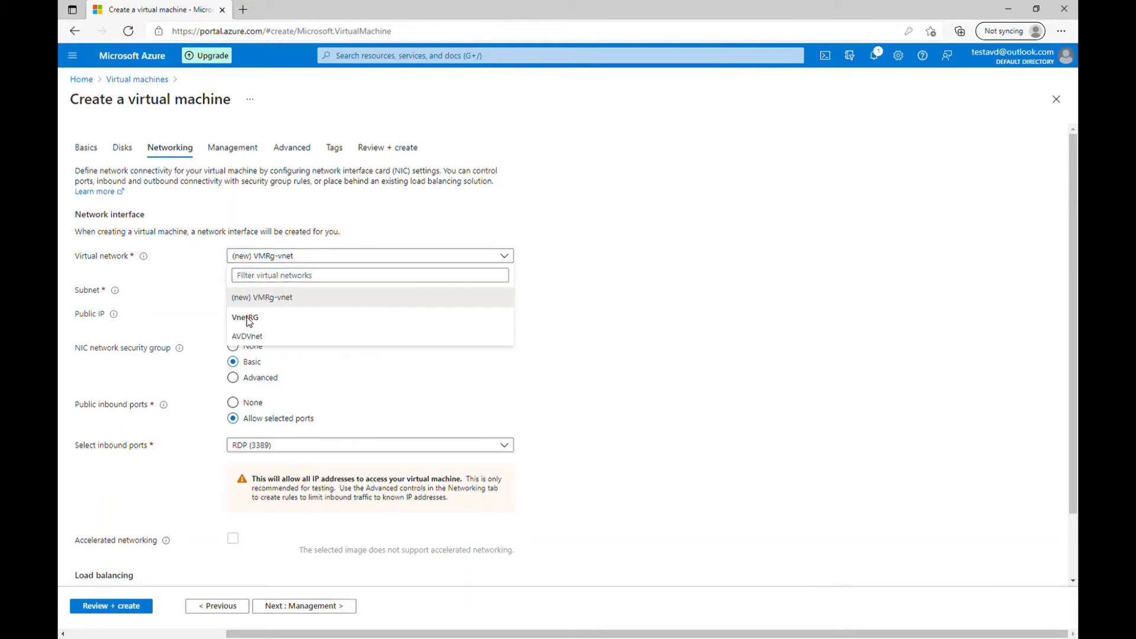
left_click(247, 335)
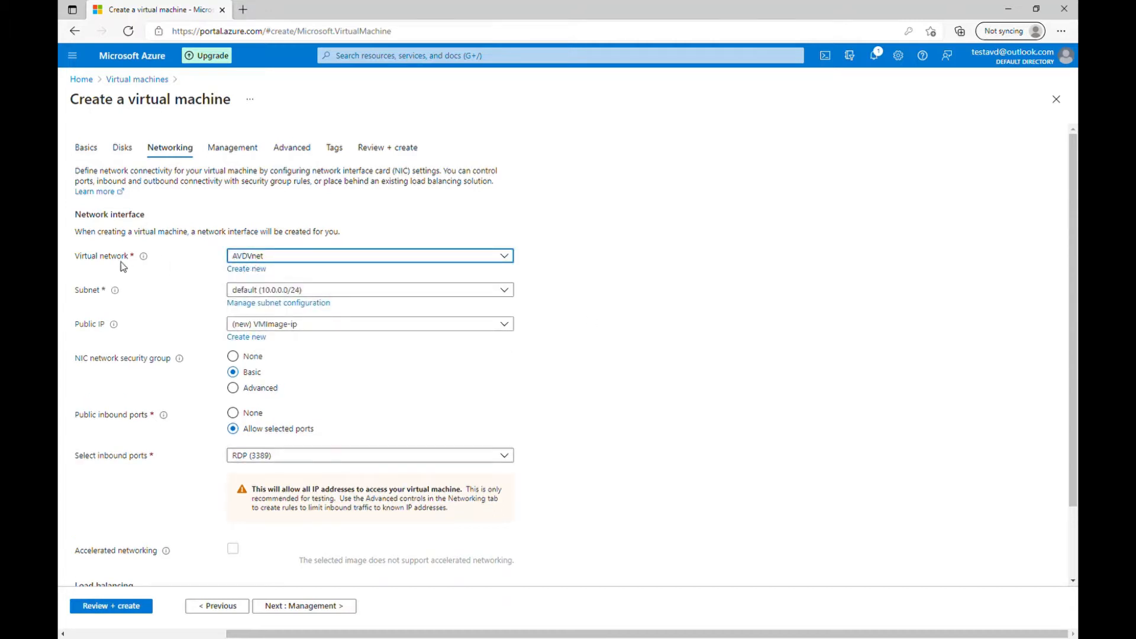
mouse_move(304, 606)
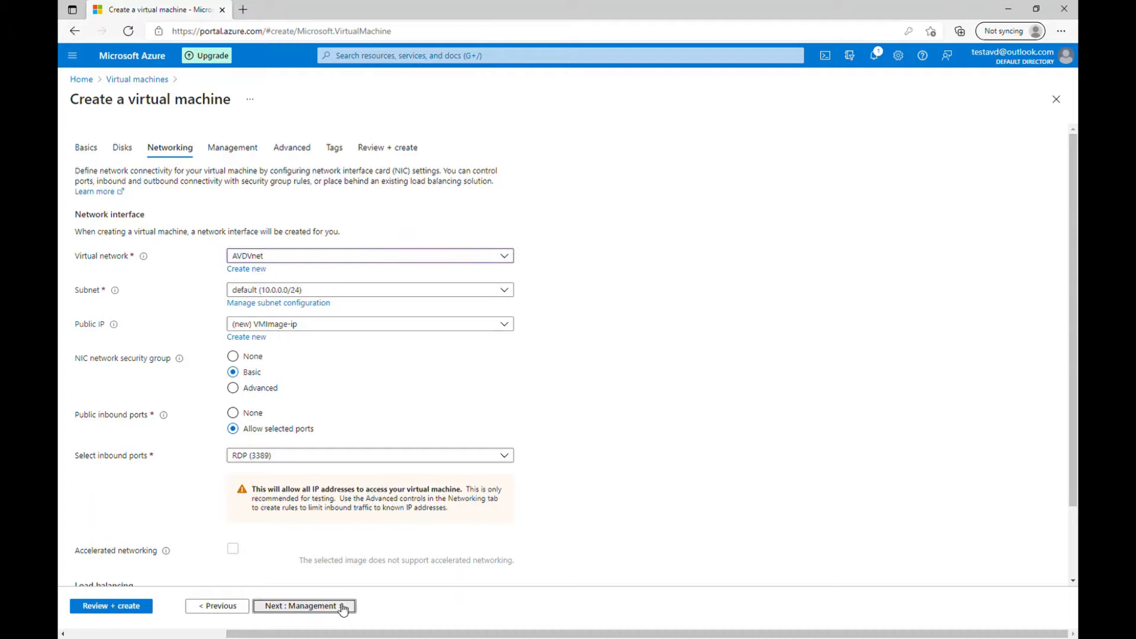
After validation fails, tick the Windows 10 multi-tenant hosting license checkbox on Basics
left_click(304, 606)
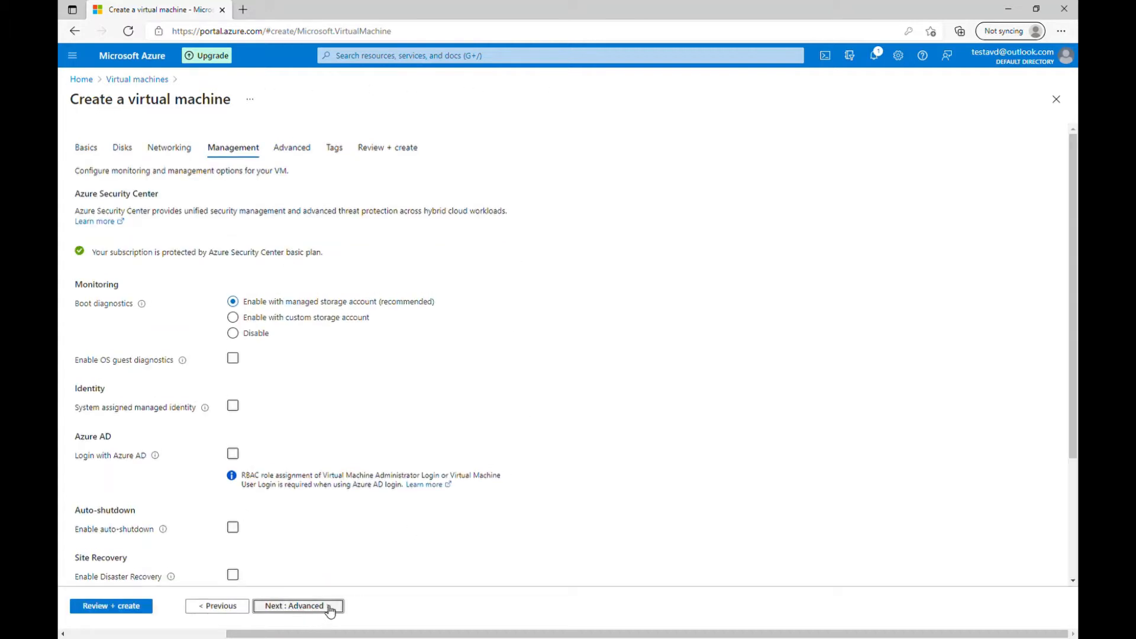
left_click(297, 606)
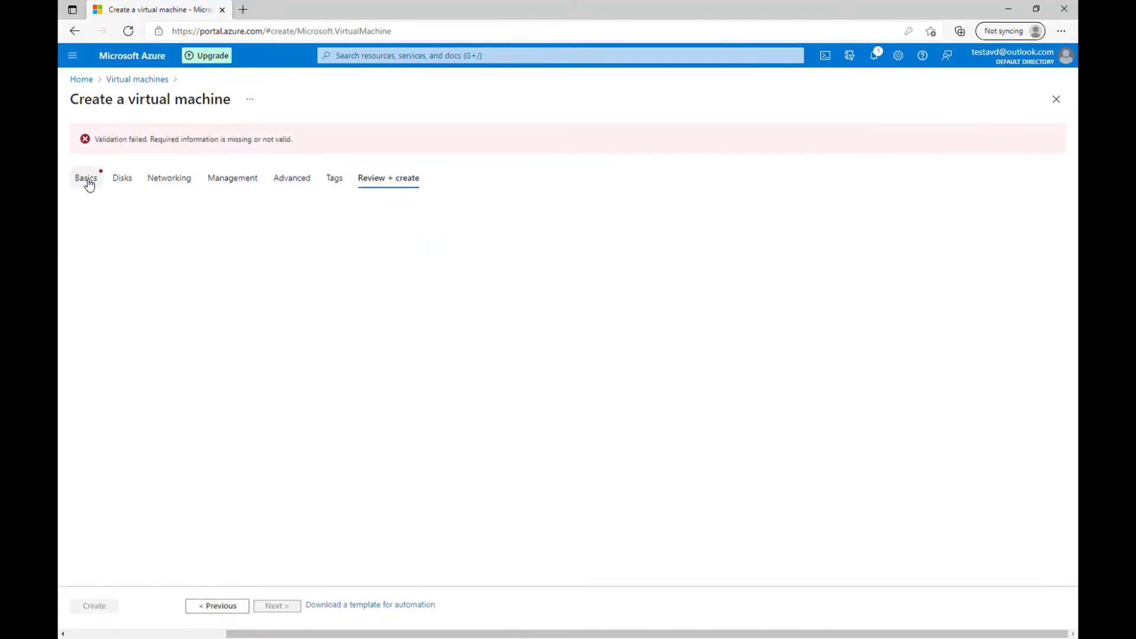
left_click(85, 178)
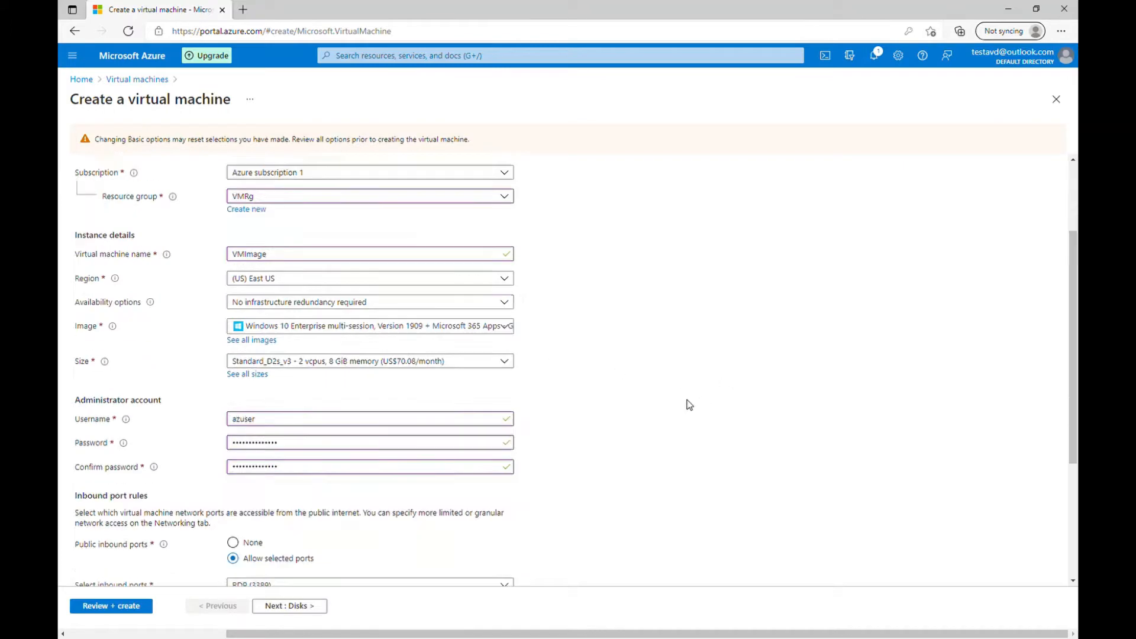
scroll("down", 3)
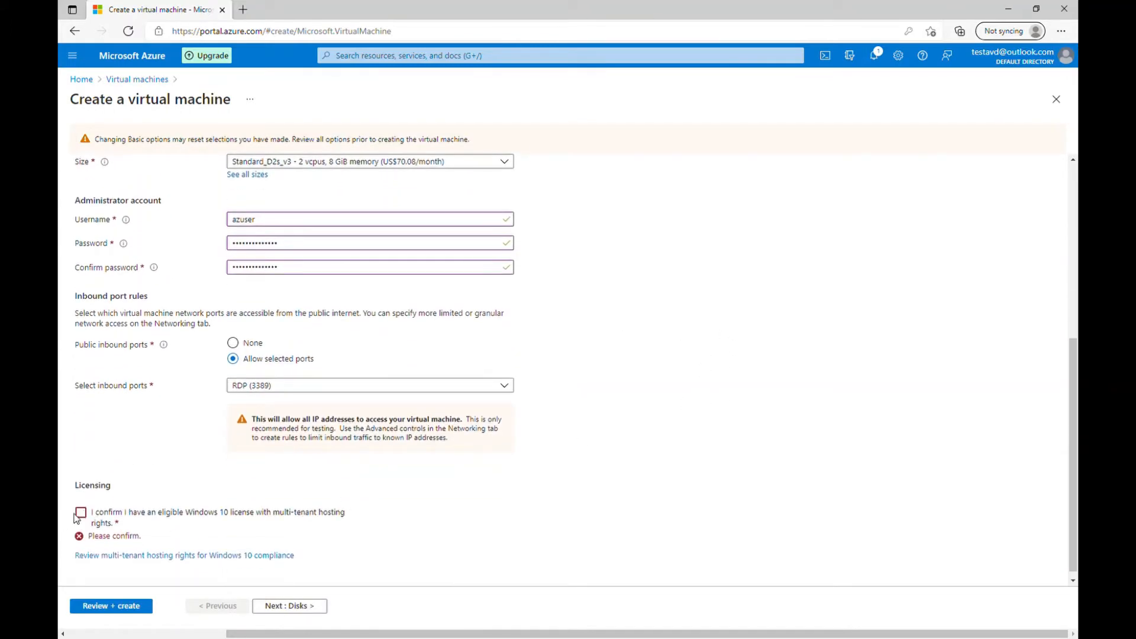
left_click(80, 512)
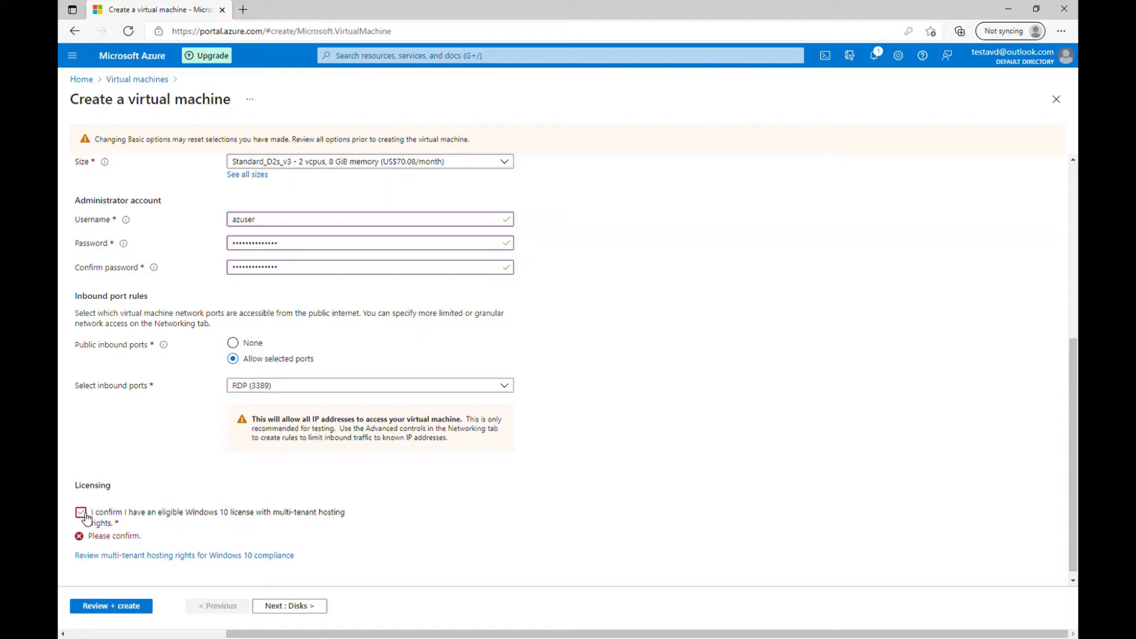
left_click(81, 512)
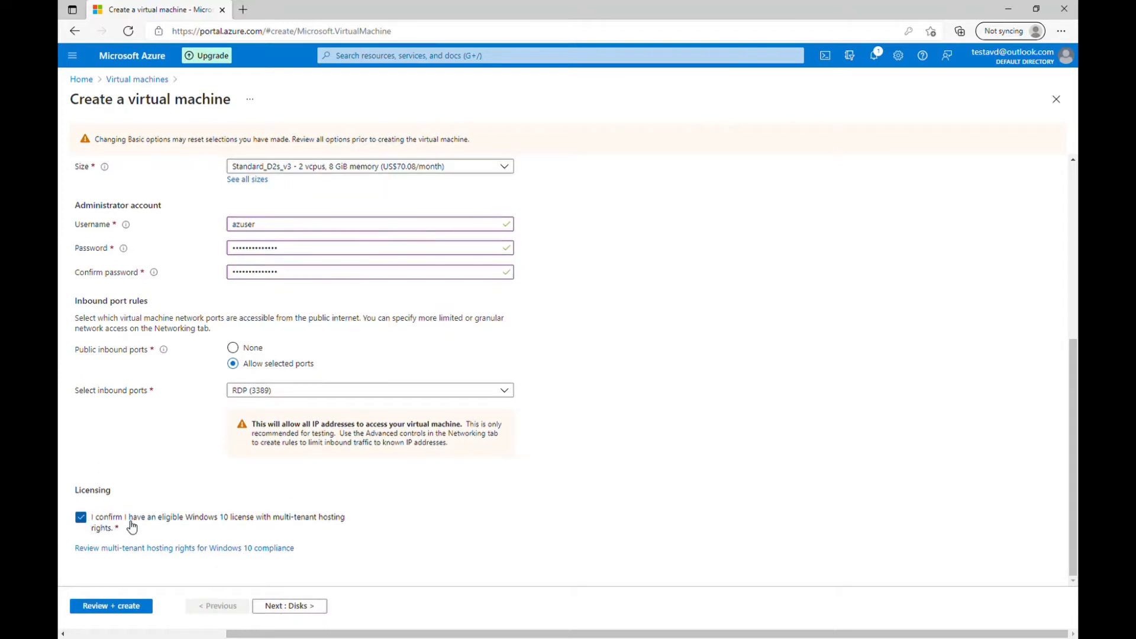
mouse_move(264, 525)
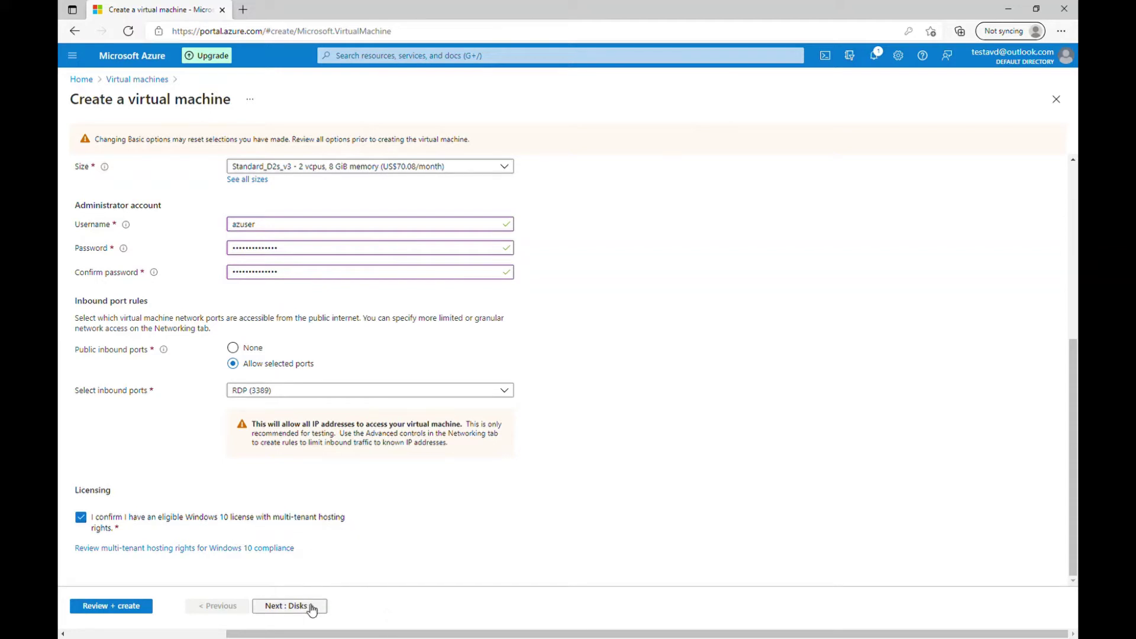
Advance through the remaining tabs to Review + create until Validation passed appears
left_click(289, 606)
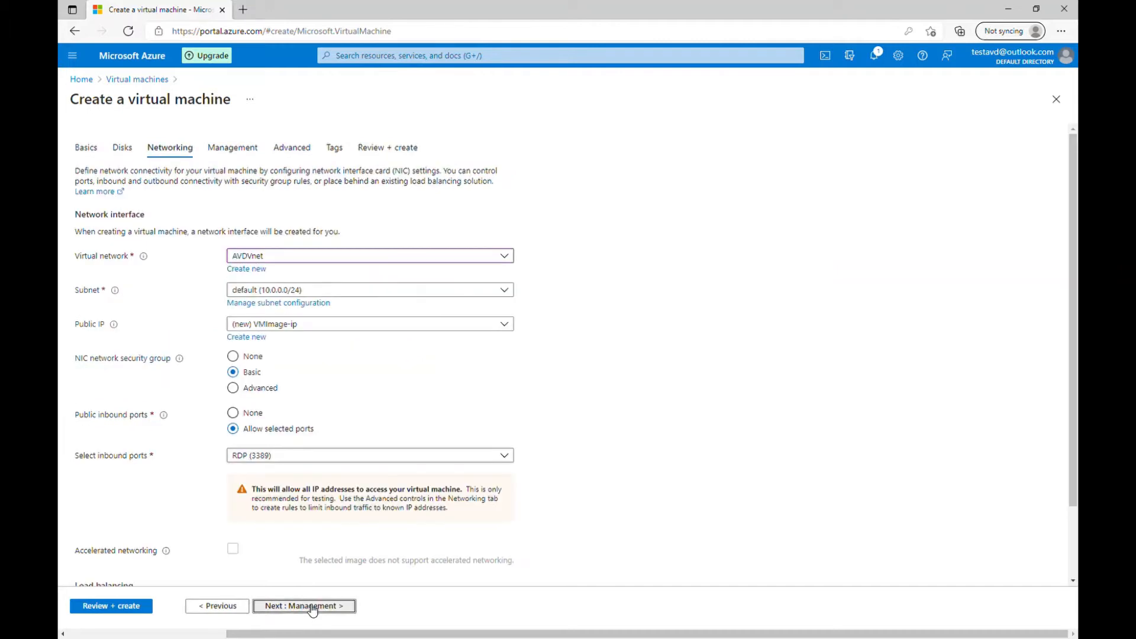
left_click(304, 606)
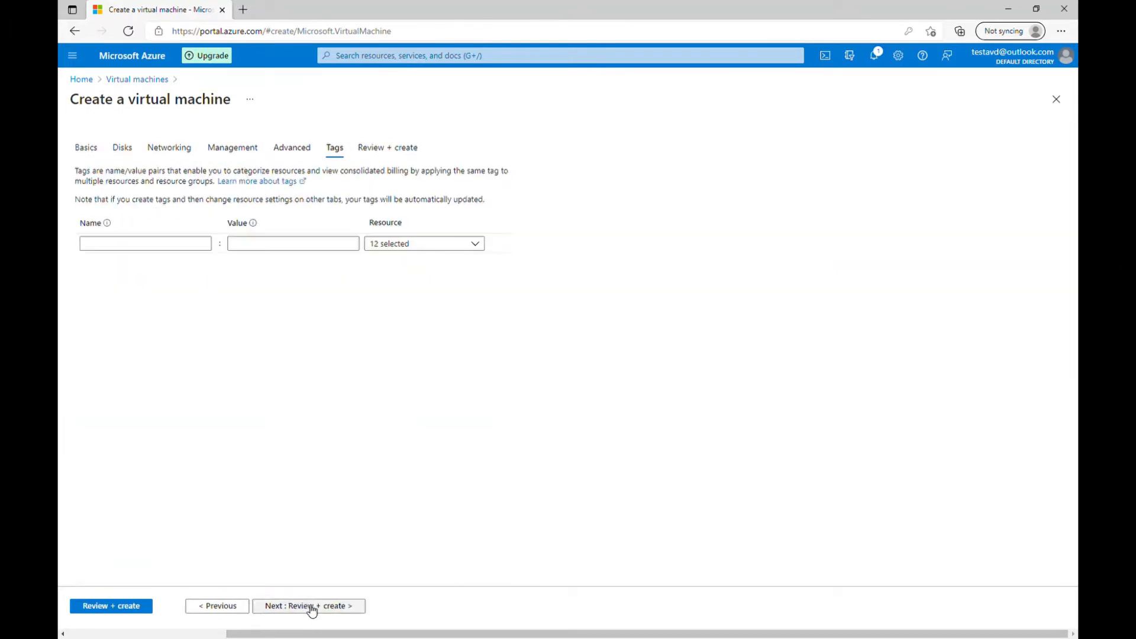
left_click(308, 606)
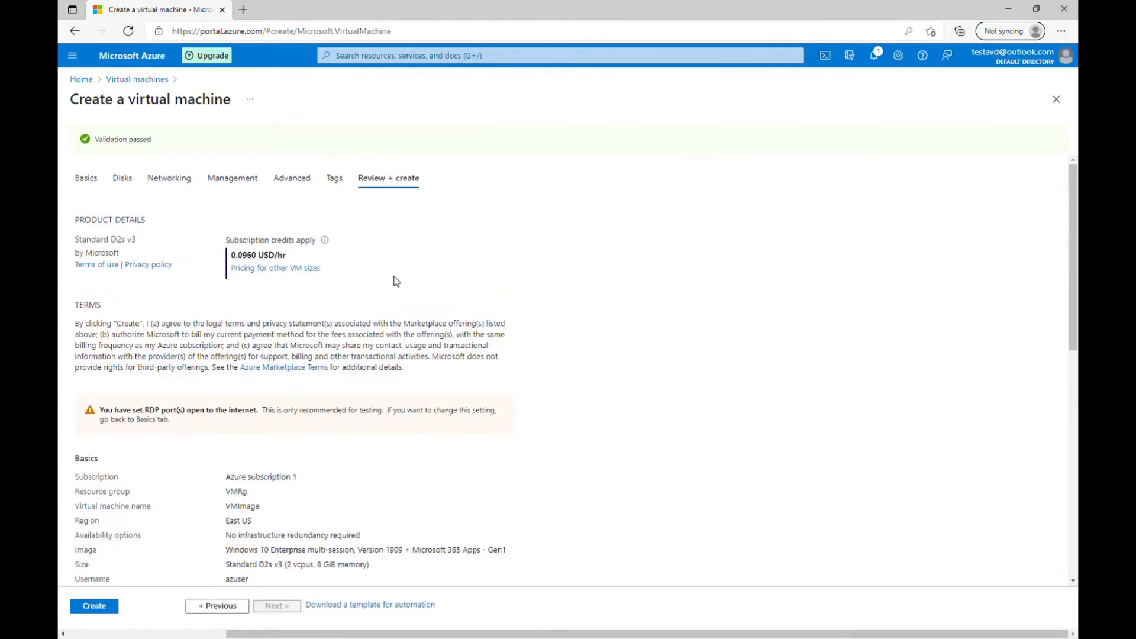
mouse_move(857, 77)
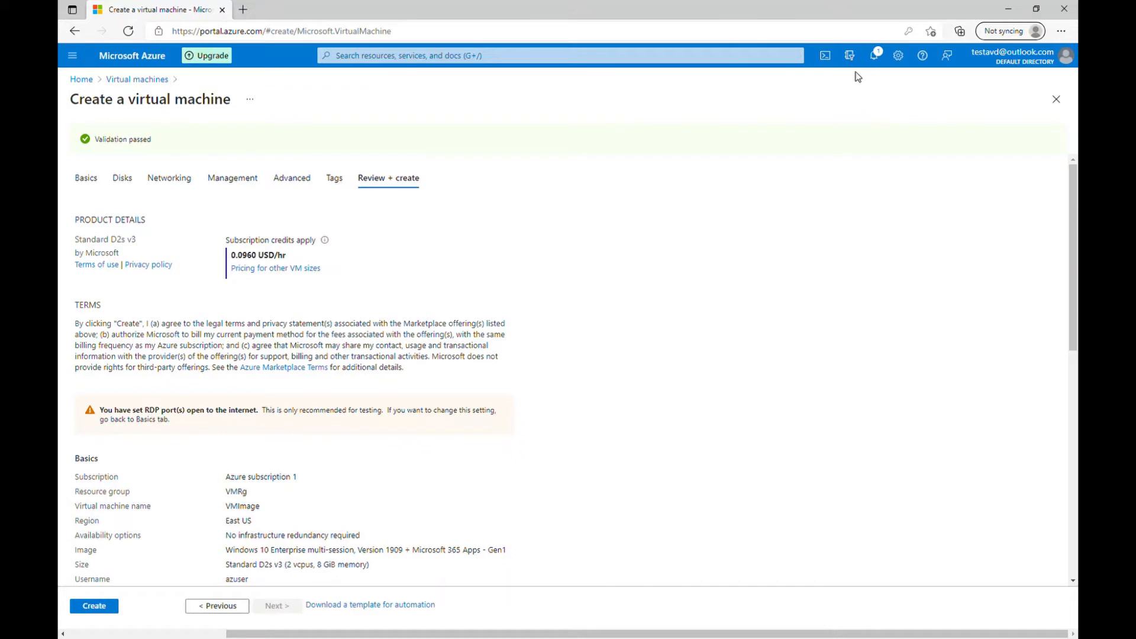
mouse_move(179, 472)
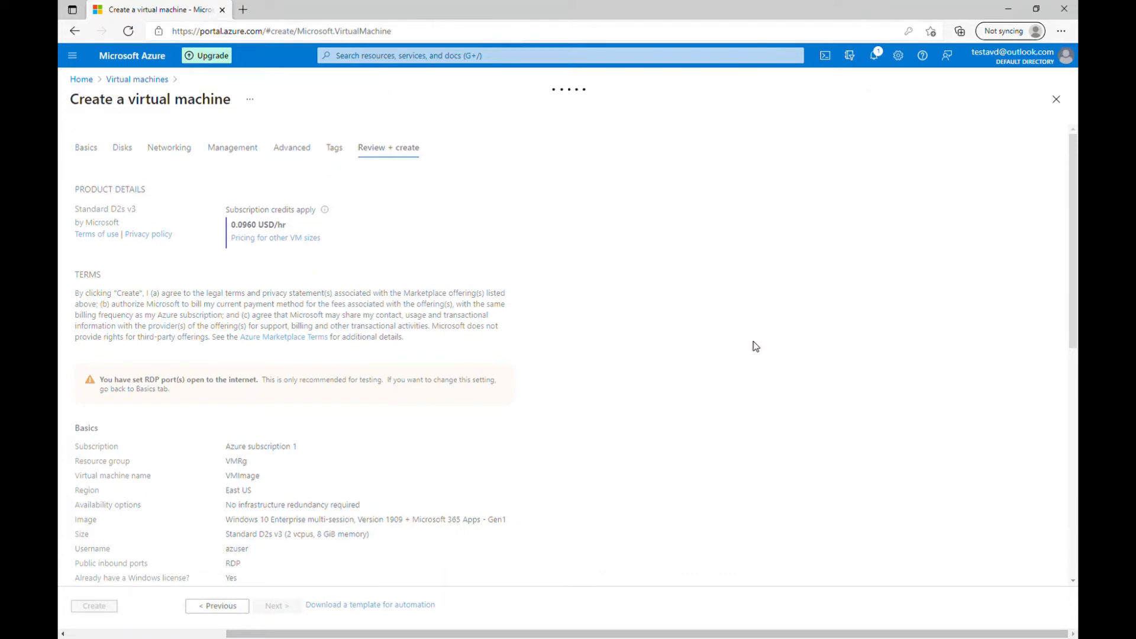
Create the VMImage virtual machine and let the deployment submit
left_click(94, 605)
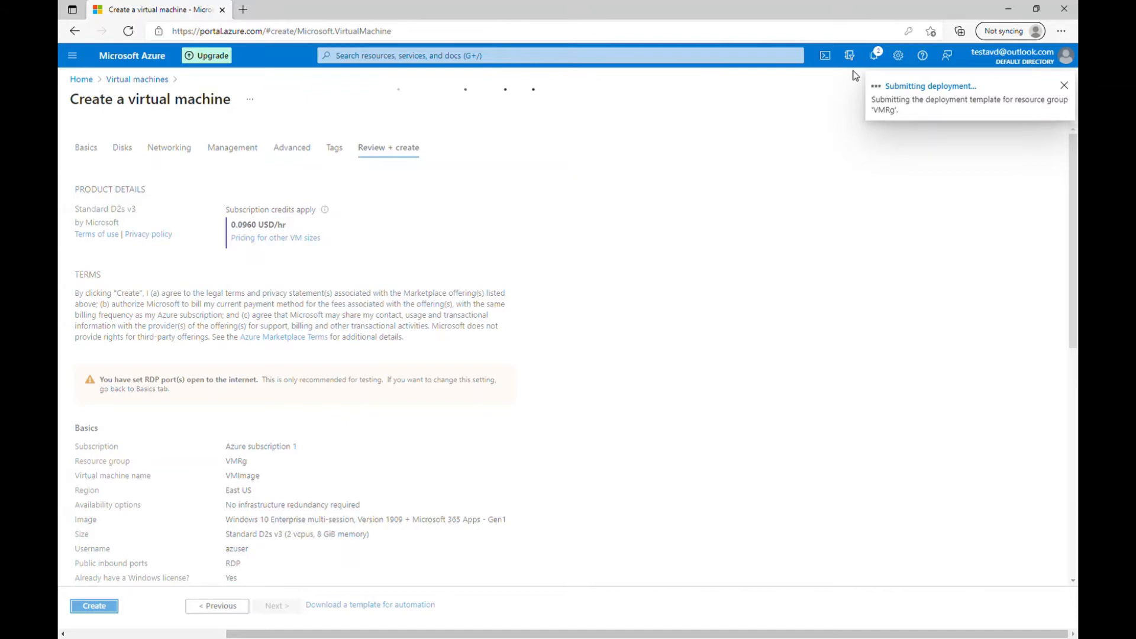
left_click(93, 606)
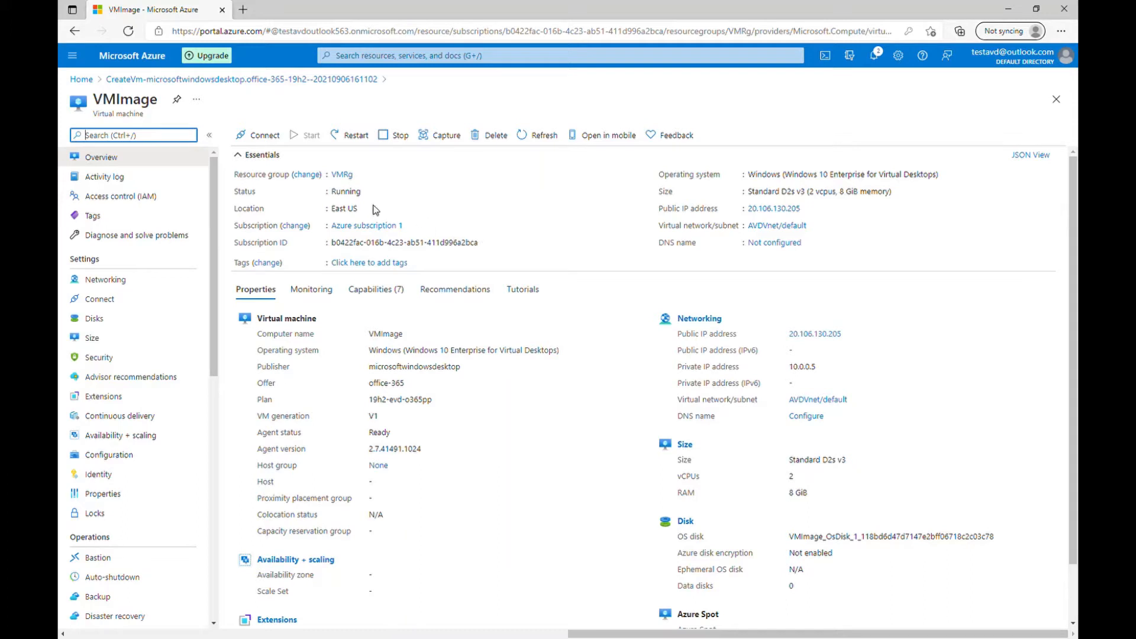
mouse_move(308, 174)
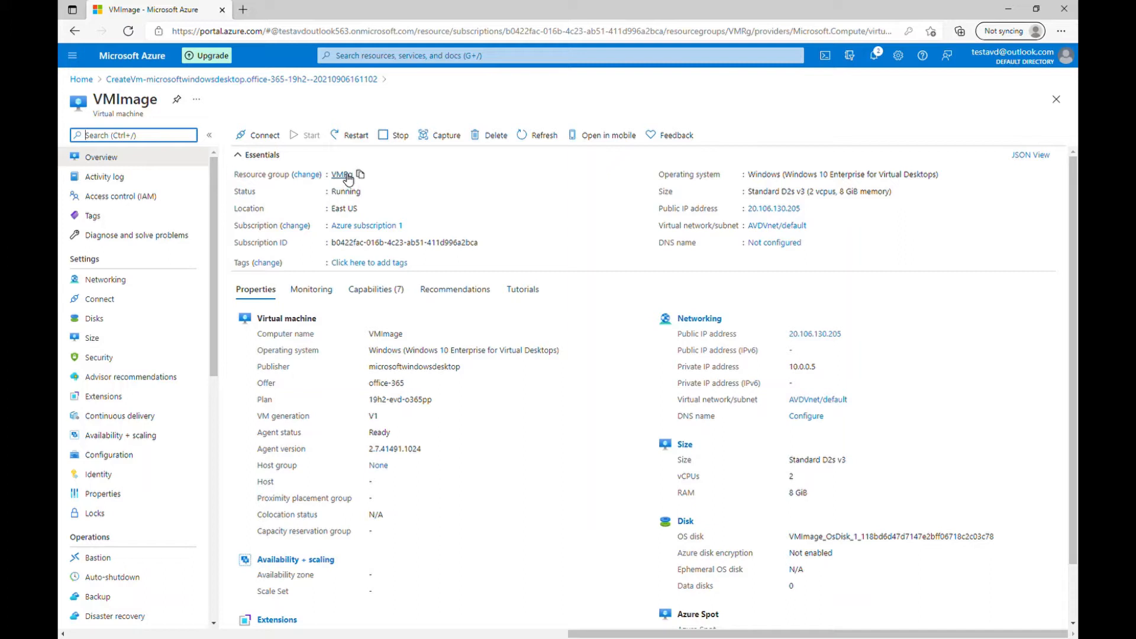
mouse_move(616, 294)
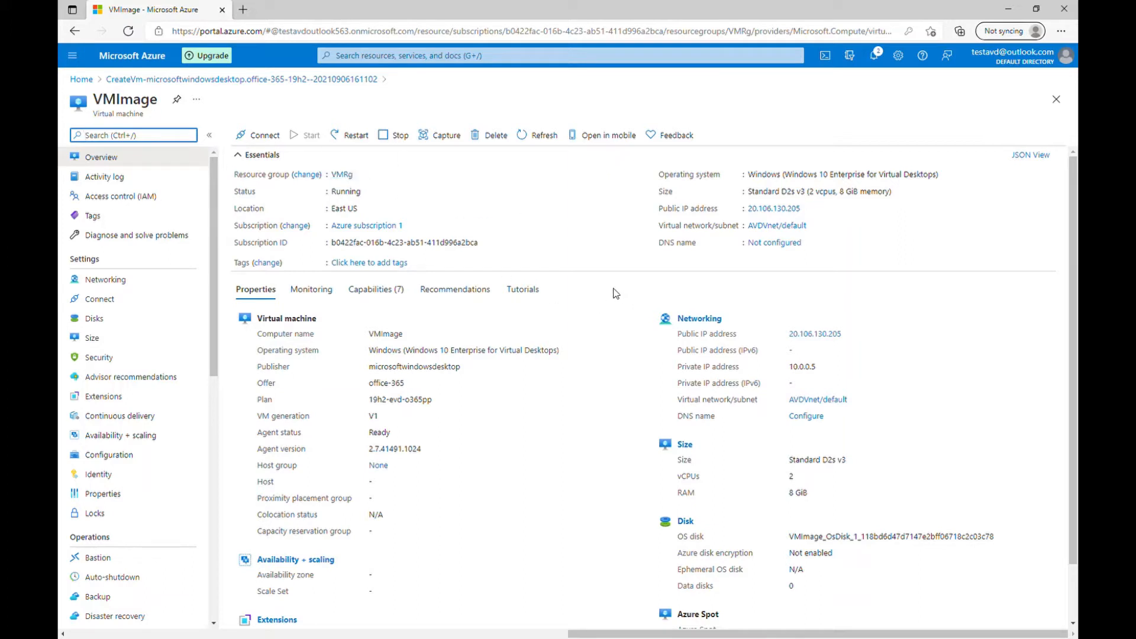
mouse_move(611, 294)
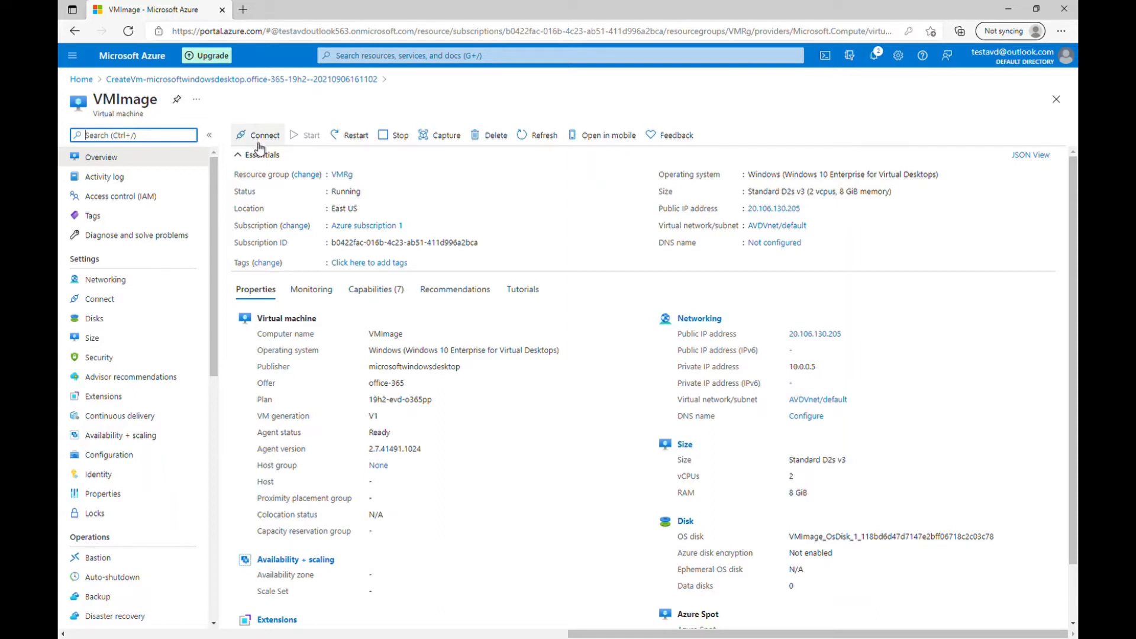
mouse_move(824, 84)
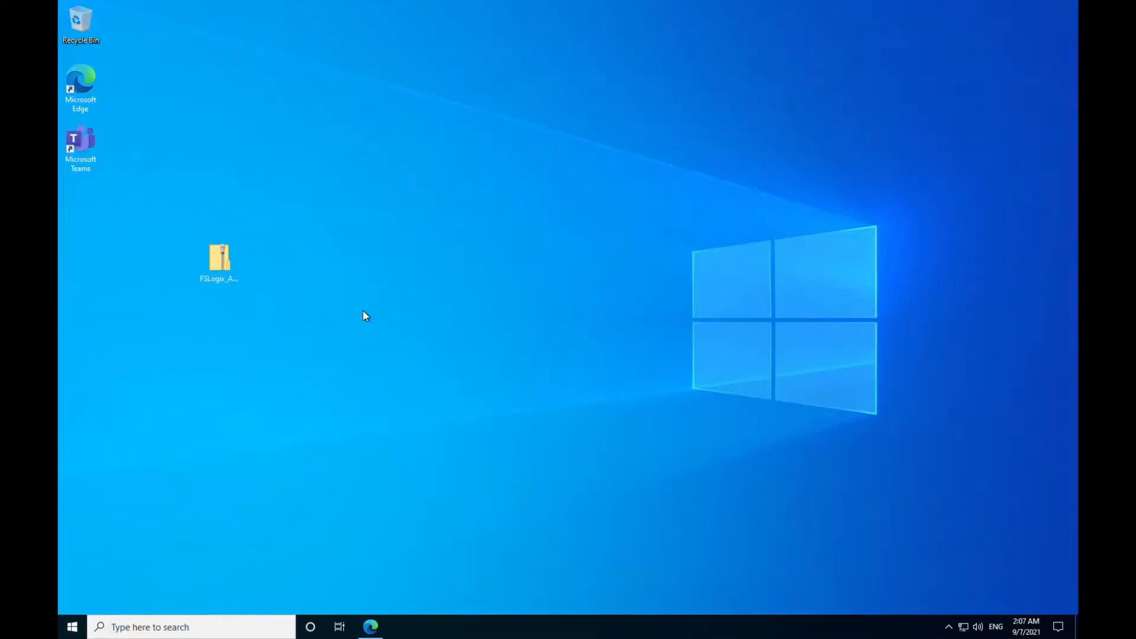
mouse_move(322, 357)
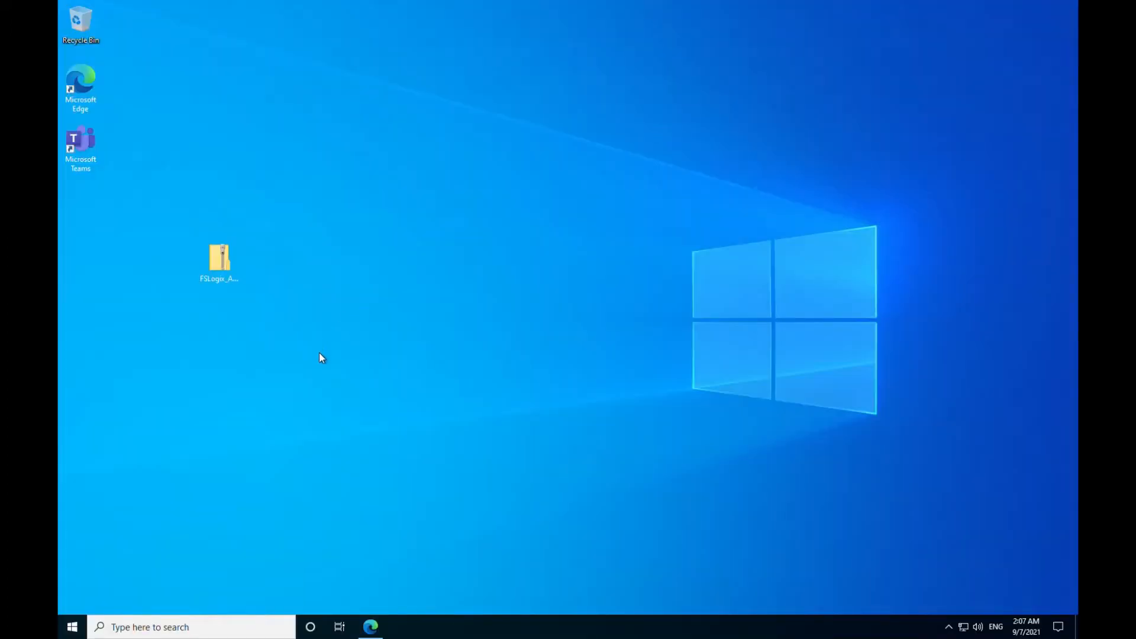
mouse_move(326, 355)
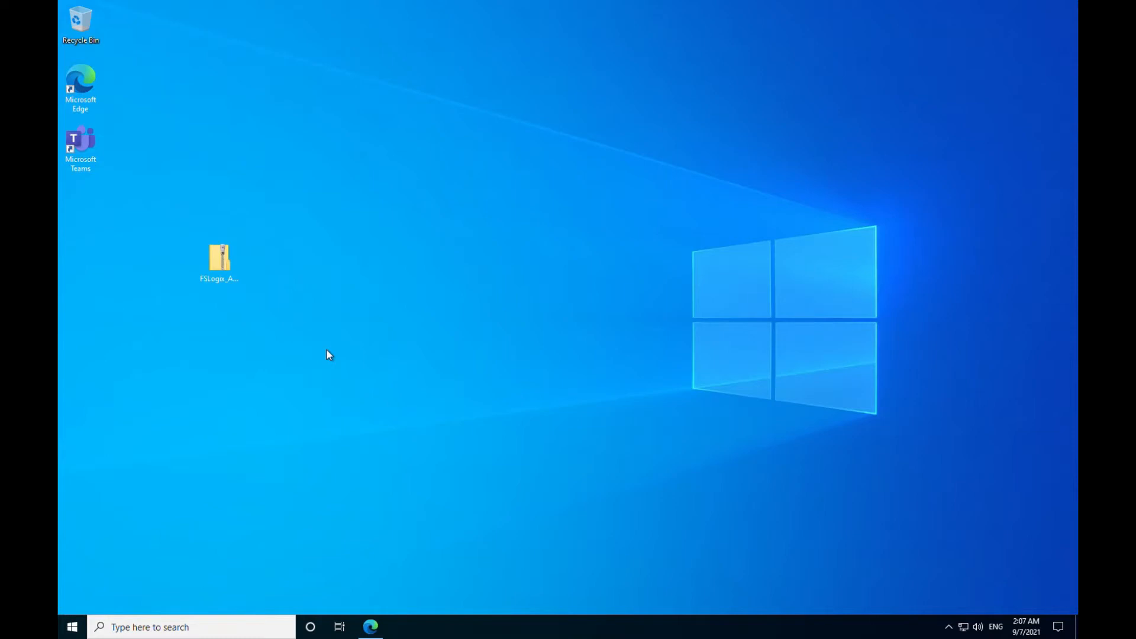
mouse_move(326, 387)
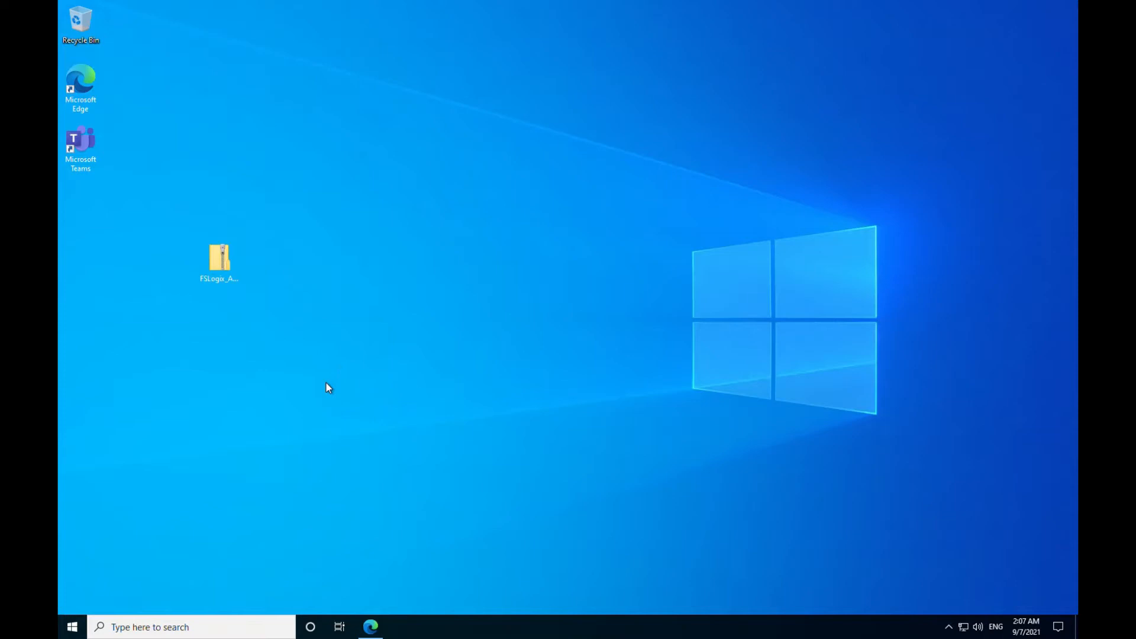
Work in the VMImage remote desktop session on the Windows 10 taskbar
left_click(370, 626)
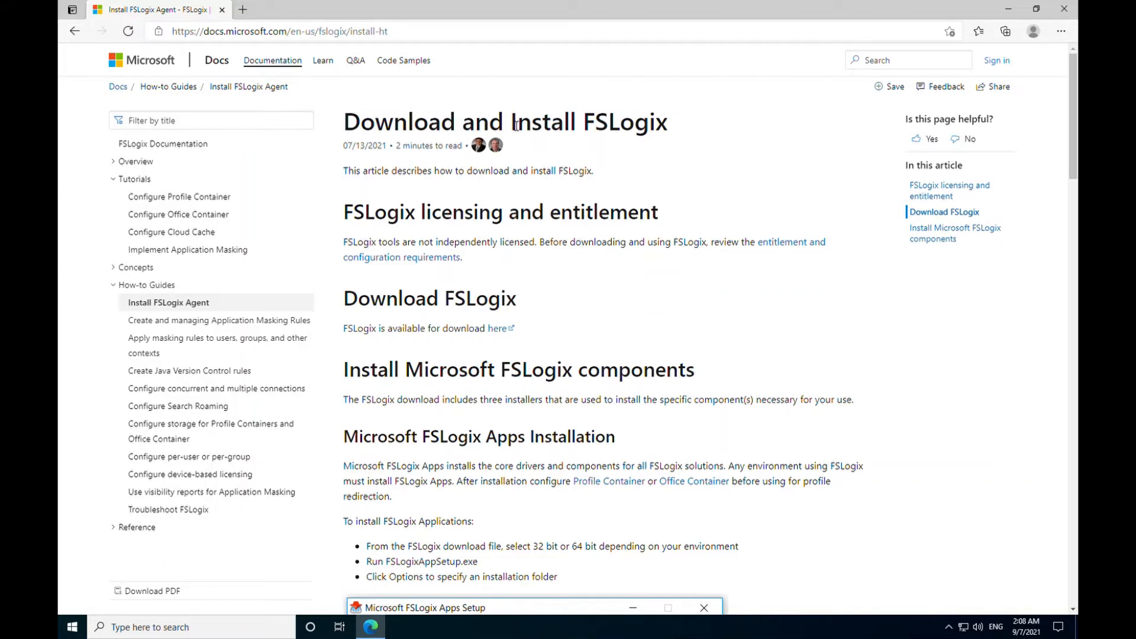
mouse_move(314, 48)
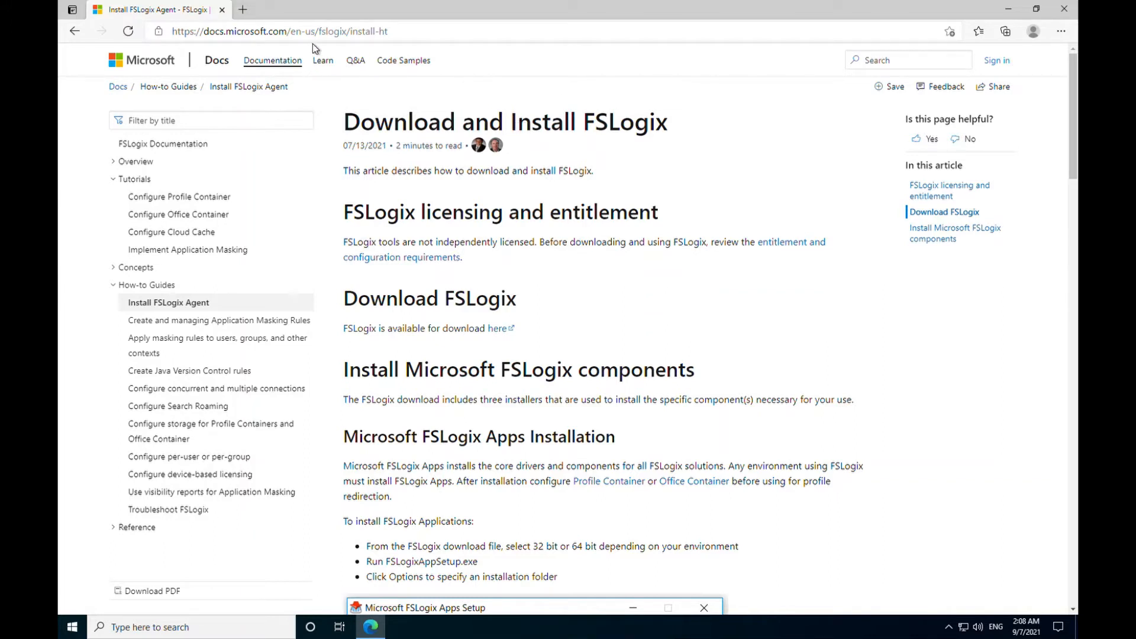
Select the FSLogix guide's web address in Edge's address bar
left_click(290, 31)
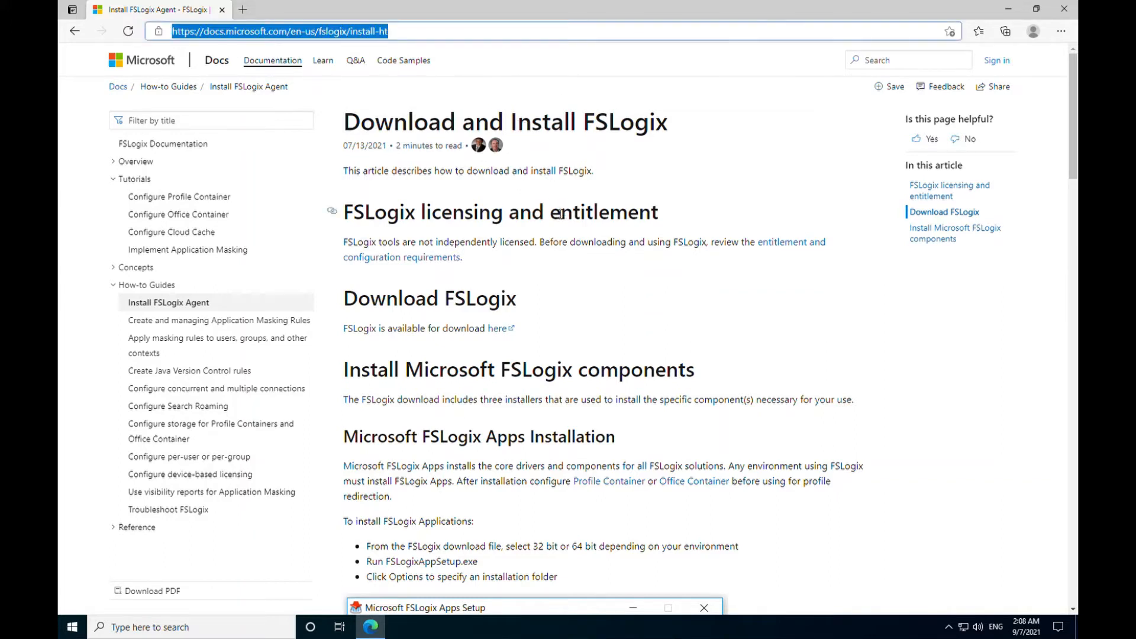
mouse_move(499, 332)
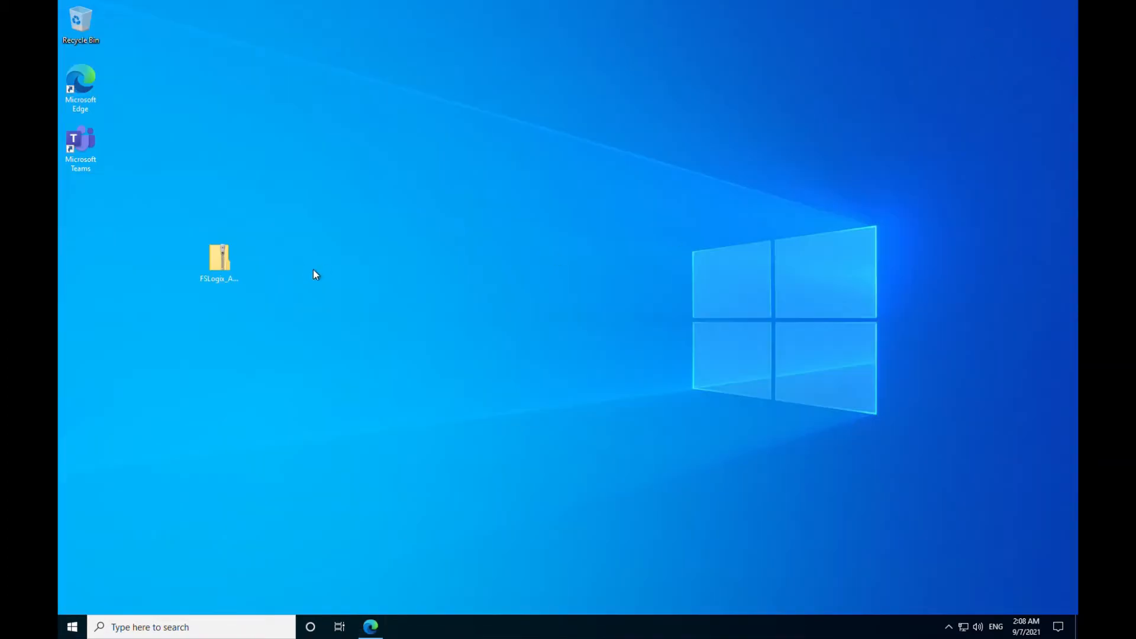
Extract the FSLogix zip into the FSLogix_Apps_2.9.7838.44263 desktop folder and show the files
right_click(218, 258)
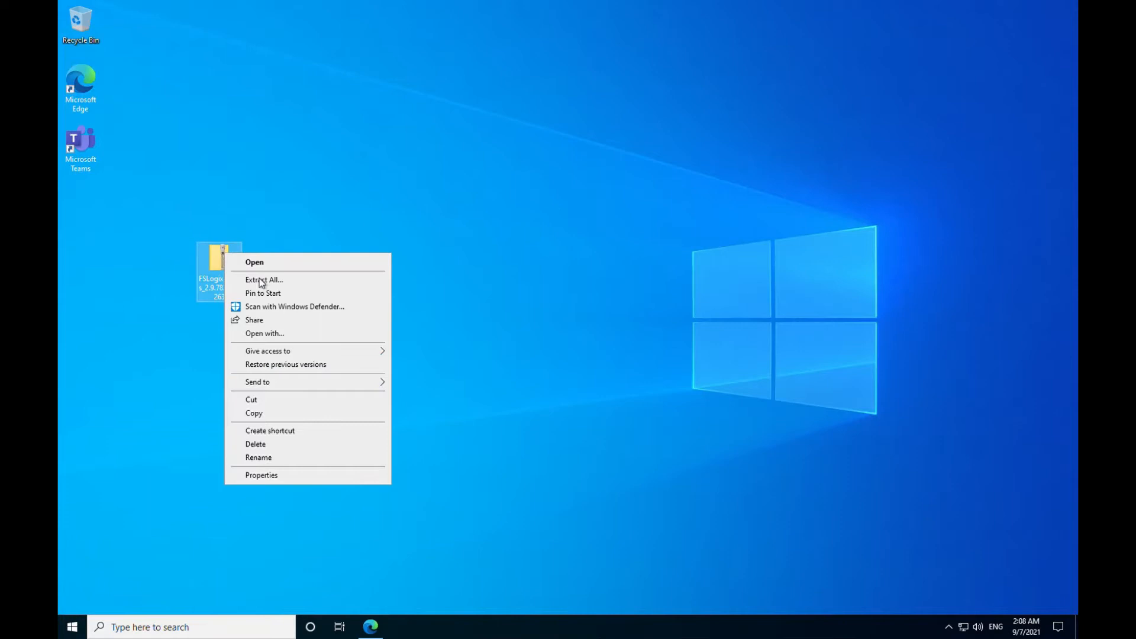
left_click(264, 279)
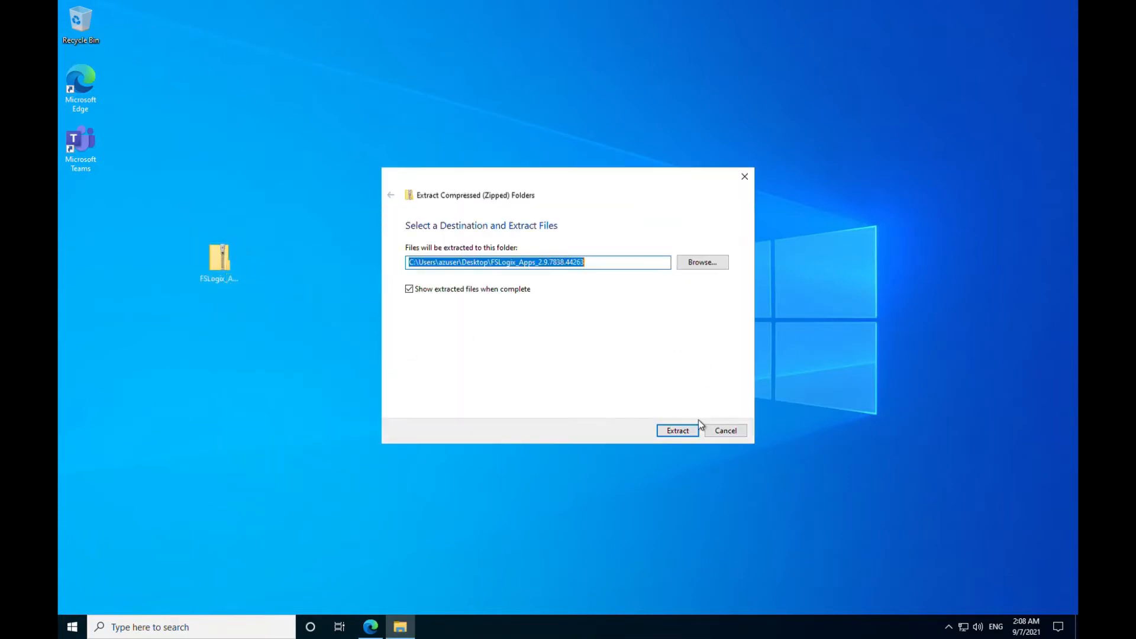
left_click(677, 430)
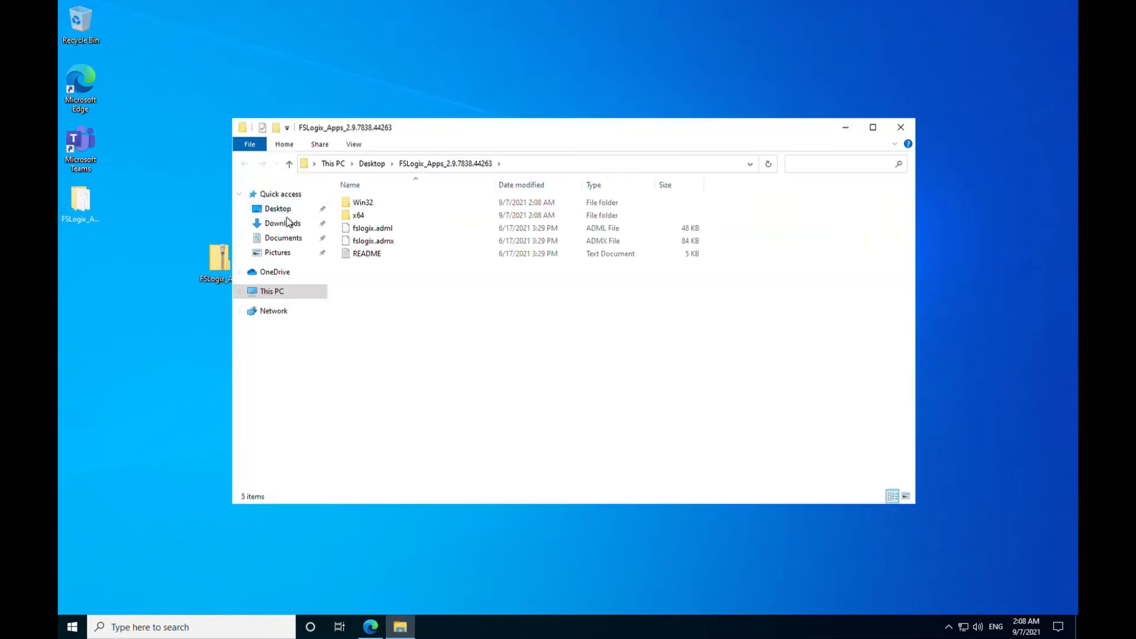
mouse_move(358, 216)
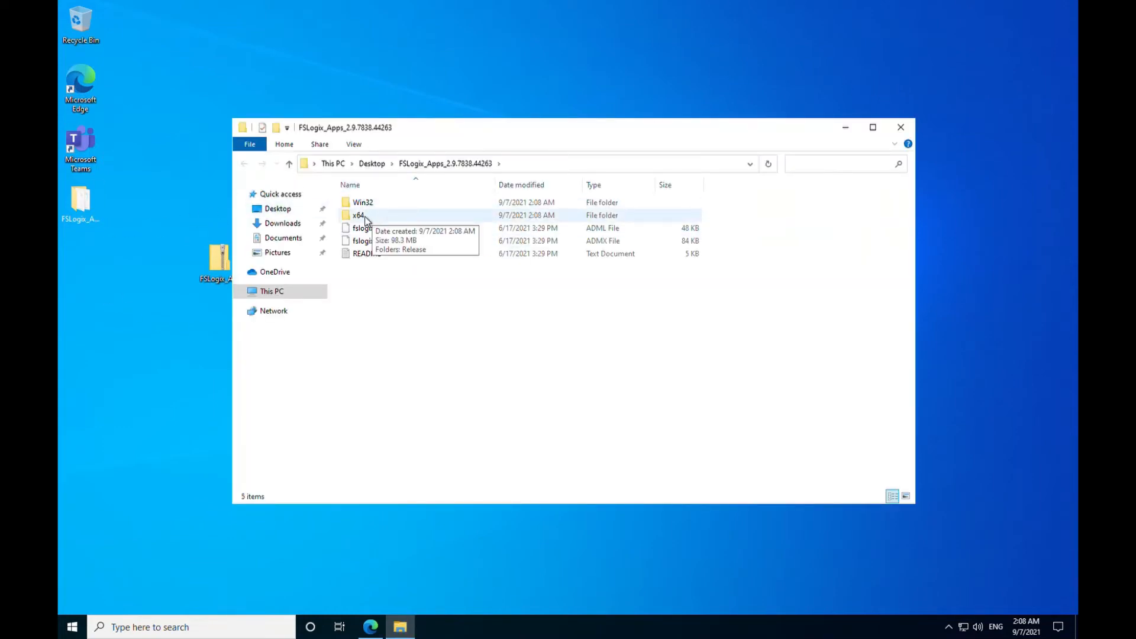
Run the FSLogixAppsSetup installer from the x64\Release folder
double_click(356, 216)
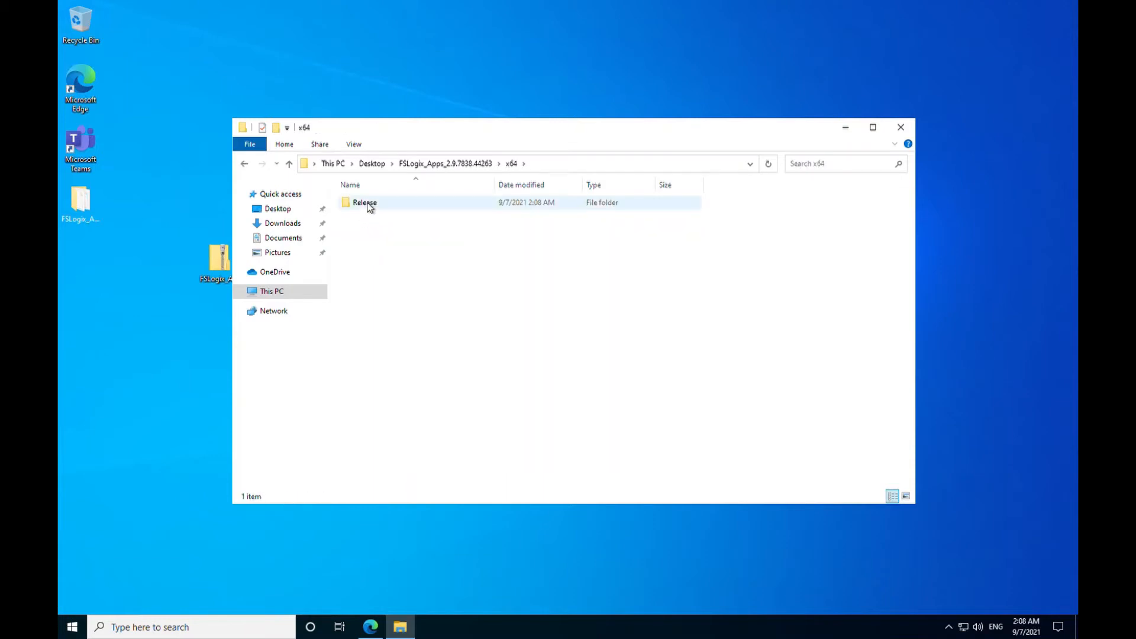
double_click(365, 202)
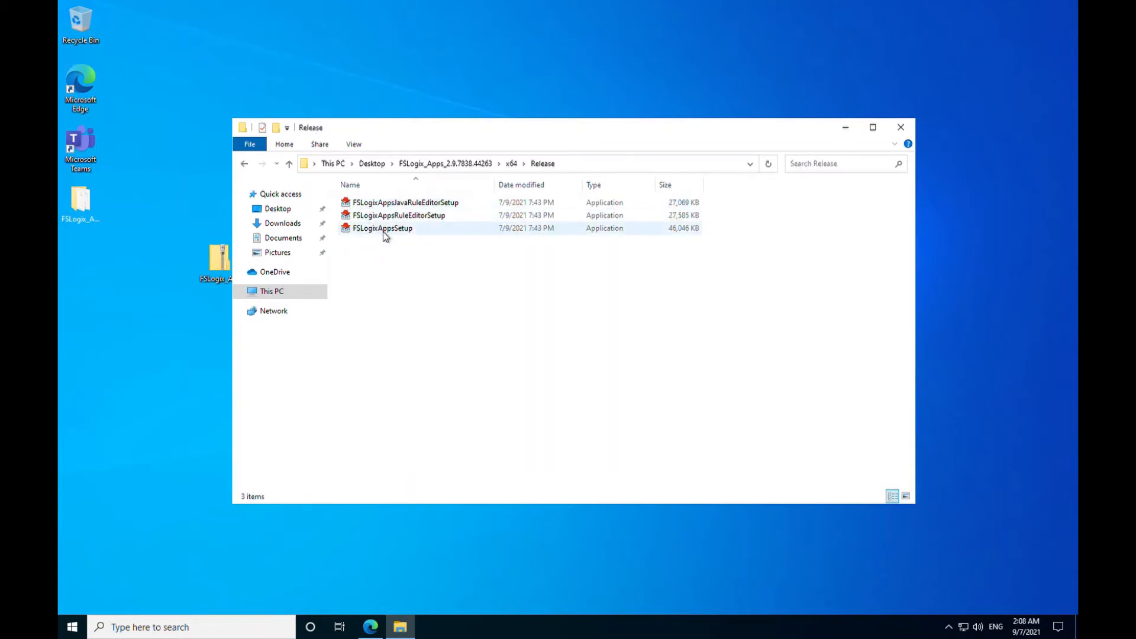
mouse_move(382, 229)
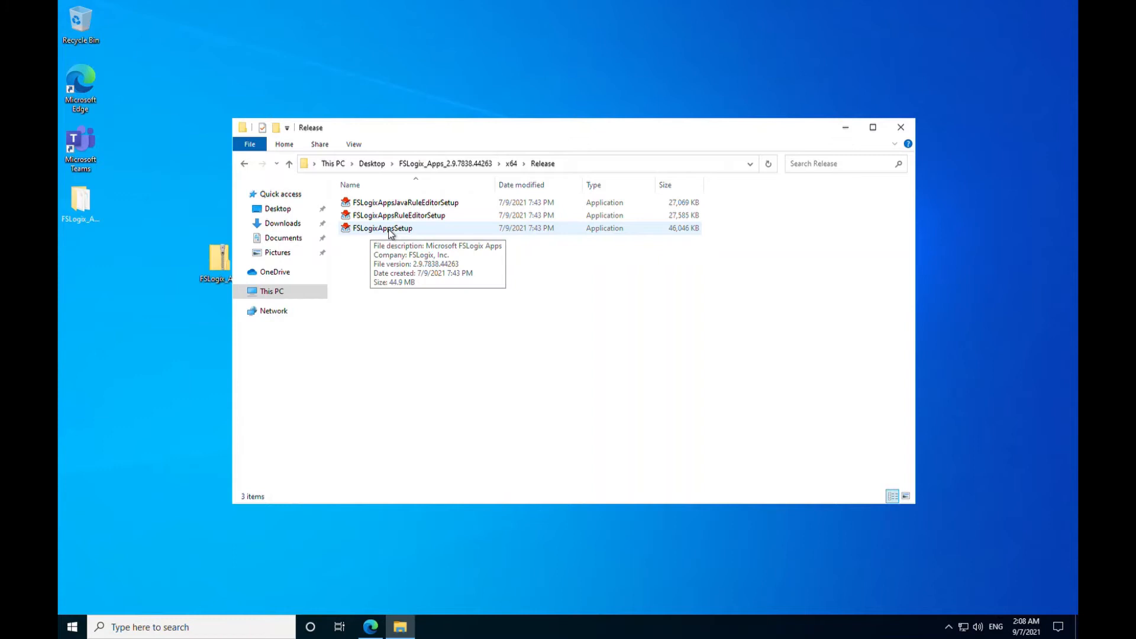
double_click(383, 227)
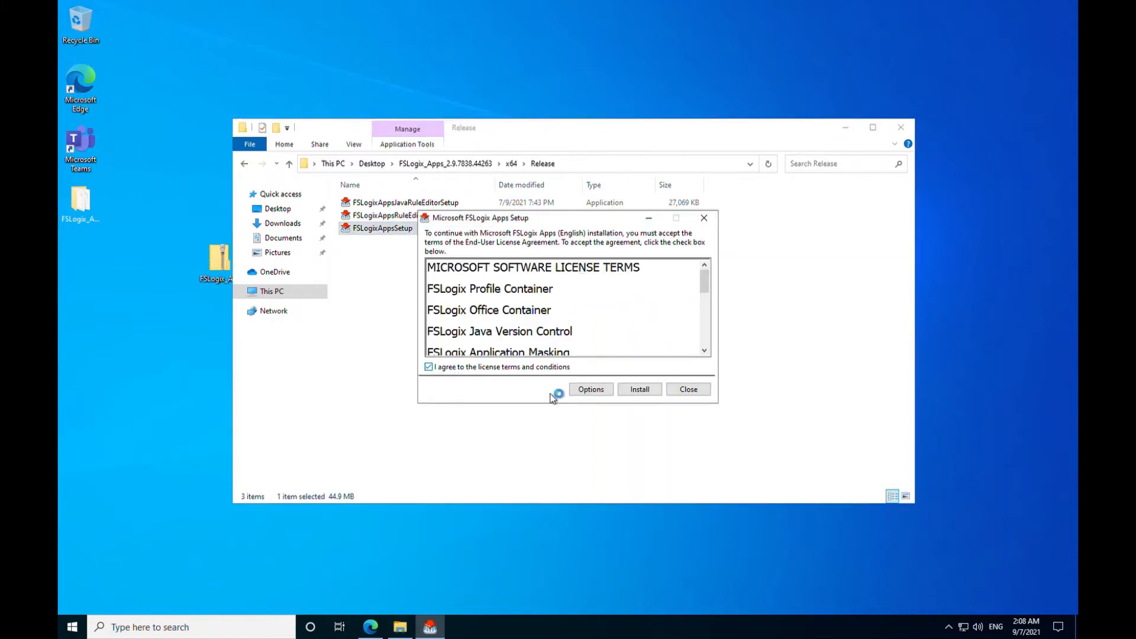
Install FSLogix Apps with the license terms accepted
left_click(639, 390)
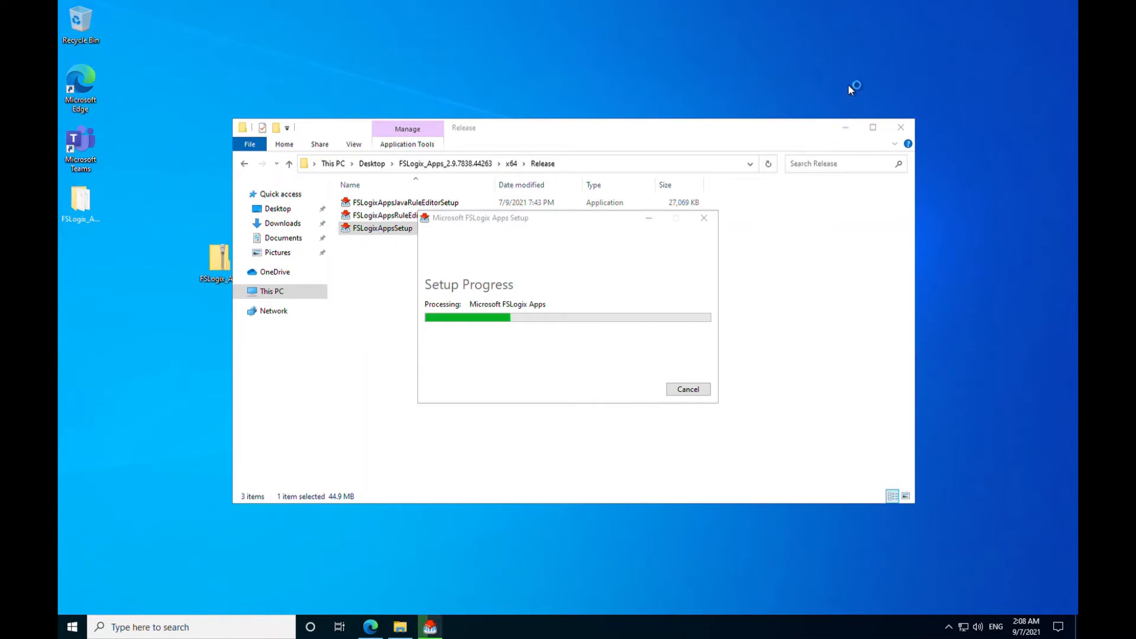
mouse_move(856, 78)
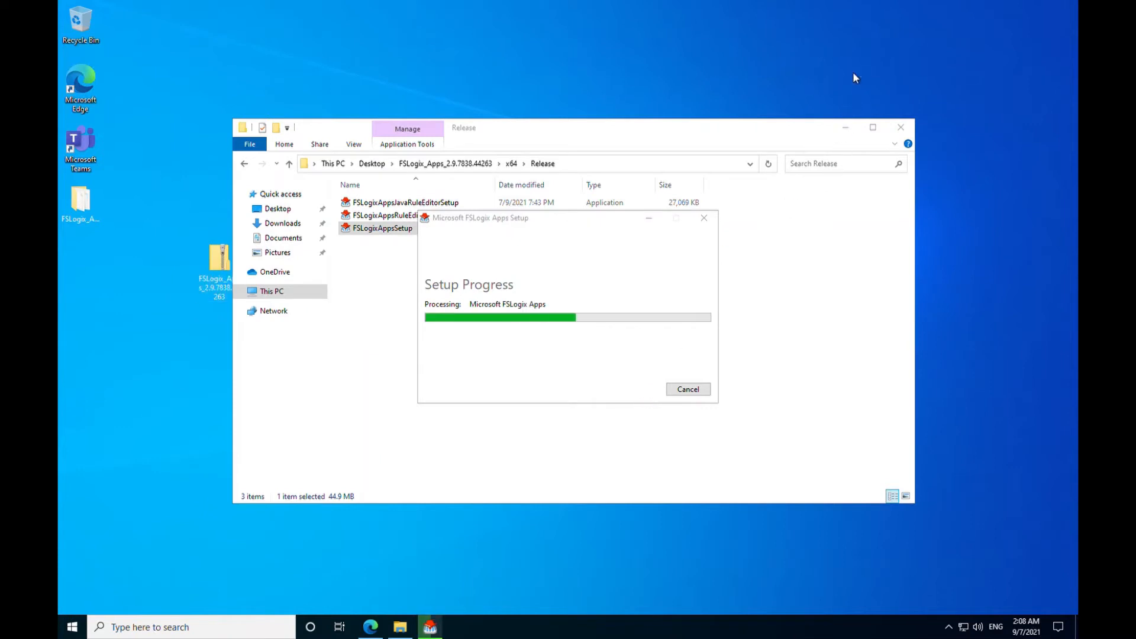
mouse_move(716, 281)
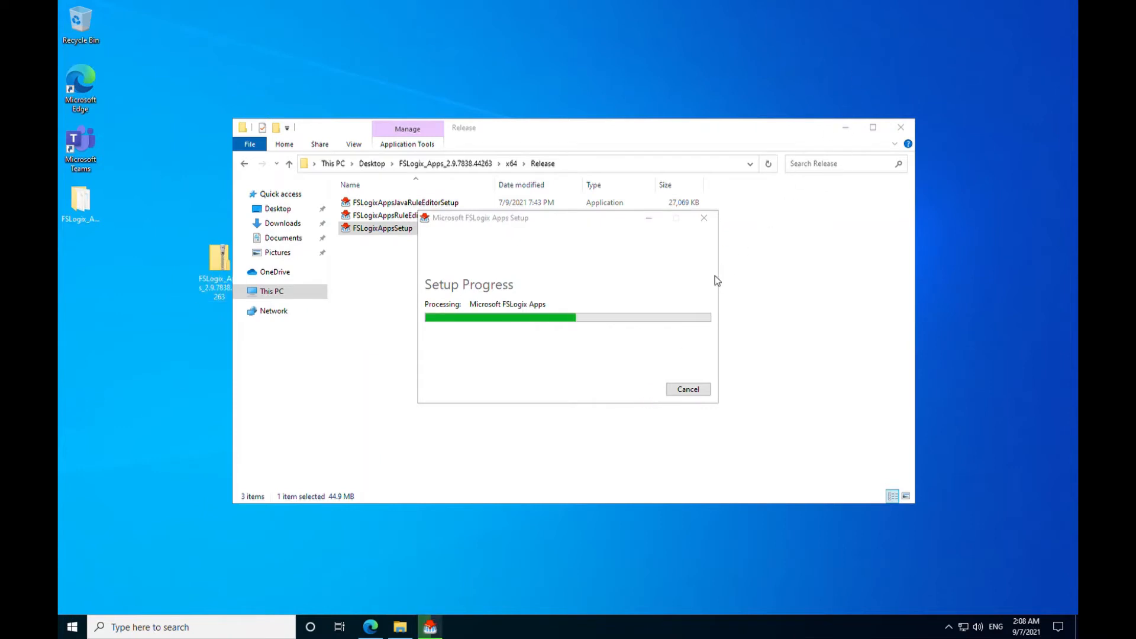
mouse_move(800, 129)
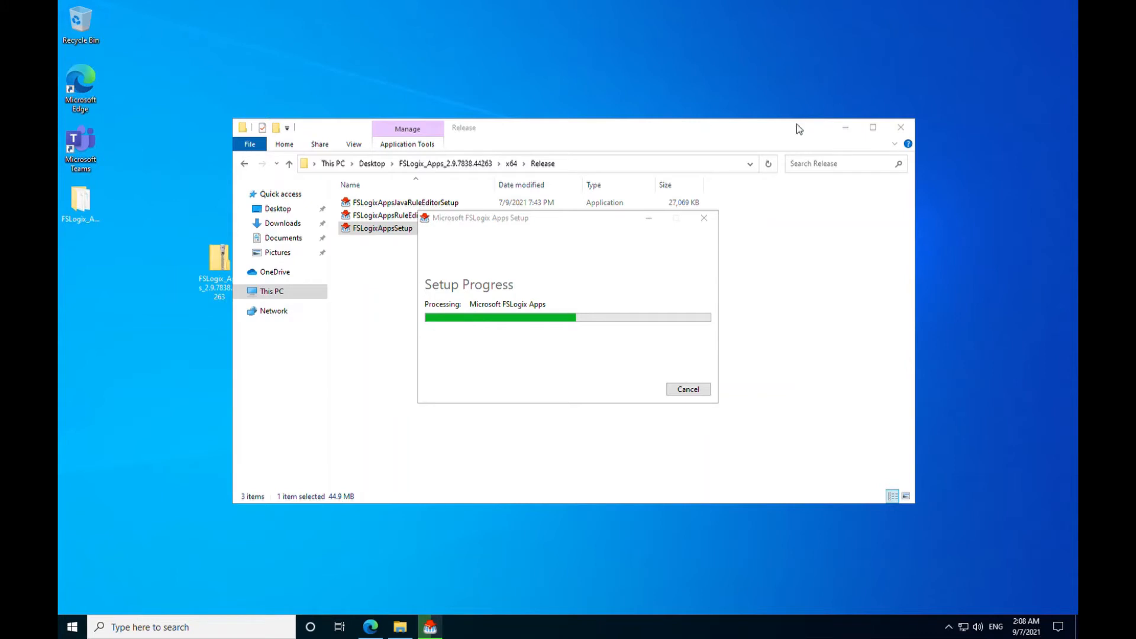
mouse_move(720, 265)
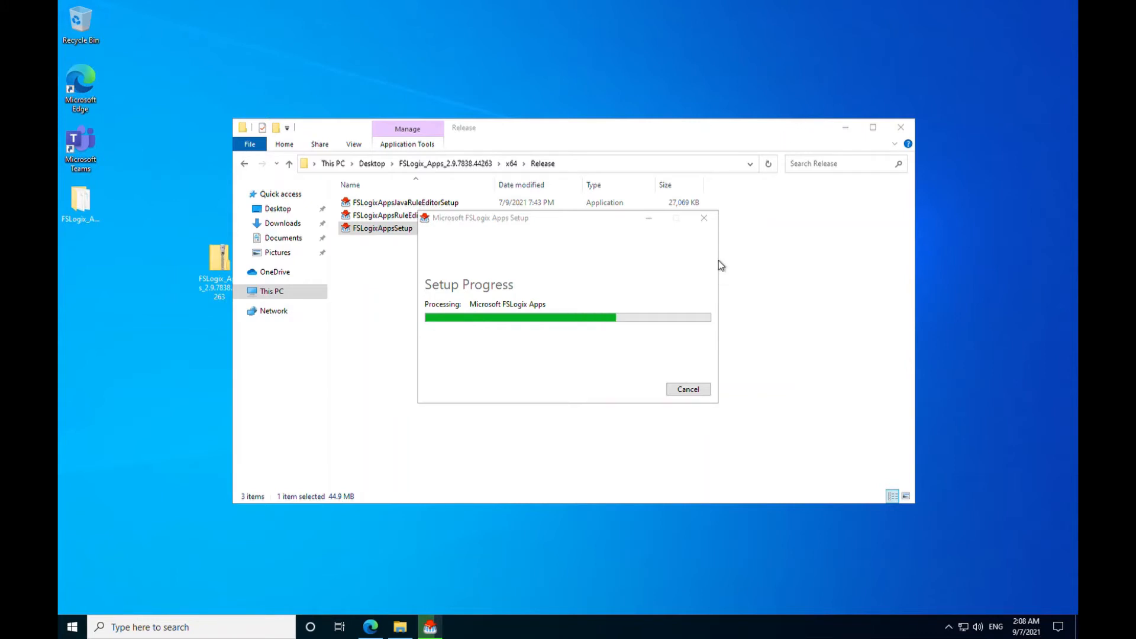
mouse_move(639, 304)
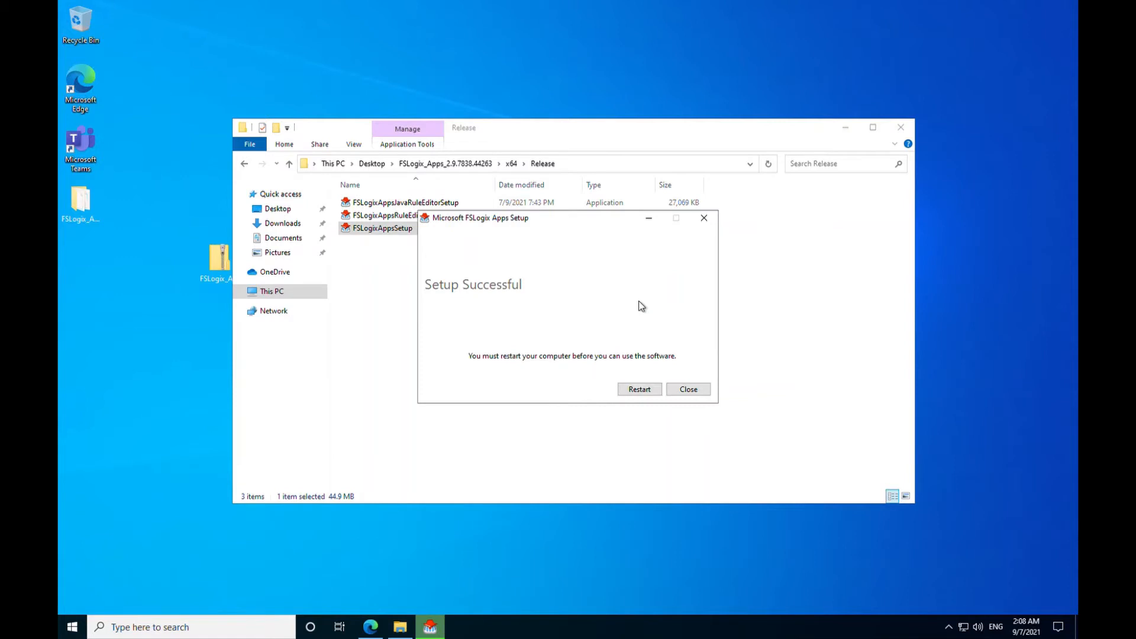
mouse_move(707, 382)
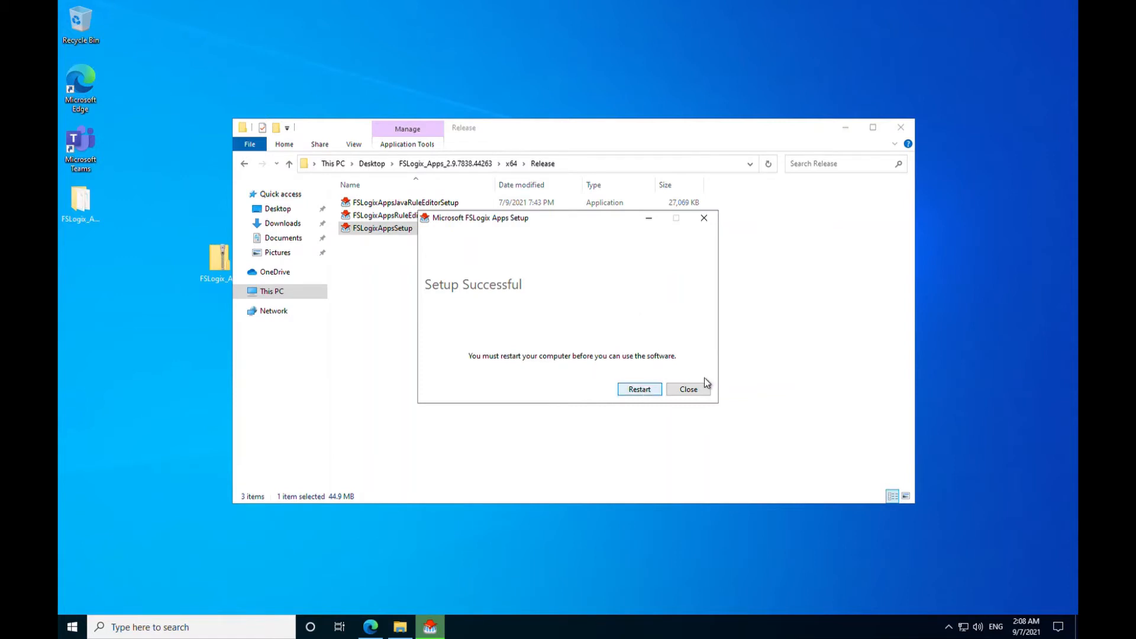
mouse_move(854, 80)
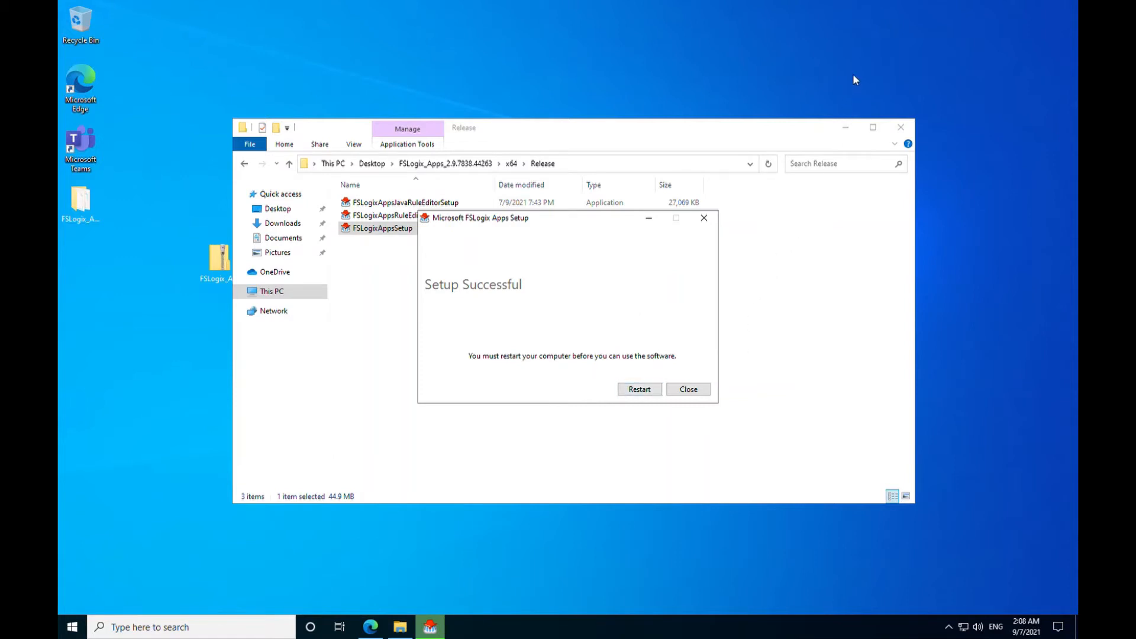
mouse_move(641, 318)
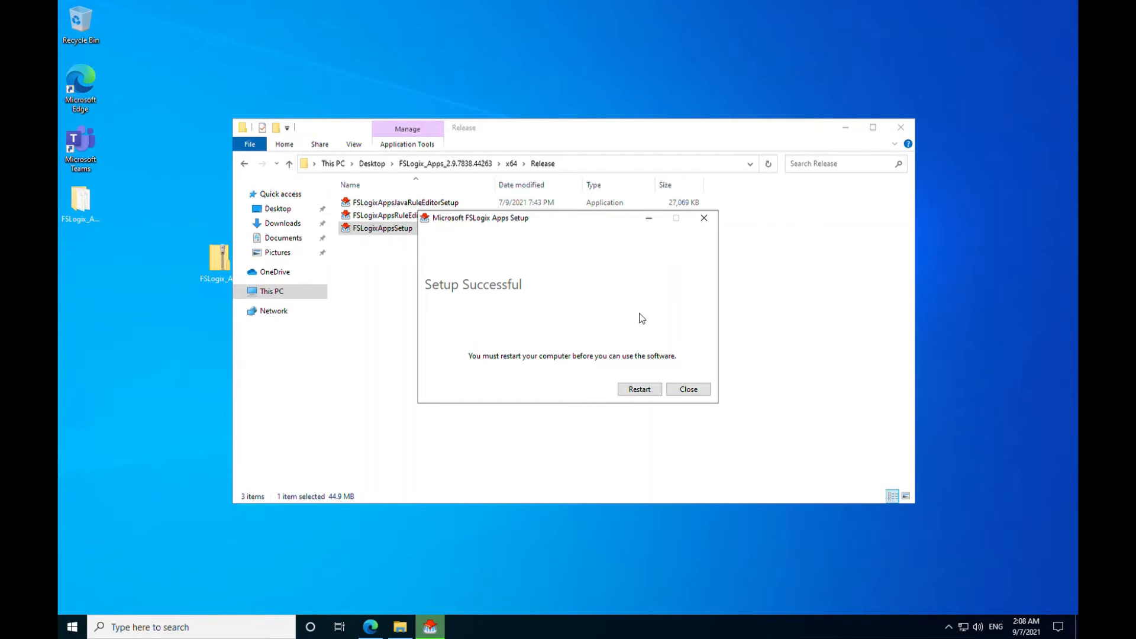
mouse_move(549, 382)
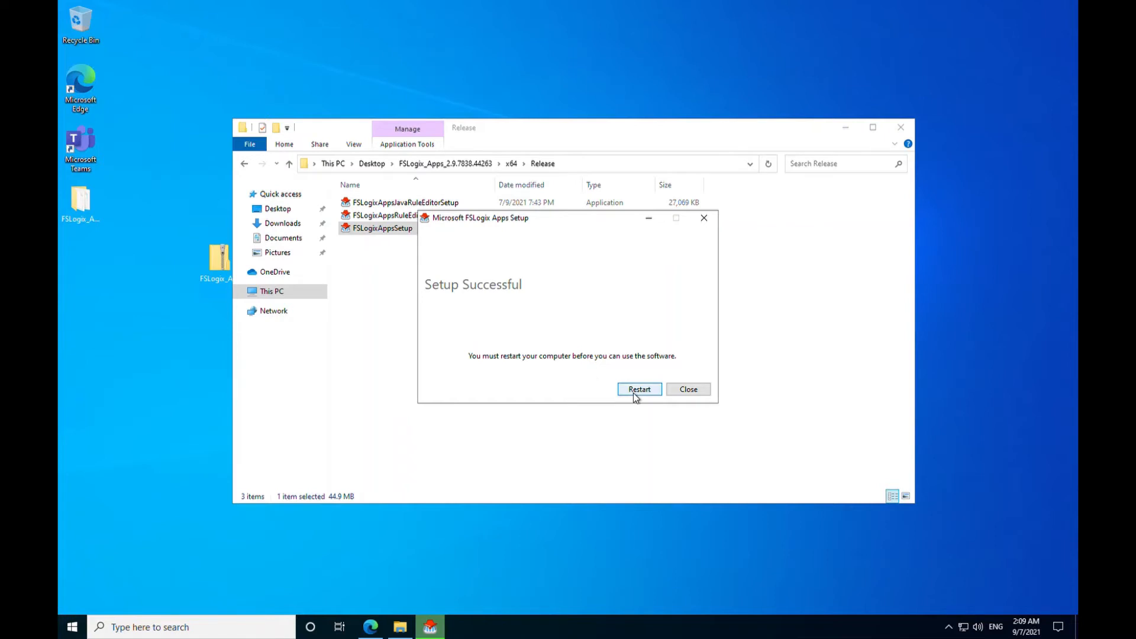
Restart the machine from the FSLogix Setup Successful dialog
left_click(688, 390)
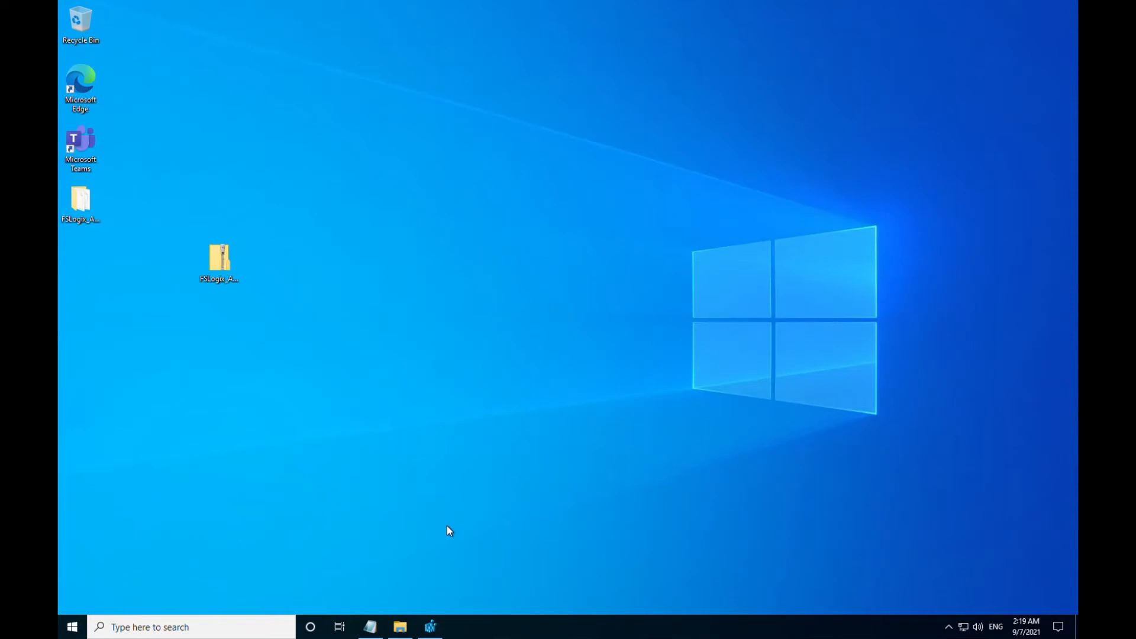
mouse_move(72, 627)
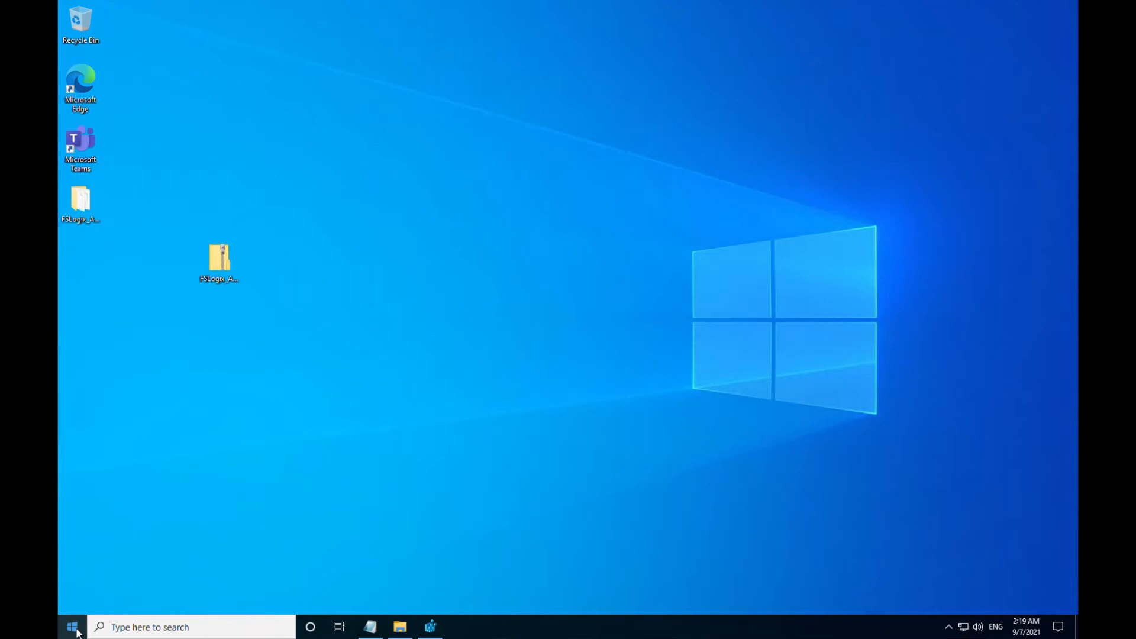
left_click(71, 626)
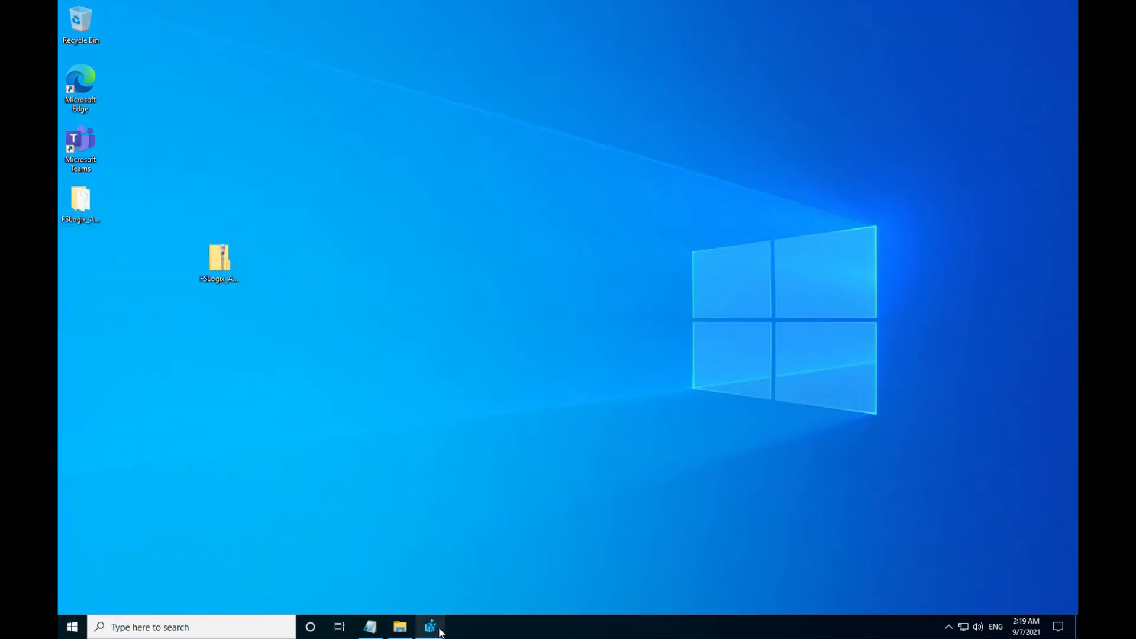
Open Registry Editor and expand HKEY_LOCAL_MACHINE\SOFTWARE\FSLogix to show its subkeys
left_click(429, 626)
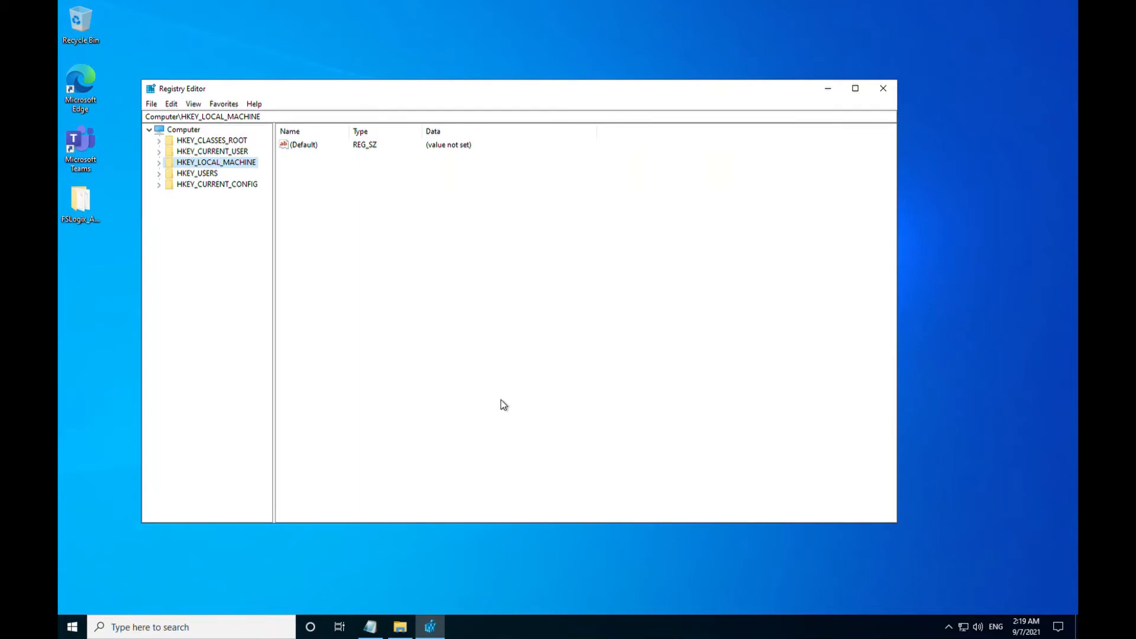
mouse_move(163, 171)
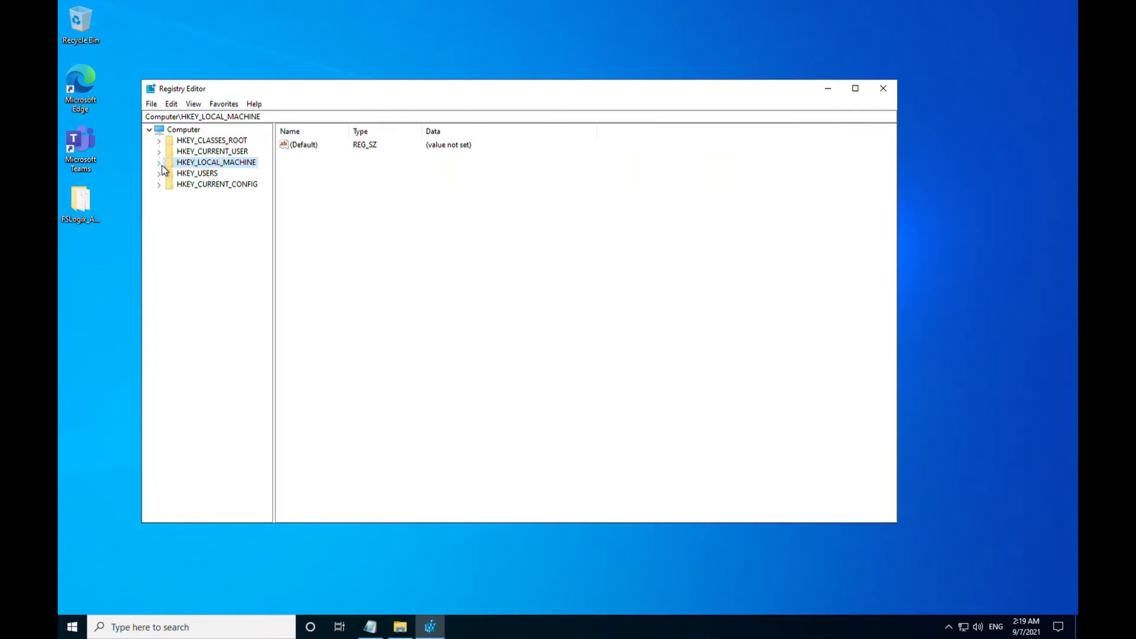
left_click(158, 162)
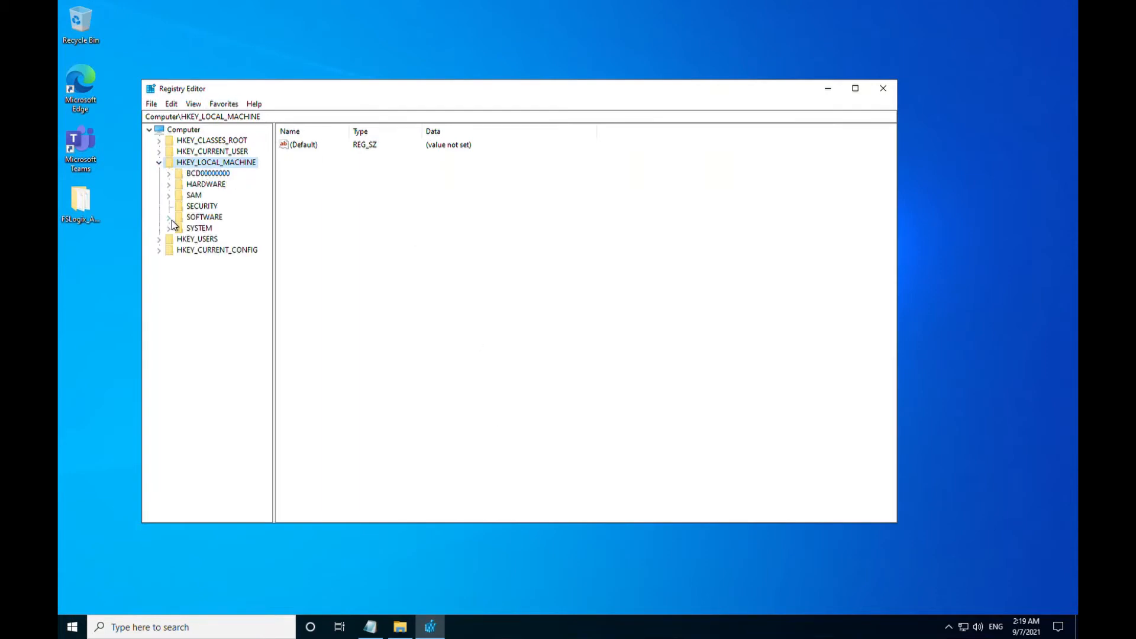
left_click(169, 217)
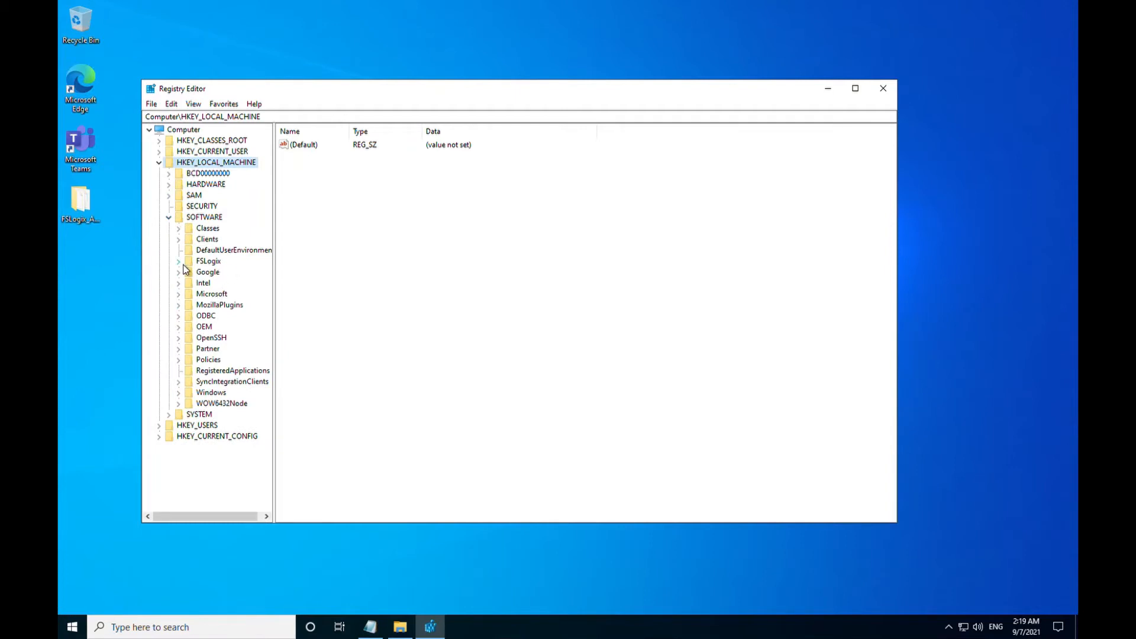
left_click(178, 261)
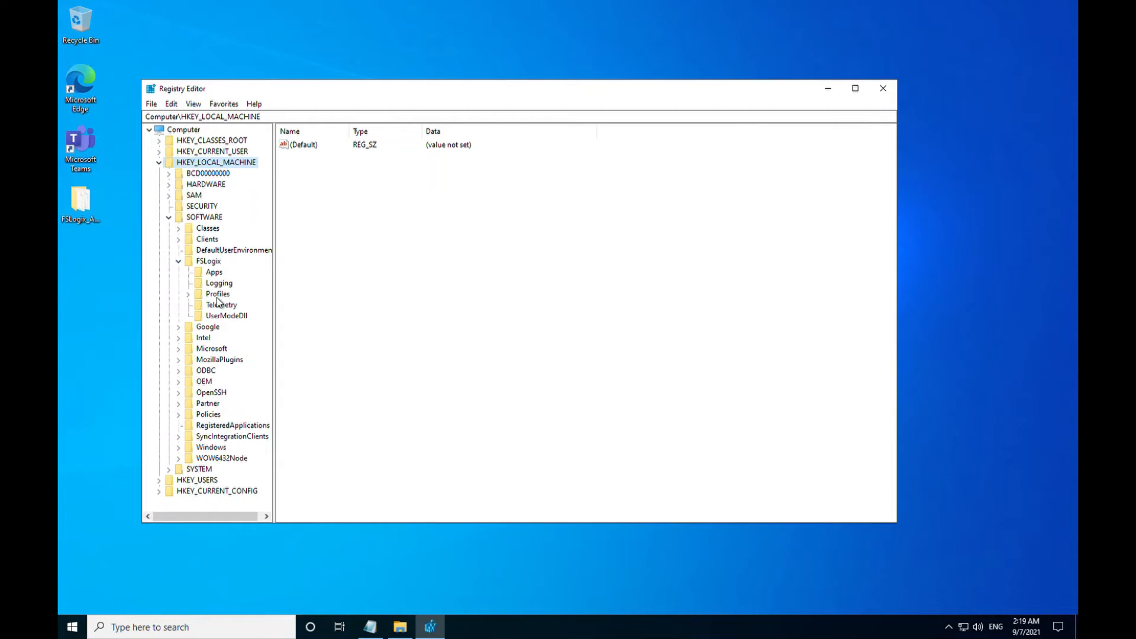
mouse_move(205, 302)
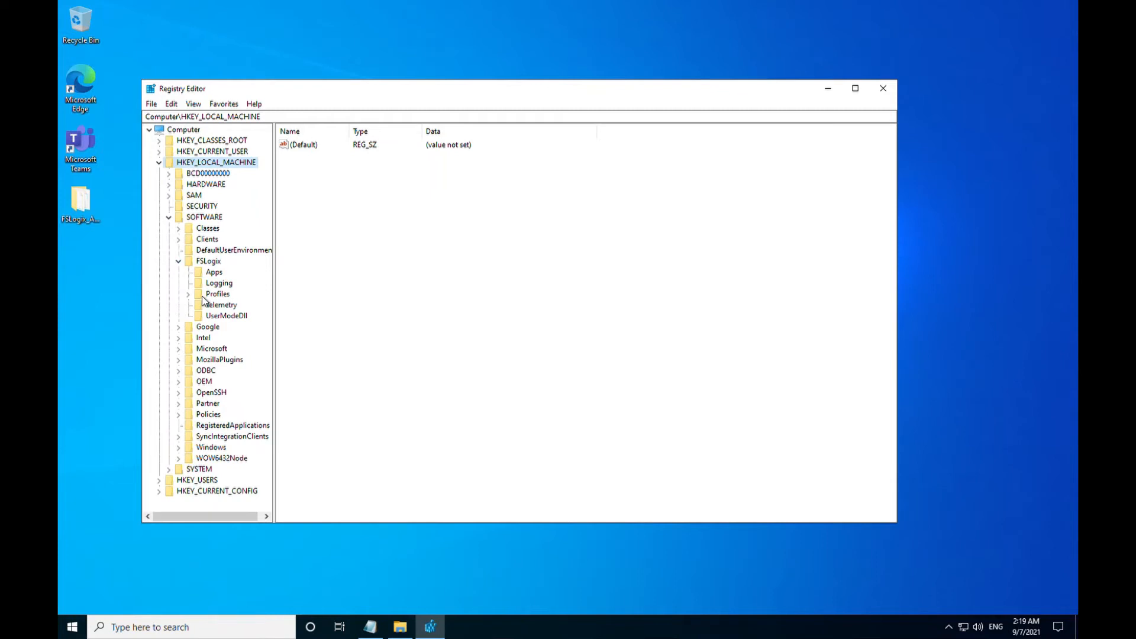
left_click(217, 293)
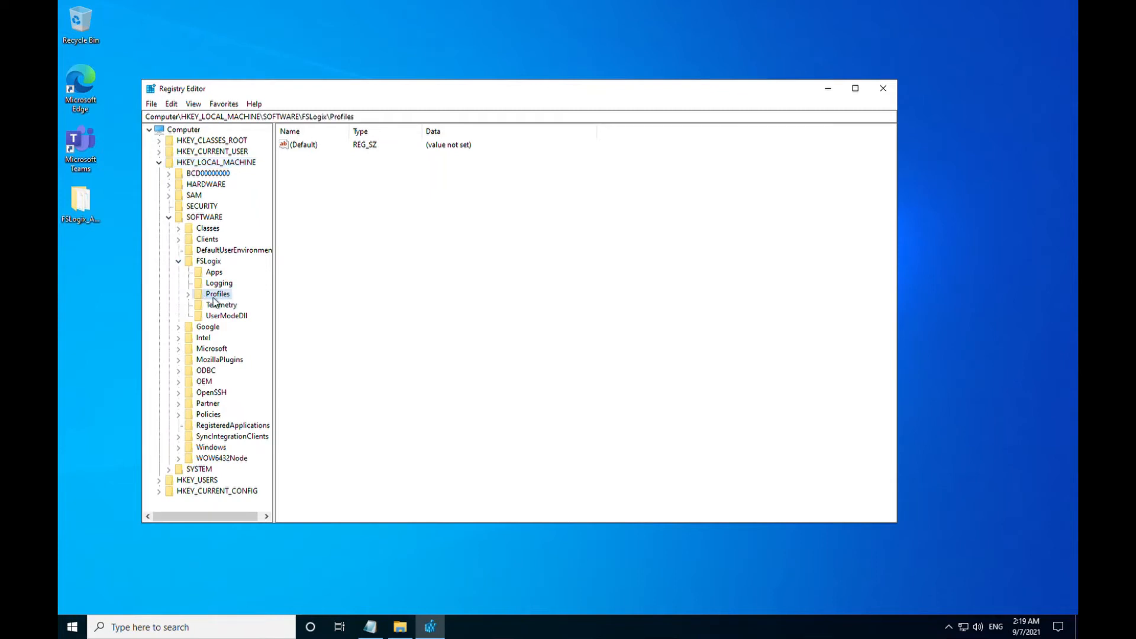
right_click(209, 260)
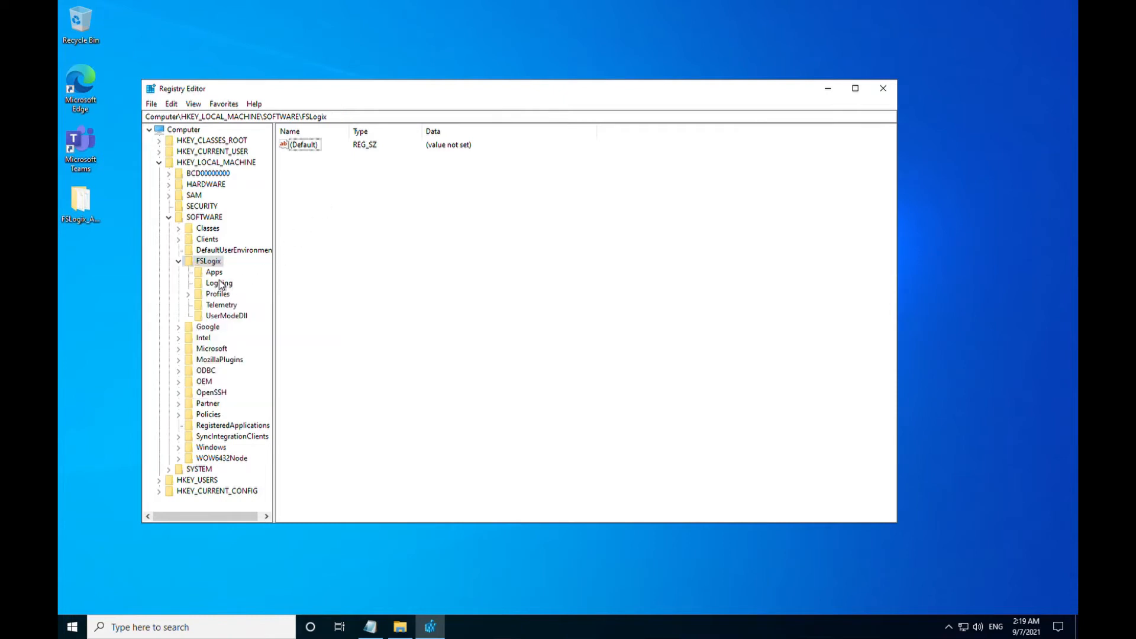
Create a DWORD value 'Enabled' under FSLogix\Profiles with data 1
left_click(217, 293)
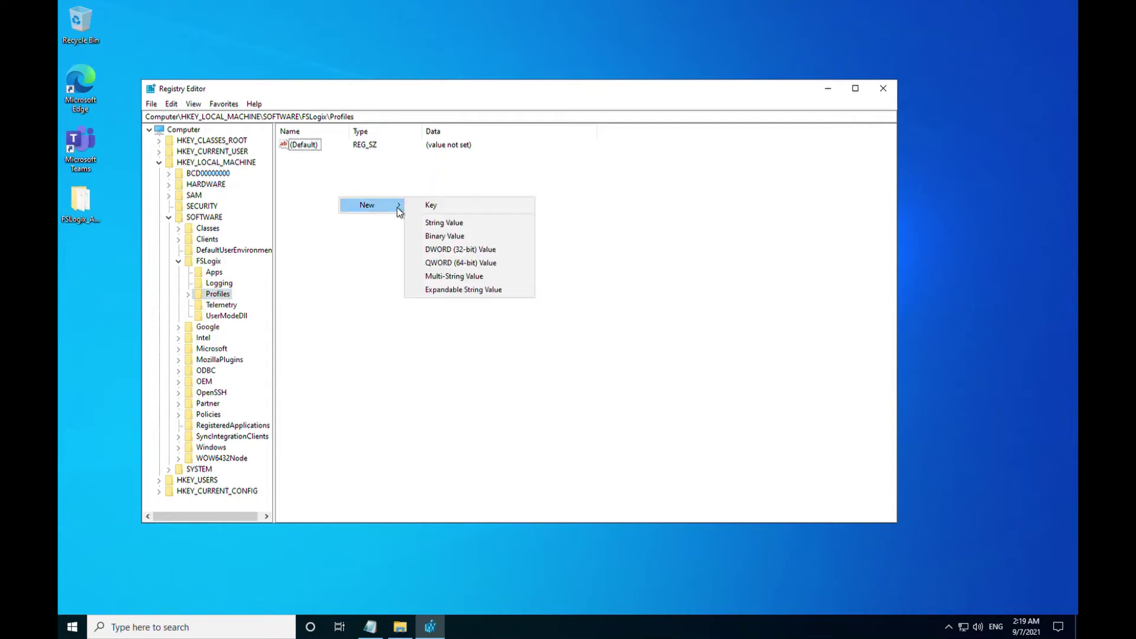
left_click(461, 249)
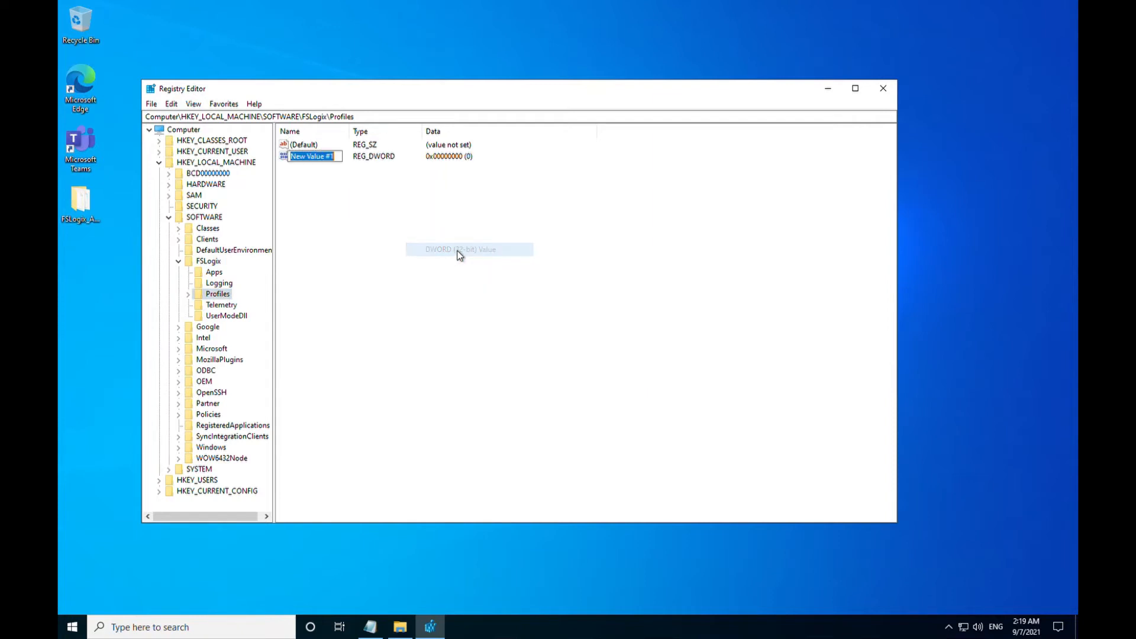
key("Return")
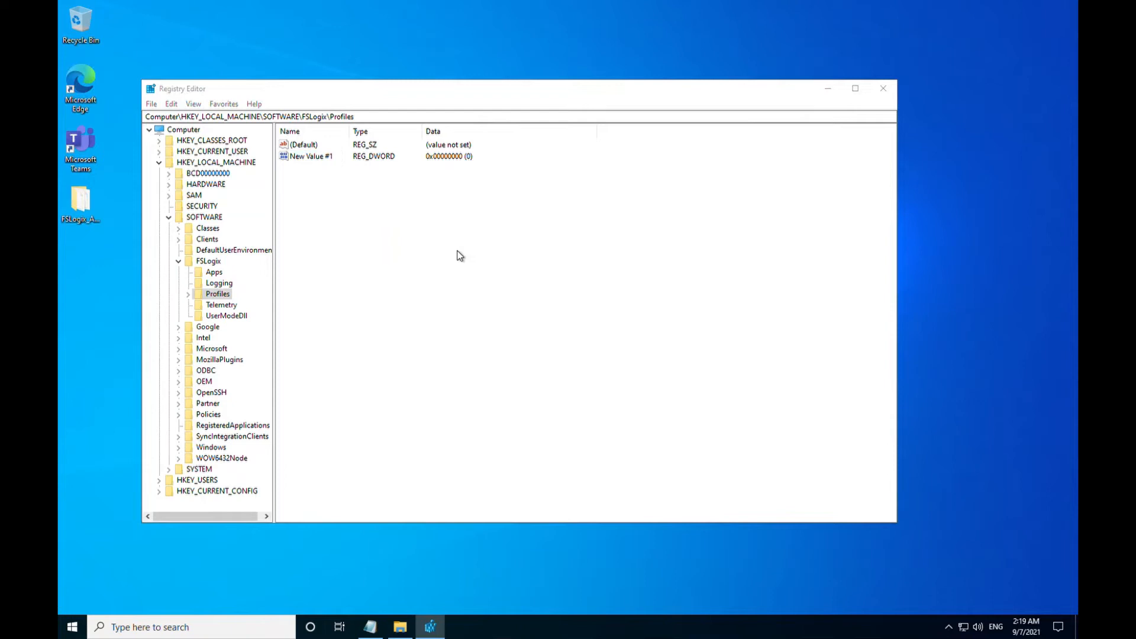
left_click(399, 627)
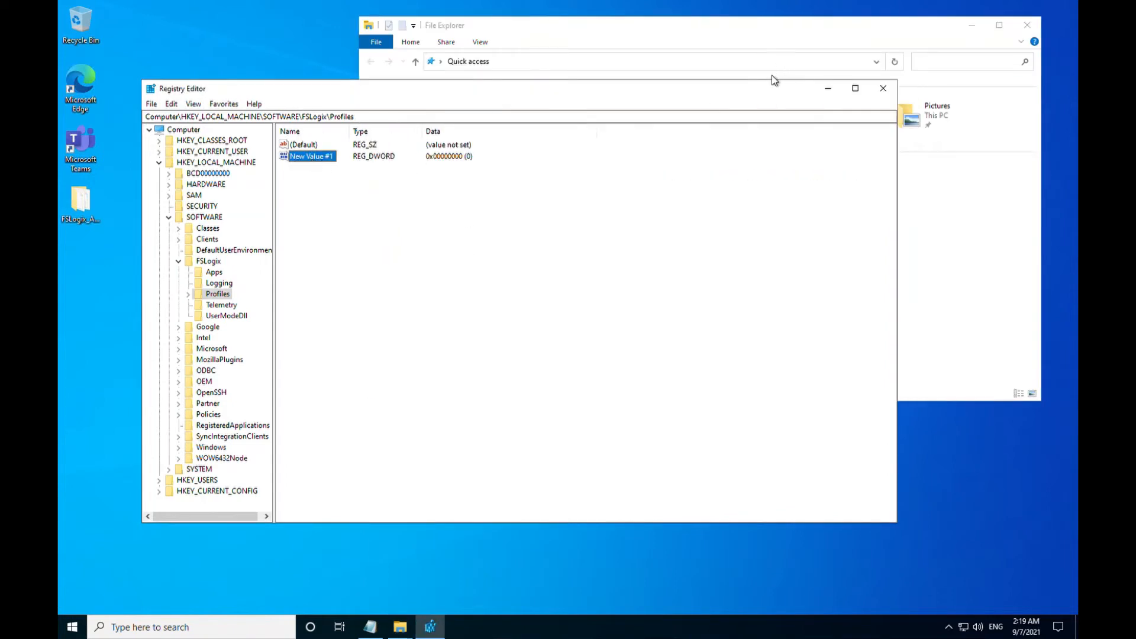
type("Enabled")
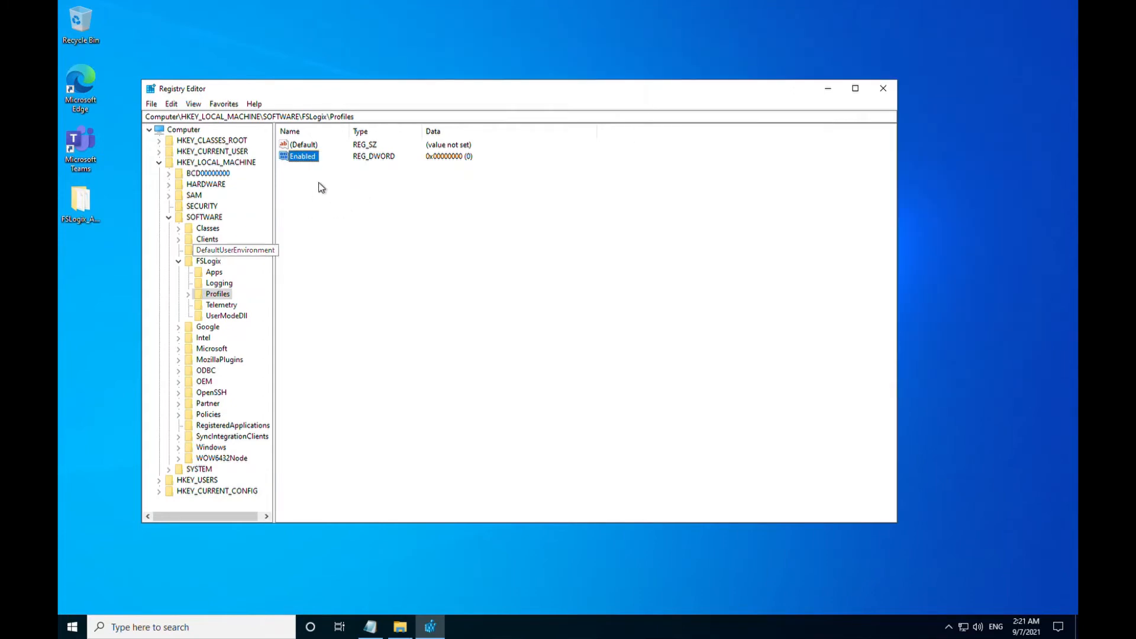
mouse_move(307, 161)
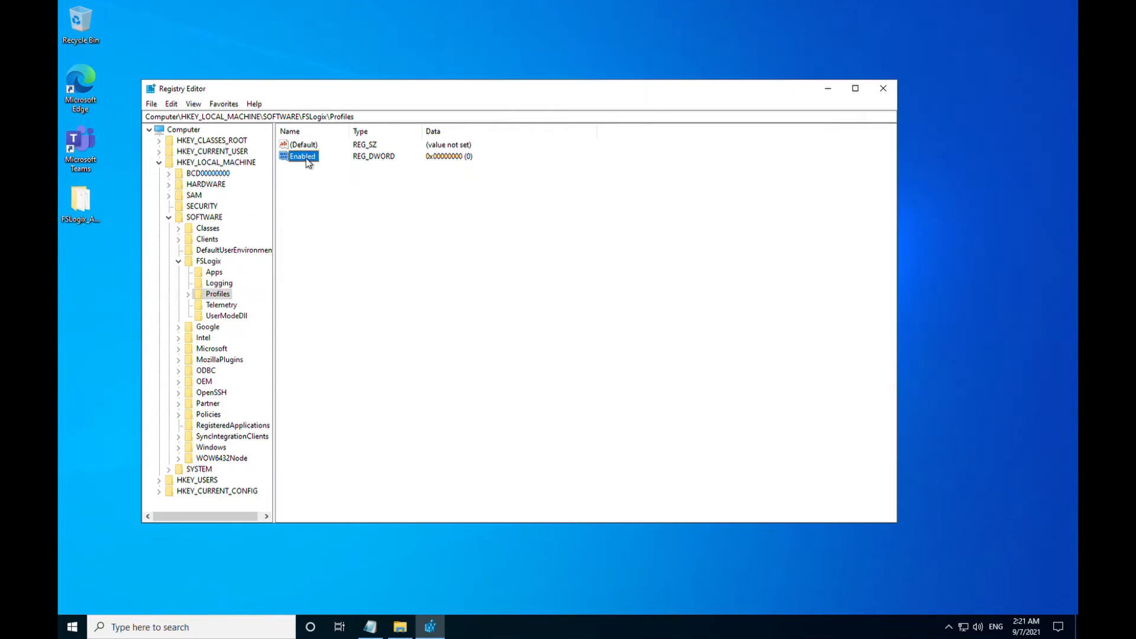
double_click(303, 155)
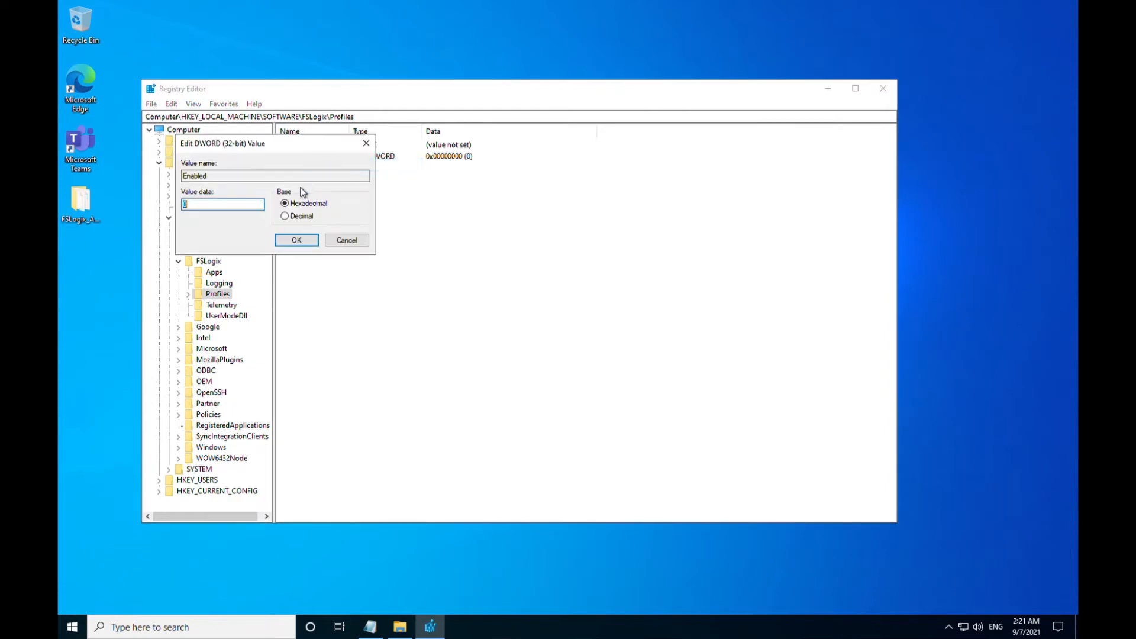
mouse_move(216, 207)
type("1")
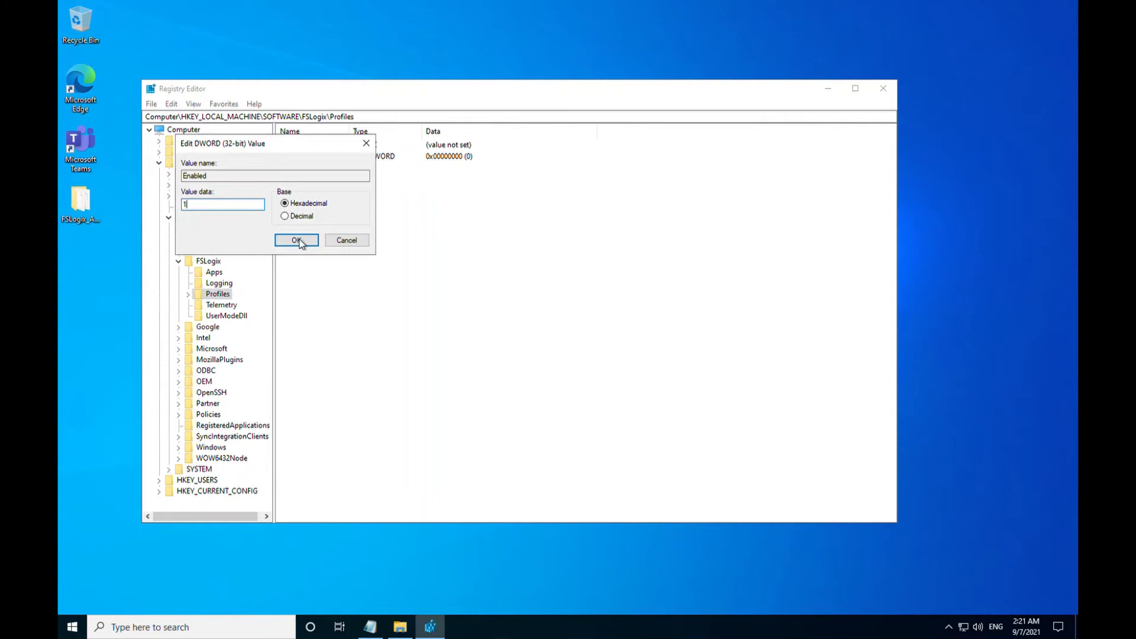
left_click(295, 239)
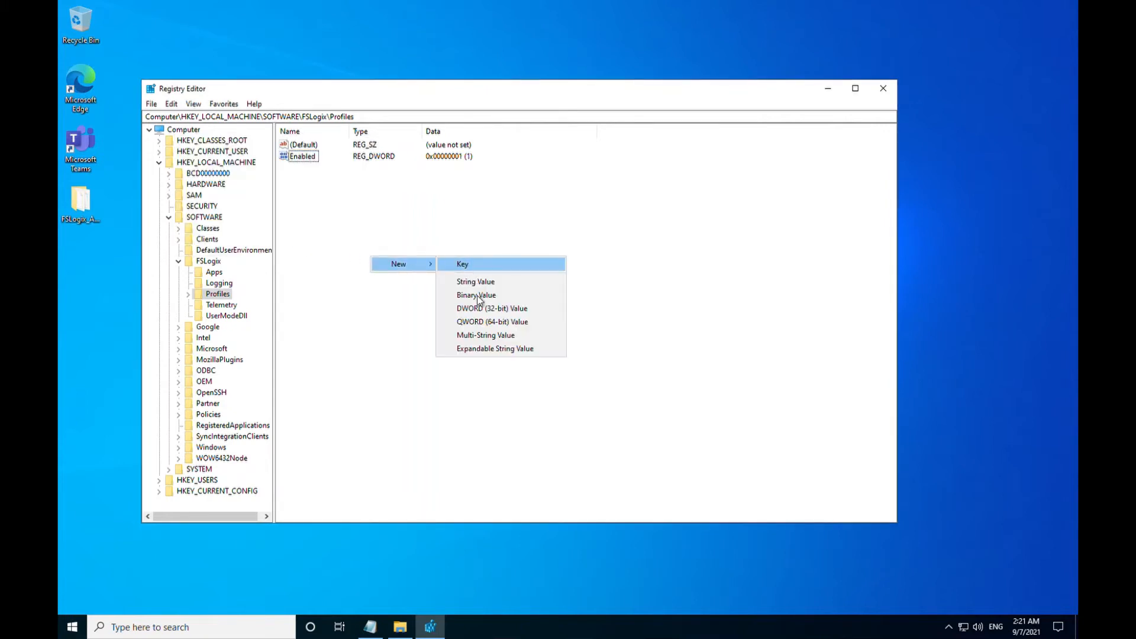
Create a multi-string value under Profiles named 'VHDLocations', pasting the name from Notepad
left_click(485, 335)
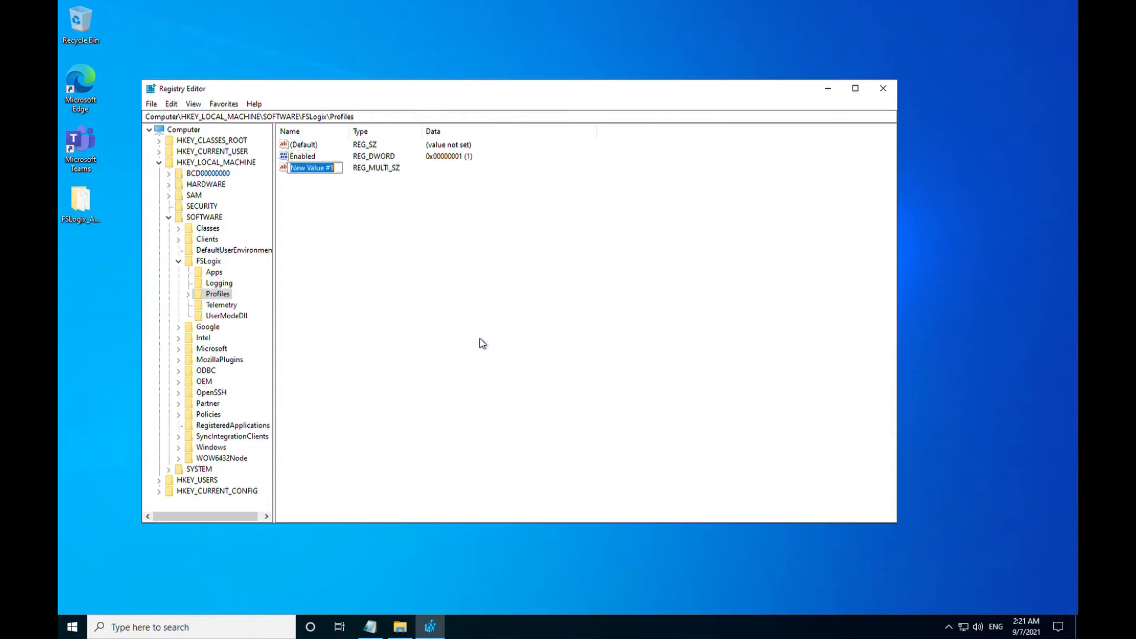
left_click(369, 627)
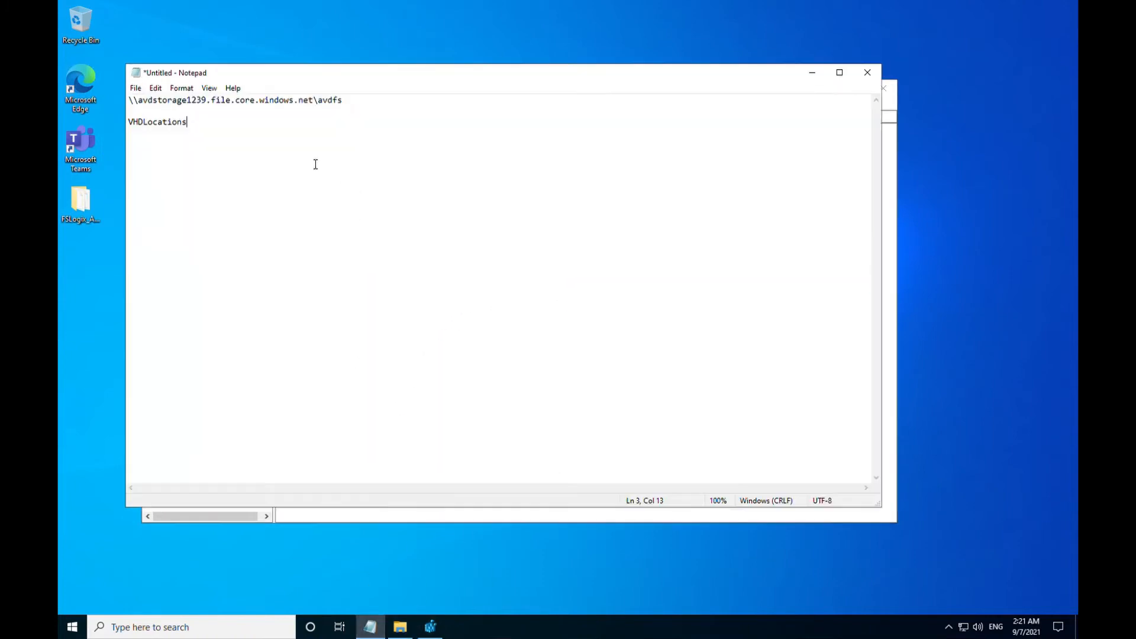
right_click(157, 122)
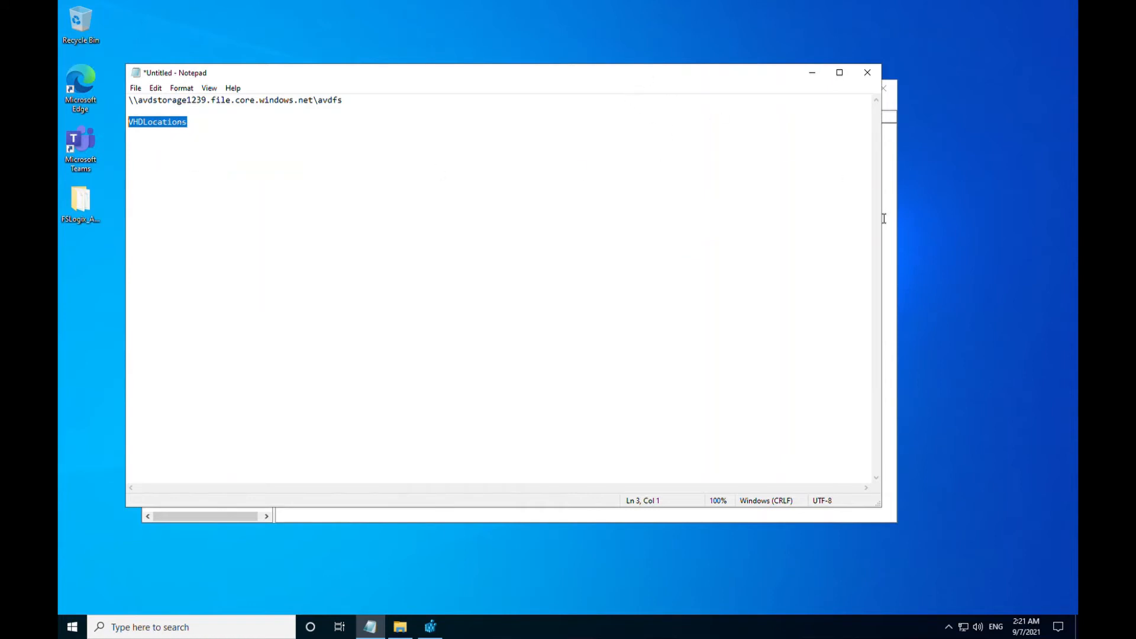
left_click(429, 627)
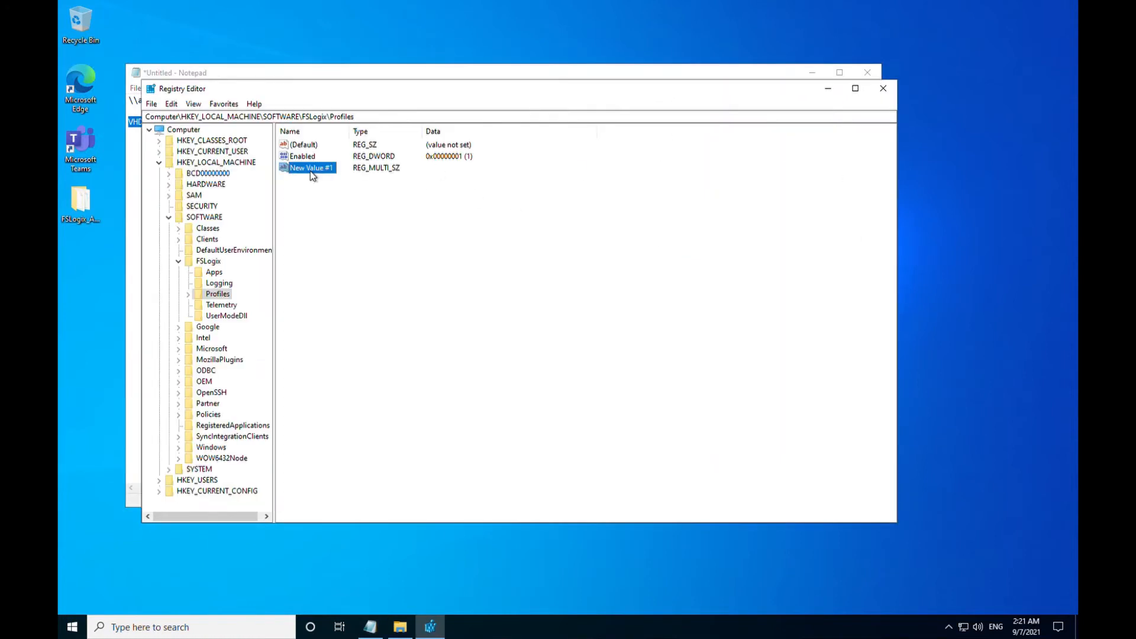
double_click(311, 168)
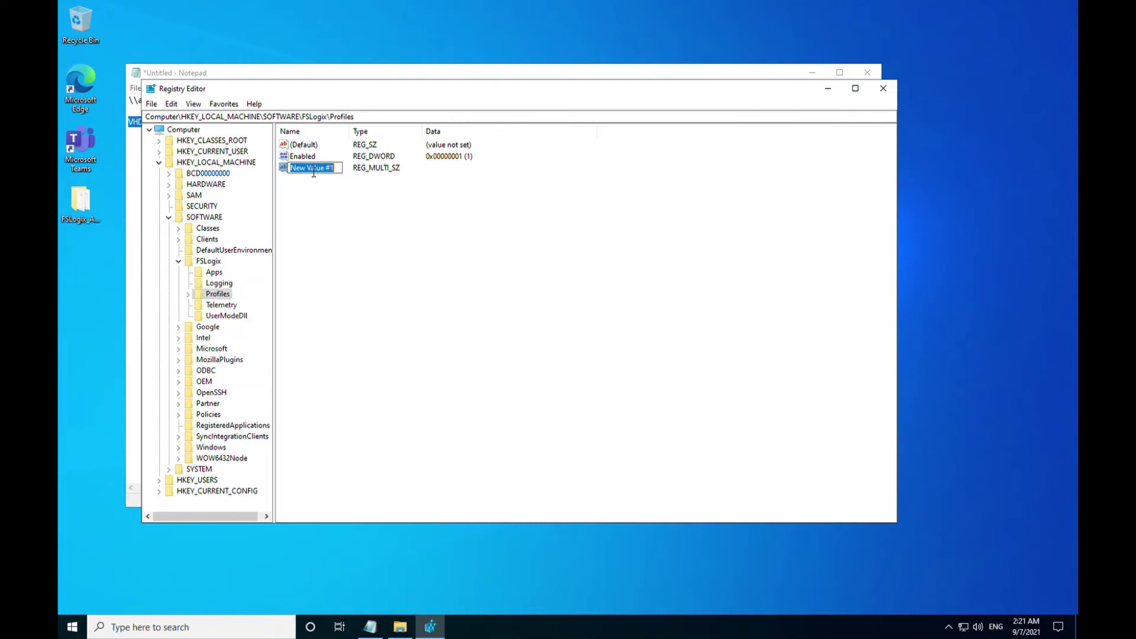
right_click(312, 168)
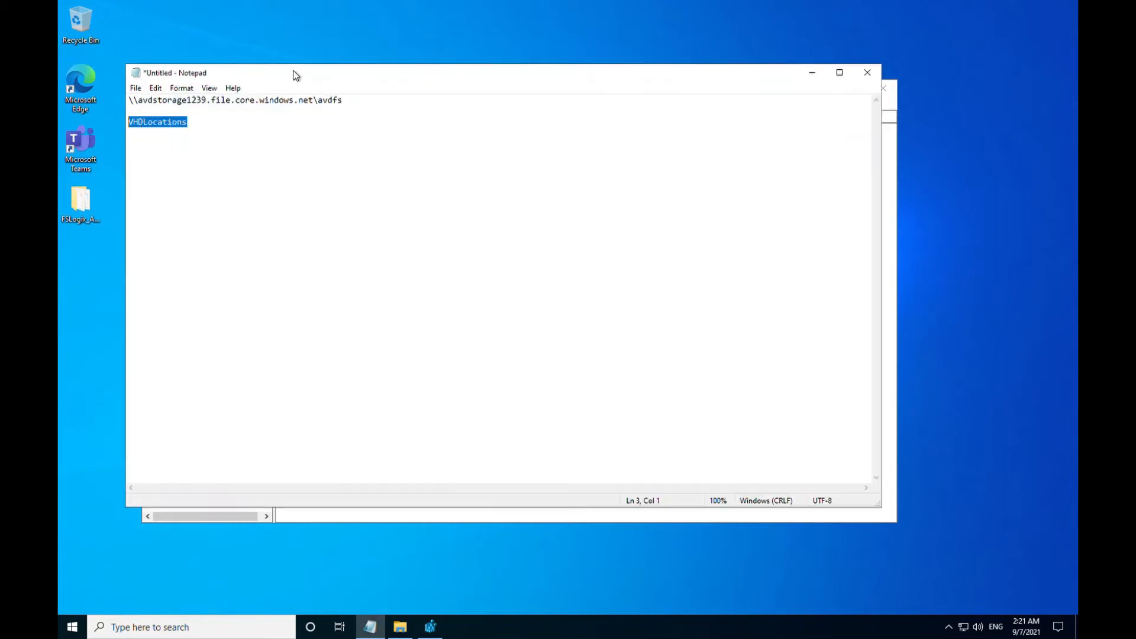
Copy the avdstorage1239 file share path from the Notepad notes
left_click(342, 100)
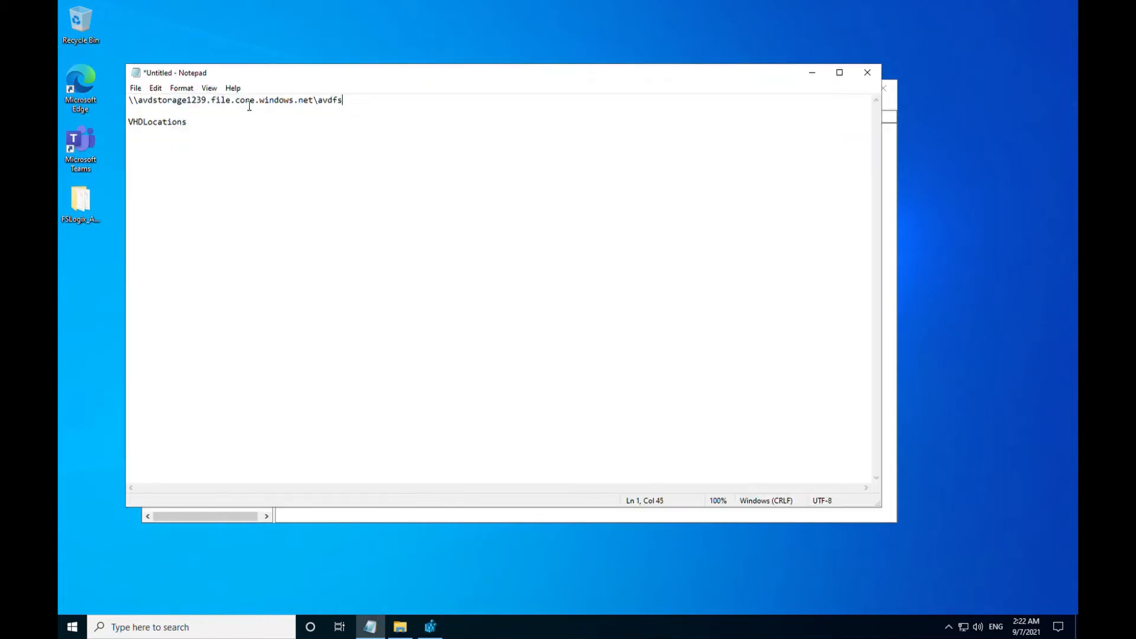
triple_click(232, 100)
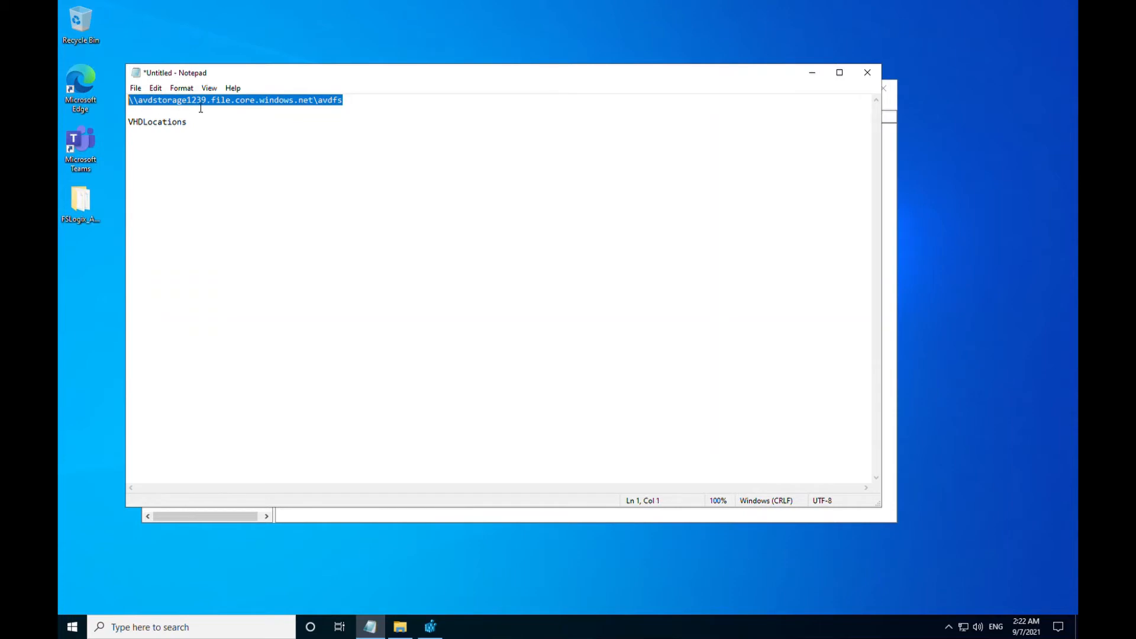
mouse_move(248, 104)
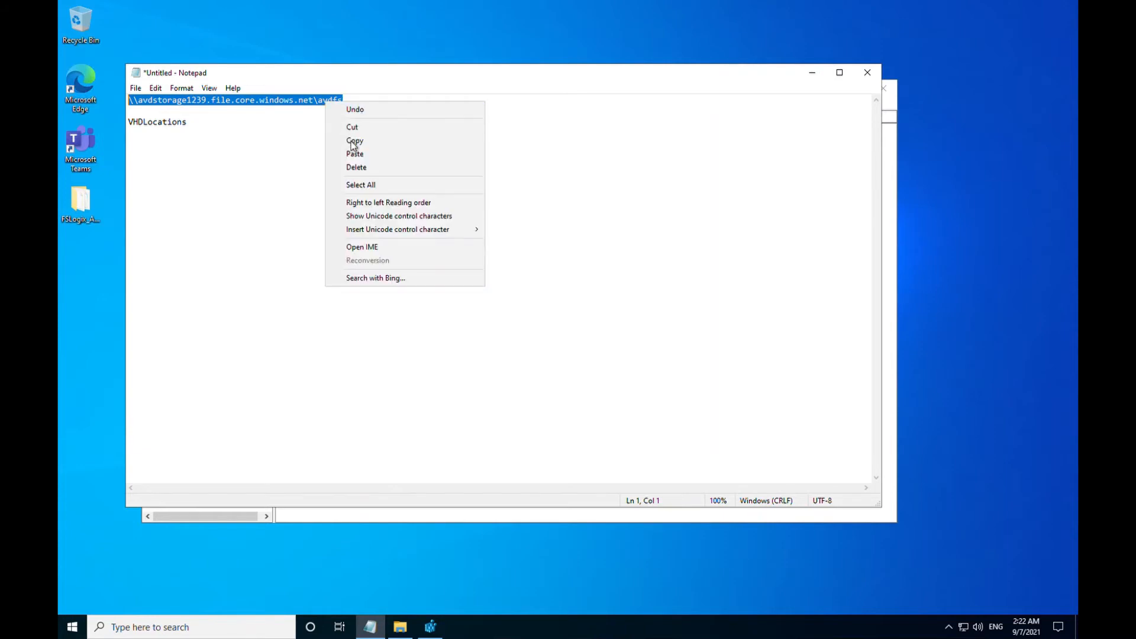
left_click(354, 141)
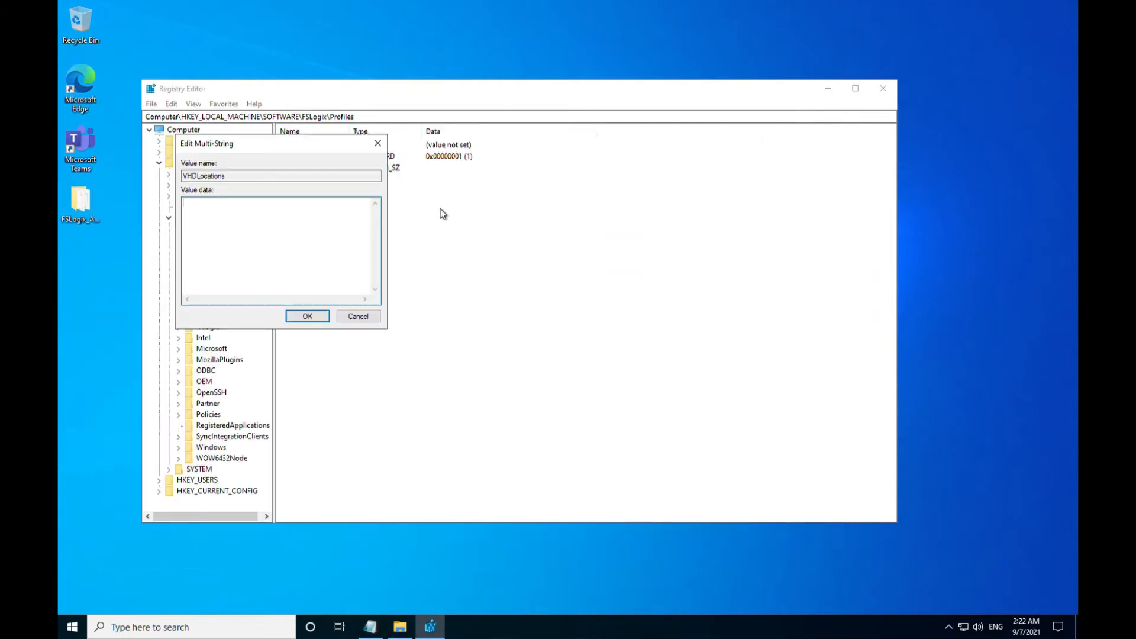
Paste the avdstorage1239 share path as VHDLocations data and dismiss the warning
right_click(278, 246)
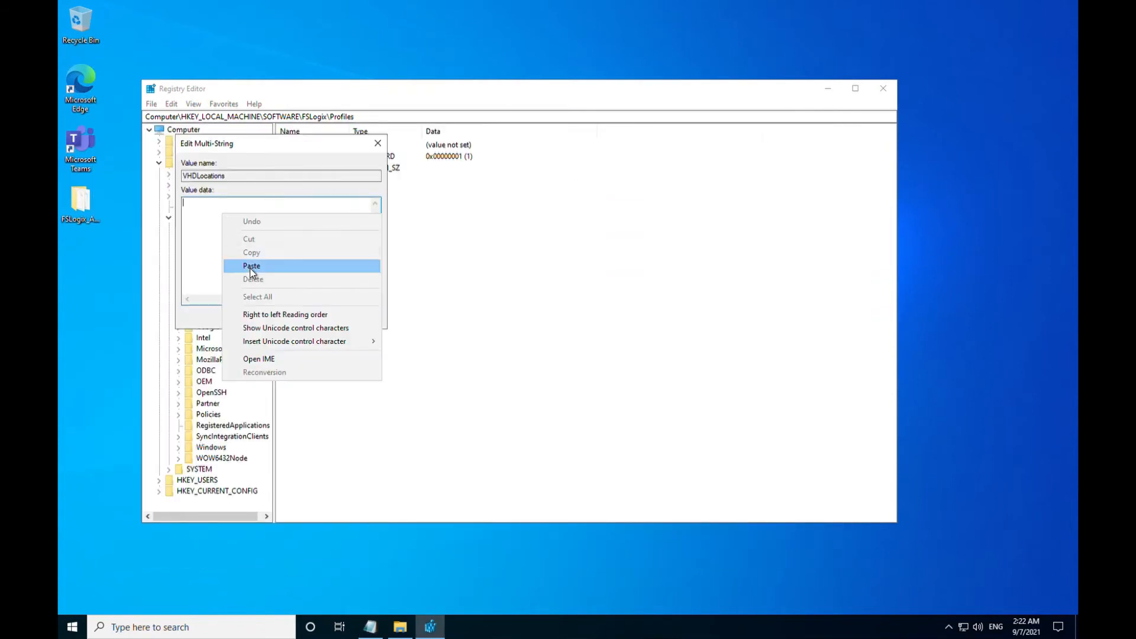
left_click(251, 265)
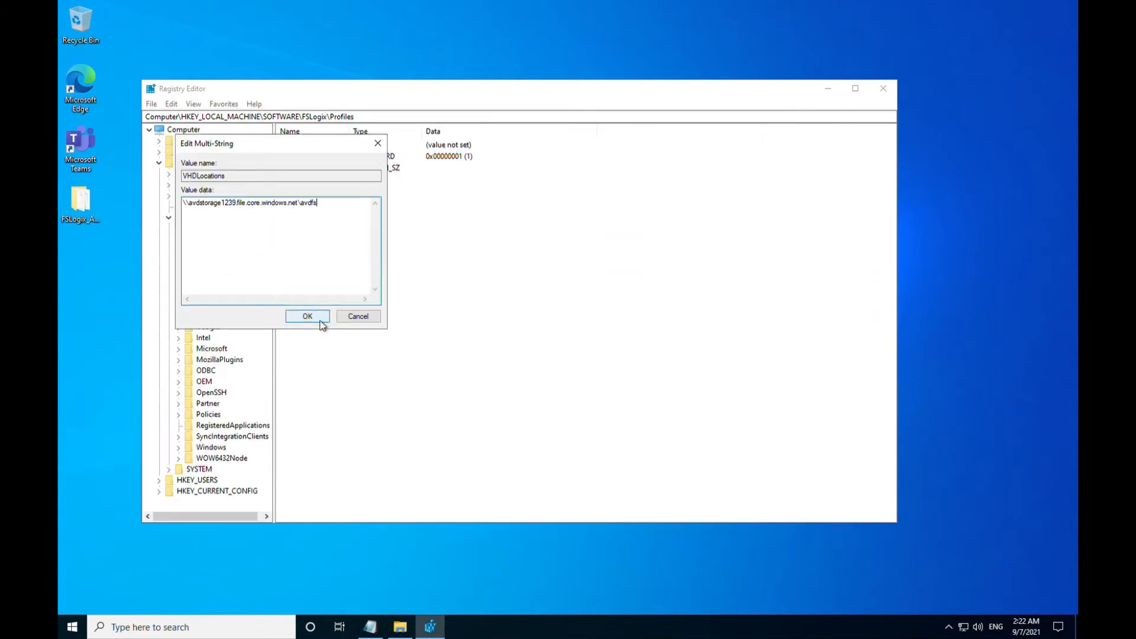
left_click(307, 316)
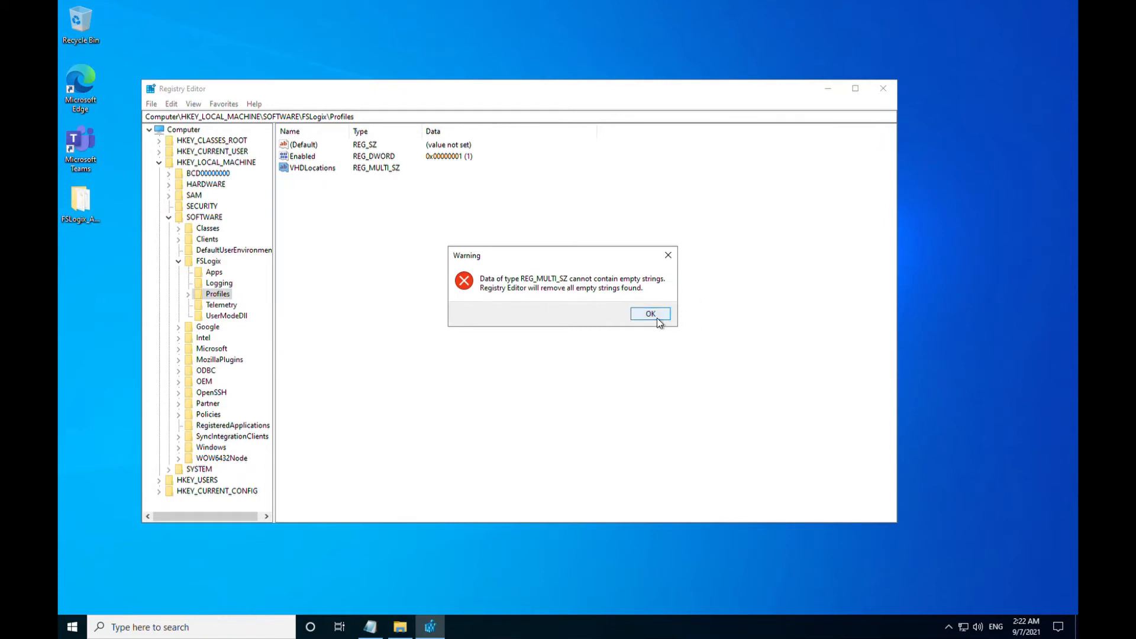
left_click(649, 313)
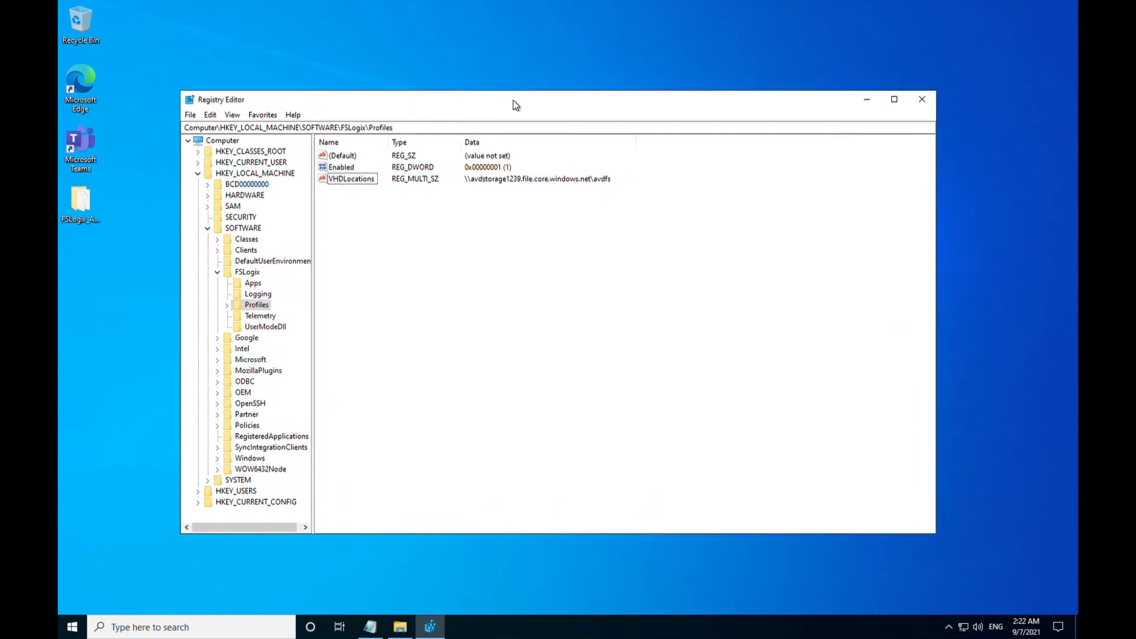
Collapse the registry tree back to HKEY_LOCAL_MACHINE and close Registry Editor
left_click(217, 271)
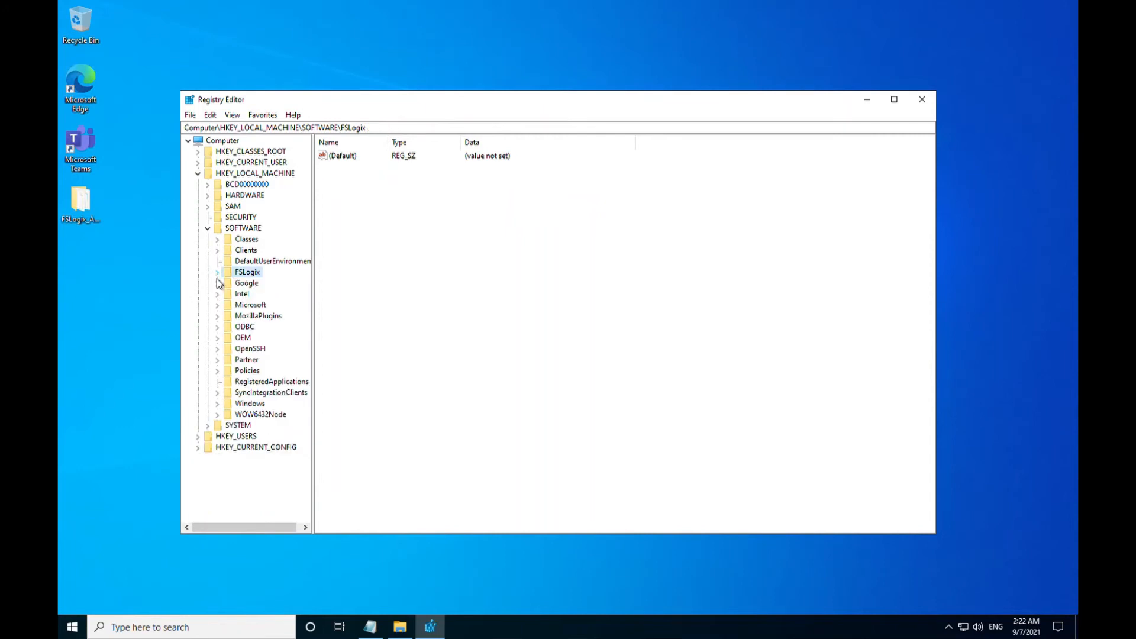
left_click(207, 227)
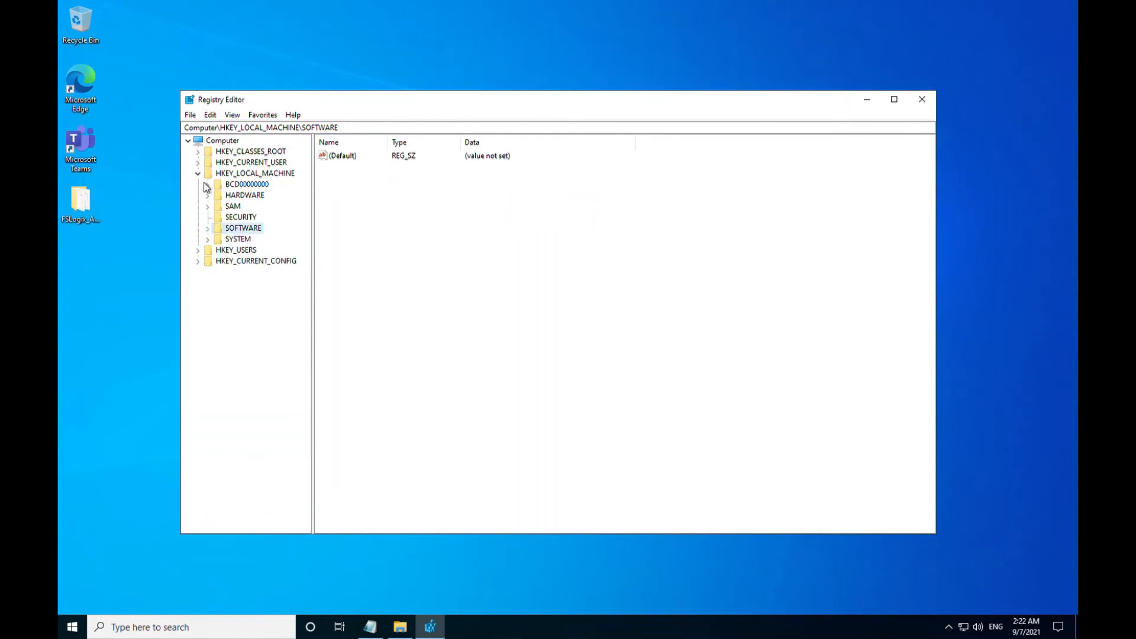
left_click(198, 172)
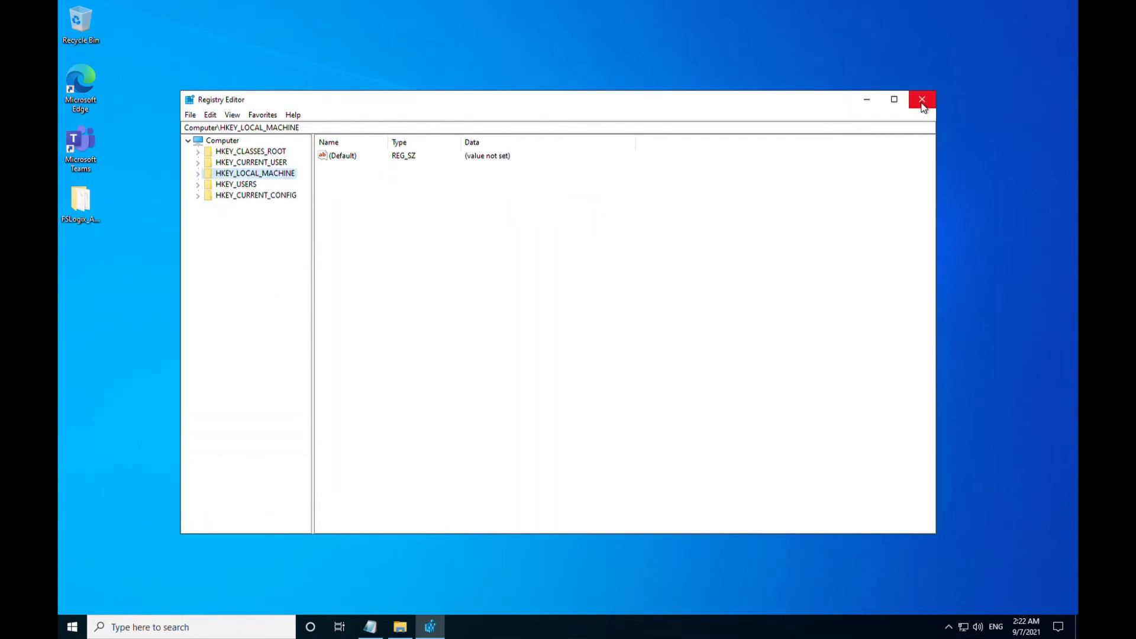
left_click(922, 99)
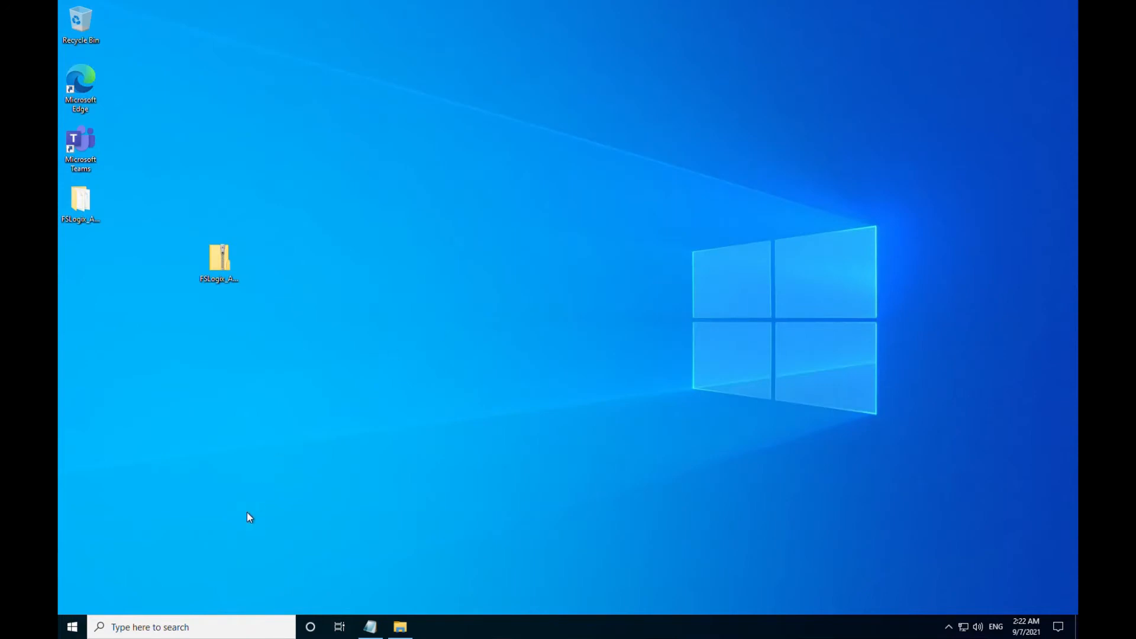
mouse_move(528, 272)
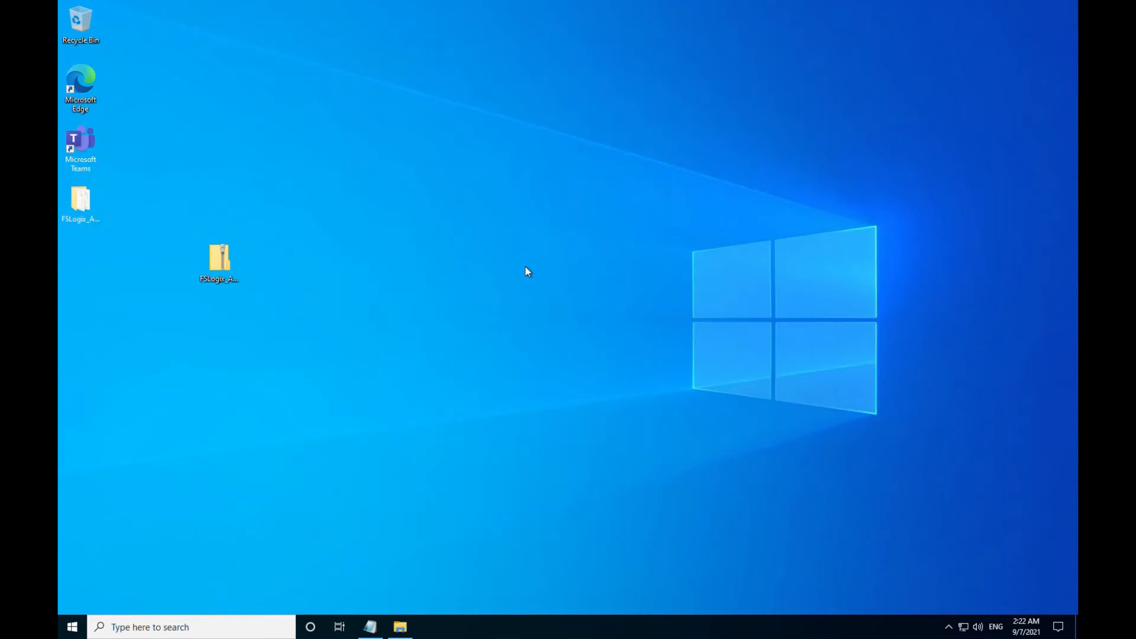
mouse_move(354, 249)
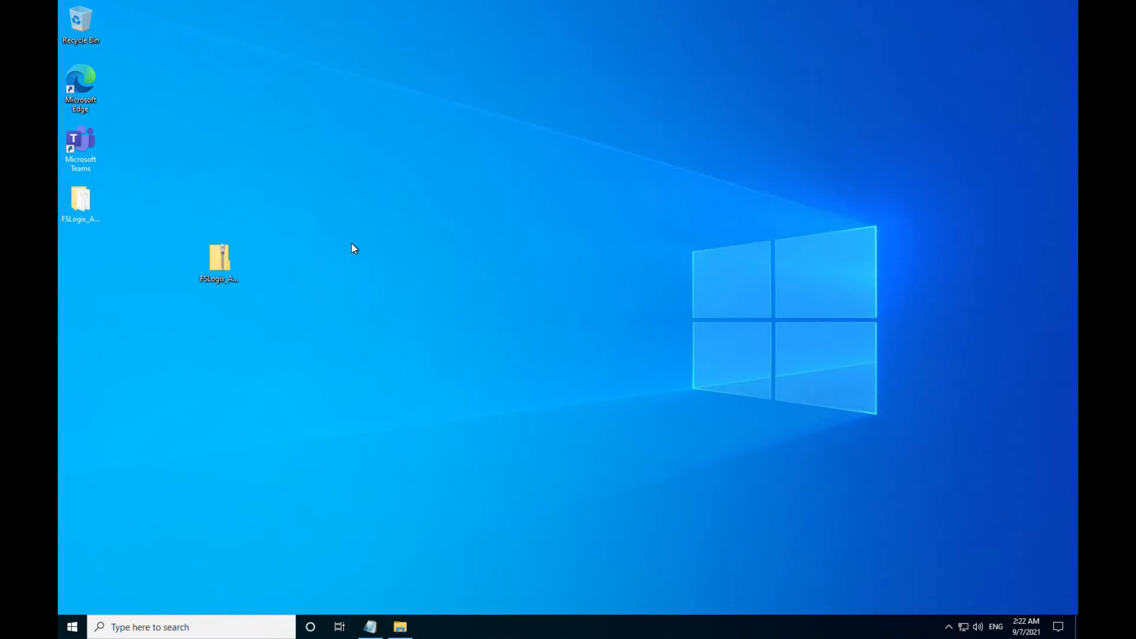
mouse_move(73, 630)
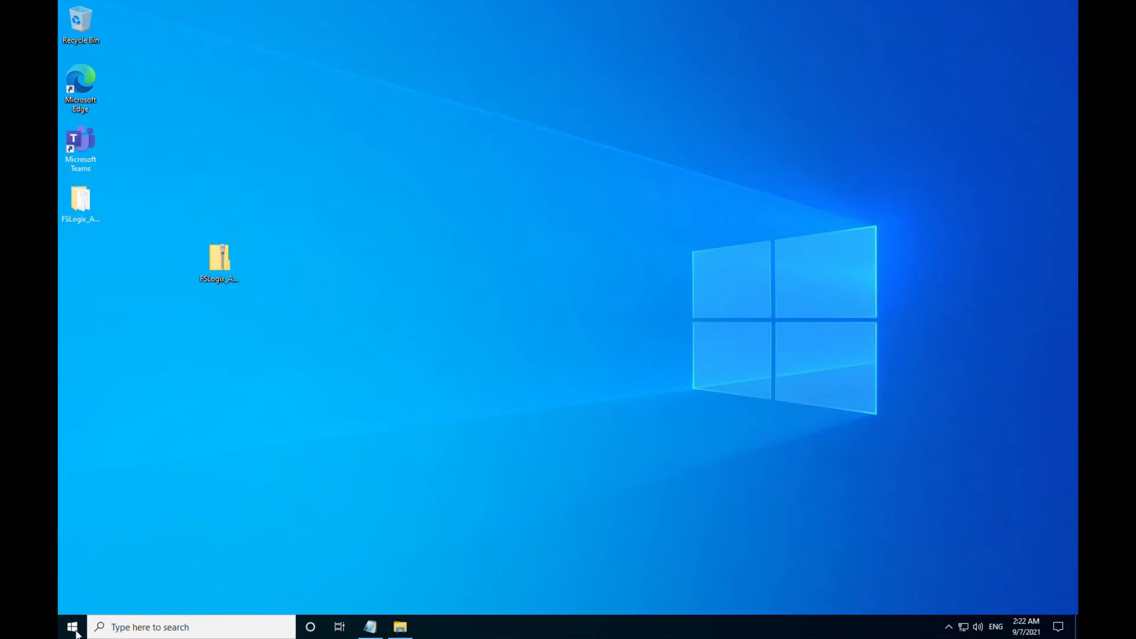
mouse_move(190, 574)
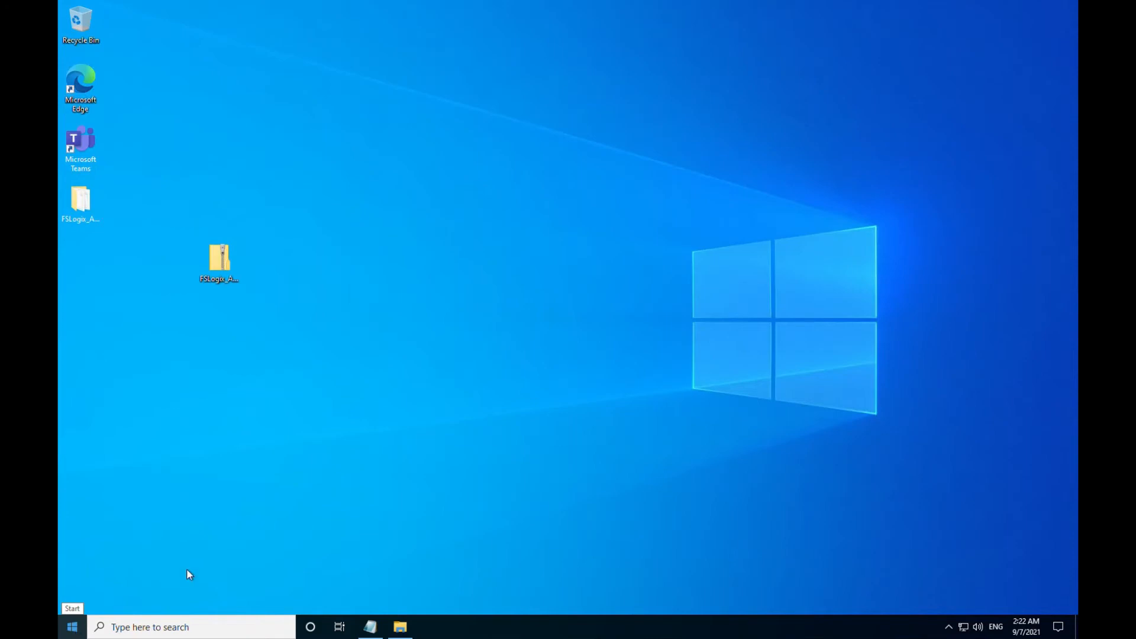
Select the Microsoft Edge shortcut on the remote desktop
left_click(80, 87)
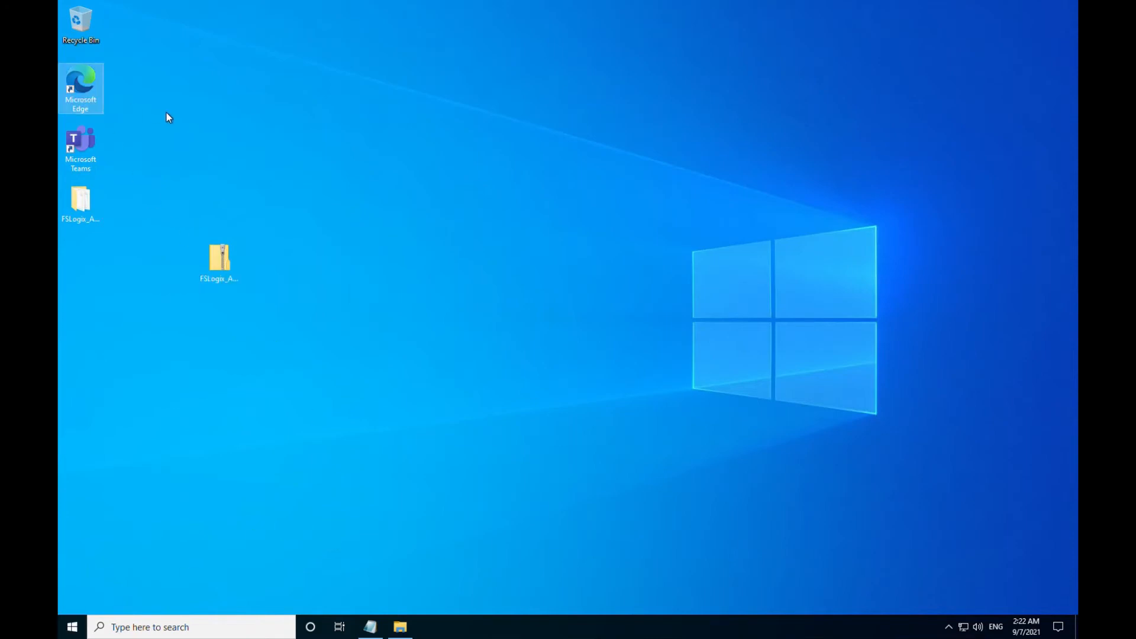
mouse_move(81, 85)
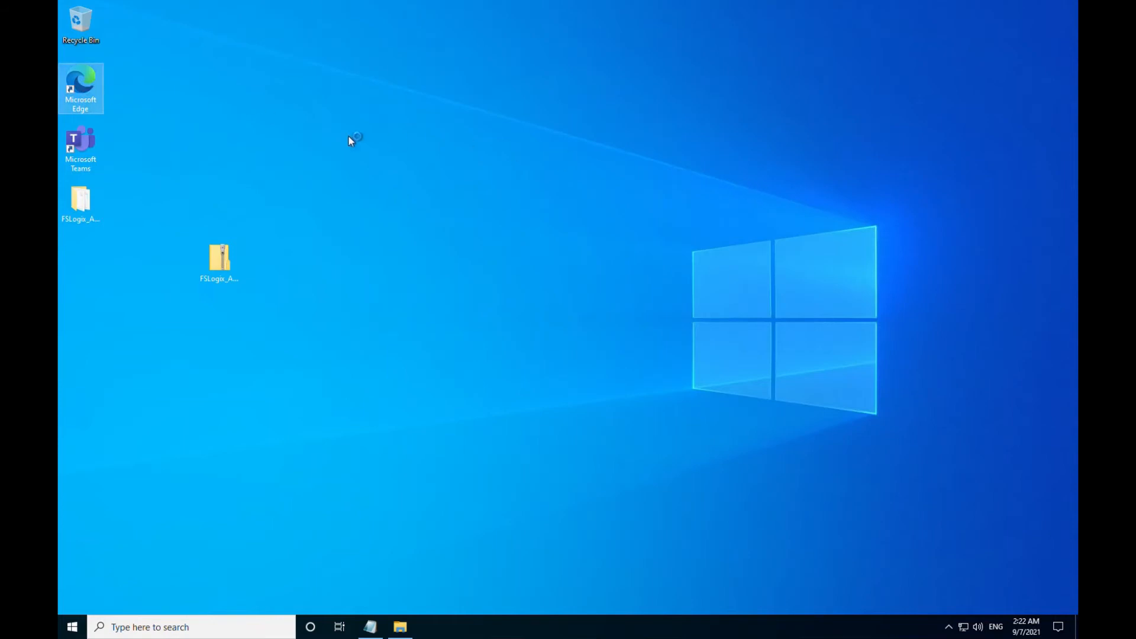
Download the 64-bit 7-Zip 19.00 installer from 7-zip.org and view Edge's Downloads list
double_click(79, 81)
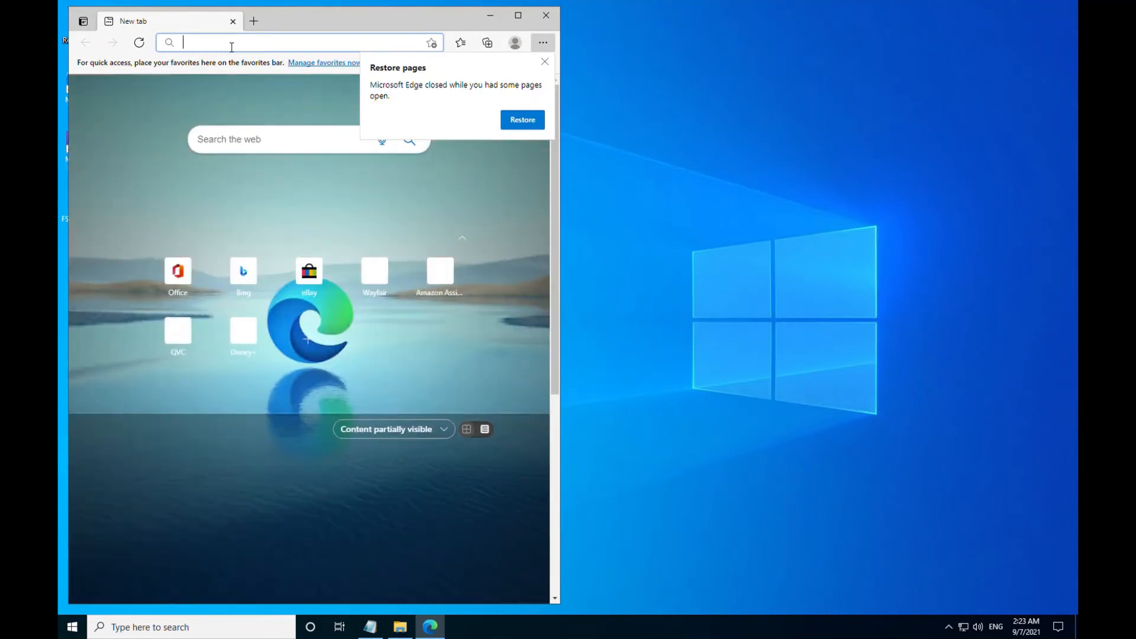
type("7+zip+windows+1...")
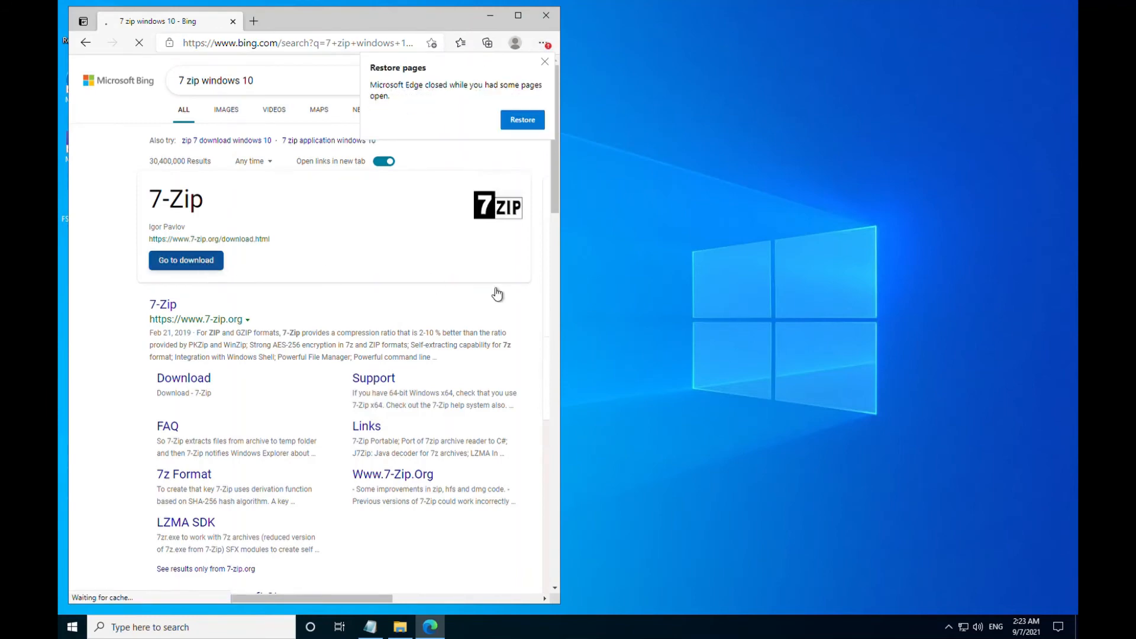
left_click(185, 261)
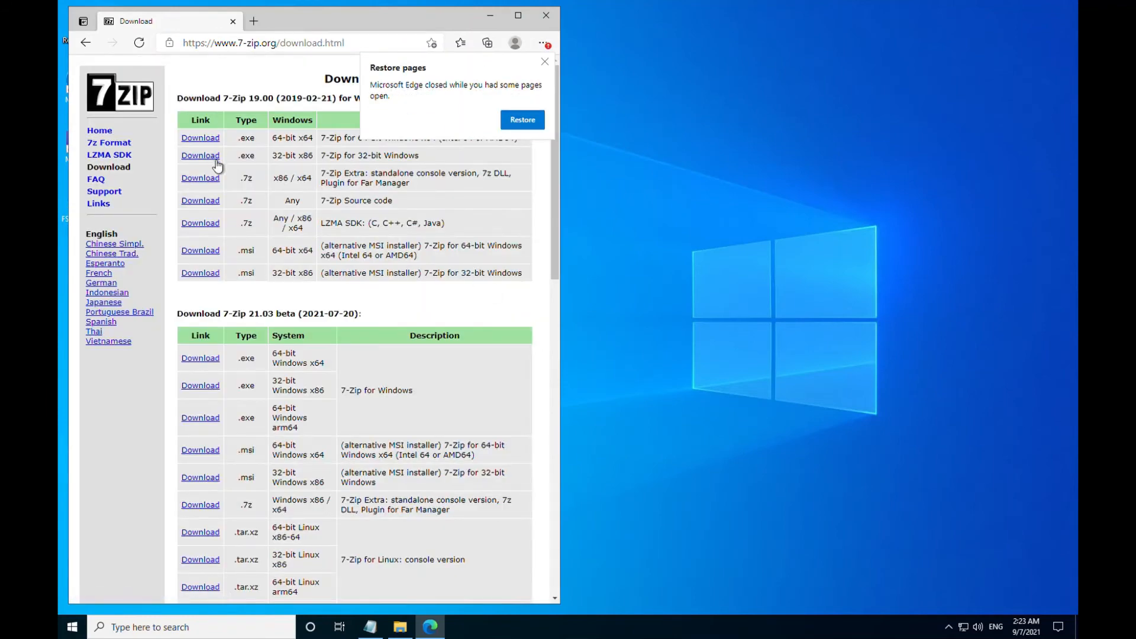
left_click(200, 138)
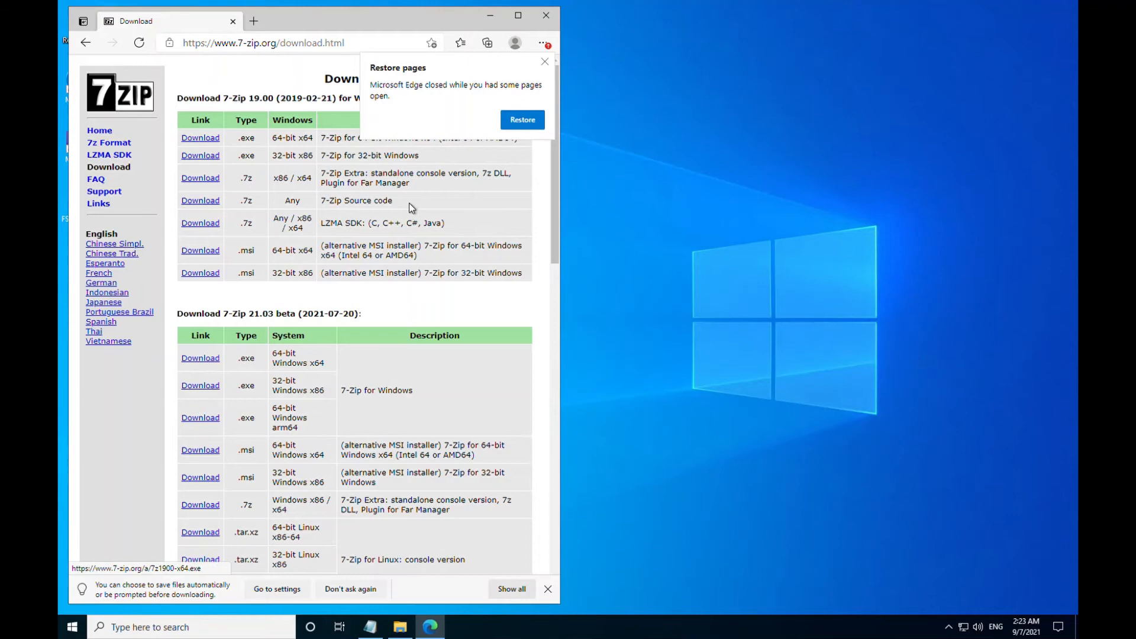
mouse_move(634, 201)
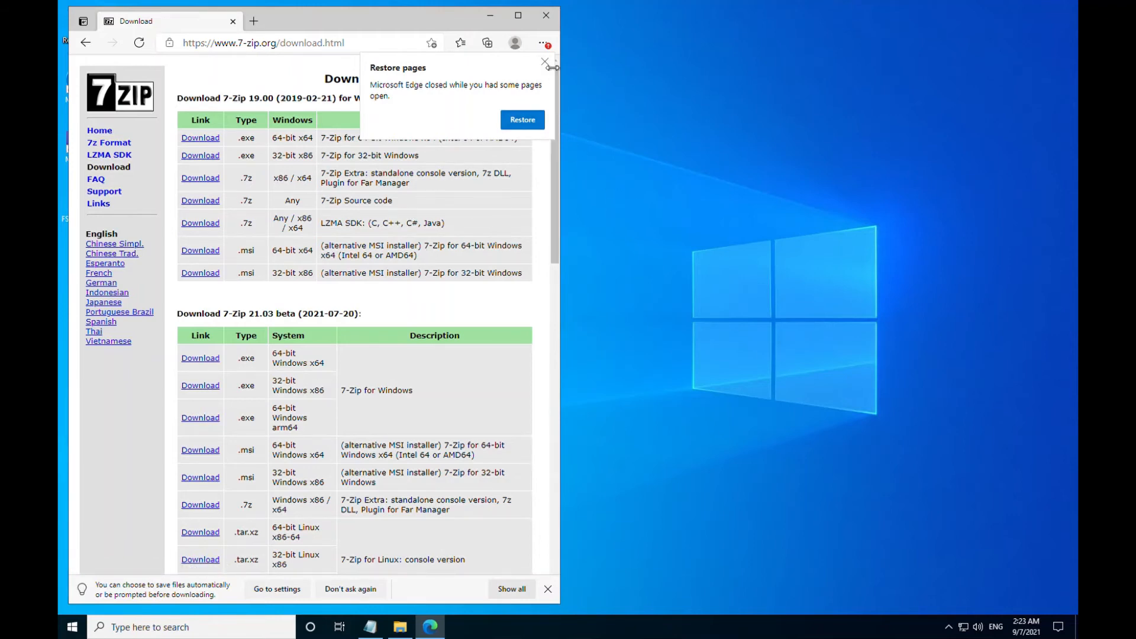
left_click(545, 63)
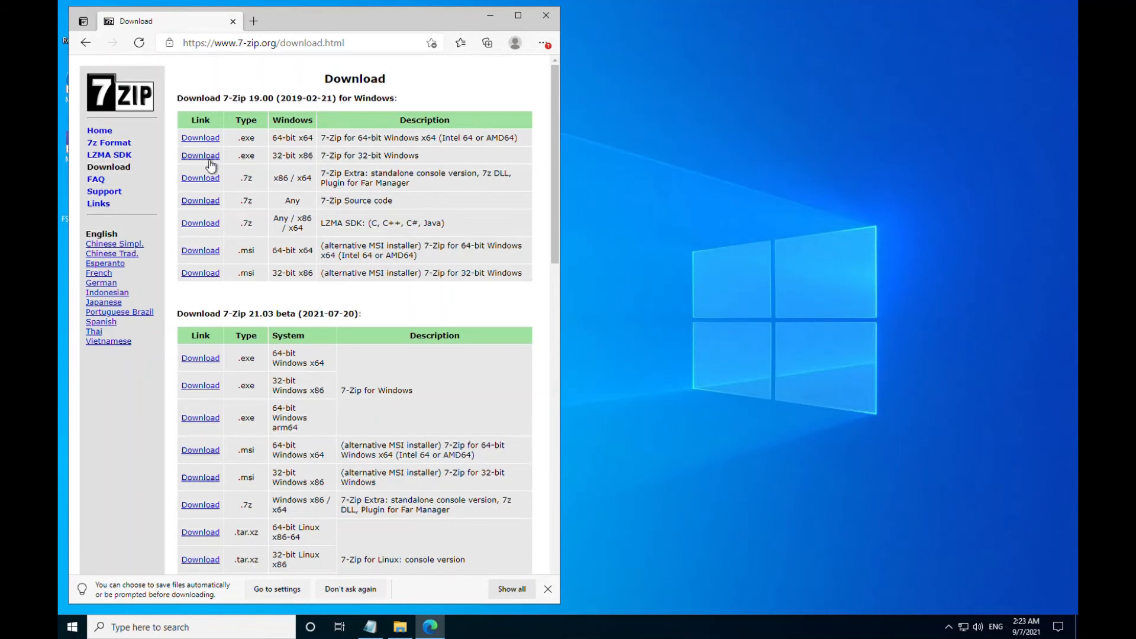
mouse_move(213, 149)
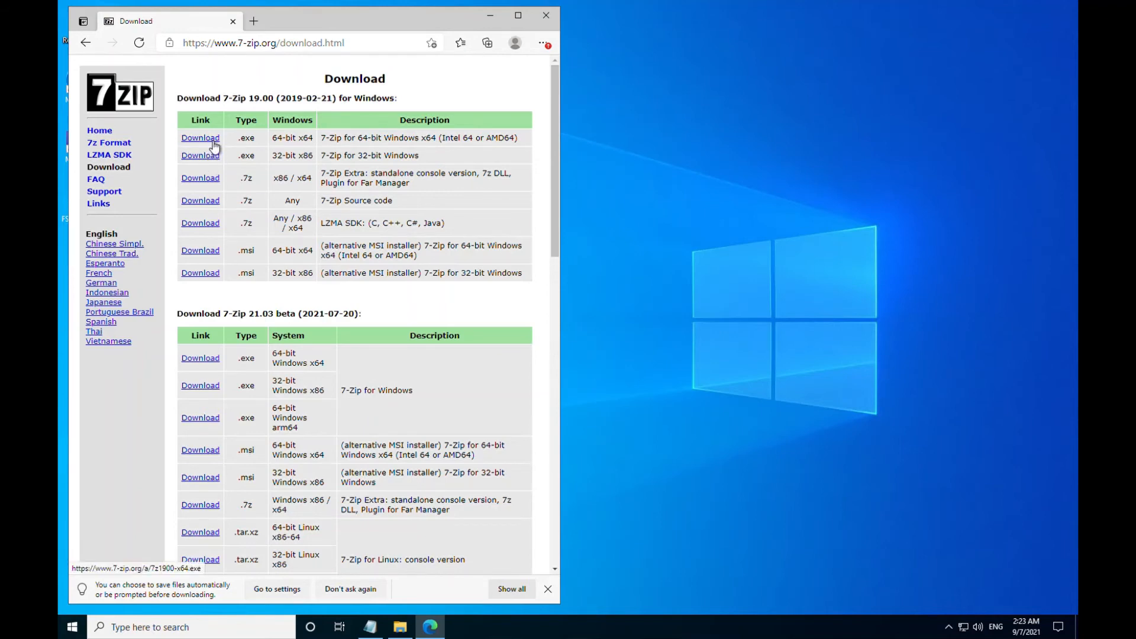
mouse_move(516, 43)
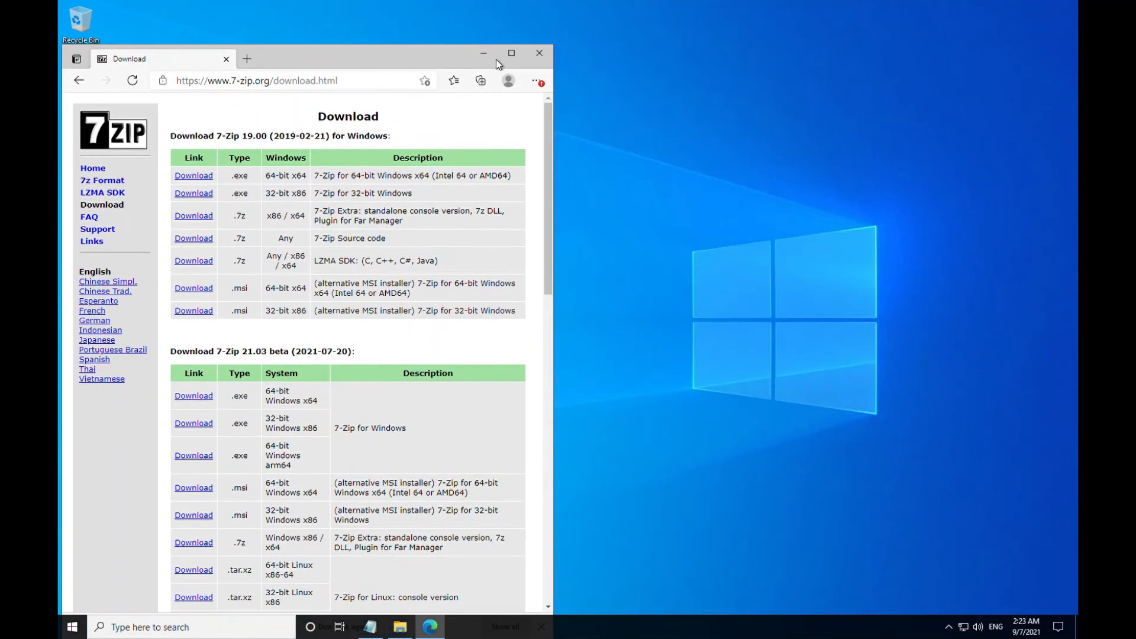
mouse_move(481, 81)
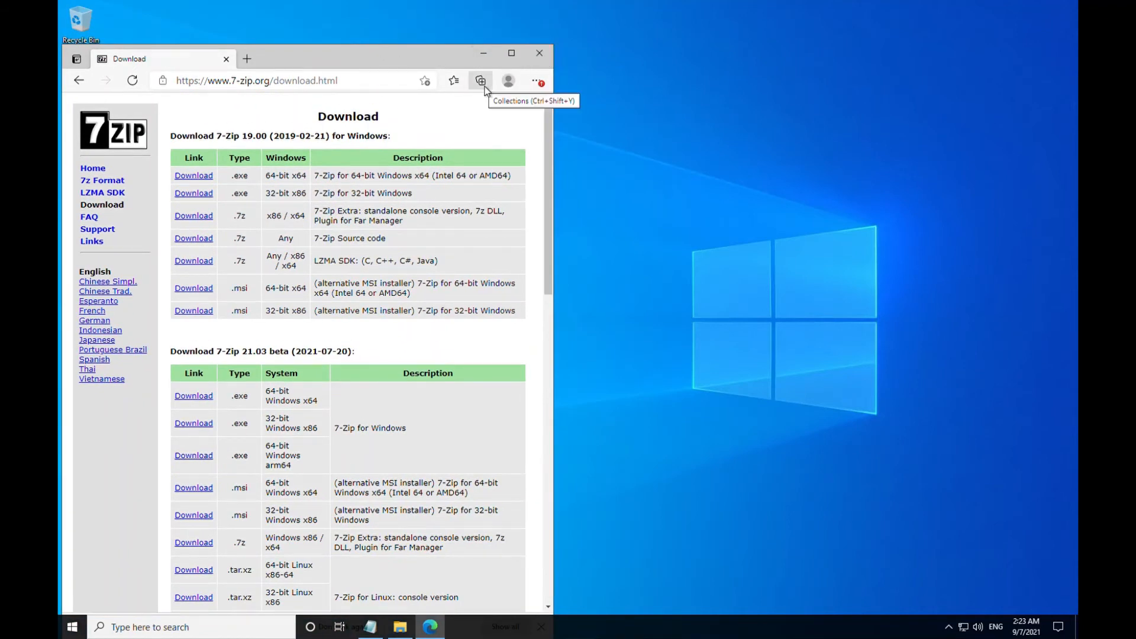
left_click(536, 81)
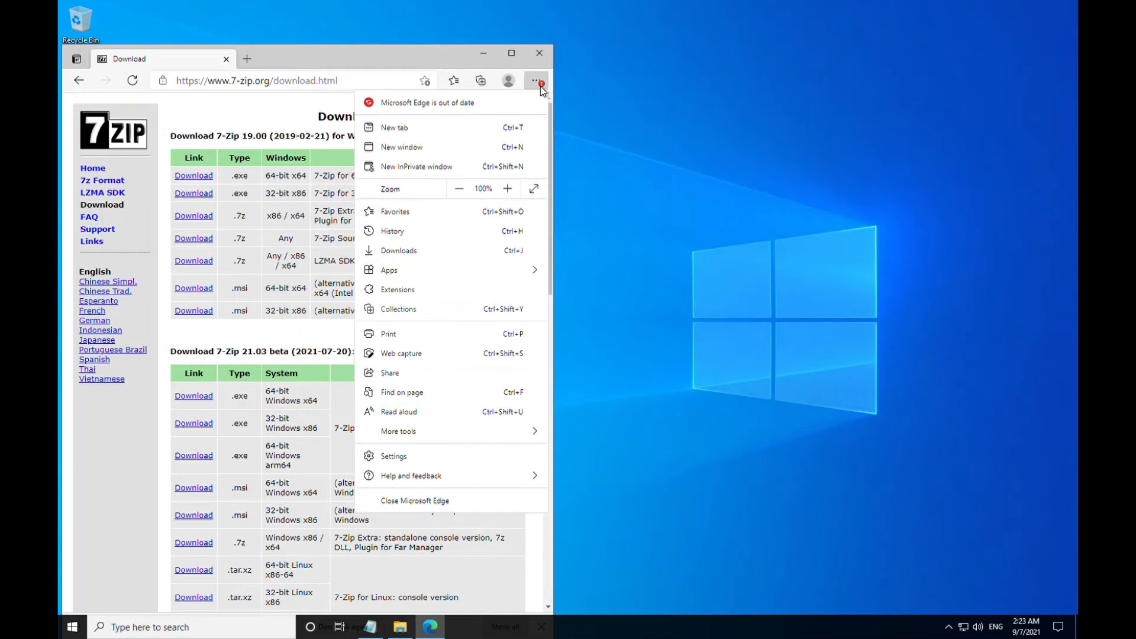
mouse_move(399, 250)
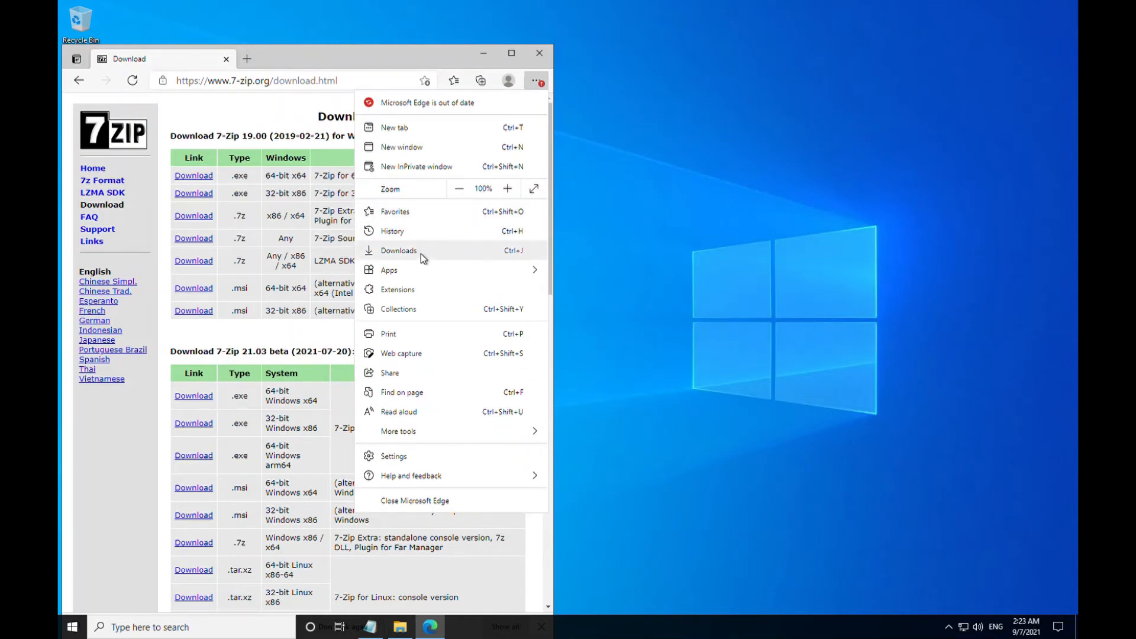
left_click(398, 250)
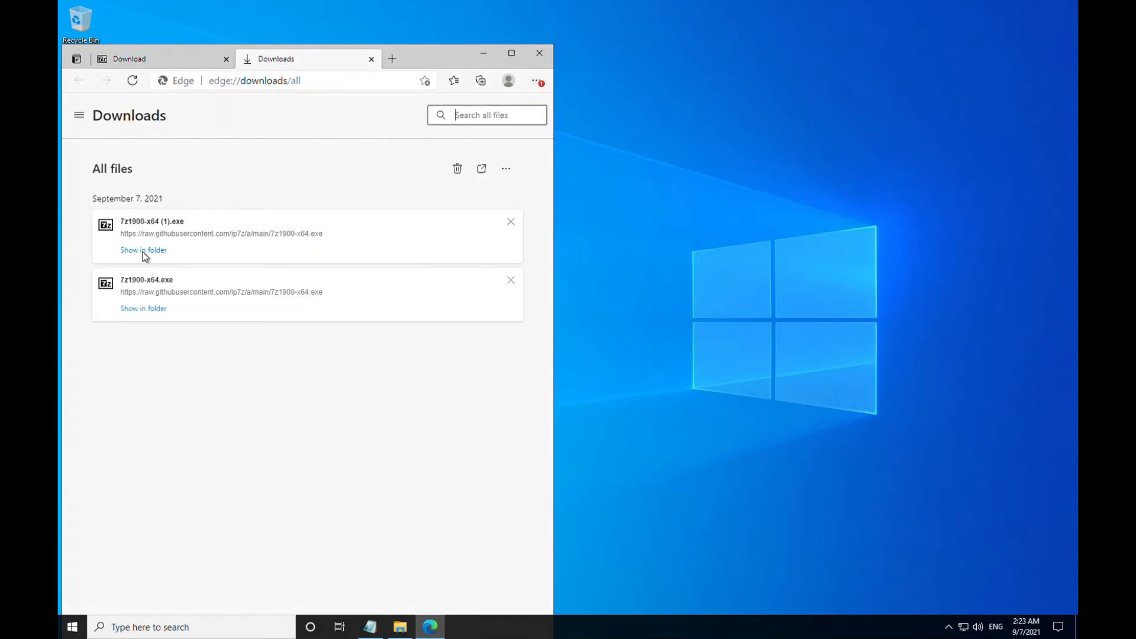
Install 7-Zip 19.00 x64 from the 7z1900-x64 installer, confirm it's listed, and close Edge
left_click(143, 249)
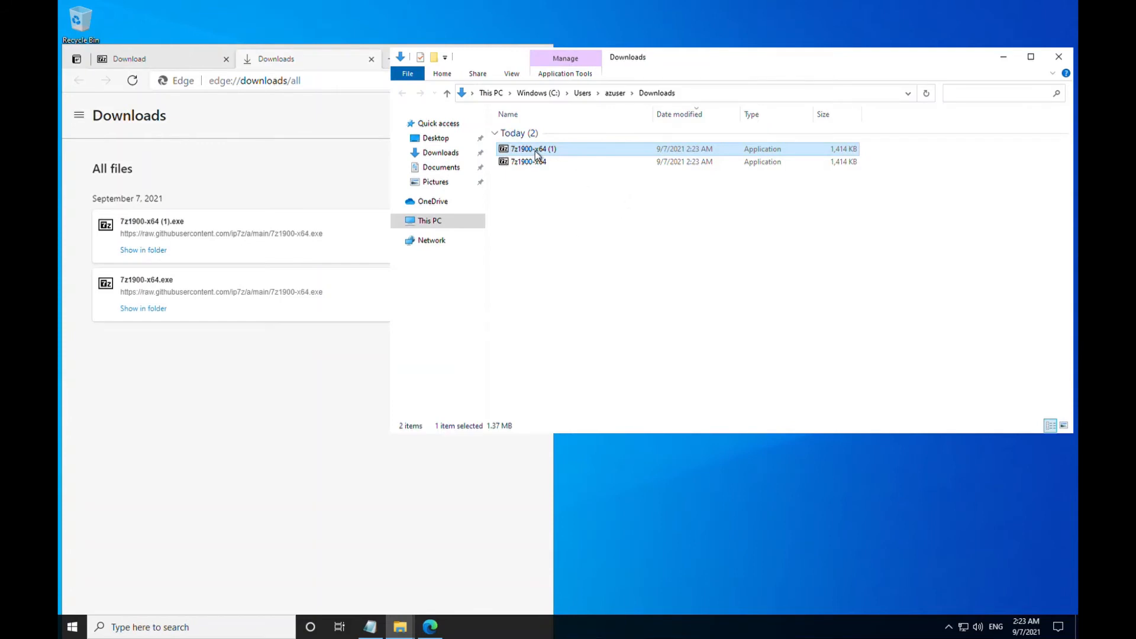
double_click(532, 149)
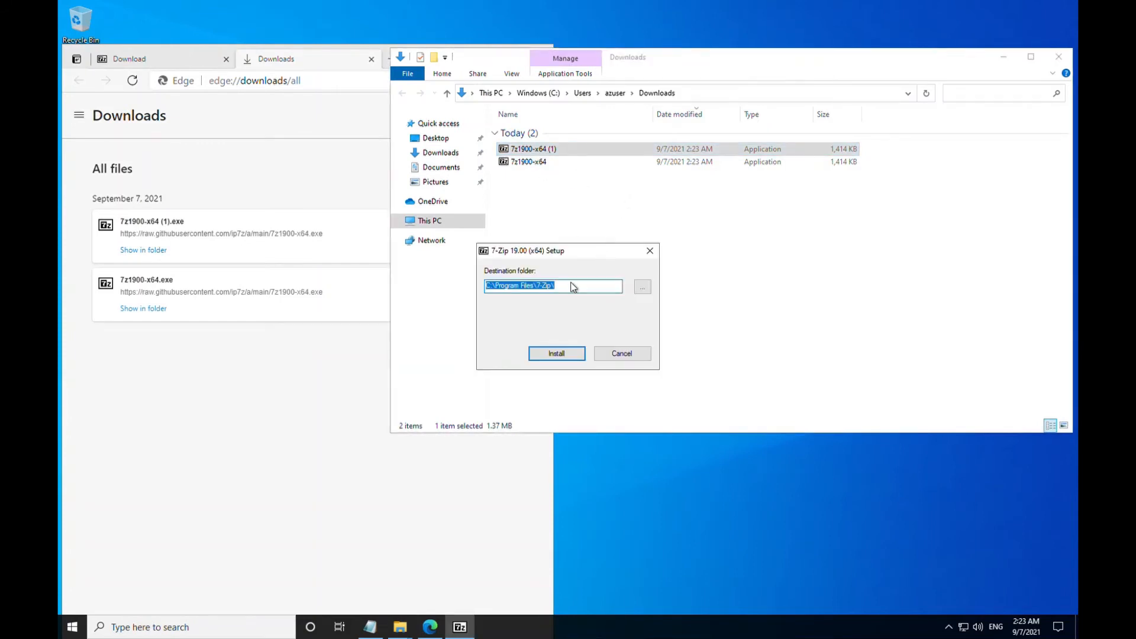
left_click(556, 354)
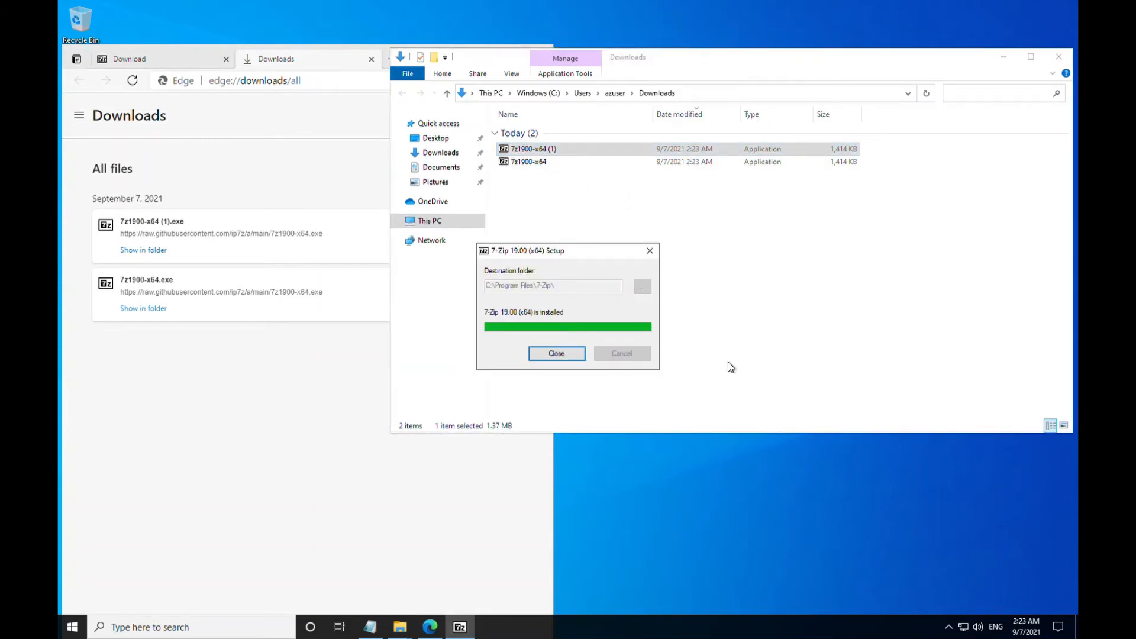
left_click(556, 353)
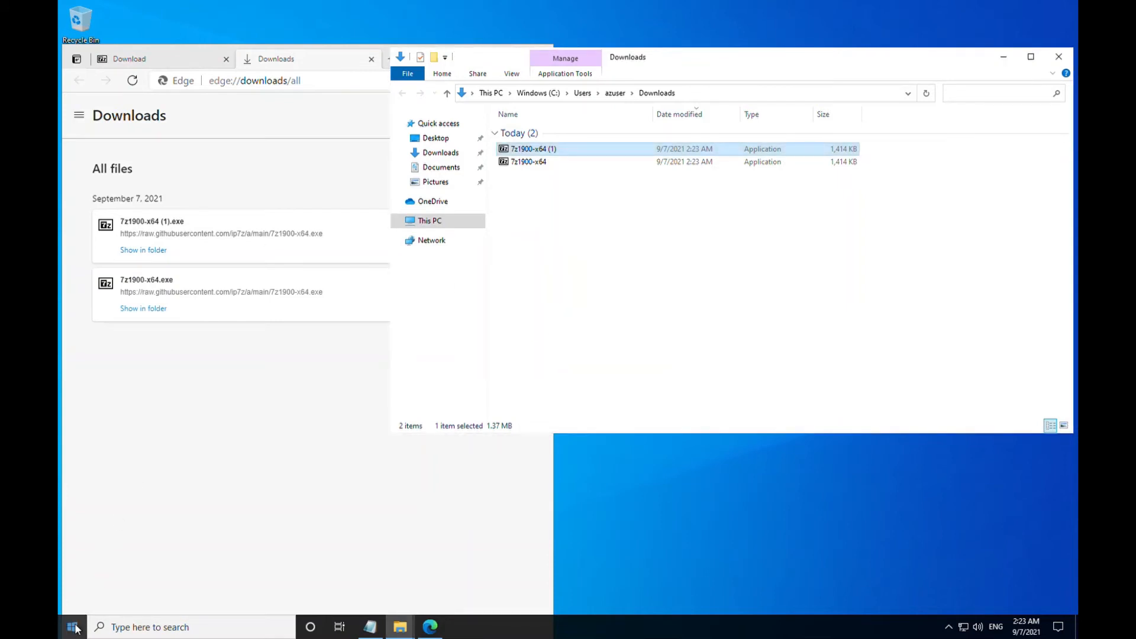
left_click(73, 627)
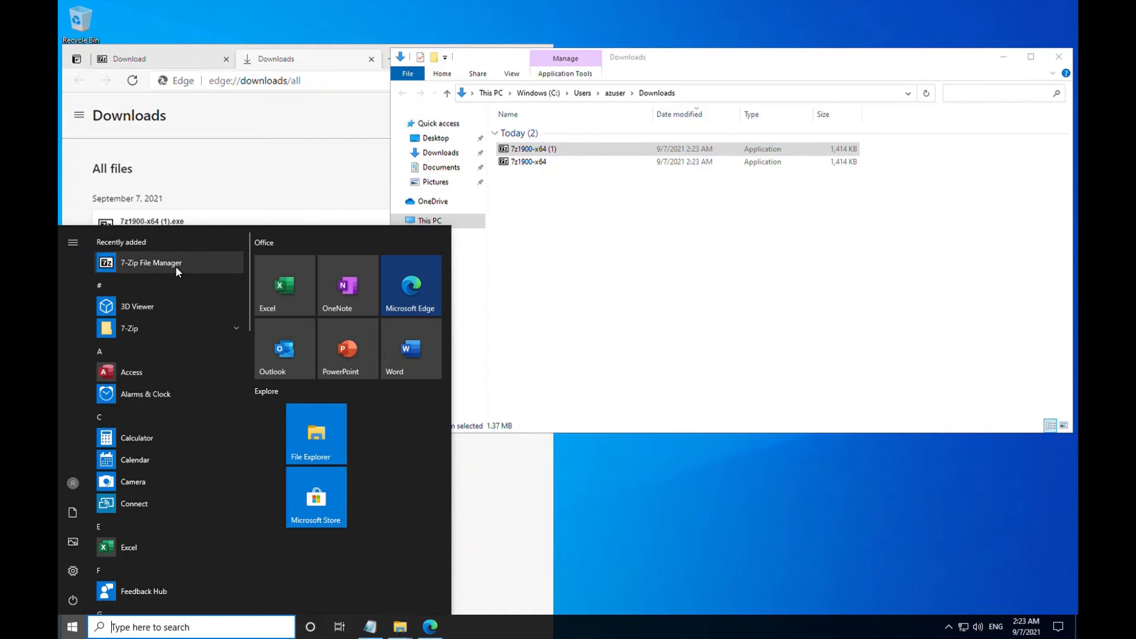
mouse_move(261, 68)
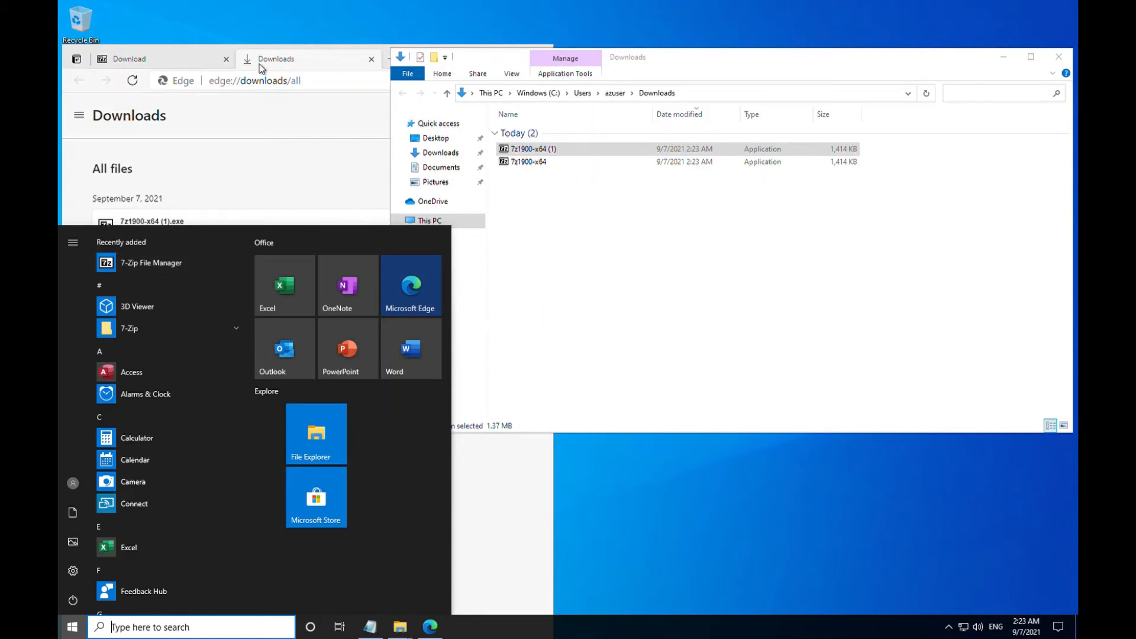
mouse_move(352, 127)
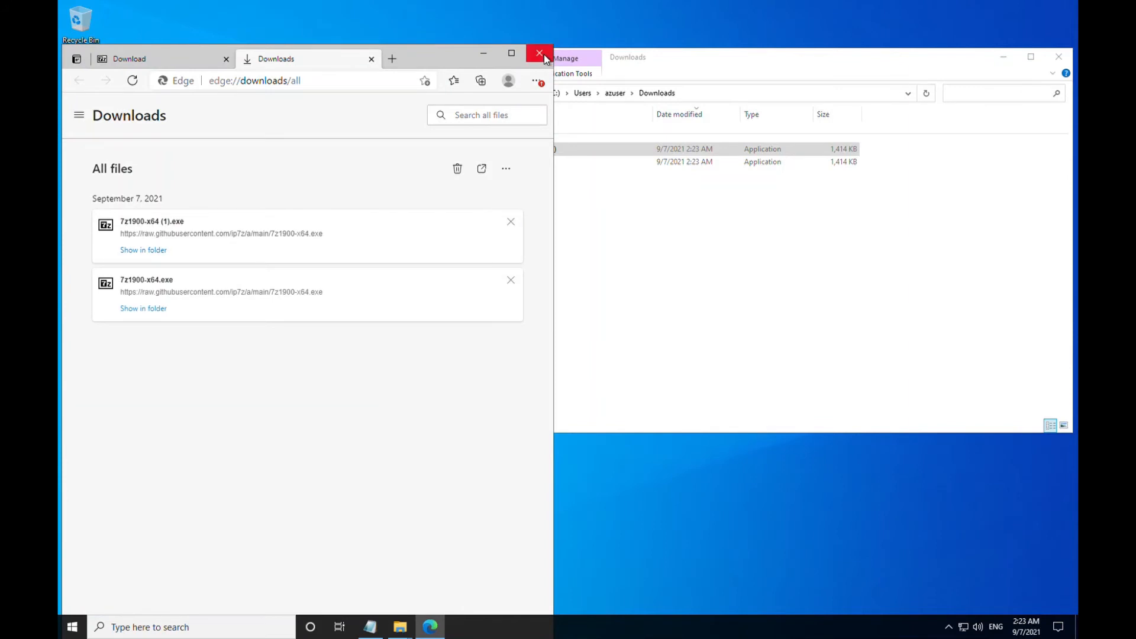
mouse_move(540, 55)
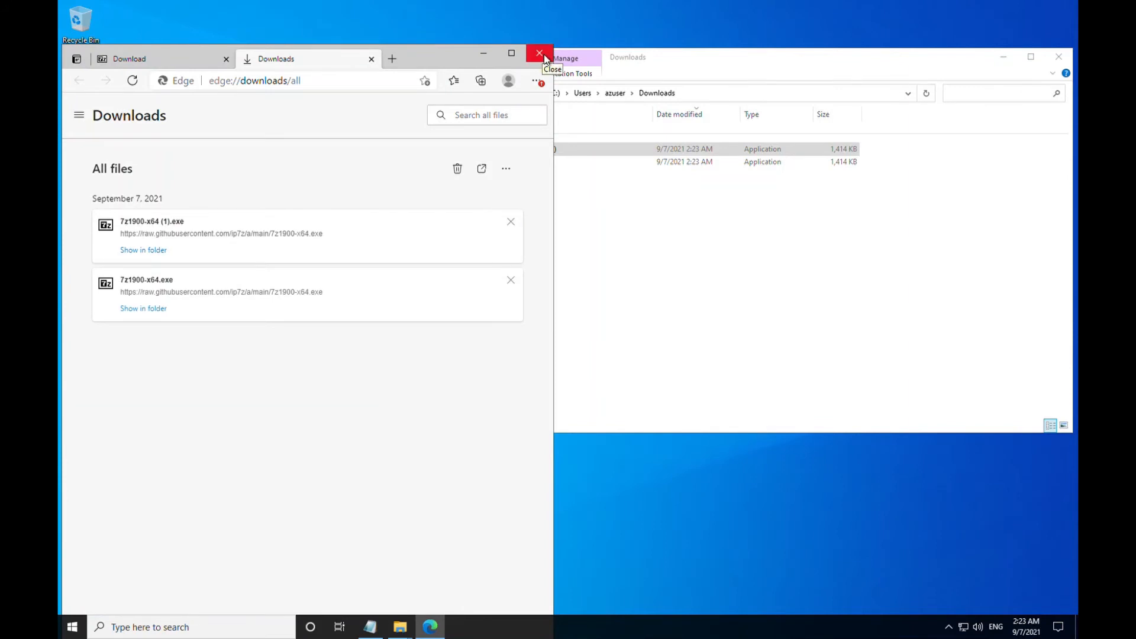
left_click(539, 54)
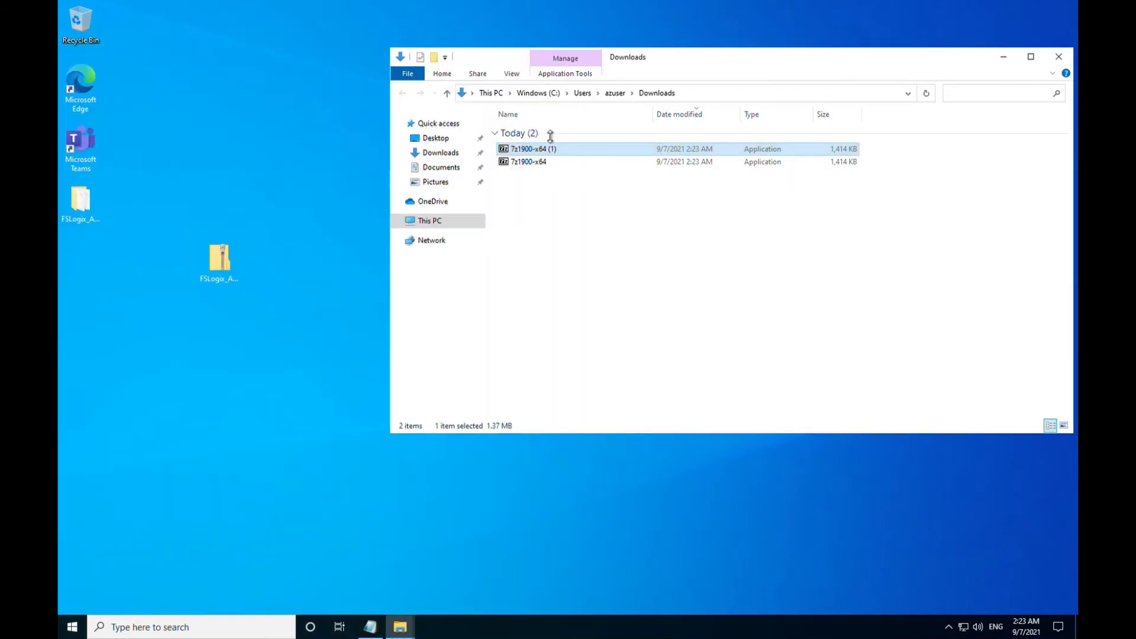
mouse_move(973, 72)
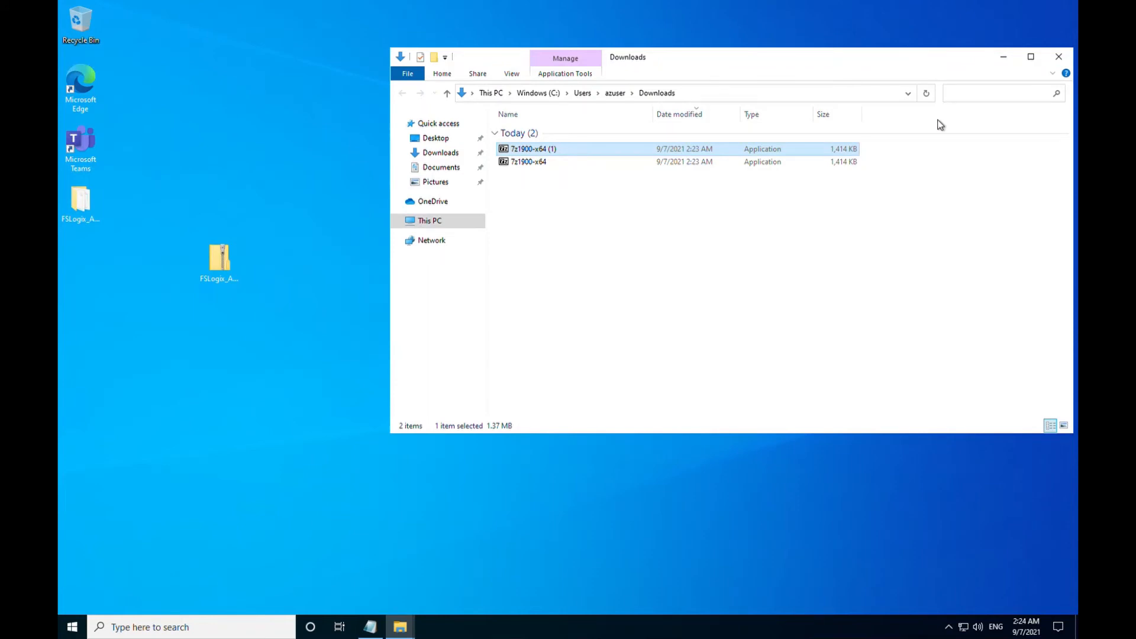
mouse_move(181, 31)
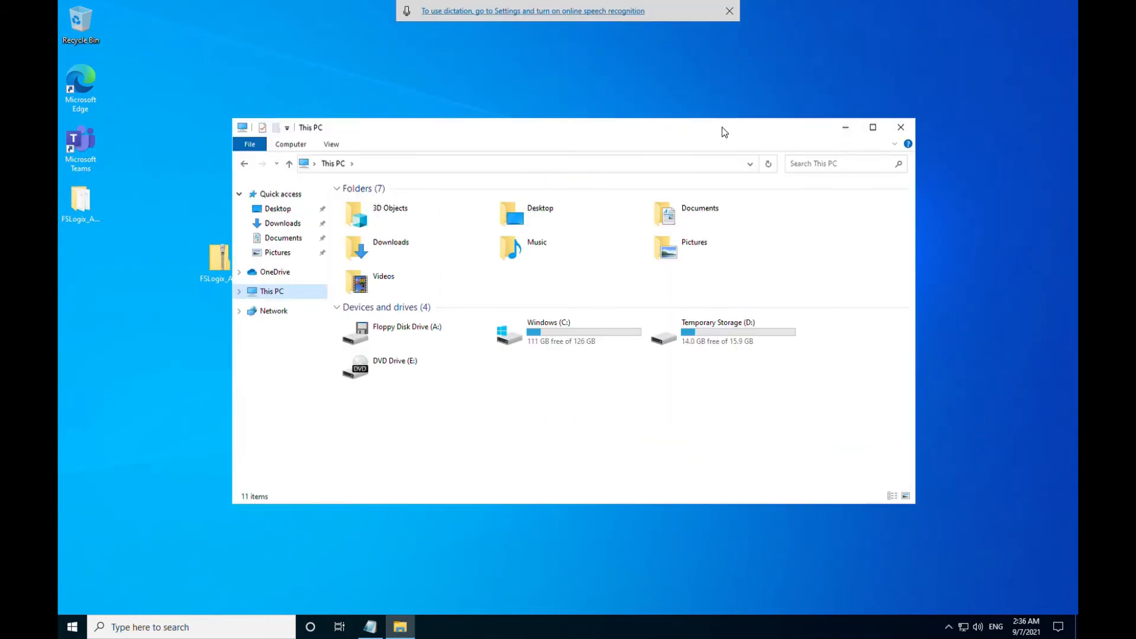
mouse_move(603, 454)
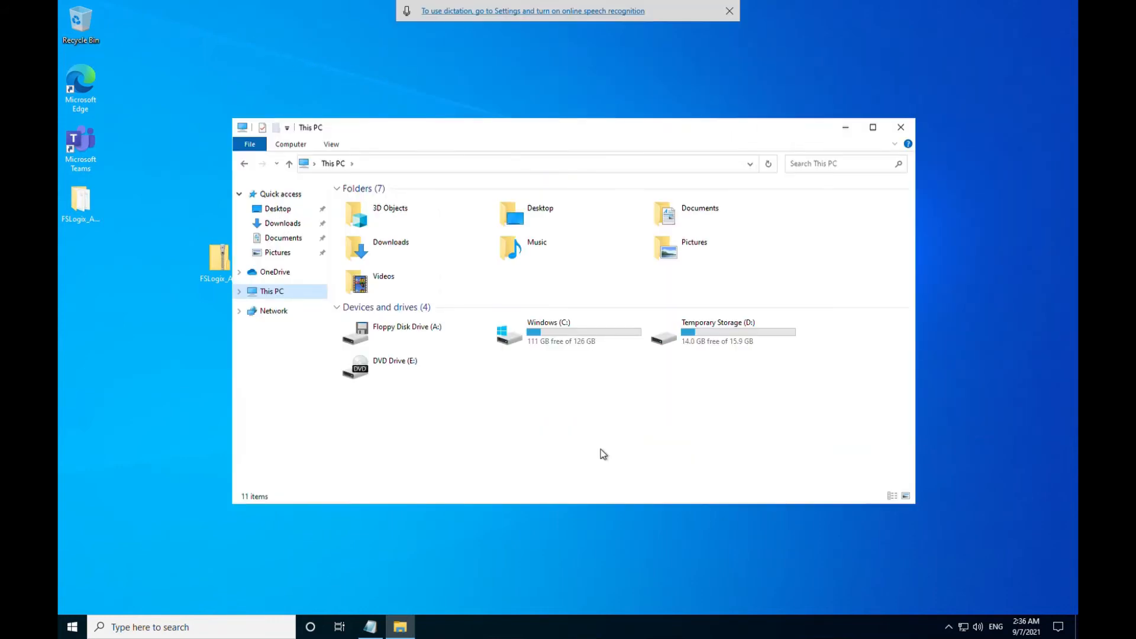
mouse_move(569, 504)
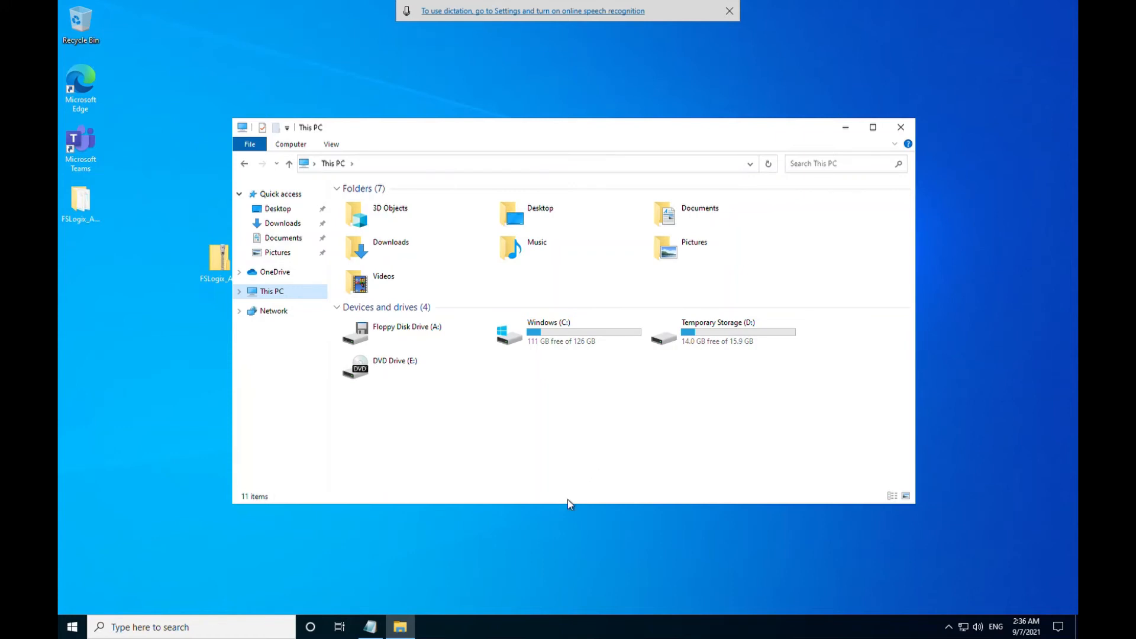
mouse_move(580, 335)
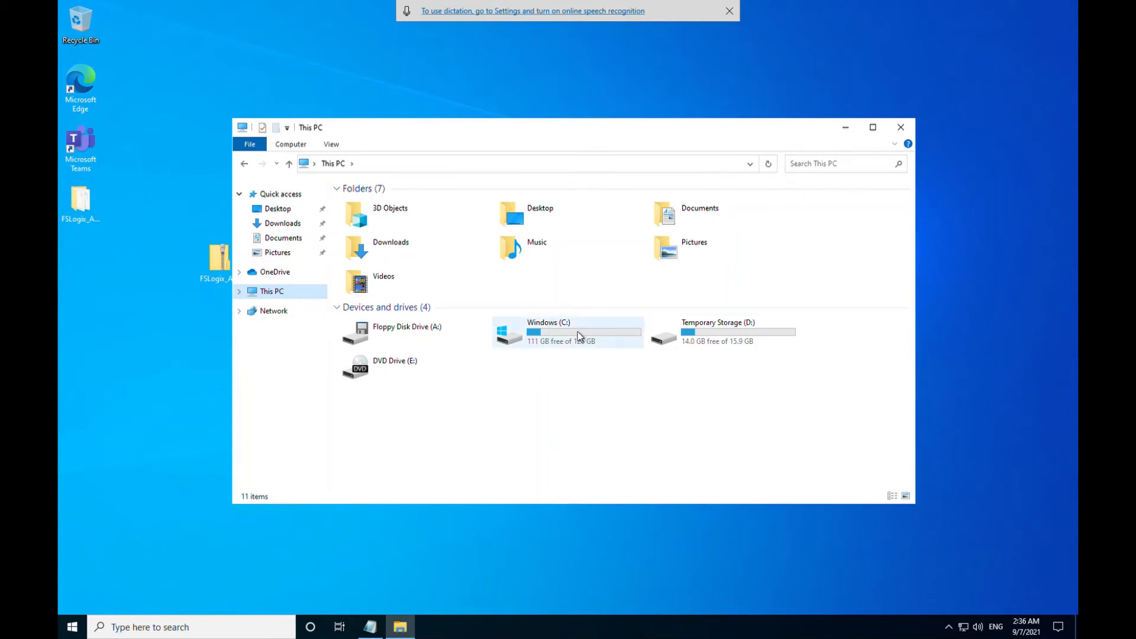
Browse C: > Windows > System32 > Sysprep and select the sysprep application
double_click(549, 332)
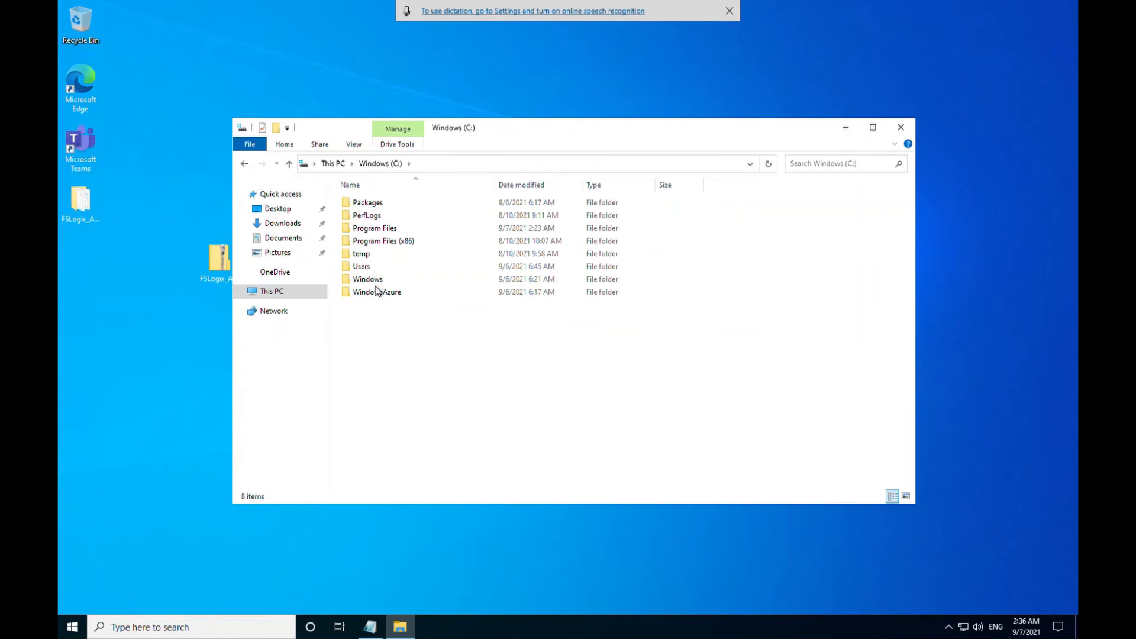
double_click(368, 279)
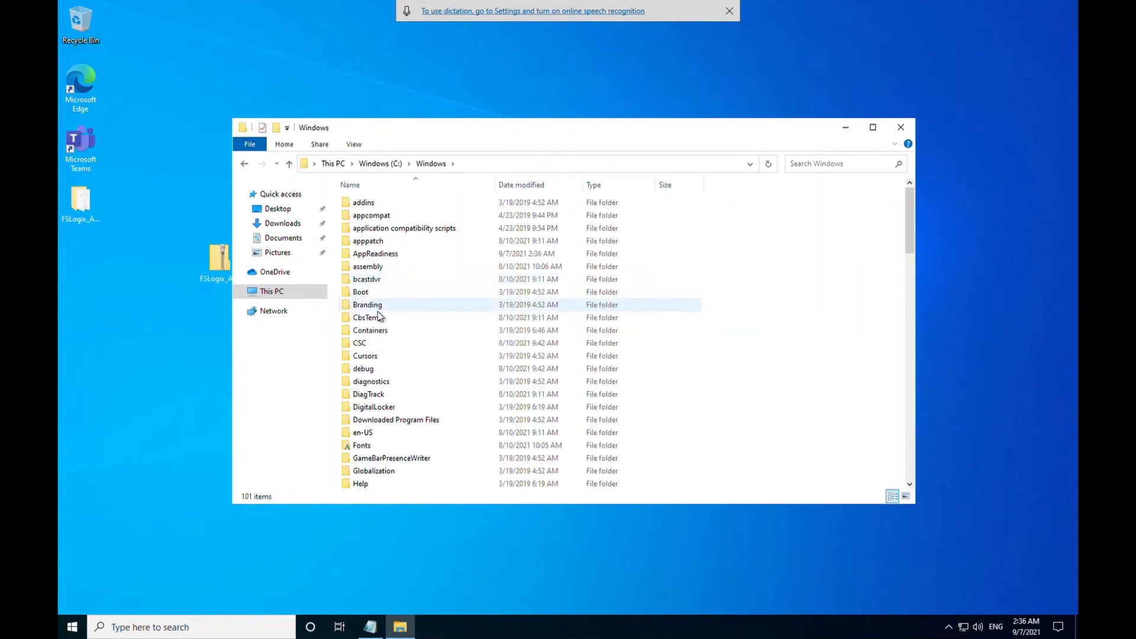
left_click(365, 364)
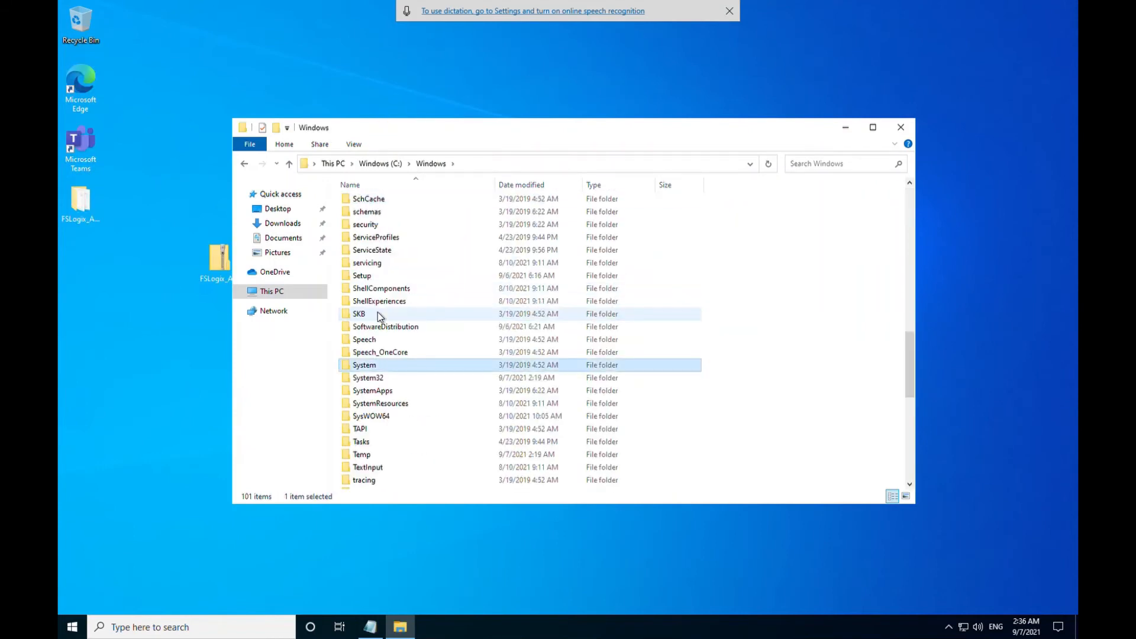
double_click(367, 378)
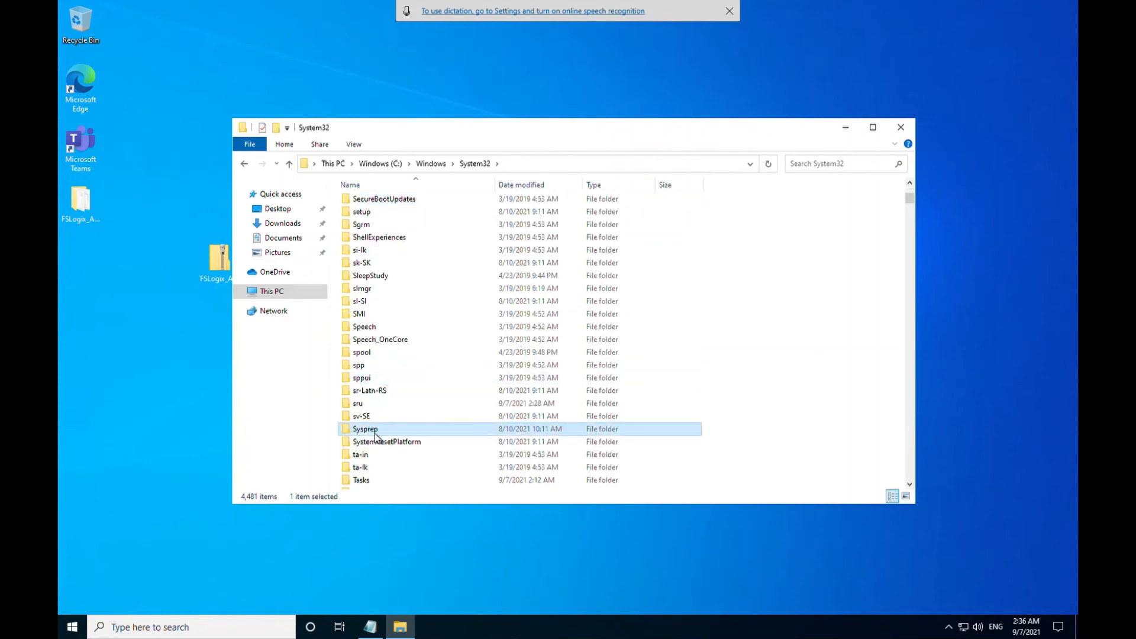
double_click(365, 428)
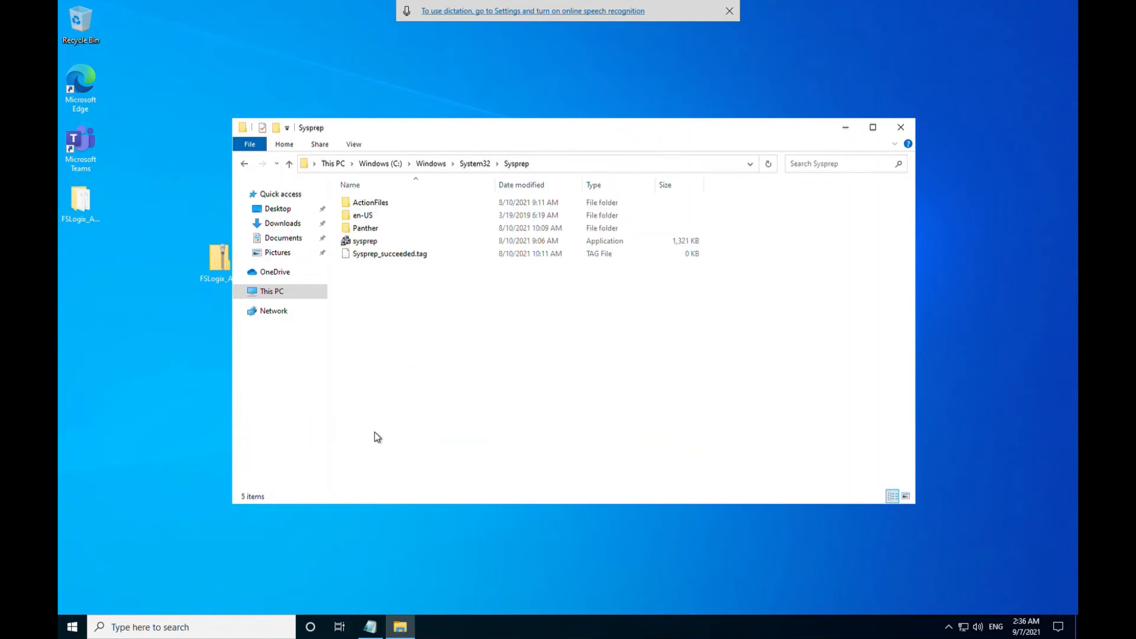
left_click(365, 241)
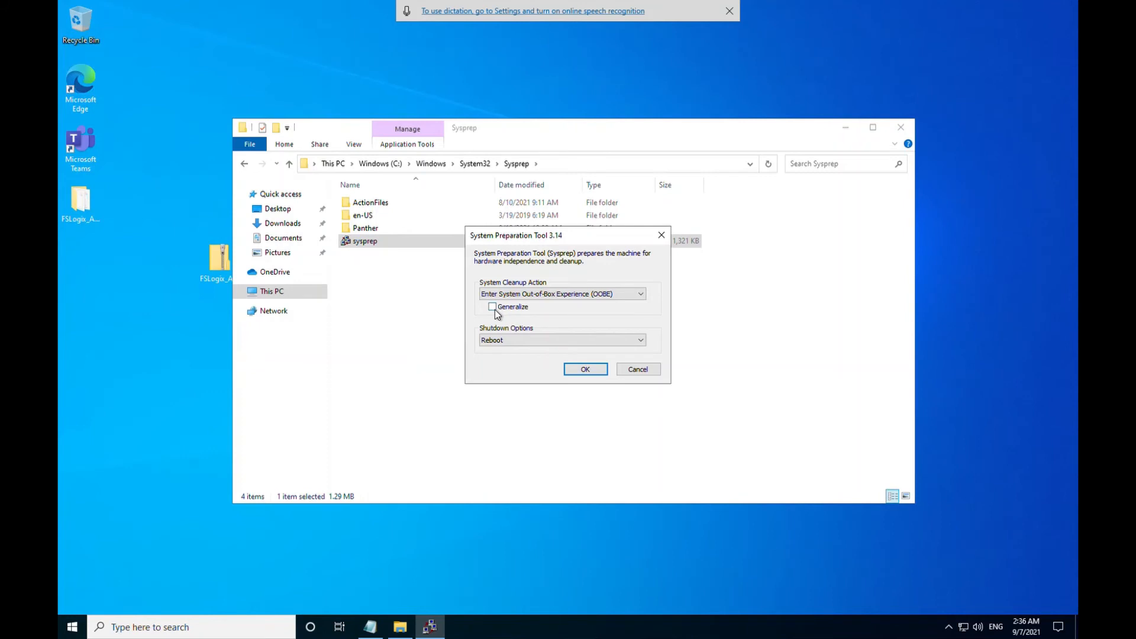
Run sysprep with OOBE, Generalize ticked, and Shutdown as the shutdown option
left_click(493, 307)
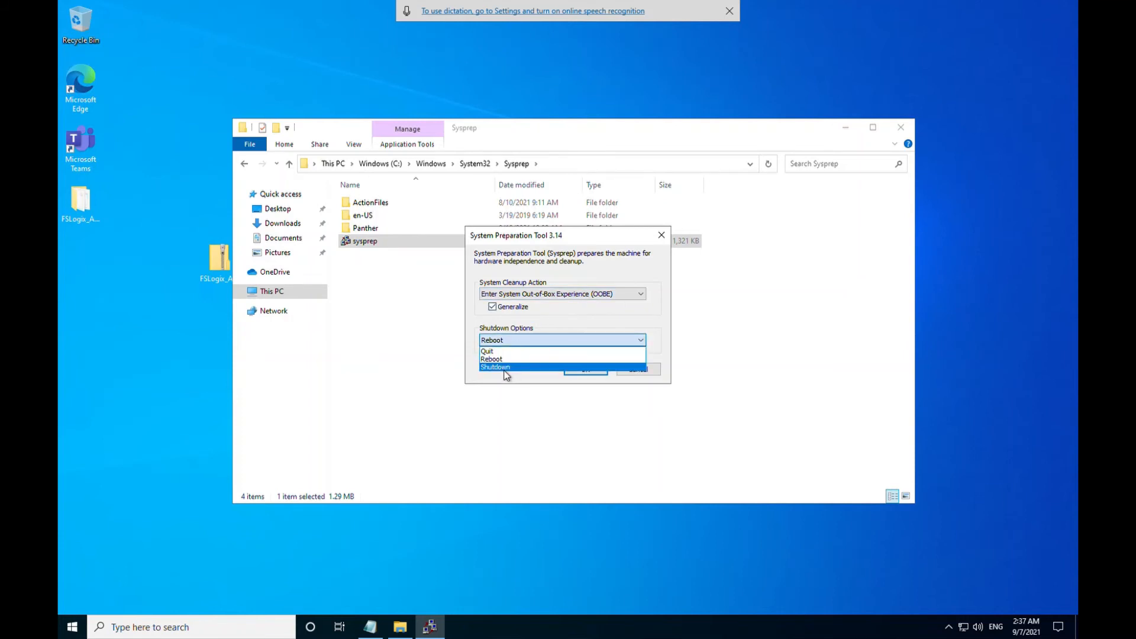
left_click(494, 367)
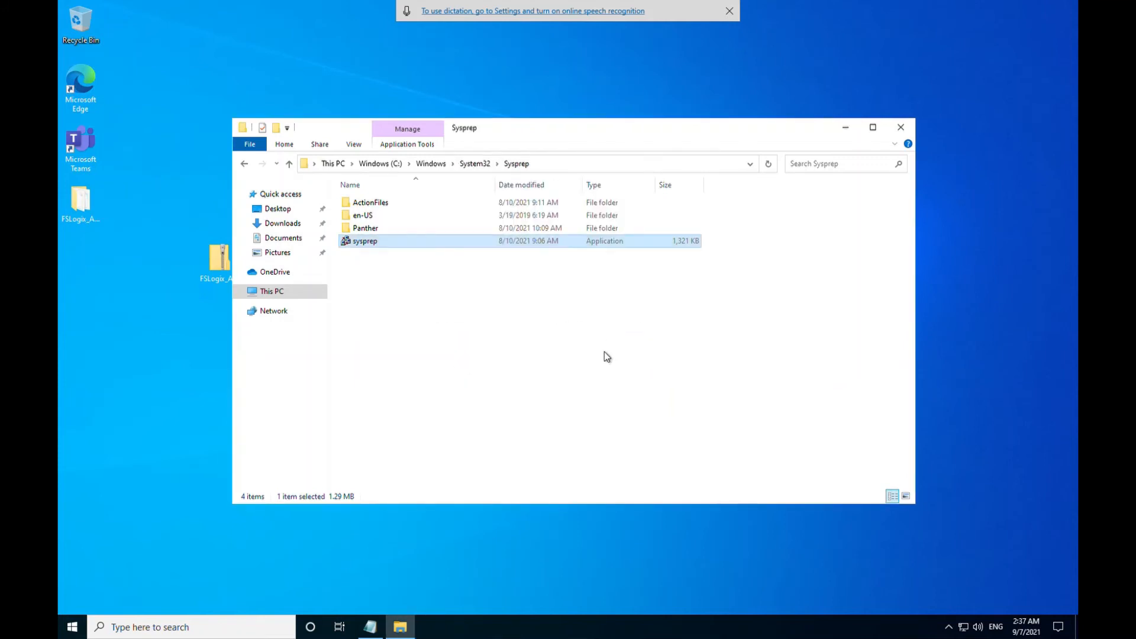
double_click(365, 241)
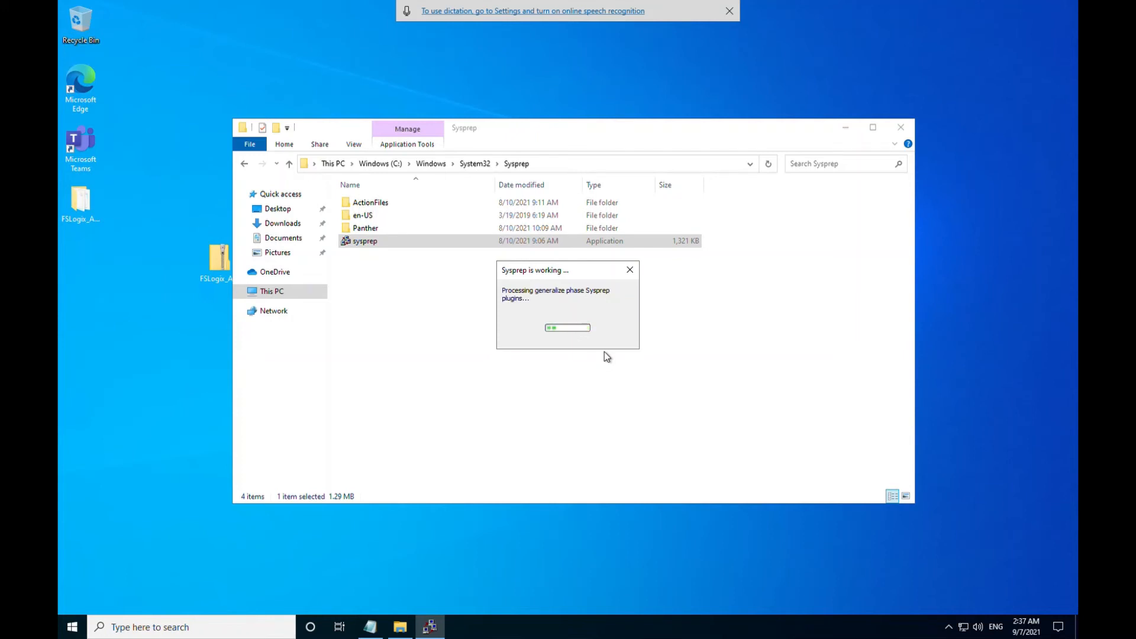
mouse_move(827, 78)
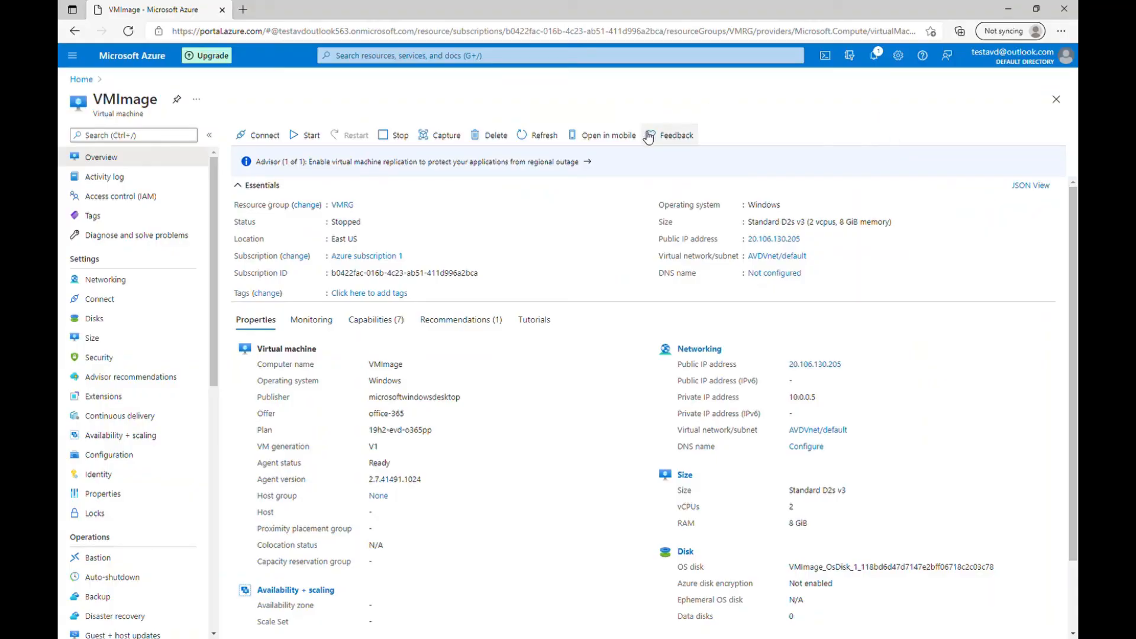
mouse_move(622, 381)
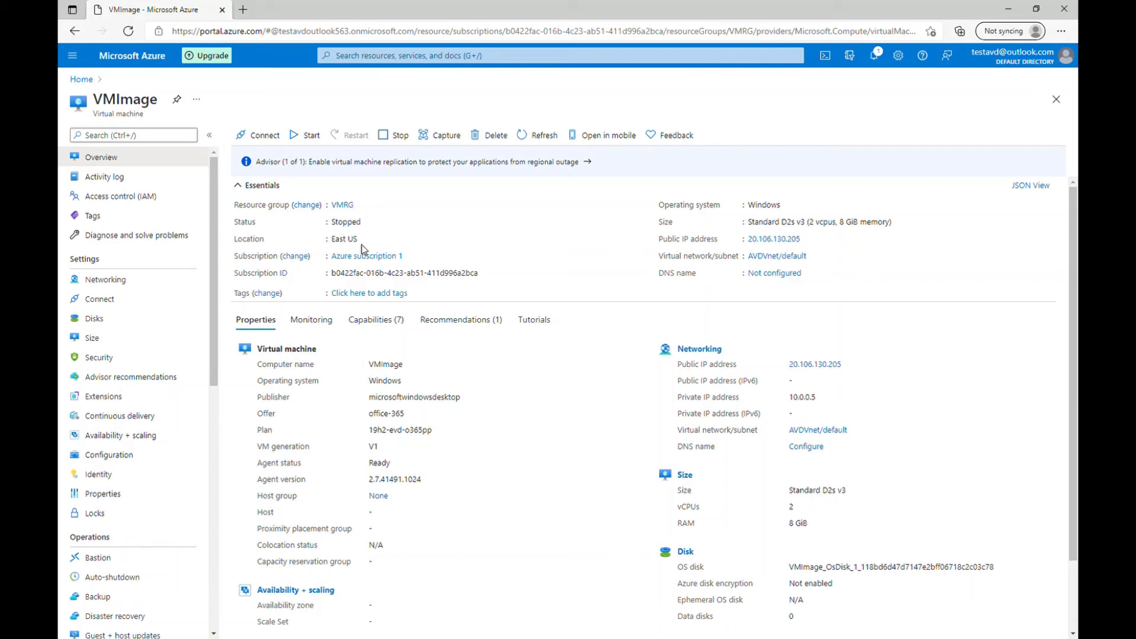
mouse_move(327, 229)
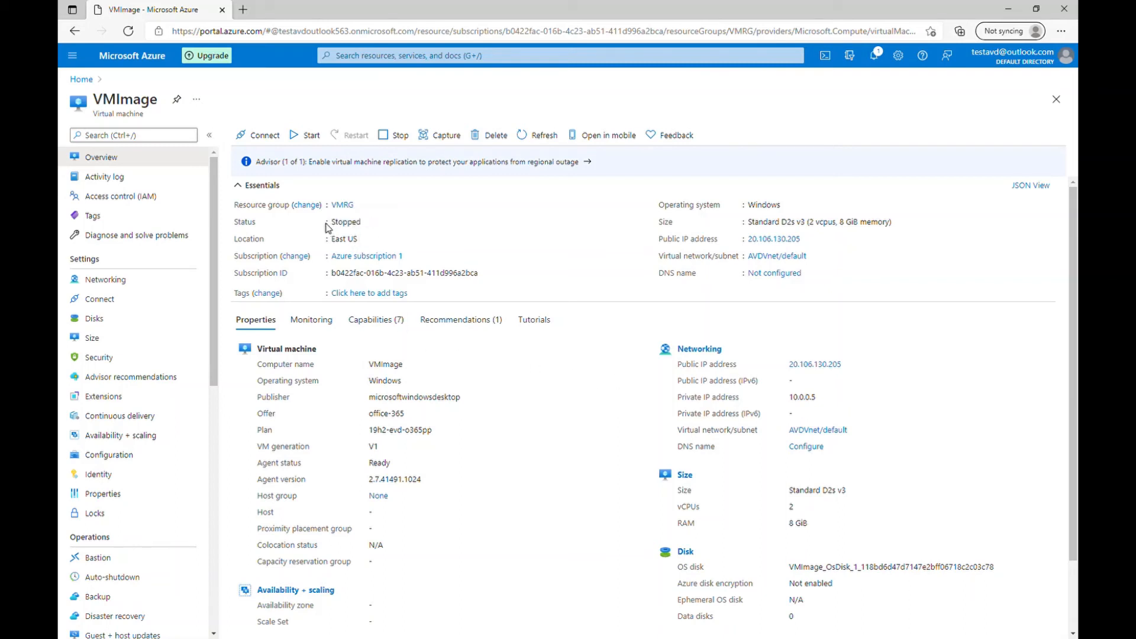
mouse_move(348, 226)
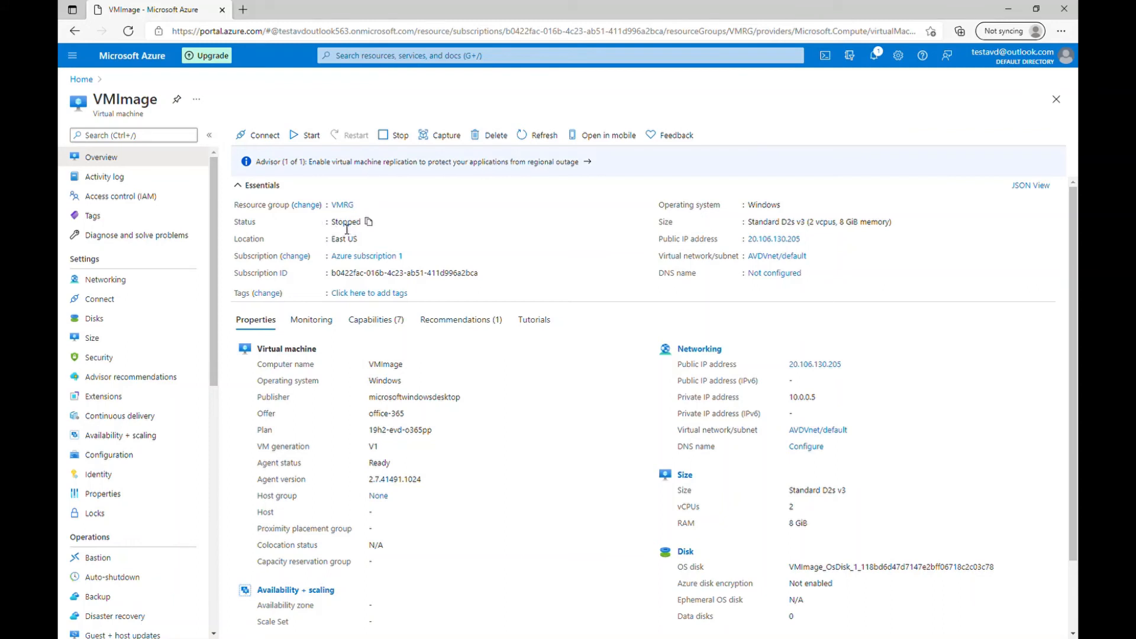
mouse_move(542, 178)
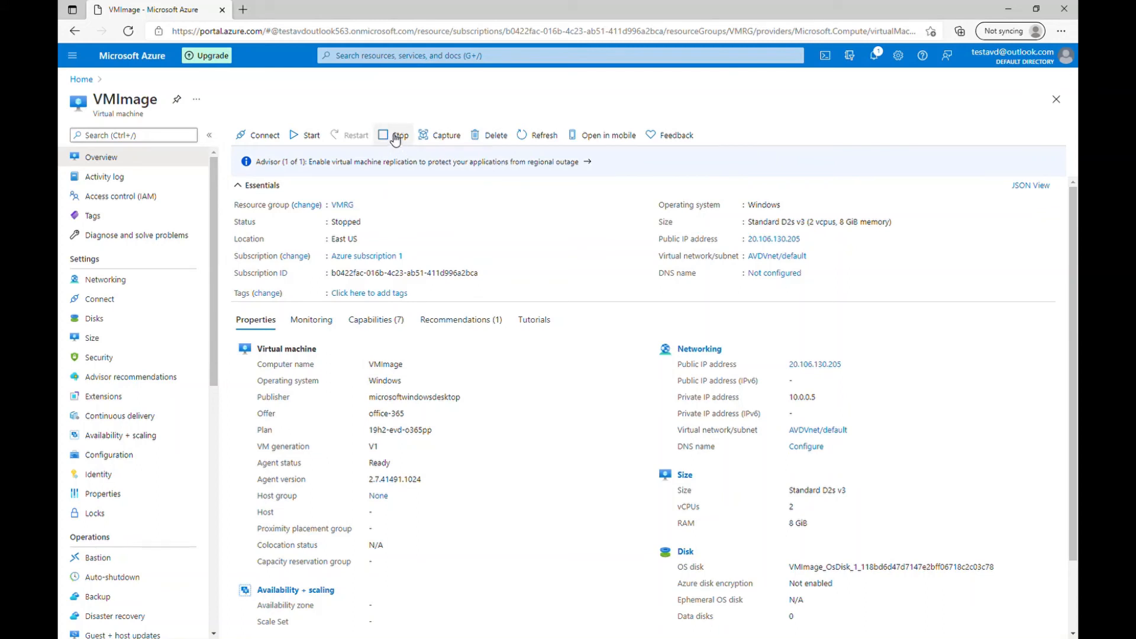
Stop VMImage, confirm the prompt, and close the notification
left_click(399, 135)
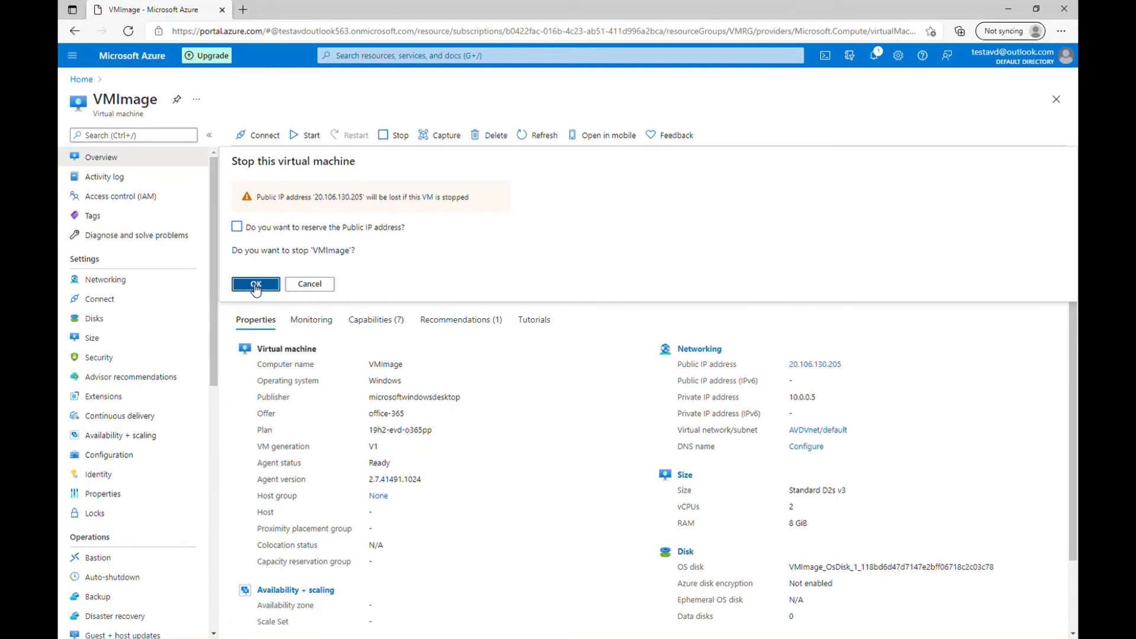
left_click(255, 283)
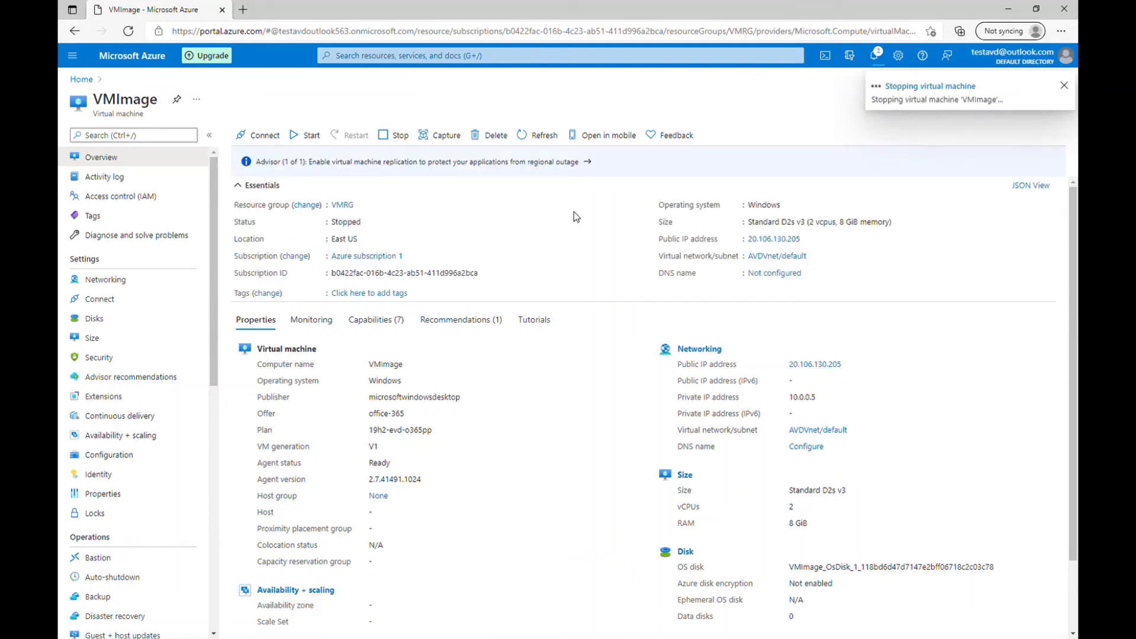
left_click(1064, 84)
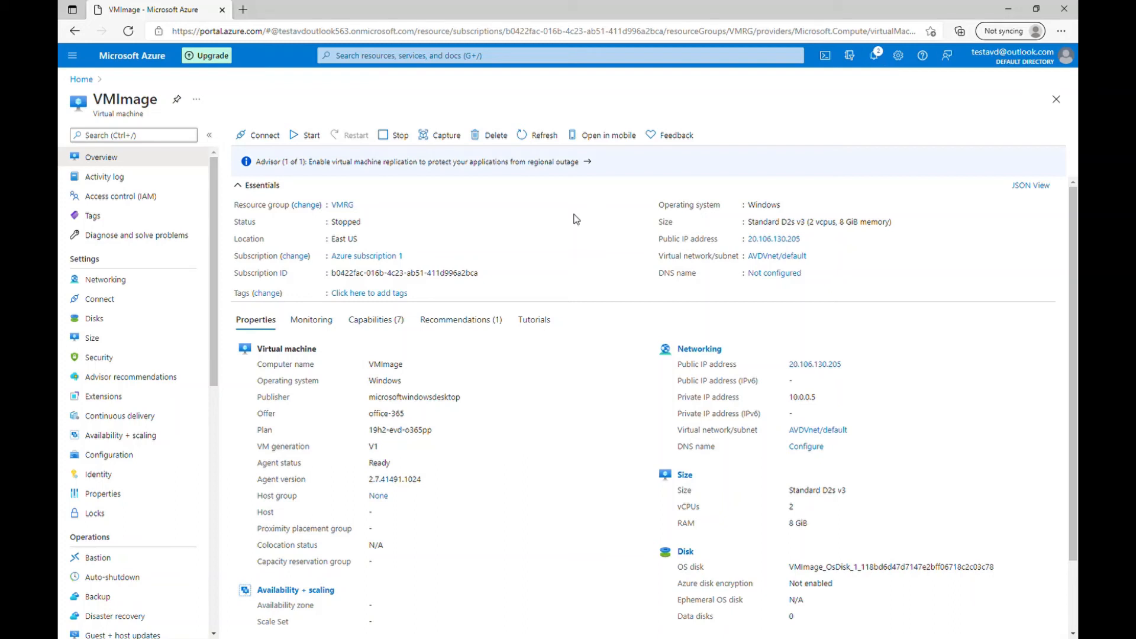
mouse_move(854, 96)
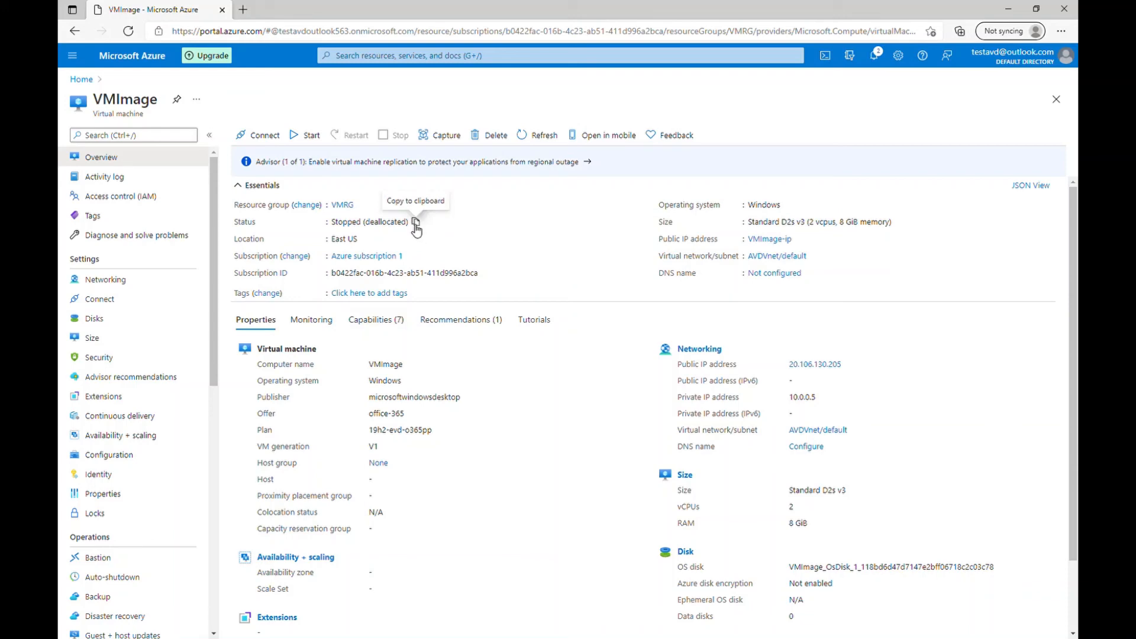
mouse_move(511, 251)
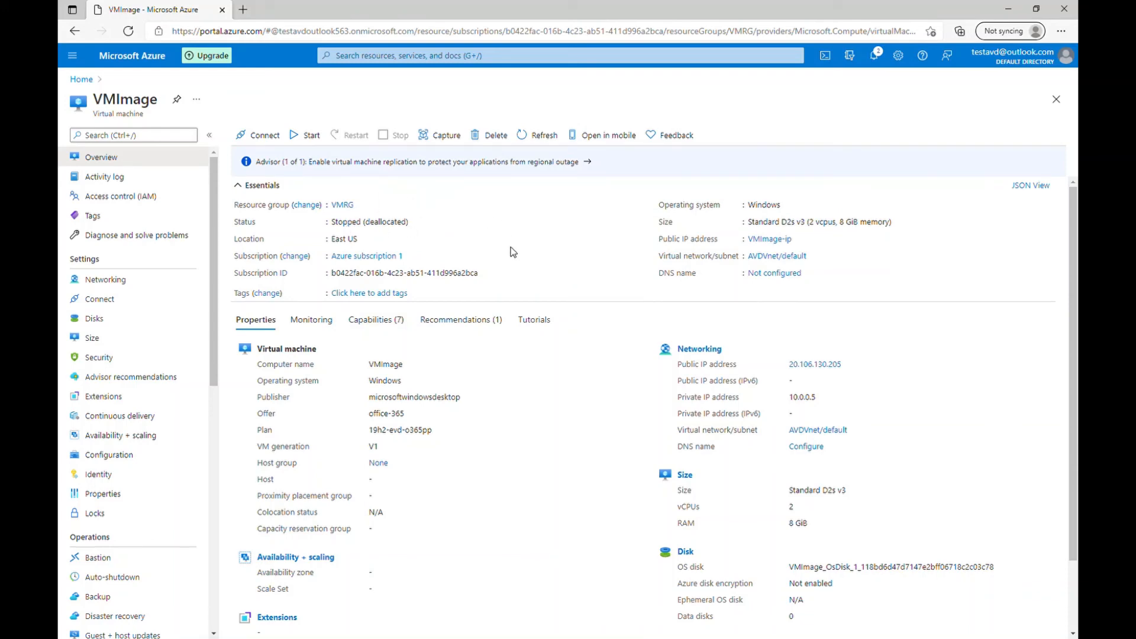
mouse_move(445, 142)
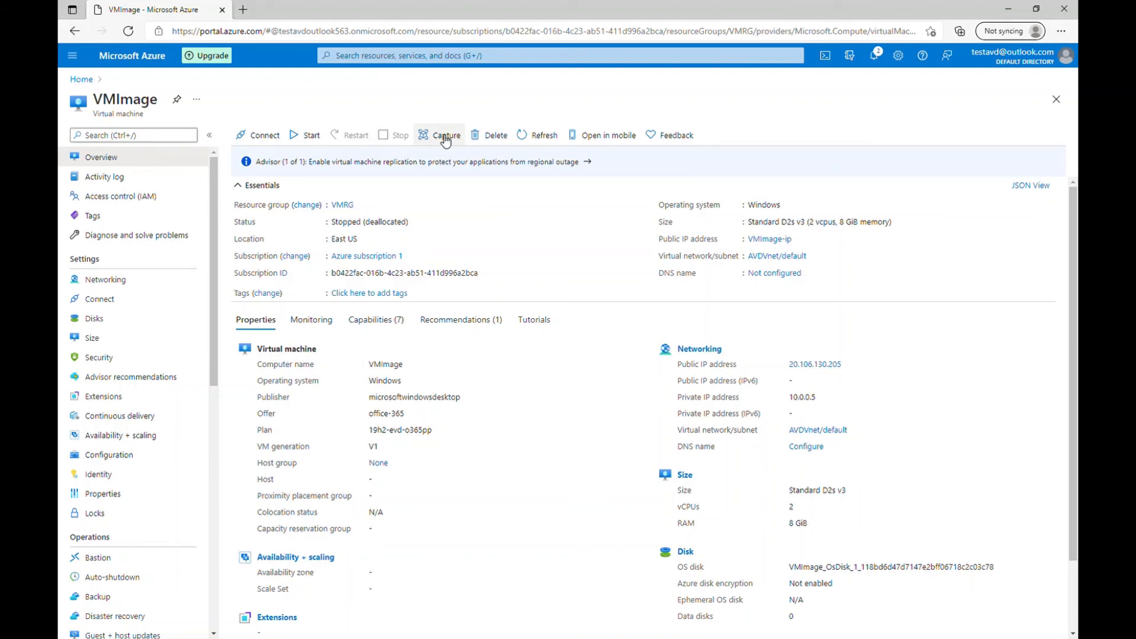
Use Capture on the VMImage toolbar to reach the Create an image form
left_click(445, 134)
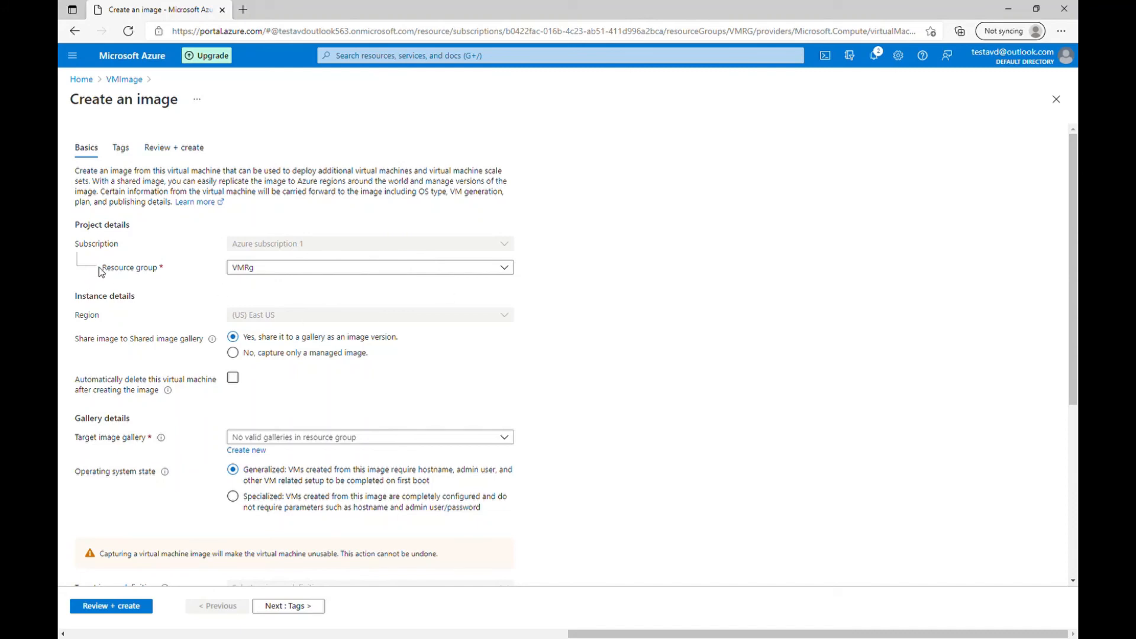
mouse_move(149, 273)
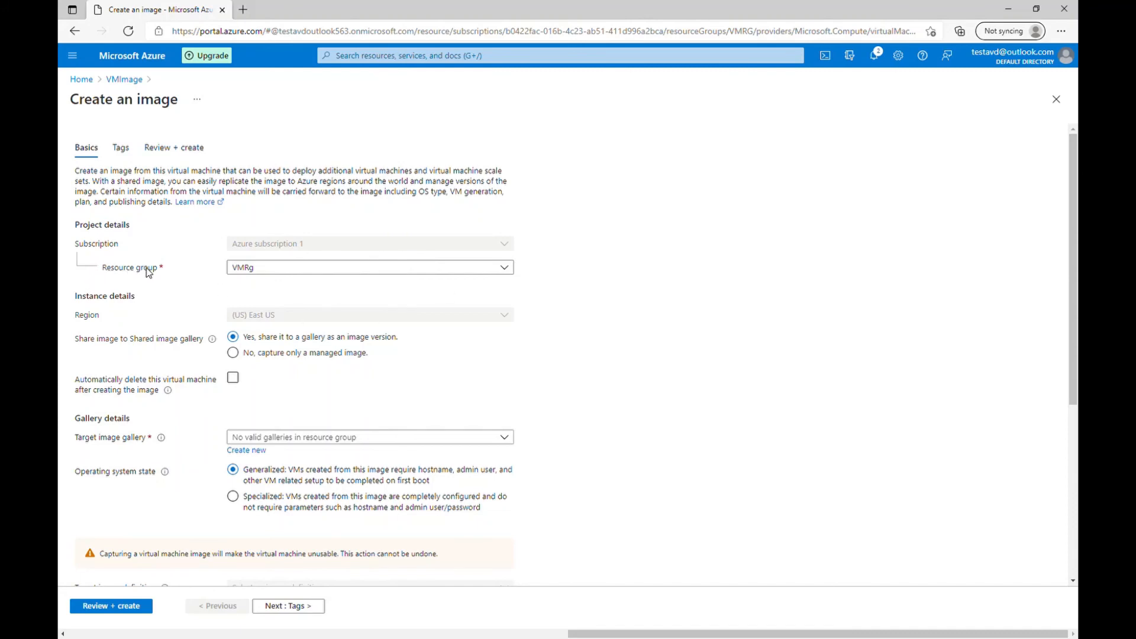
mouse_move(267, 276)
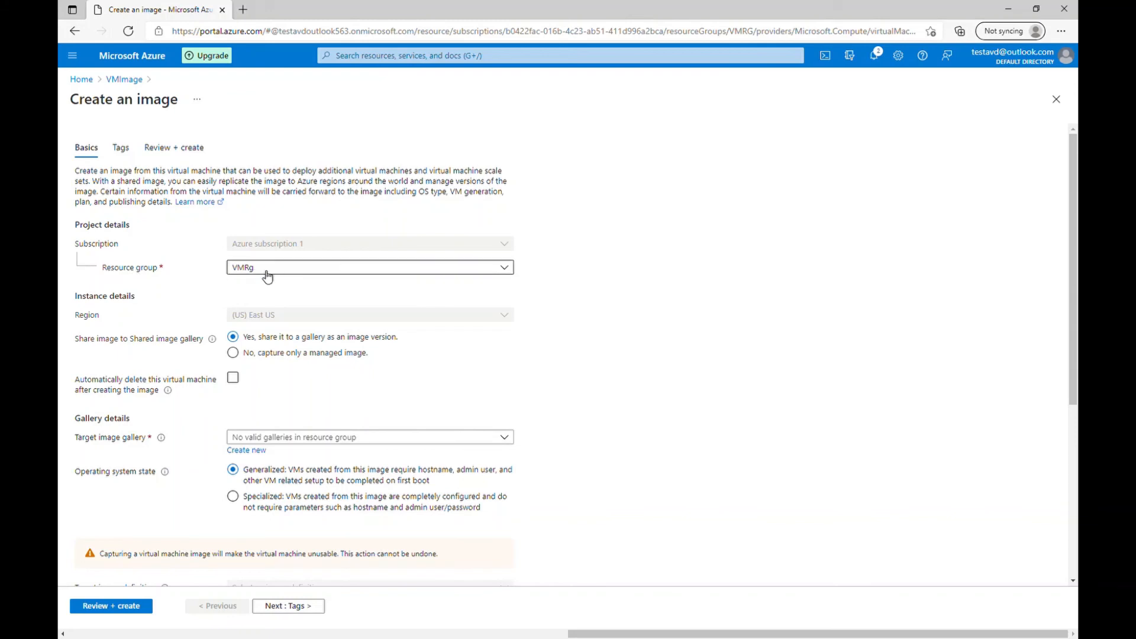
mouse_move(179, 322)
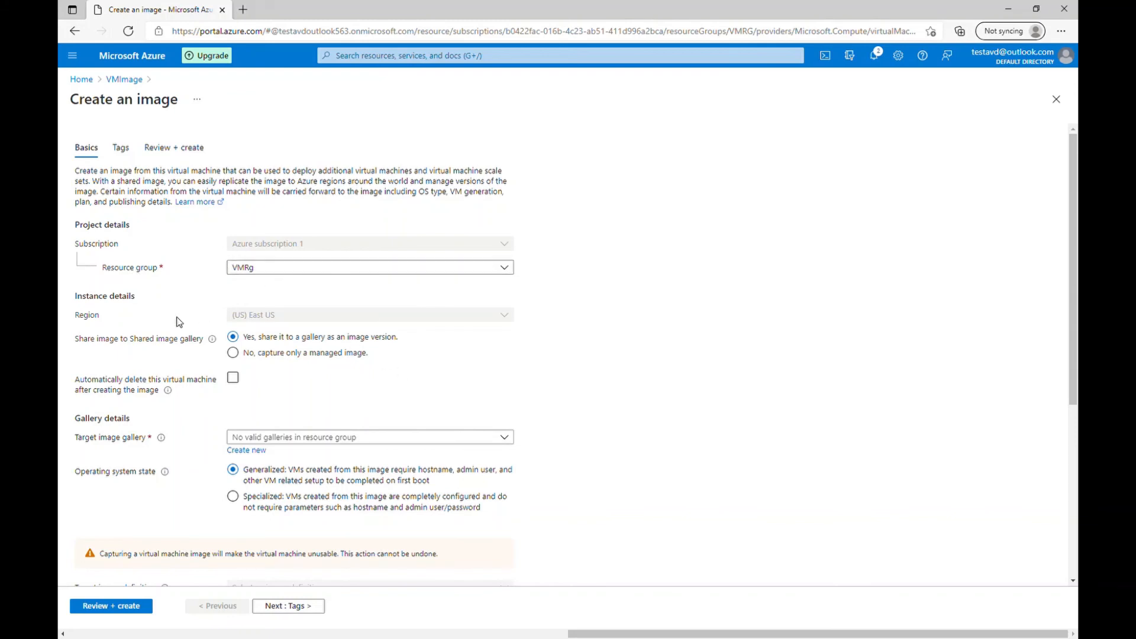
mouse_move(78, 345)
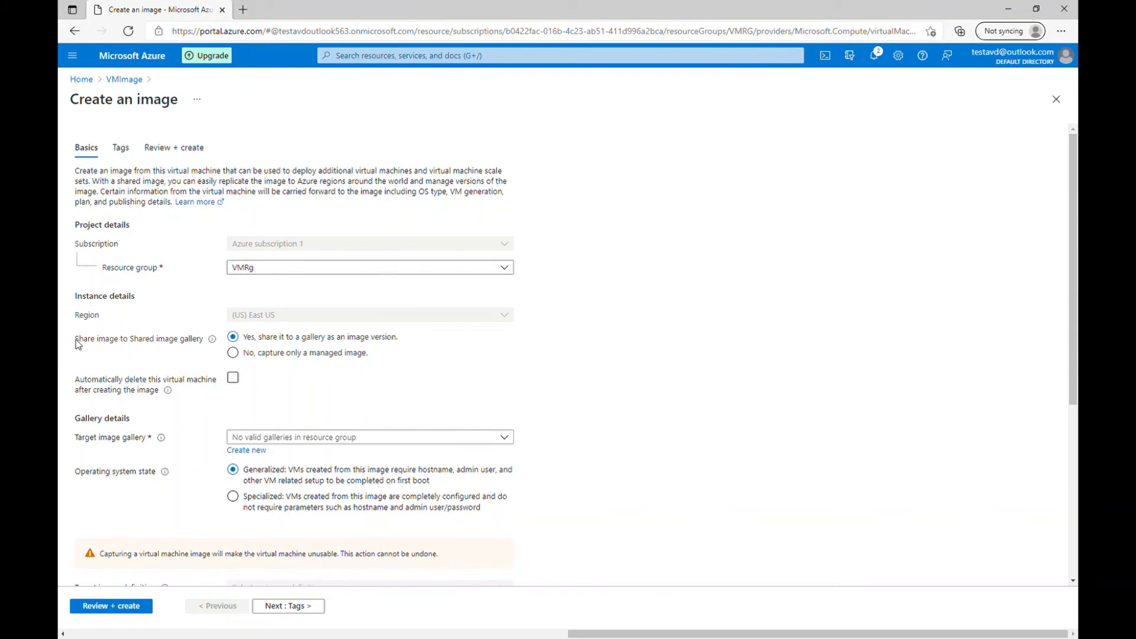
mouse_move(82, 348)
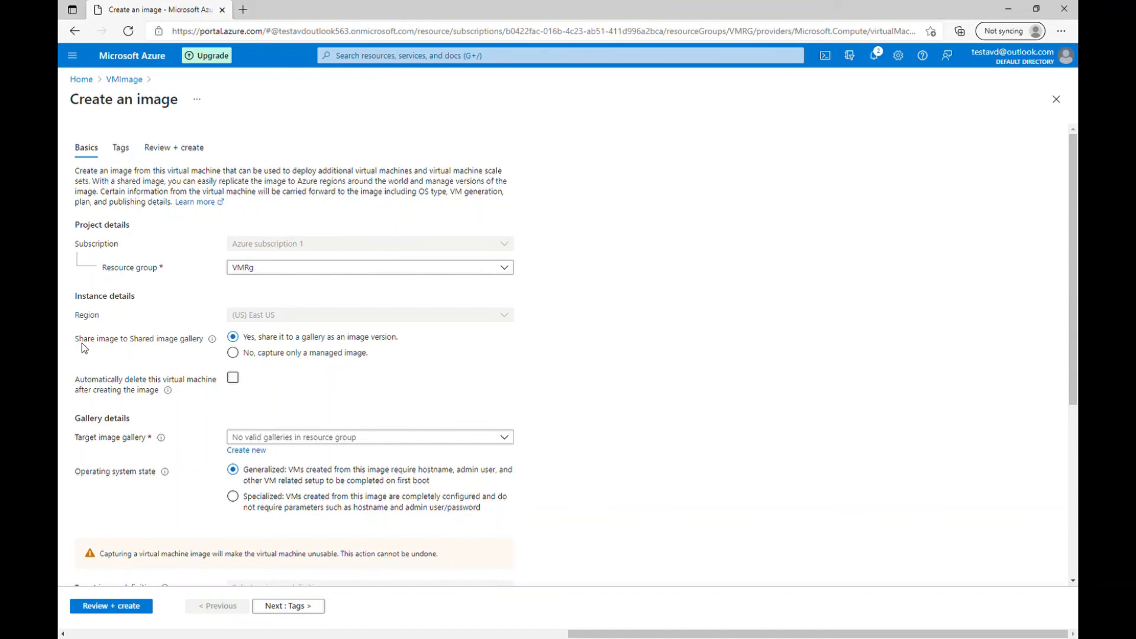
mouse_move(131, 348)
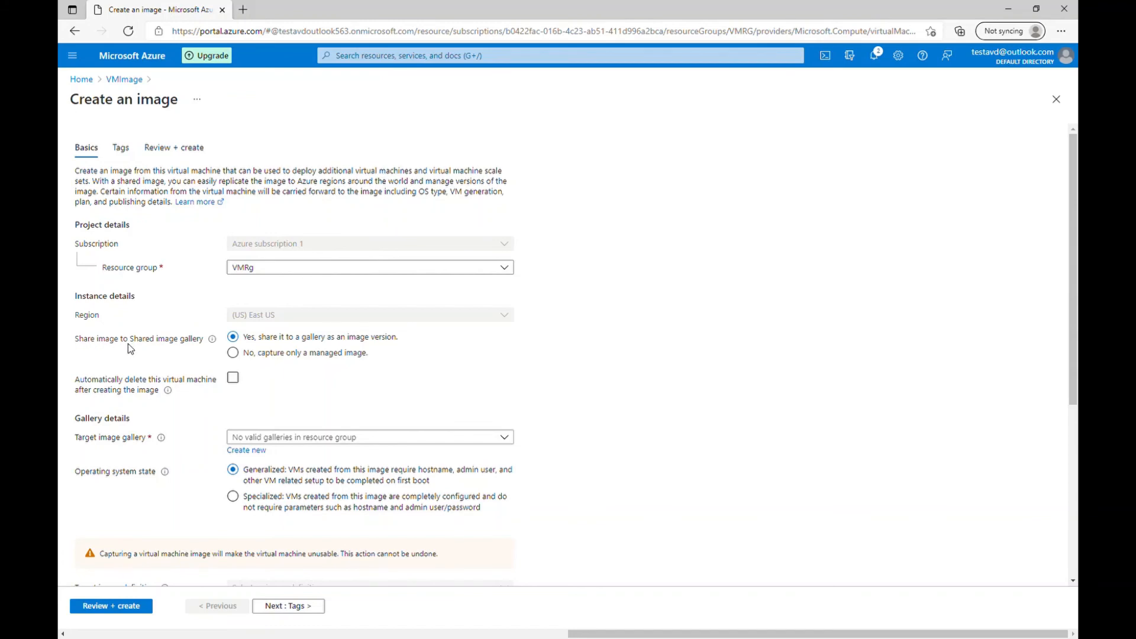
mouse_move(193, 345)
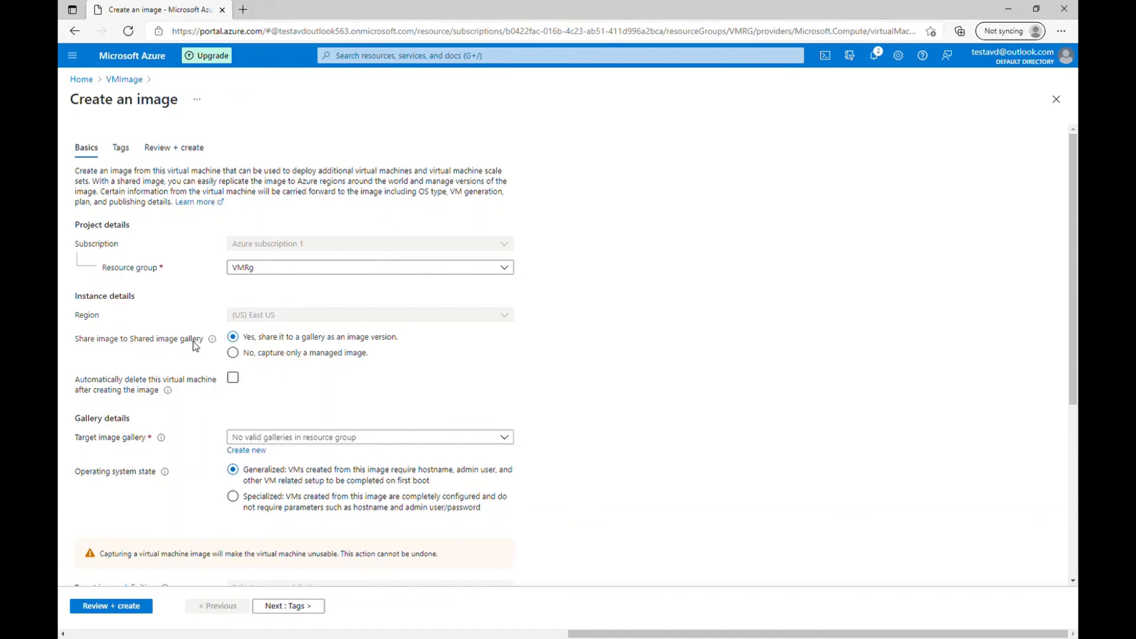
mouse_move(319, 341)
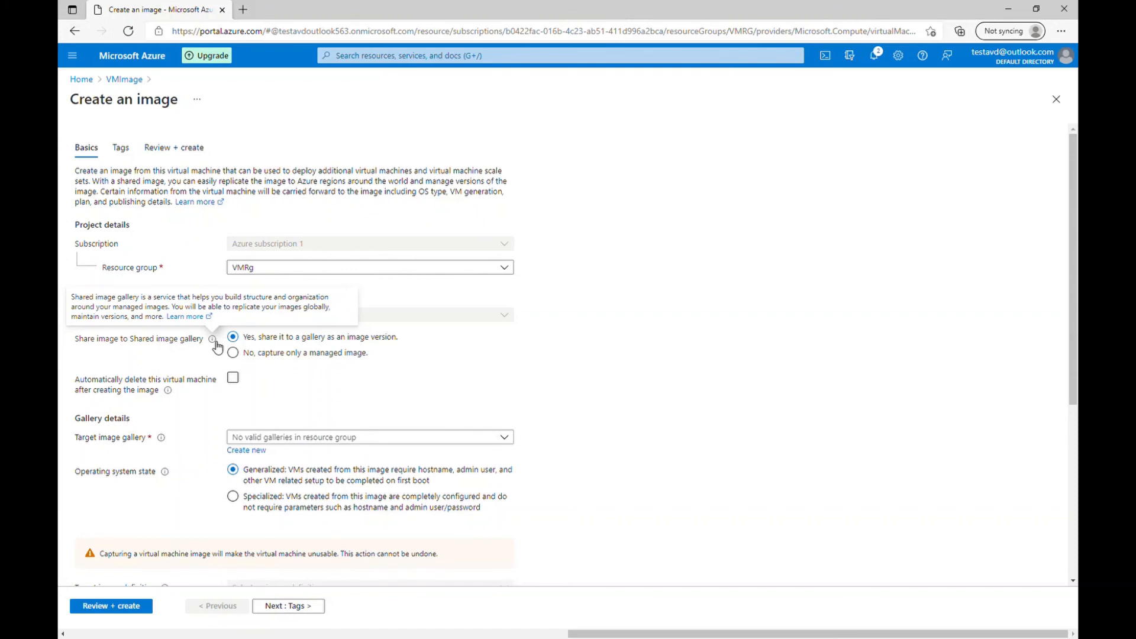
Capture a managed image only and auto-delete VMImage after image creation
left_click(233, 352)
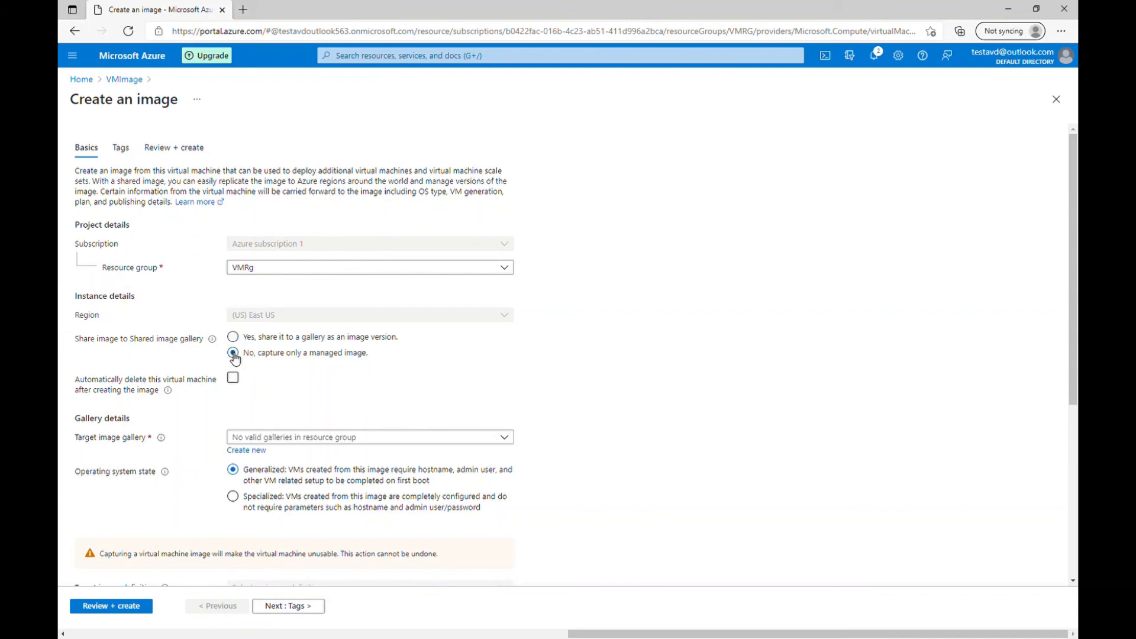
left_click(233, 353)
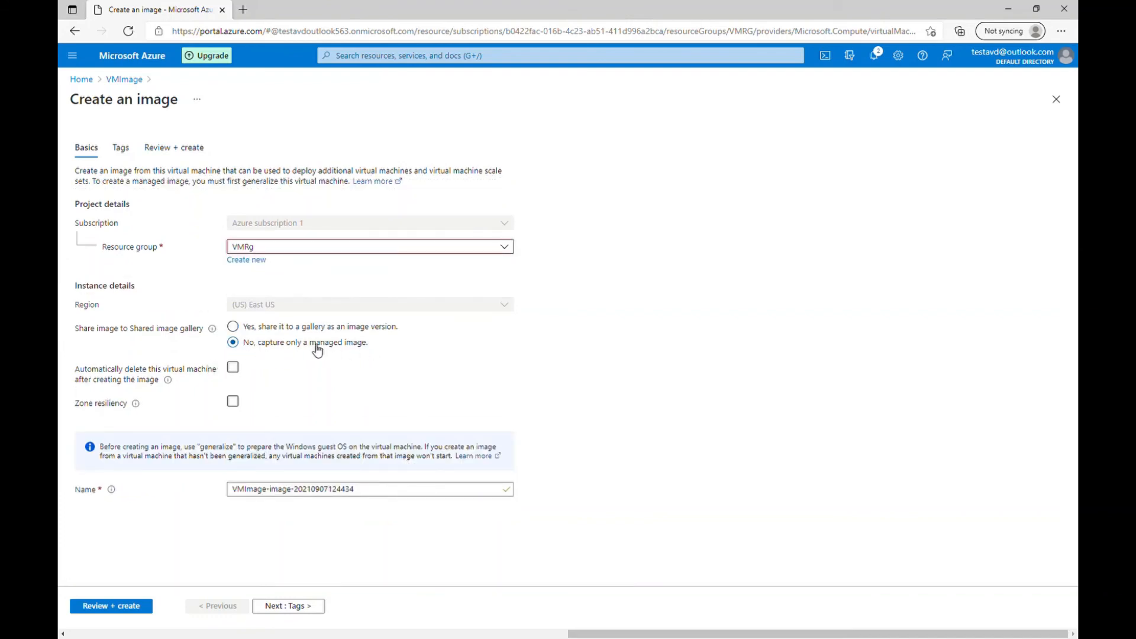
mouse_move(233, 312)
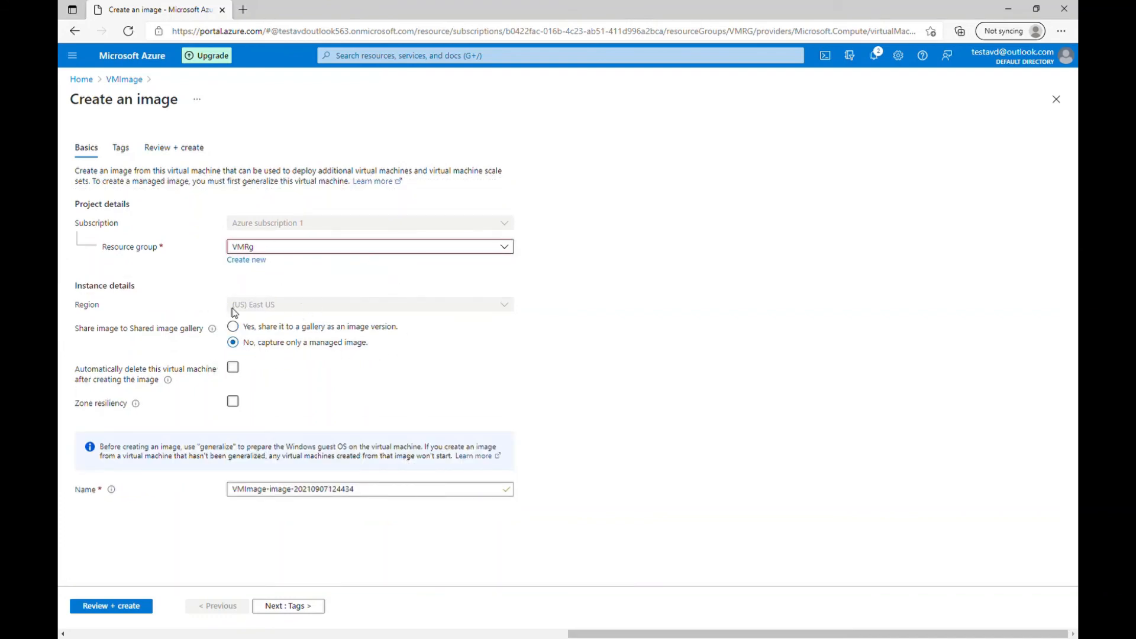
mouse_move(364, 309)
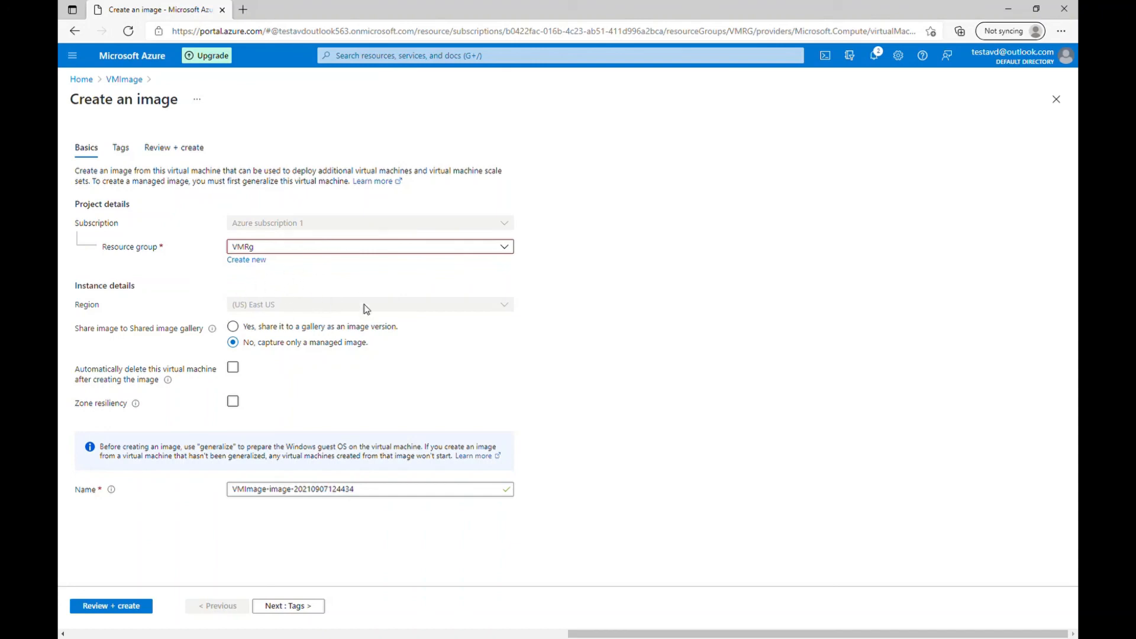
mouse_move(230, 425)
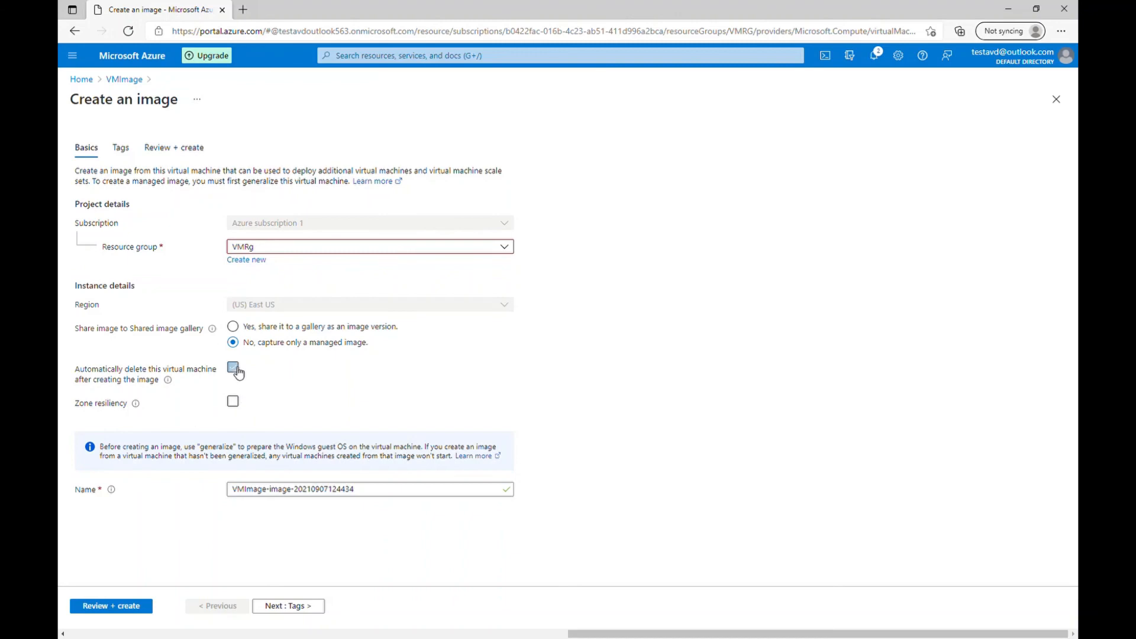
left_click(233, 367)
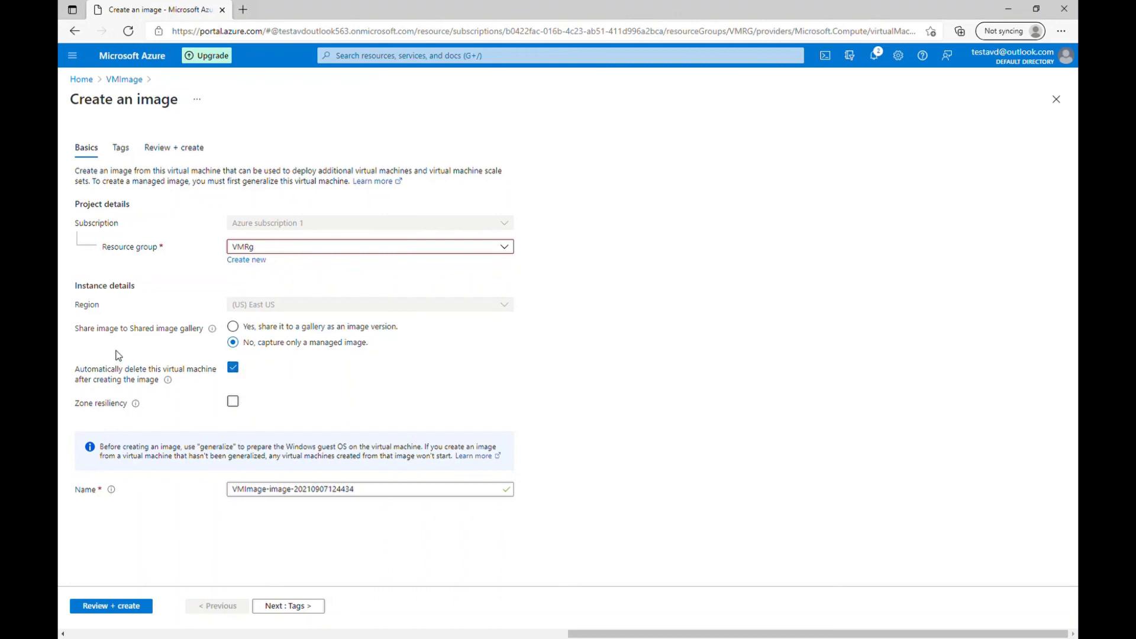
mouse_move(126, 491)
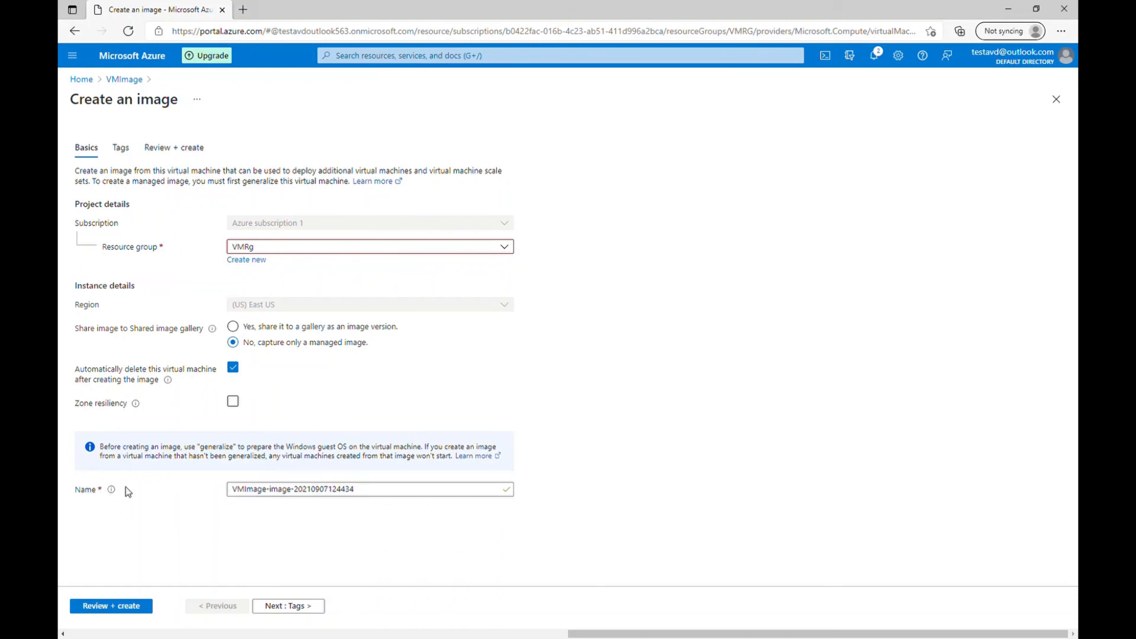
left_click(369, 490)
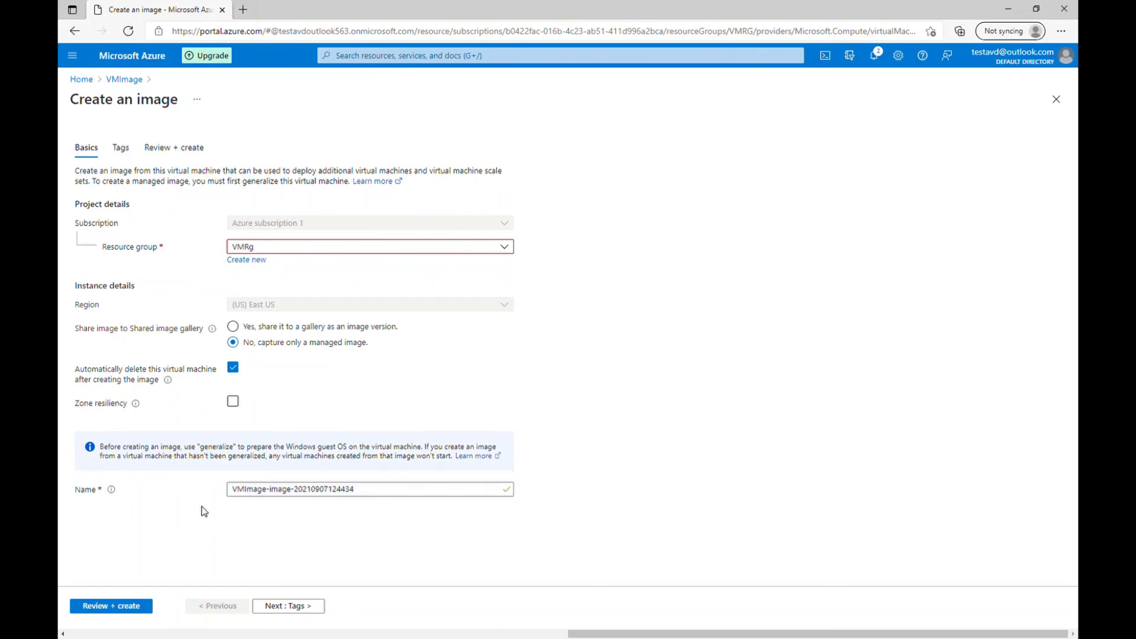
mouse_move(288, 606)
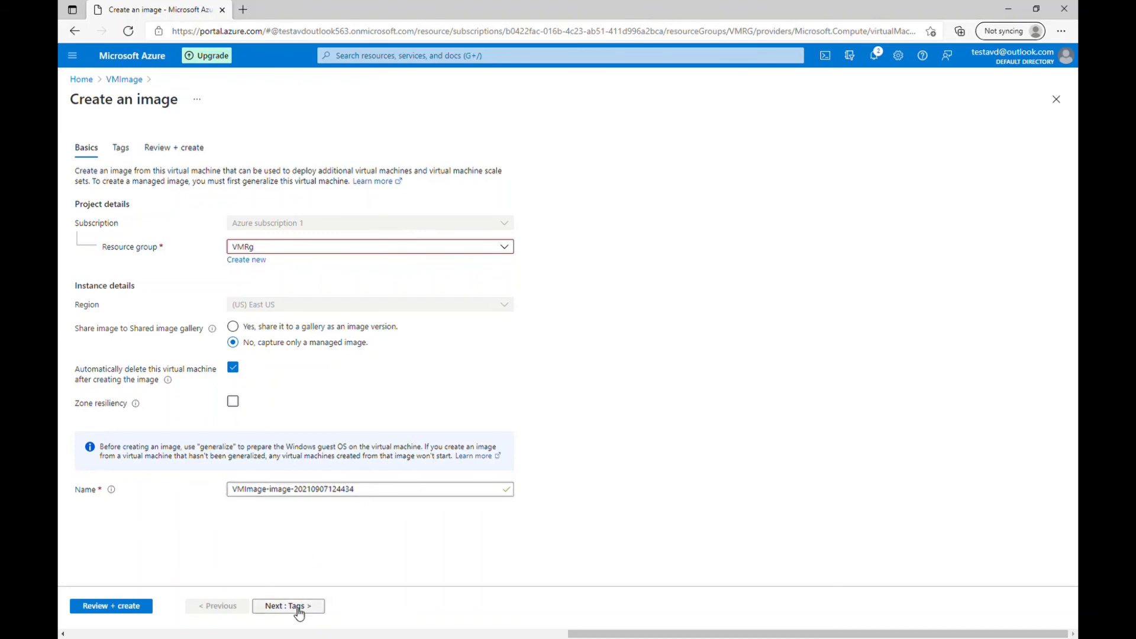
Advance through Tags and Review + create, create the image, and dismiss the notifications
left_click(287, 606)
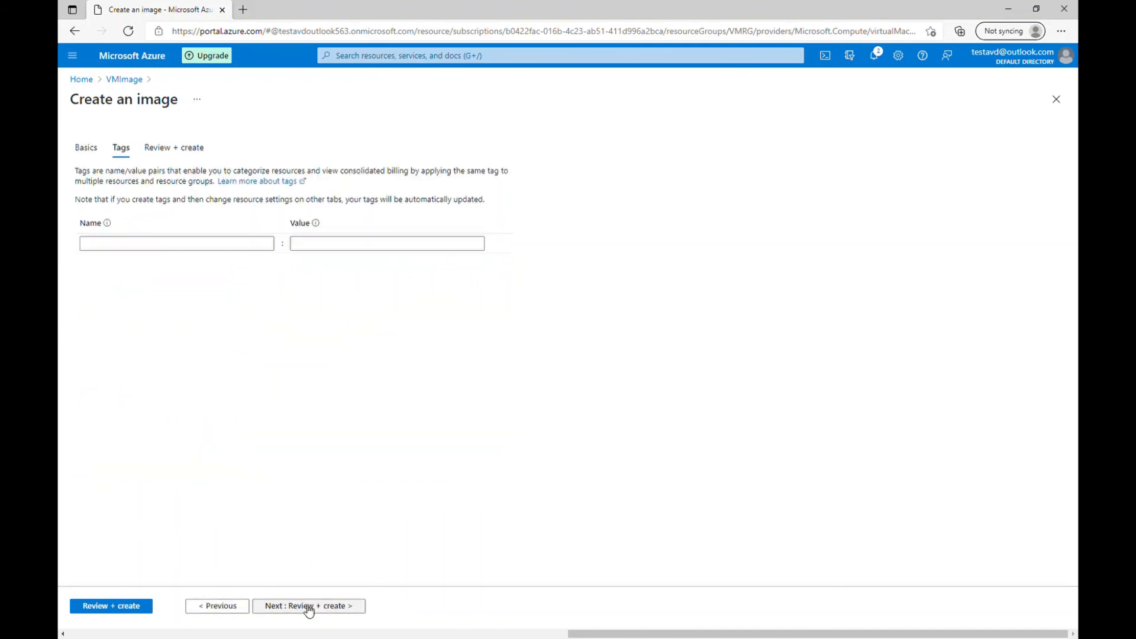
left_click(307, 606)
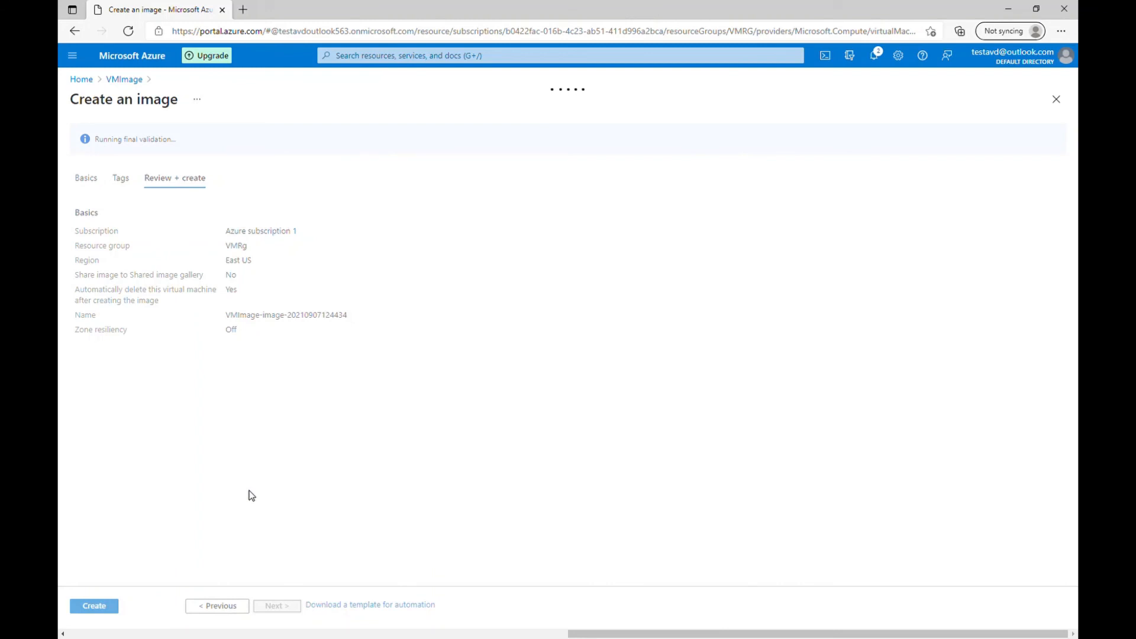
mouse_move(871, 114)
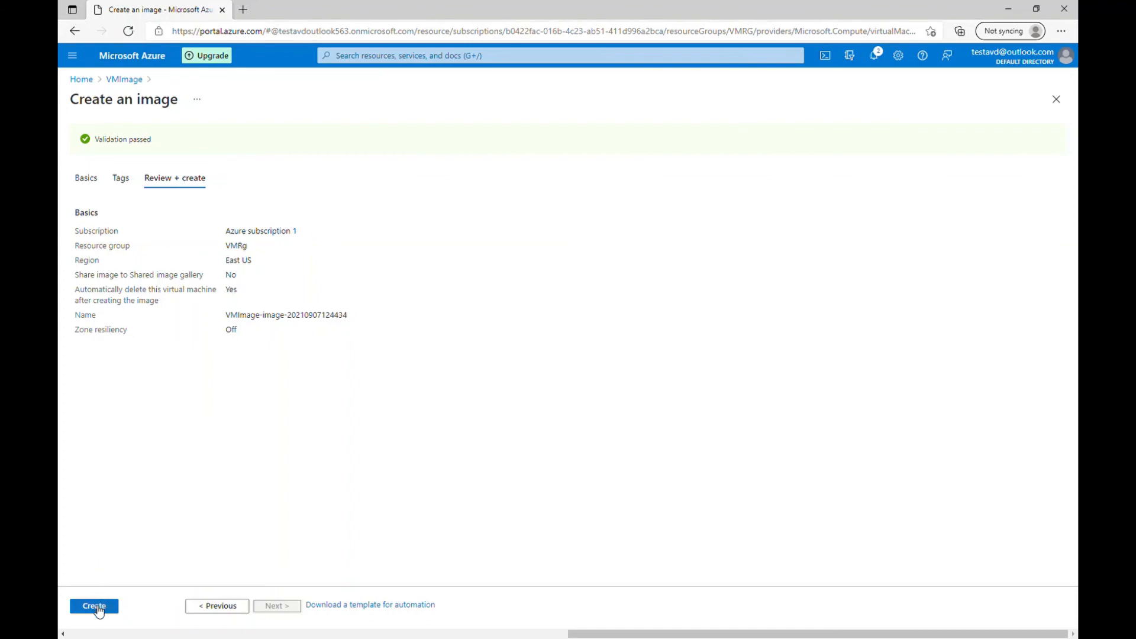
left_click(93, 606)
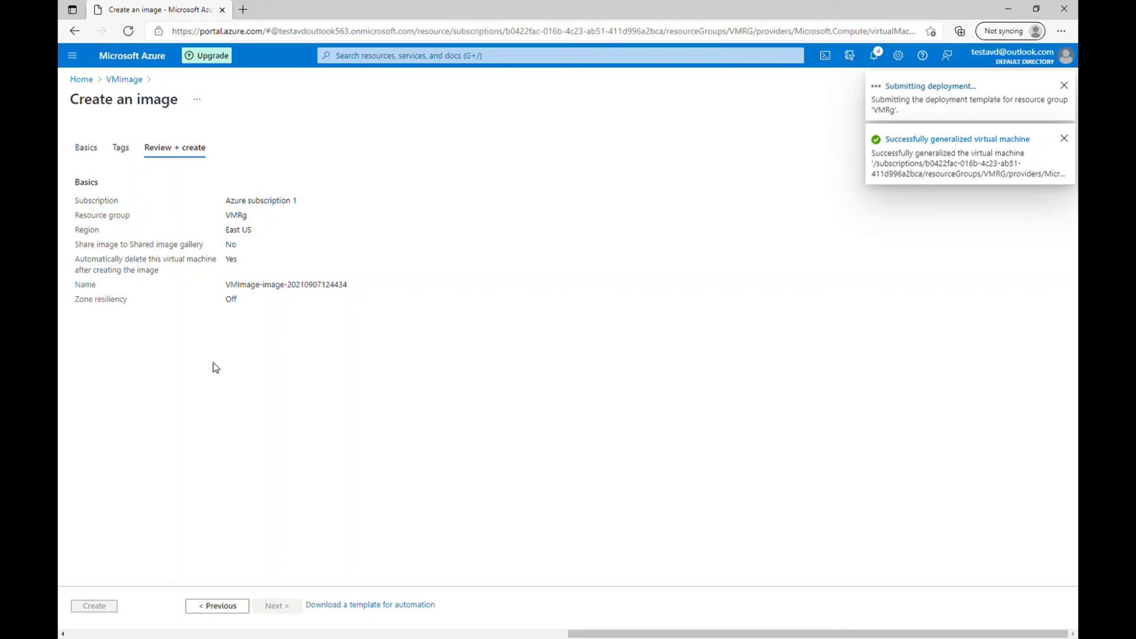
left_click(1065, 139)
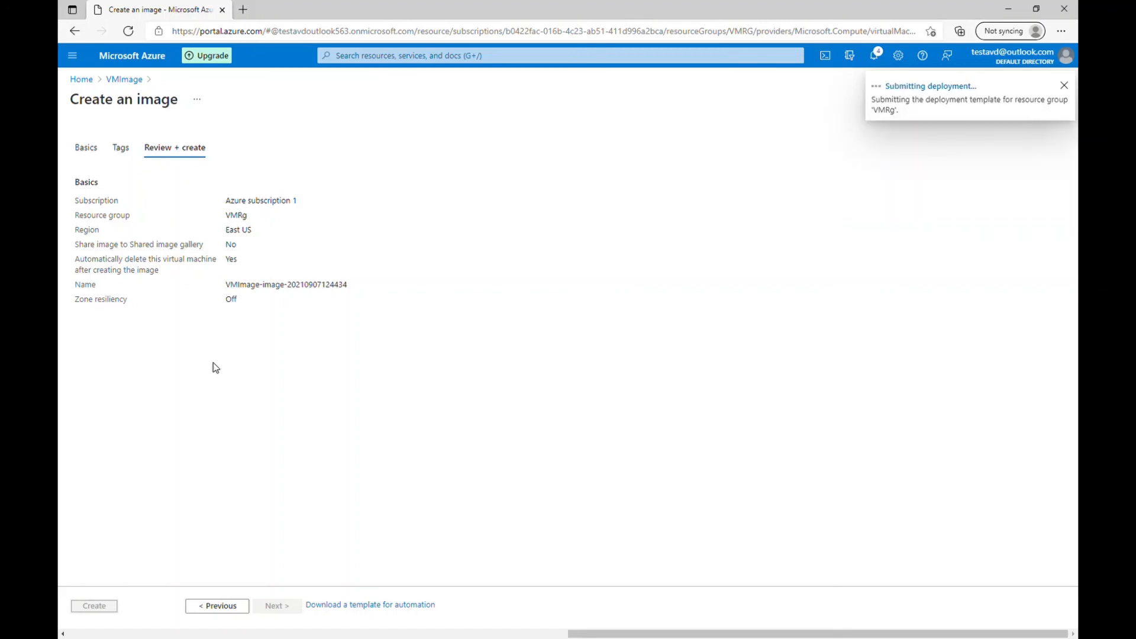
left_click(94, 605)
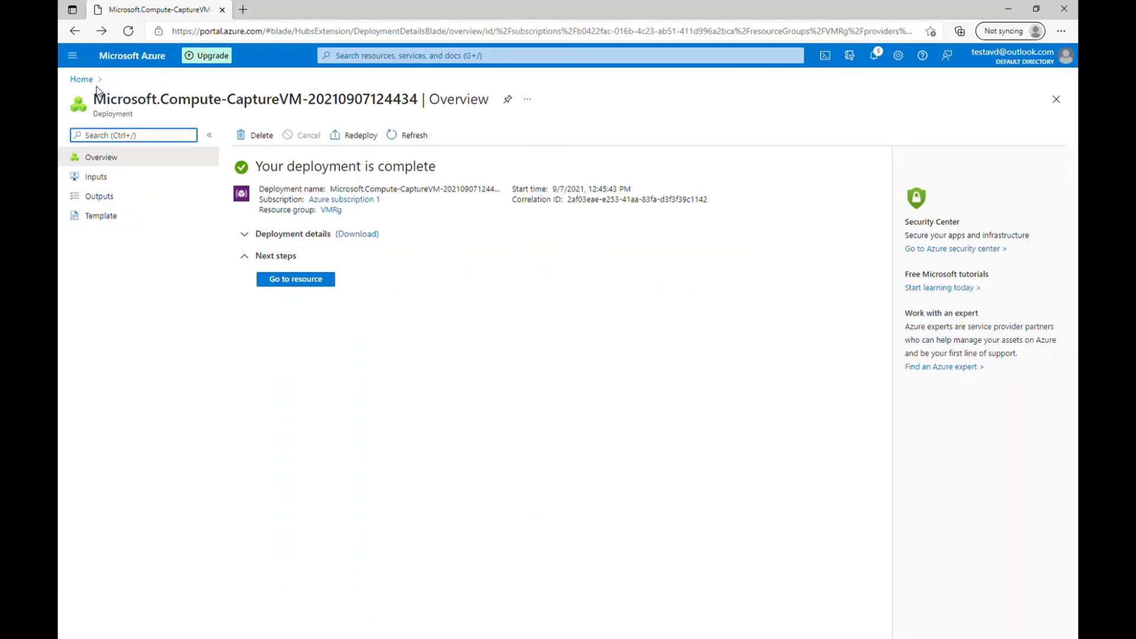
left_click(81, 78)
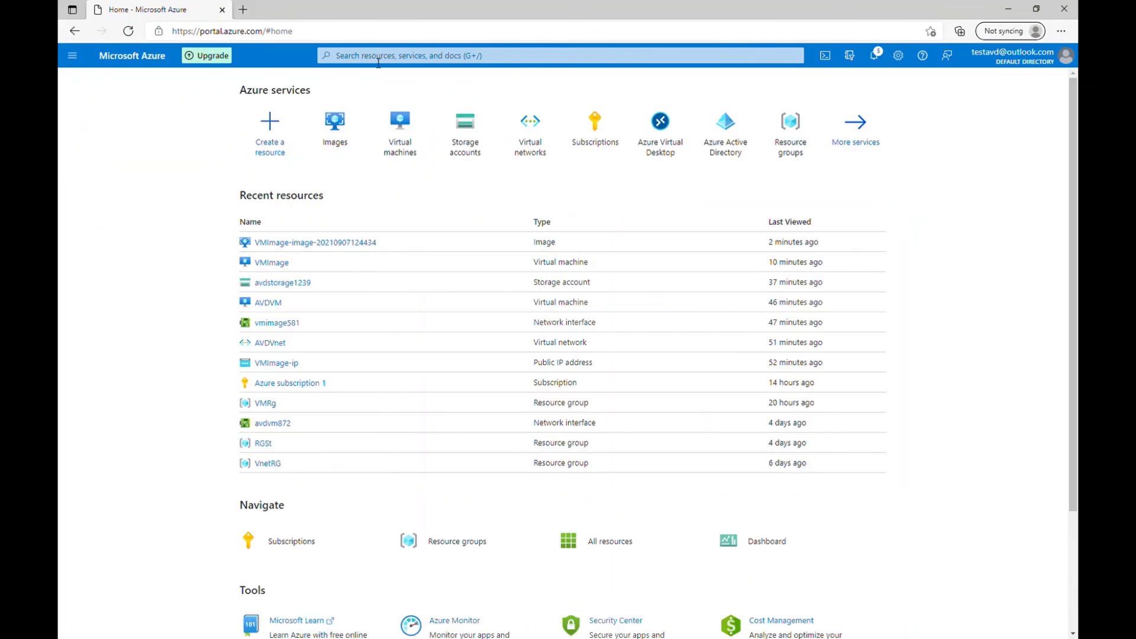
type("image")
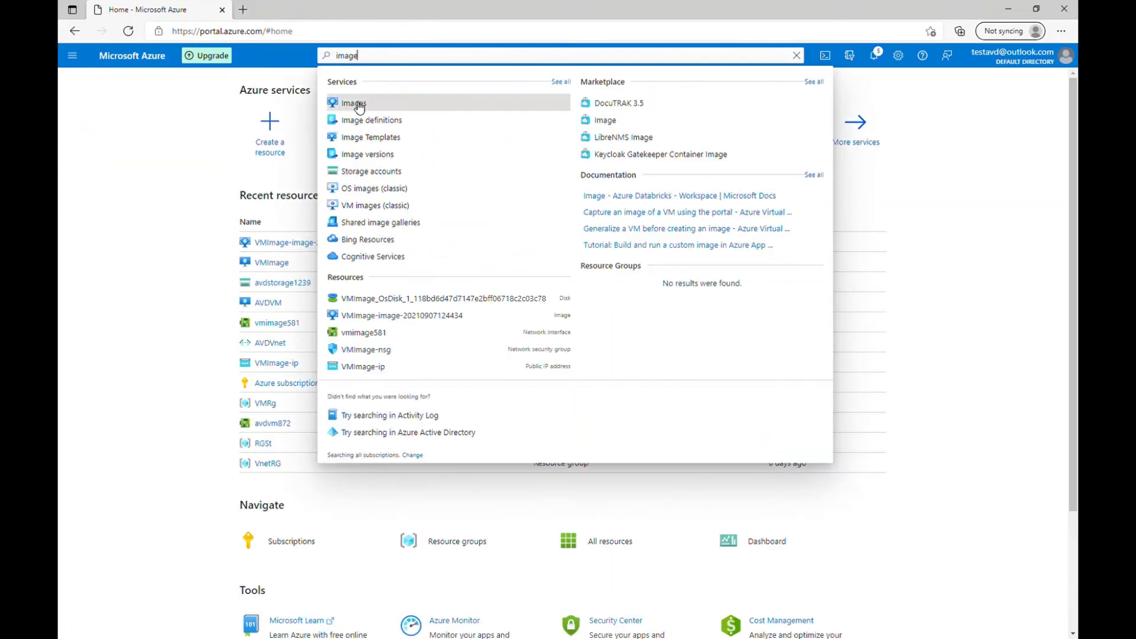
left_click(353, 102)
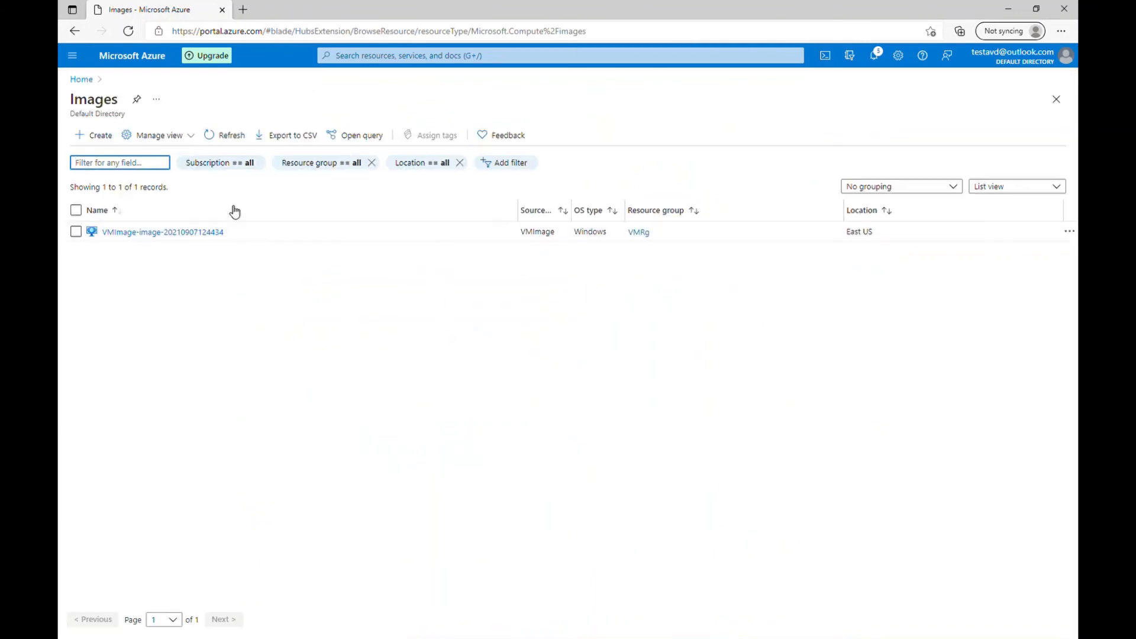
mouse_move(192, 250)
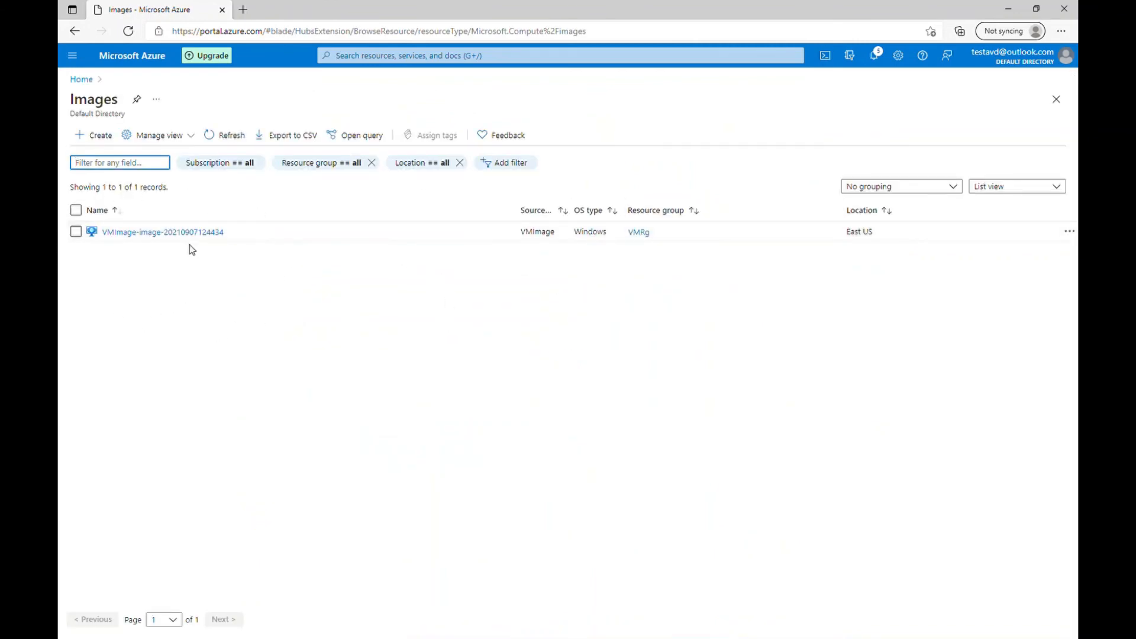
left_click(161, 232)
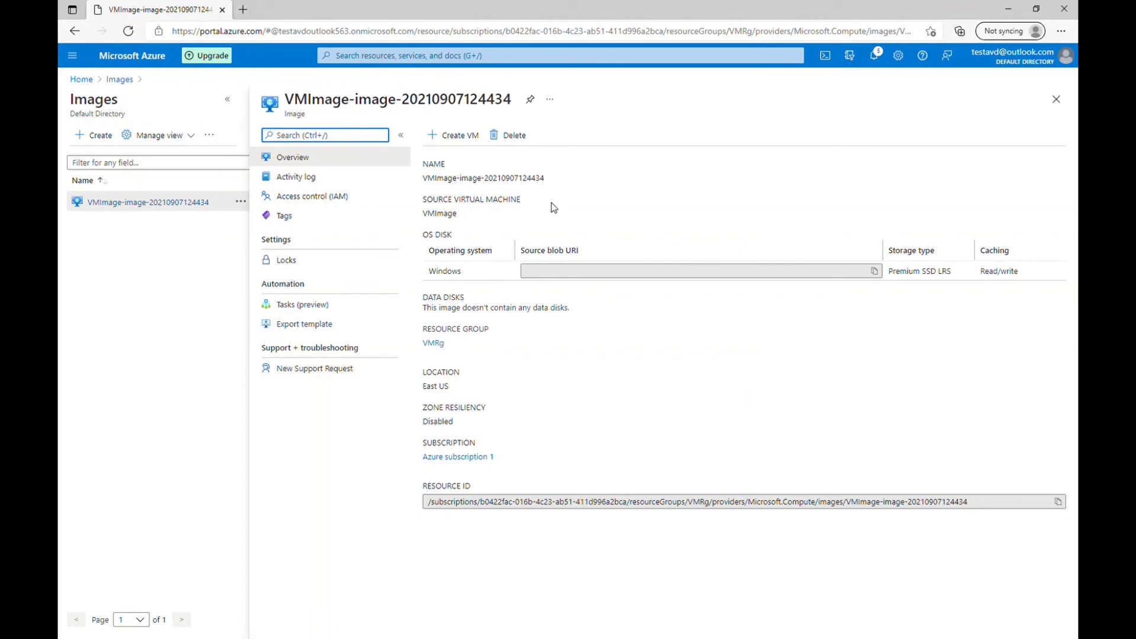
mouse_move(494, 253)
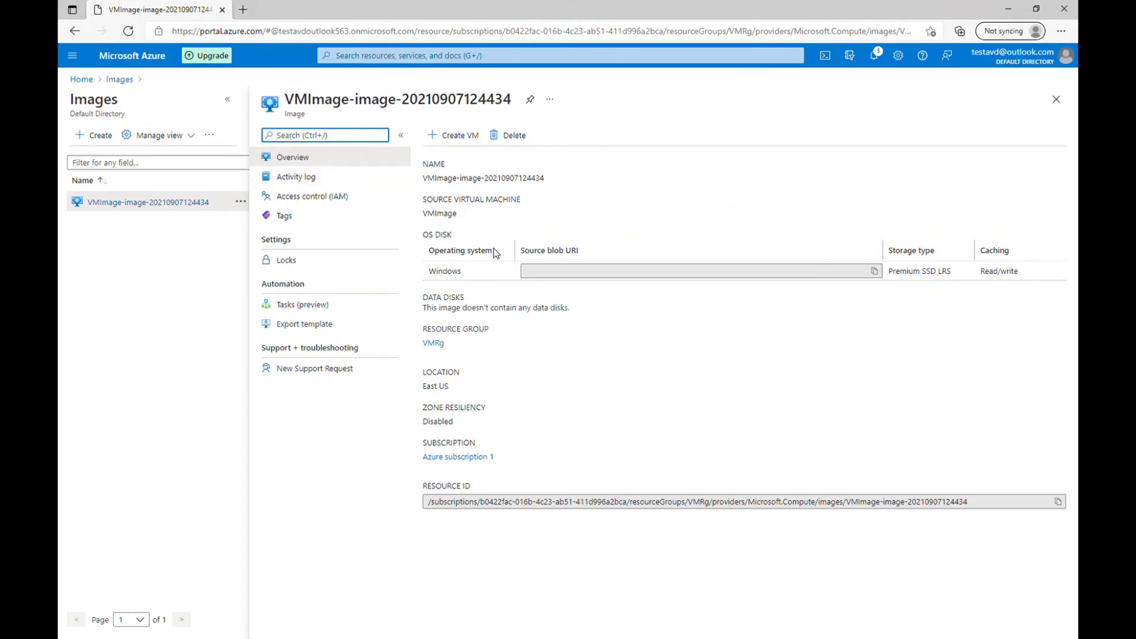
Verify Virtual machines lists only AVDVM, then go back to Home
left_click(80, 79)
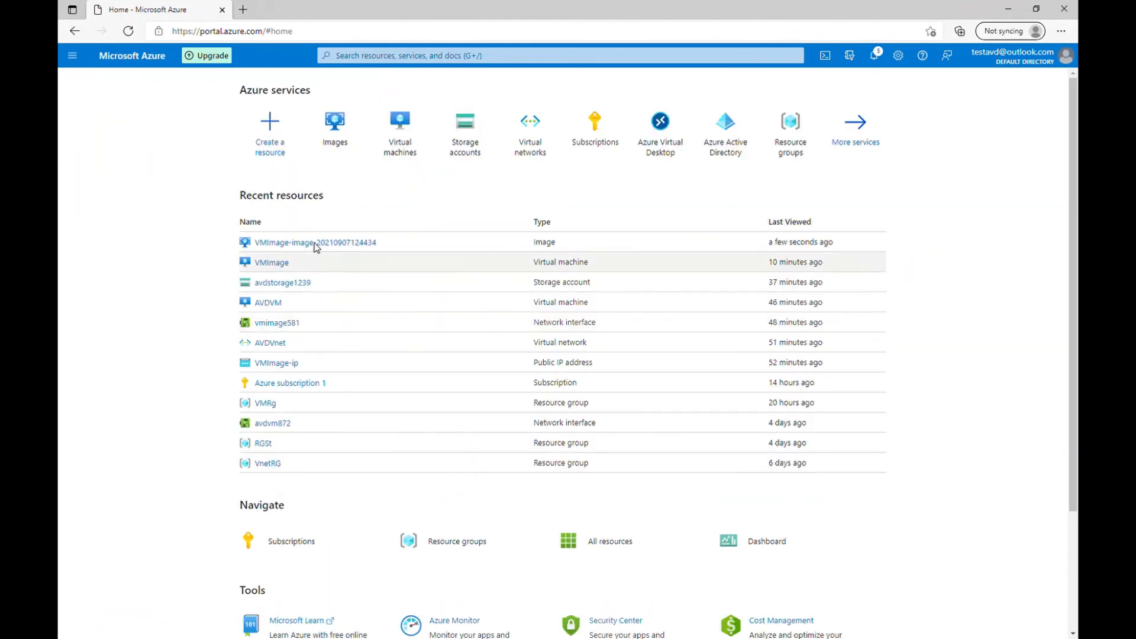
mouse_move(641, 220)
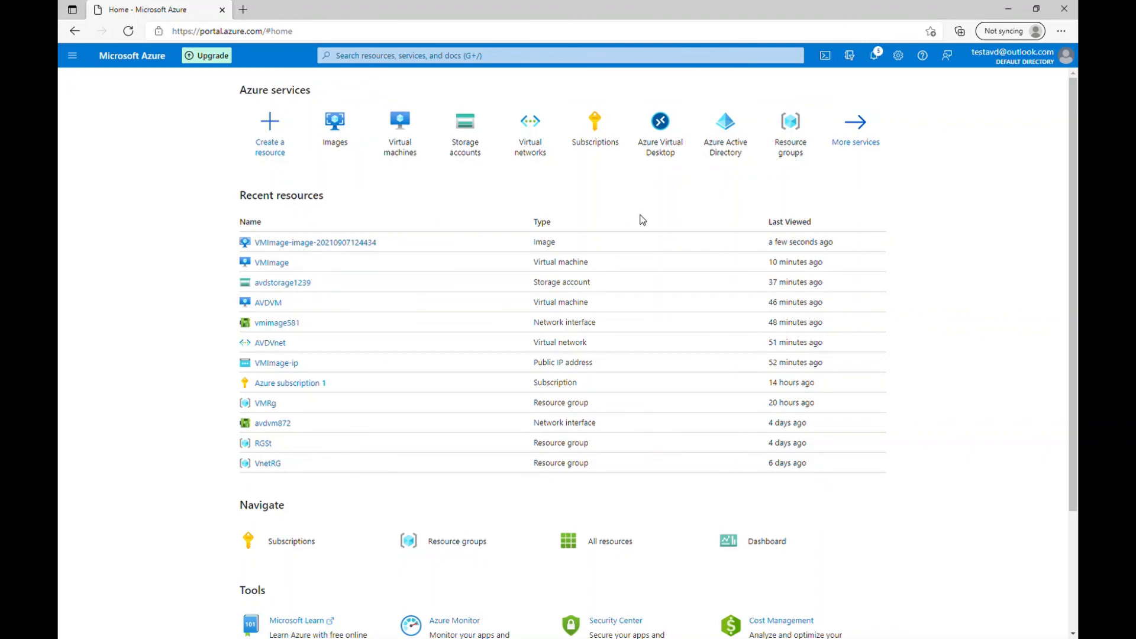
mouse_move(400, 134)
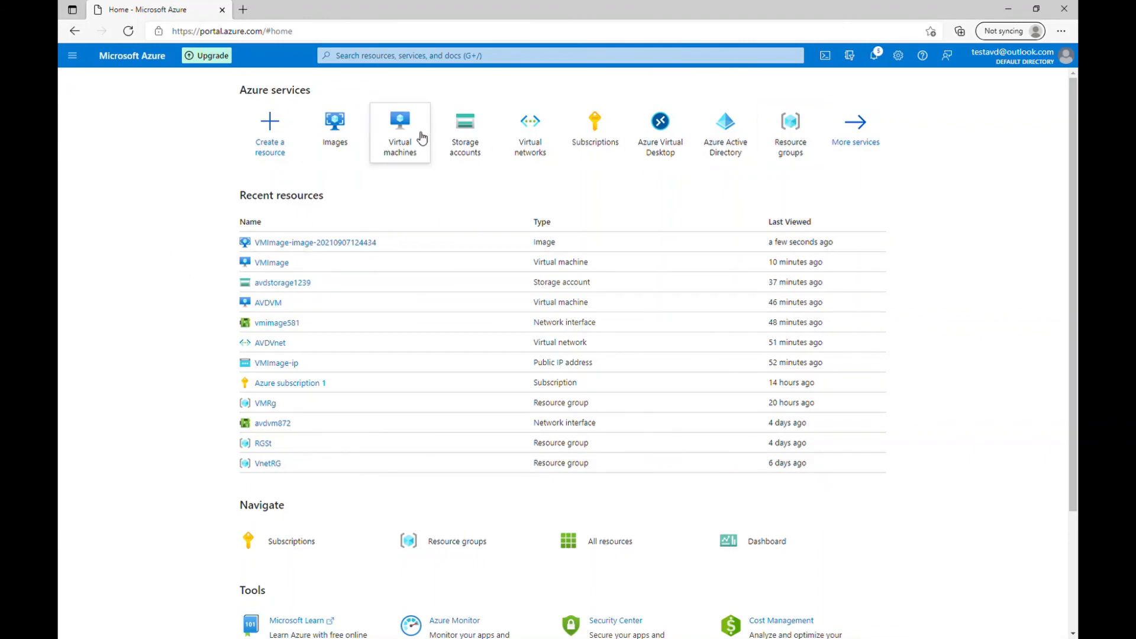
left_click(400, 133)
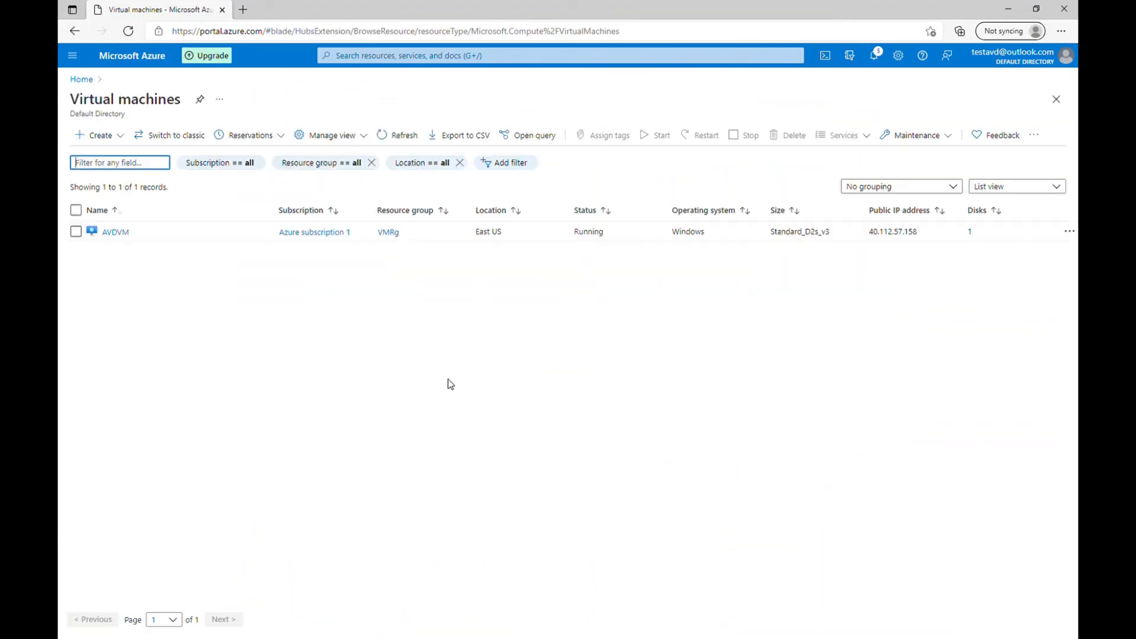
mouse_move(167, 273)
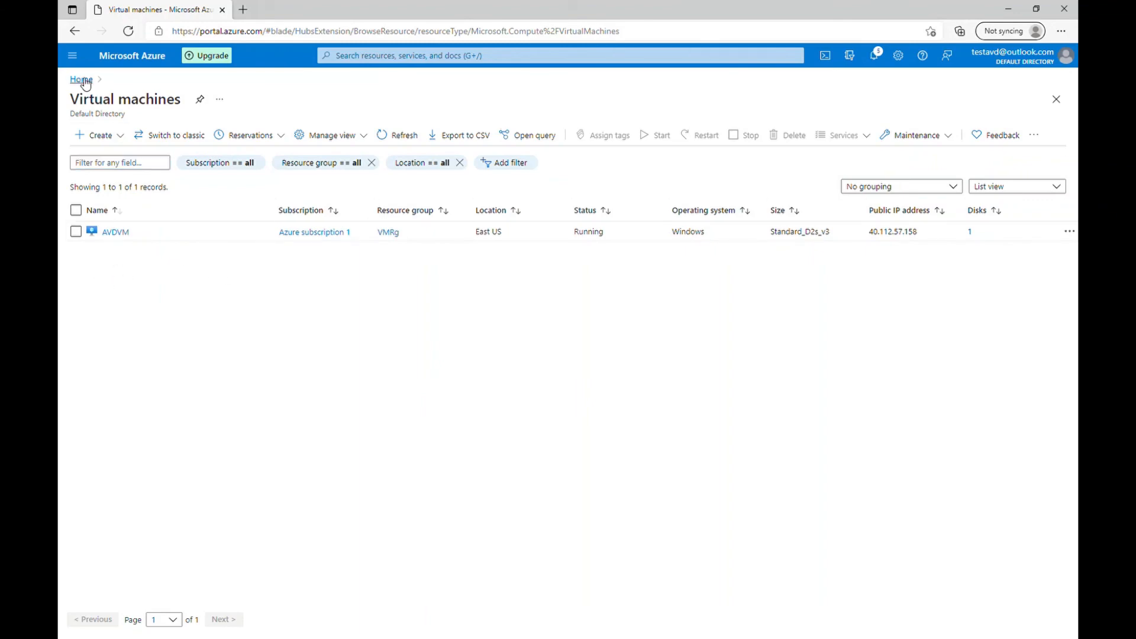
left_click(81, 80)
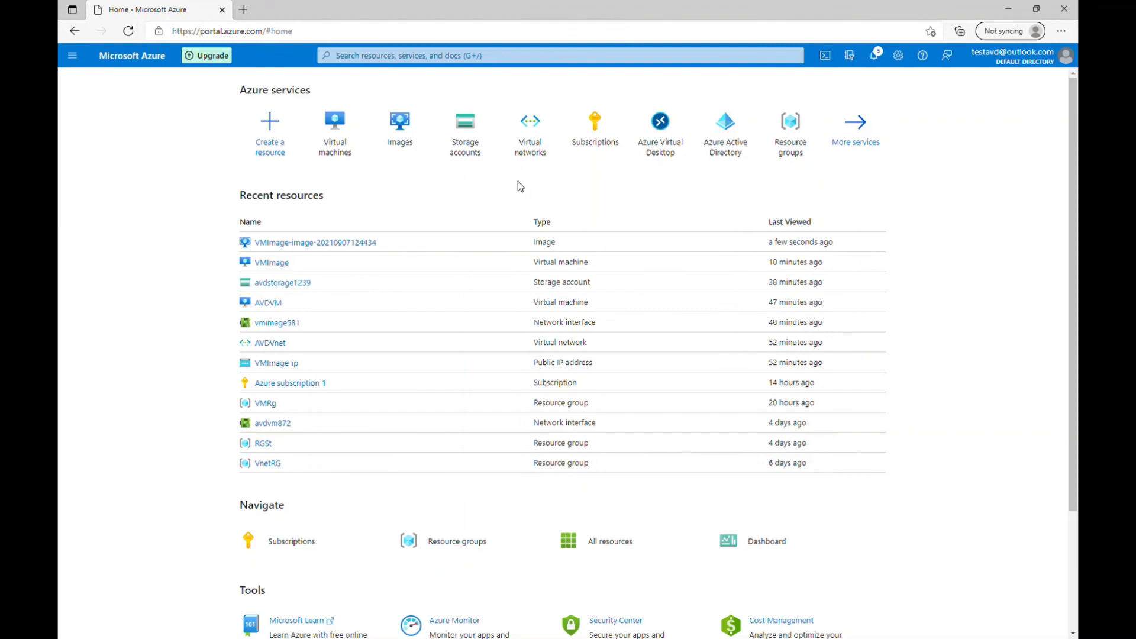
mouse_move(400, 127)
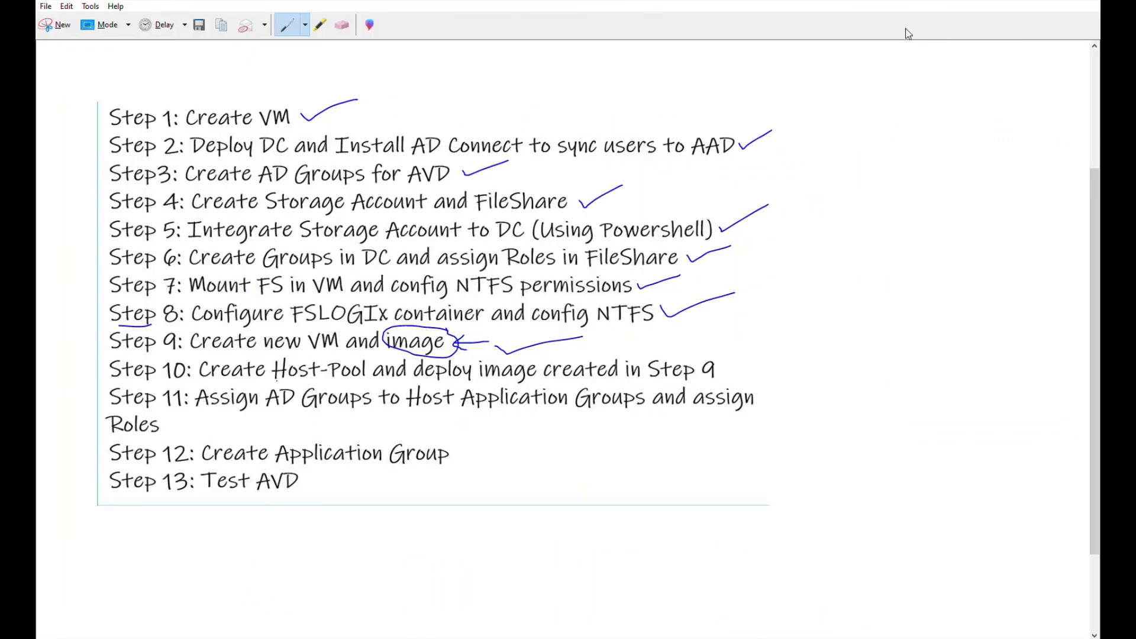
mouse_move(905, 88)
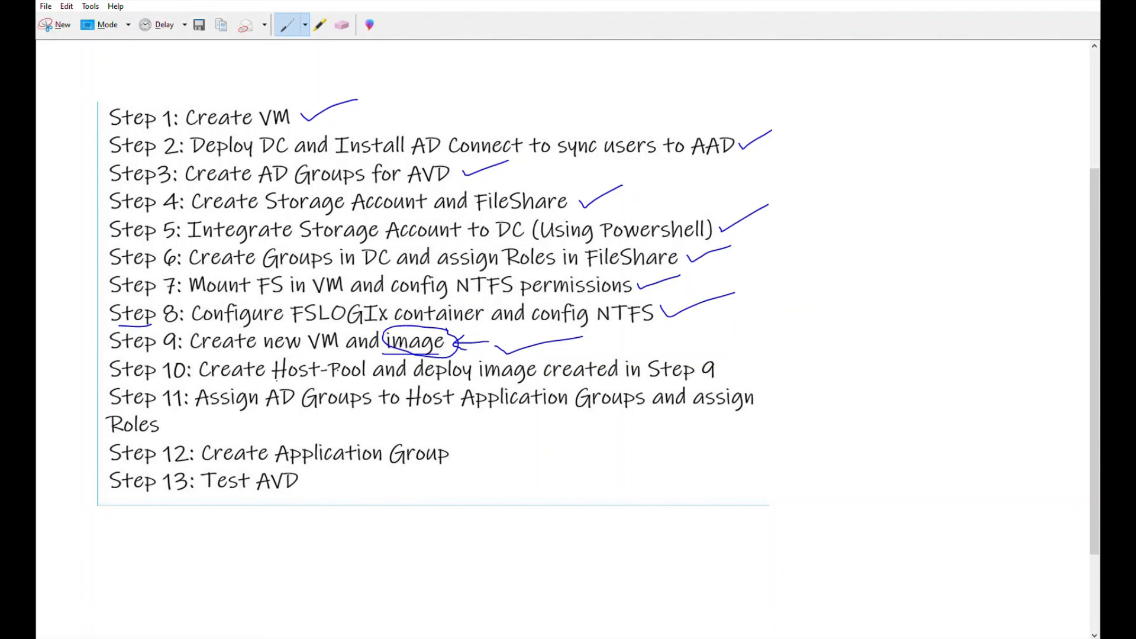
mouse_move(747, 68)
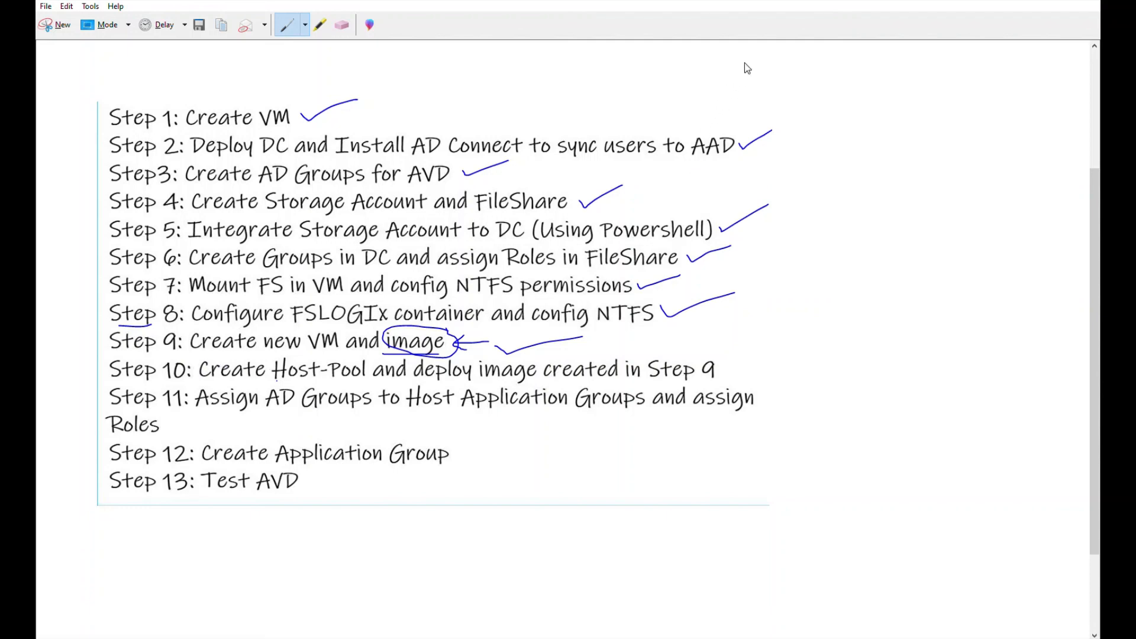